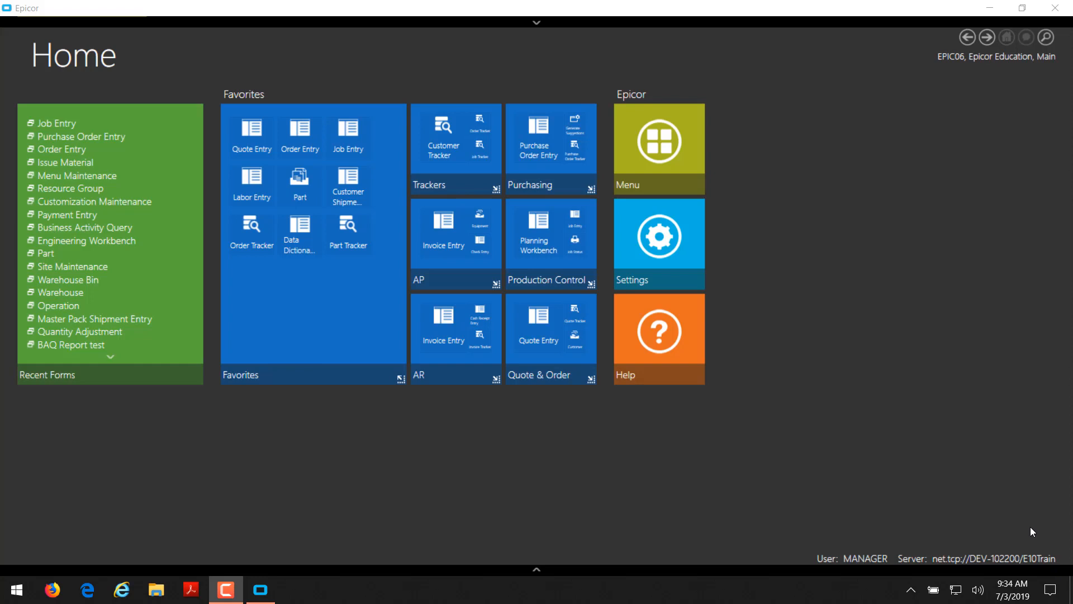
mouse_move(675, 156)
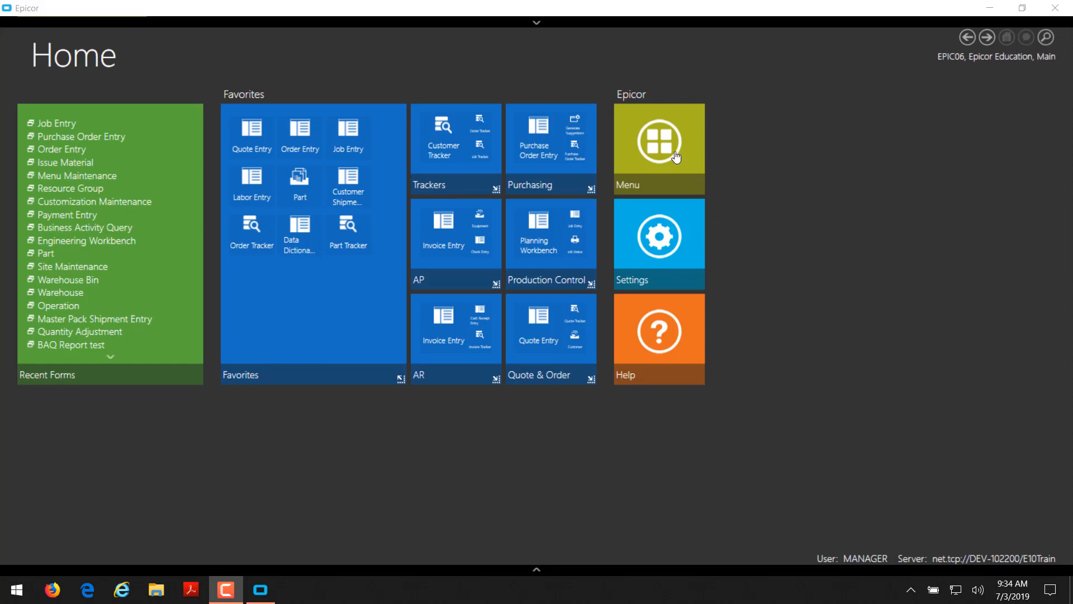
Open Purchase Order Entry from Material Management > Purchase Management > General Operations.
click(657, 140)
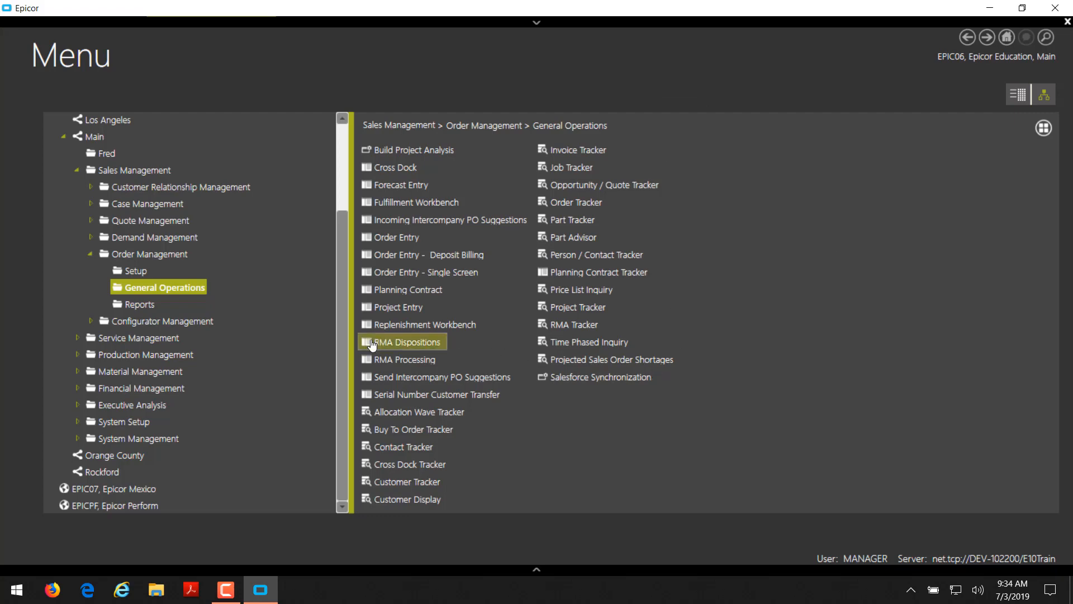
click(150, 370)
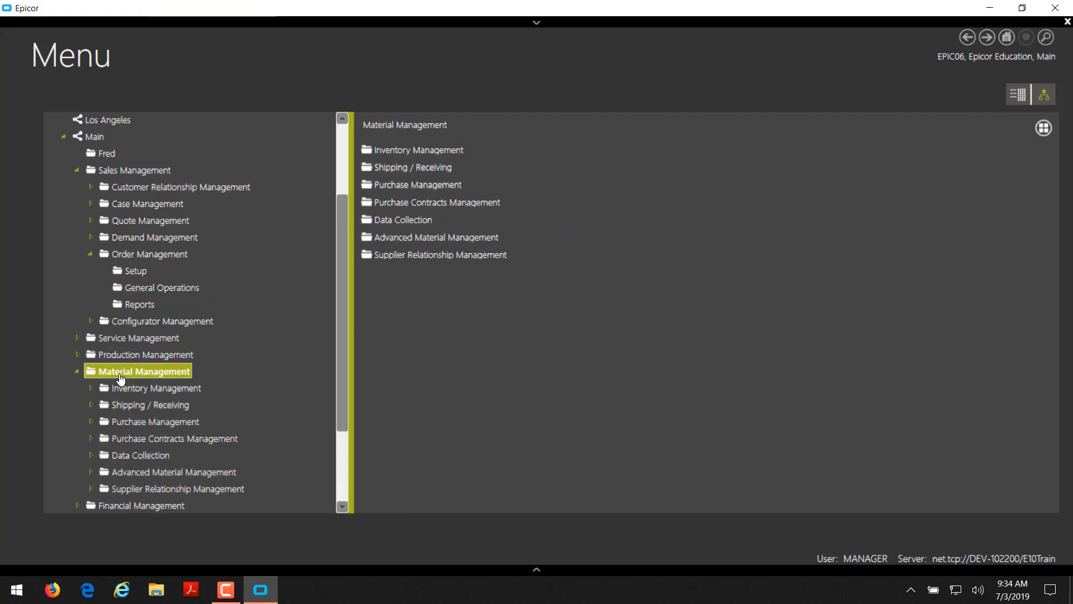
click(155, 421)
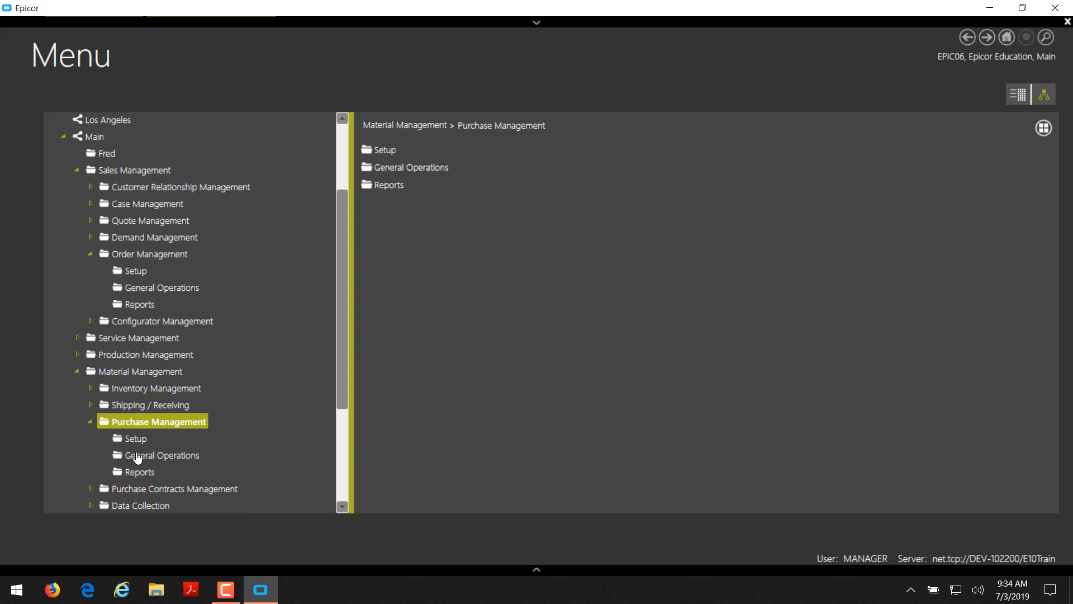
click(162, 454)
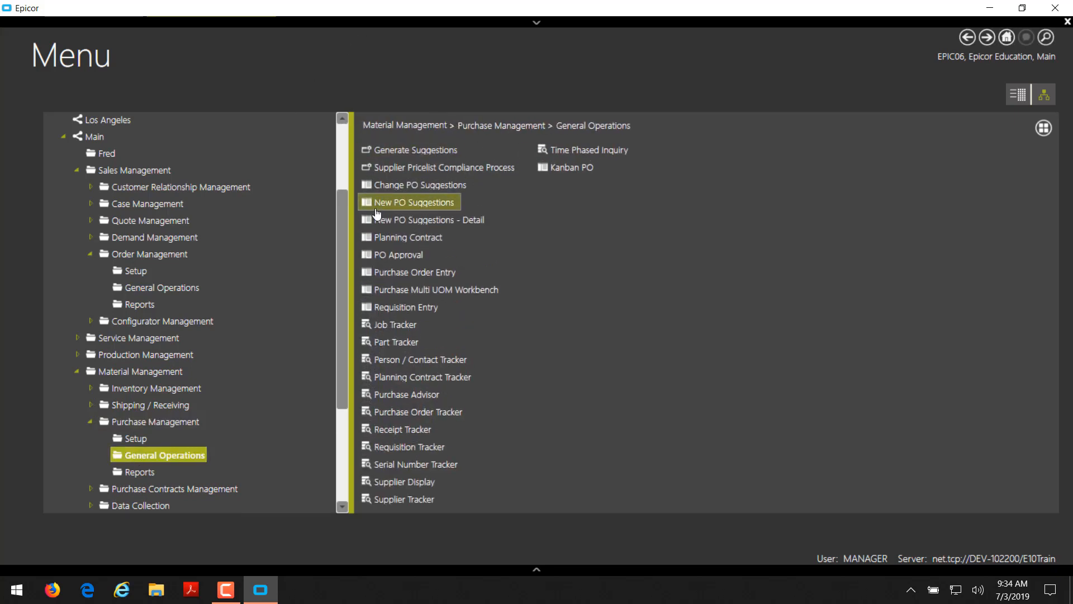
mouse_move(409, 271)
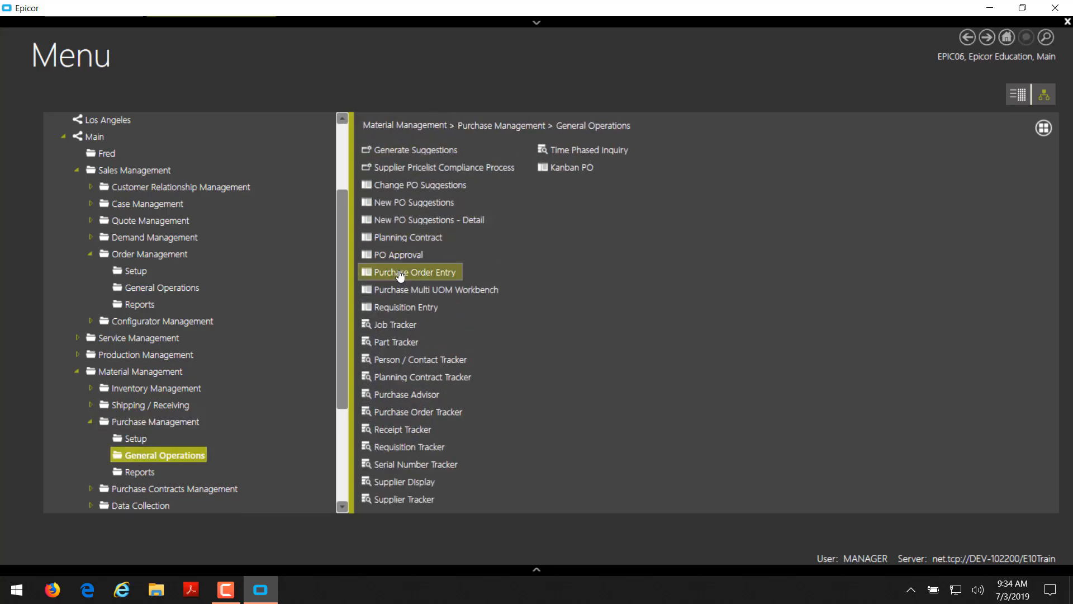
double_click(409, 271)
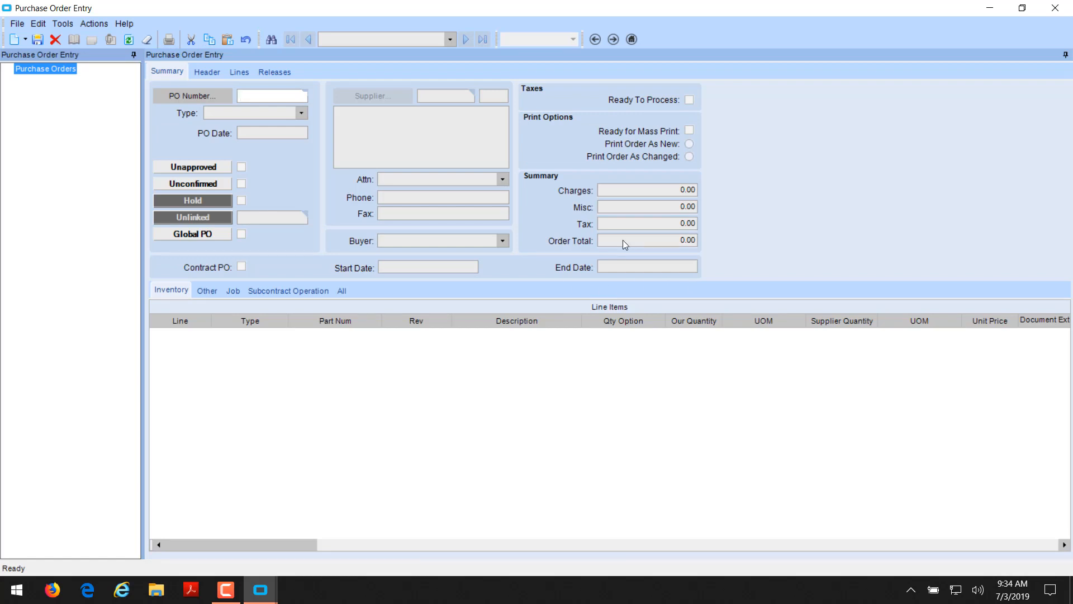
mouse_move(635, 235)
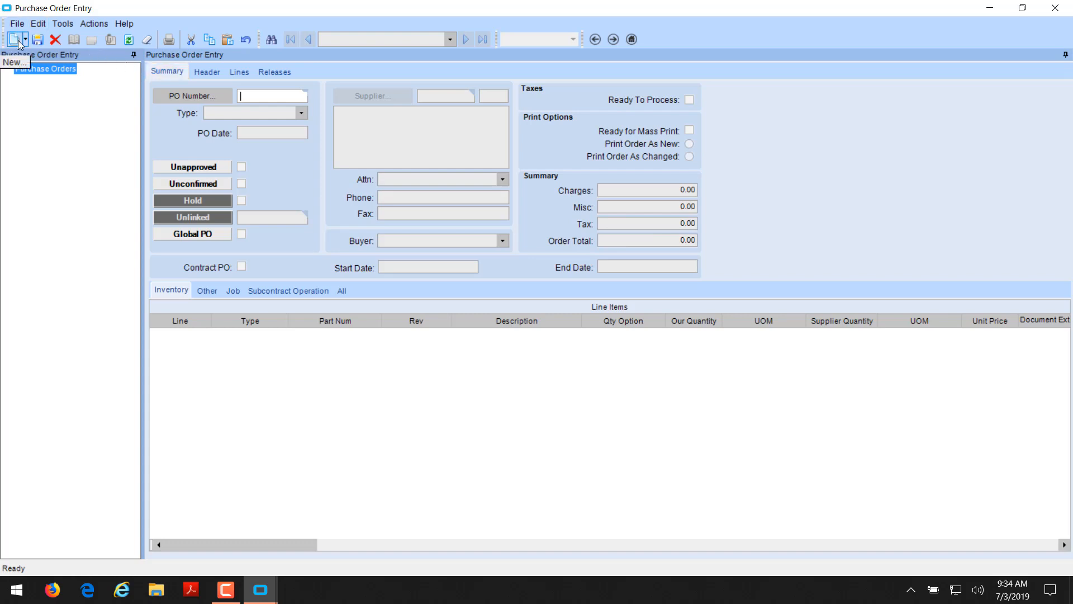
Create a new purchase order for supplier A-Z Metals and view its header details.
click(15, 39)
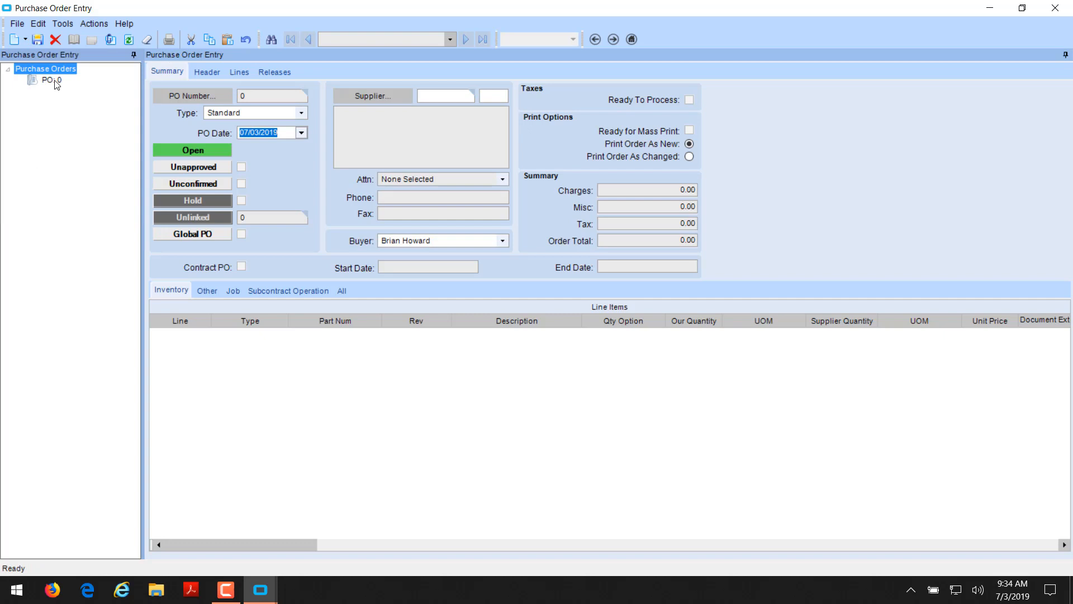
mouse_move(299, 113)
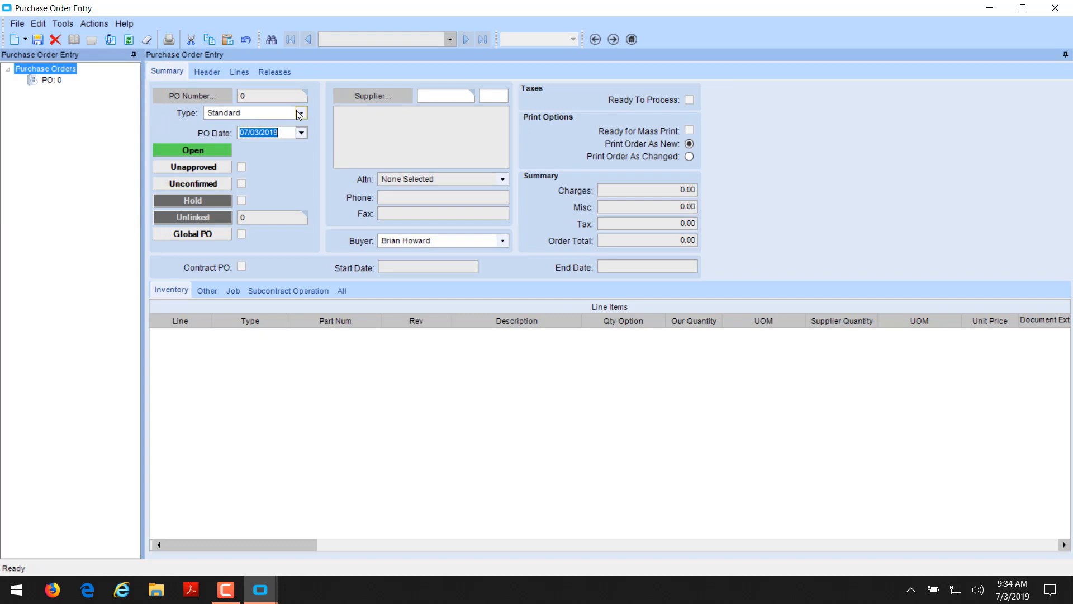
click(373, 96)
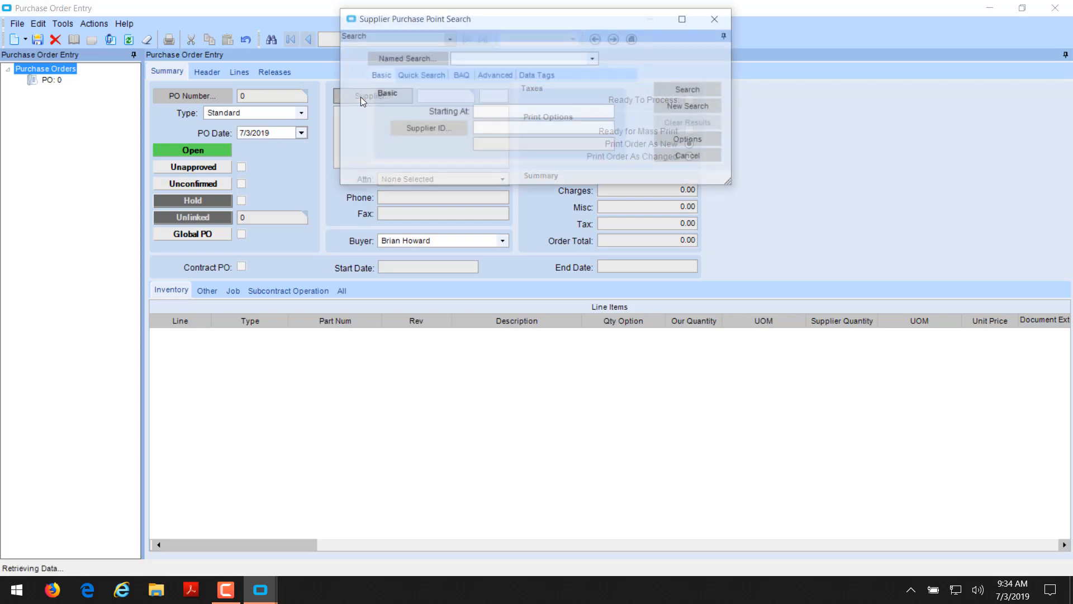
click(689, 89)
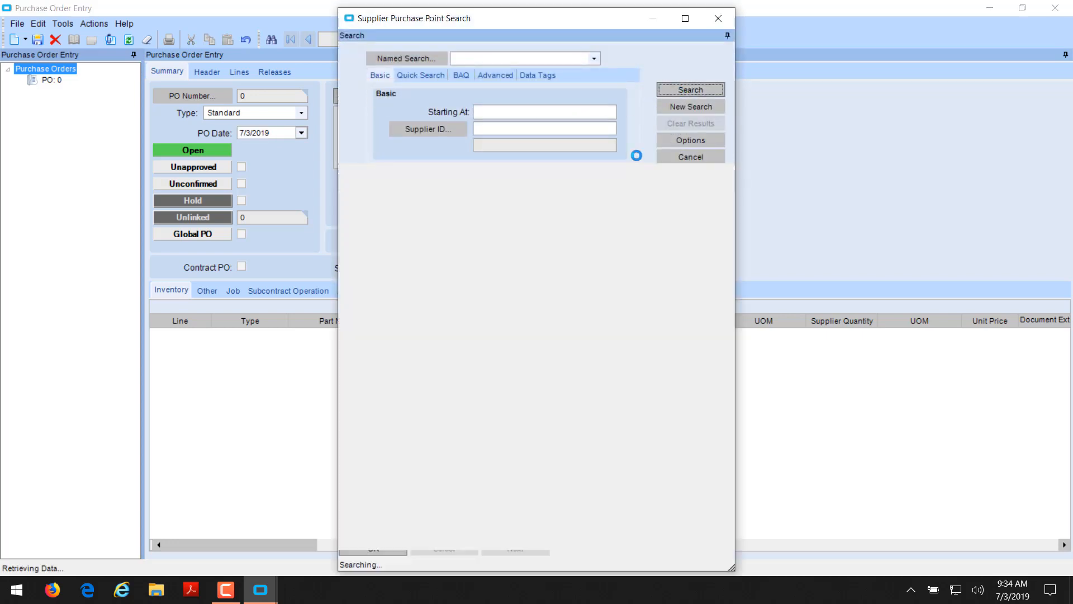
click(689, 89)
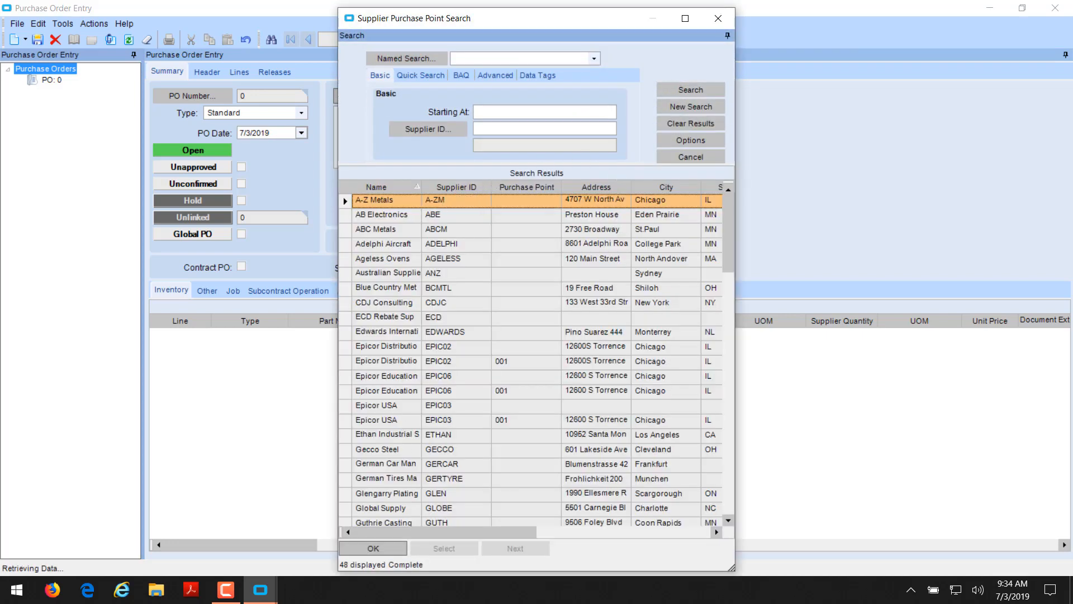
click(372, 548)
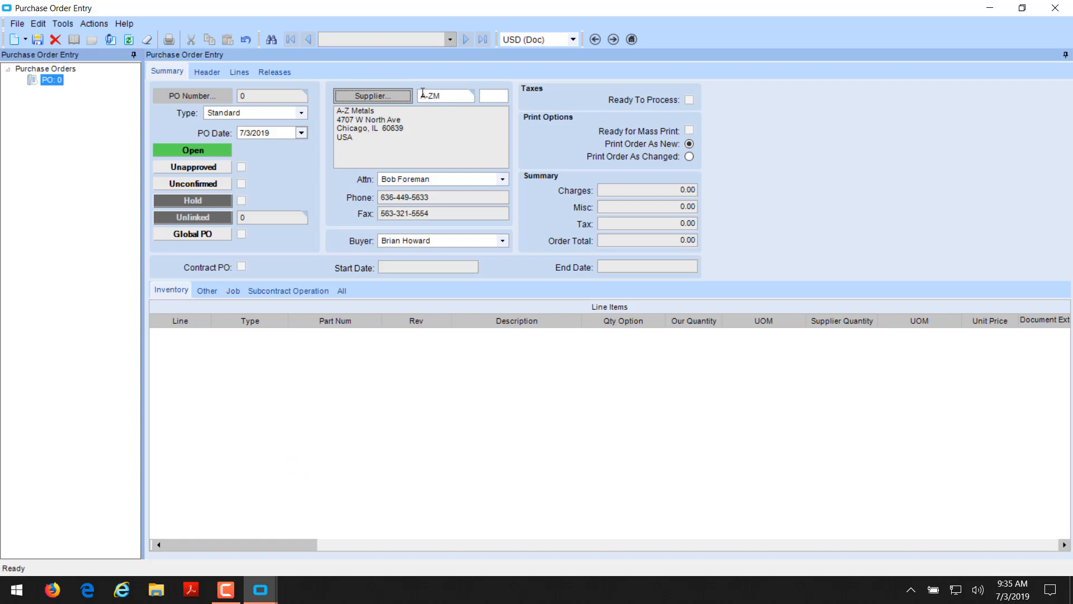
click(207, 71)
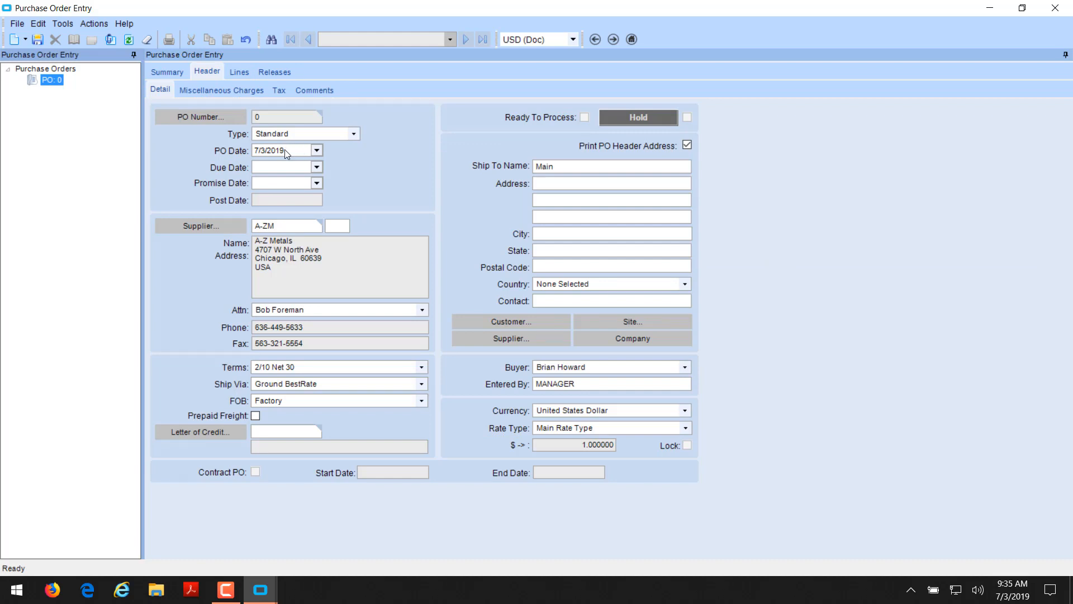
Set the purchase order due date to 7/10/2019 from the calendar.
click(315, 167)
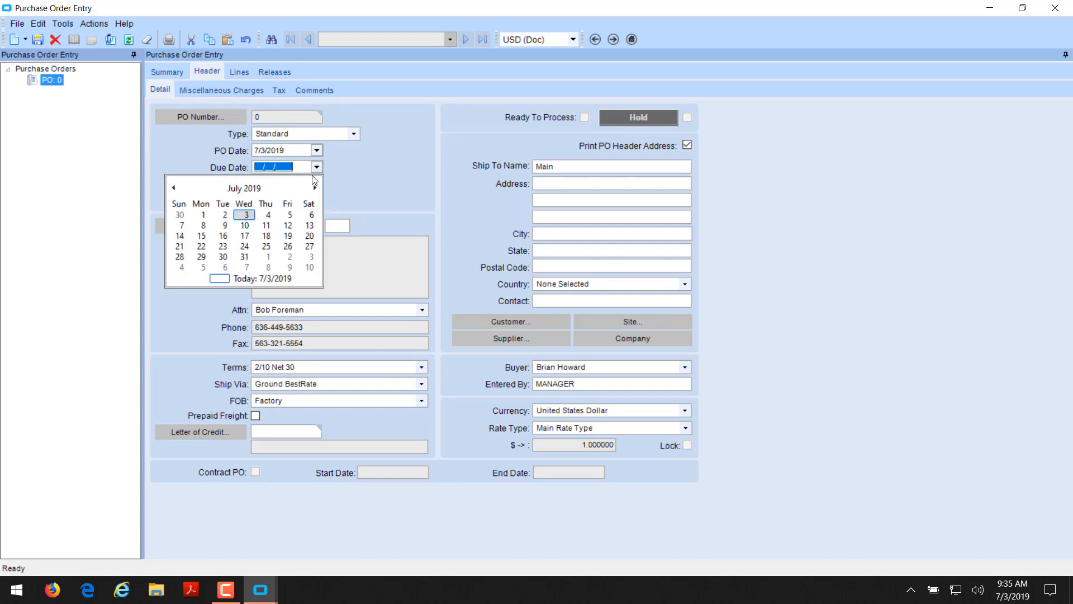
mouse_move(244, 225)
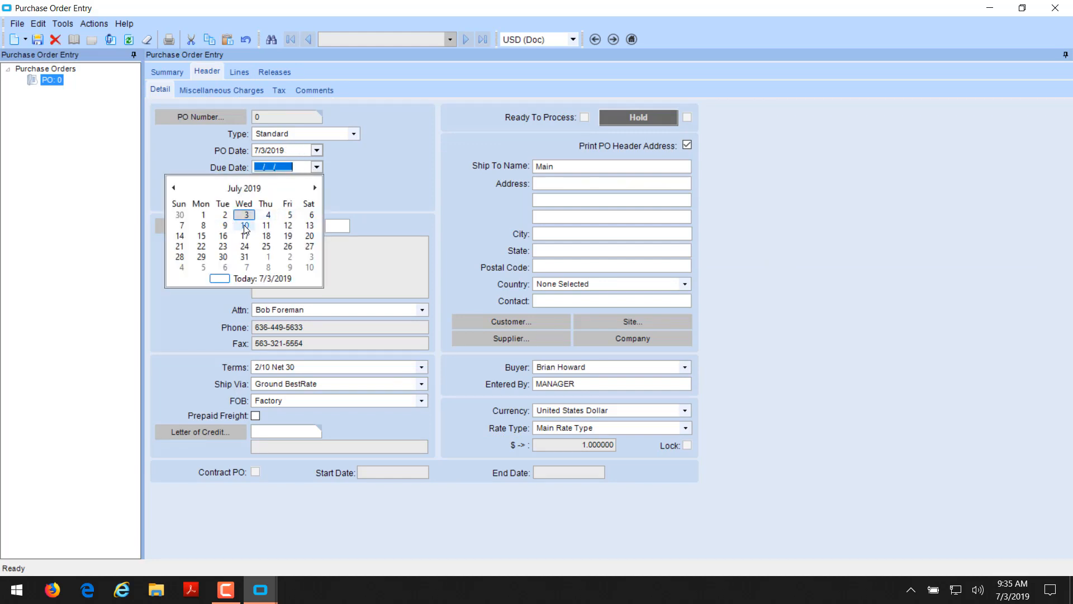
click(244, 226)
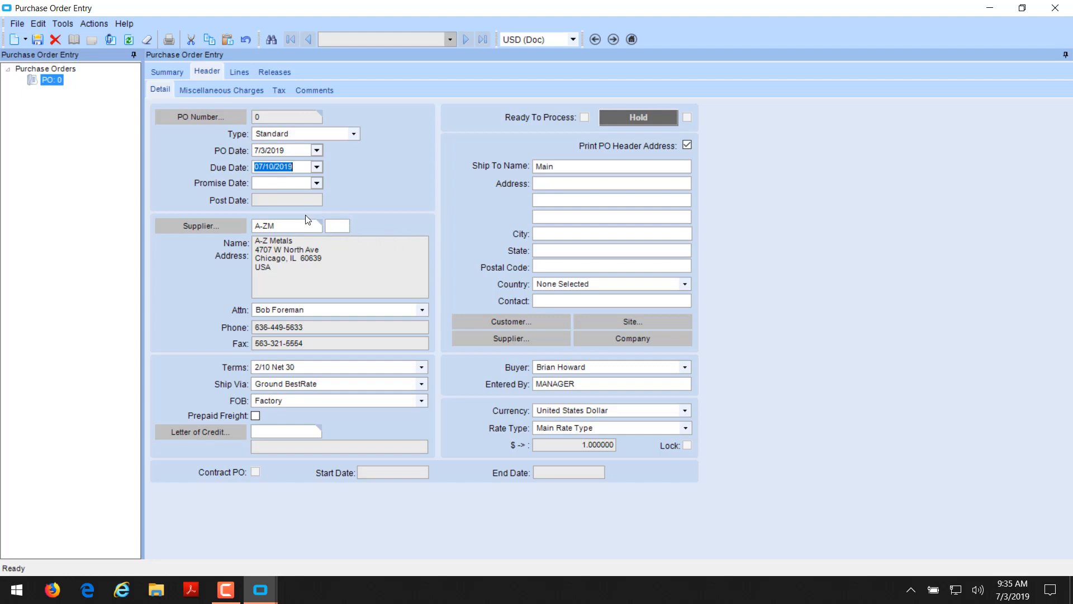
mouse_move(263, 183)
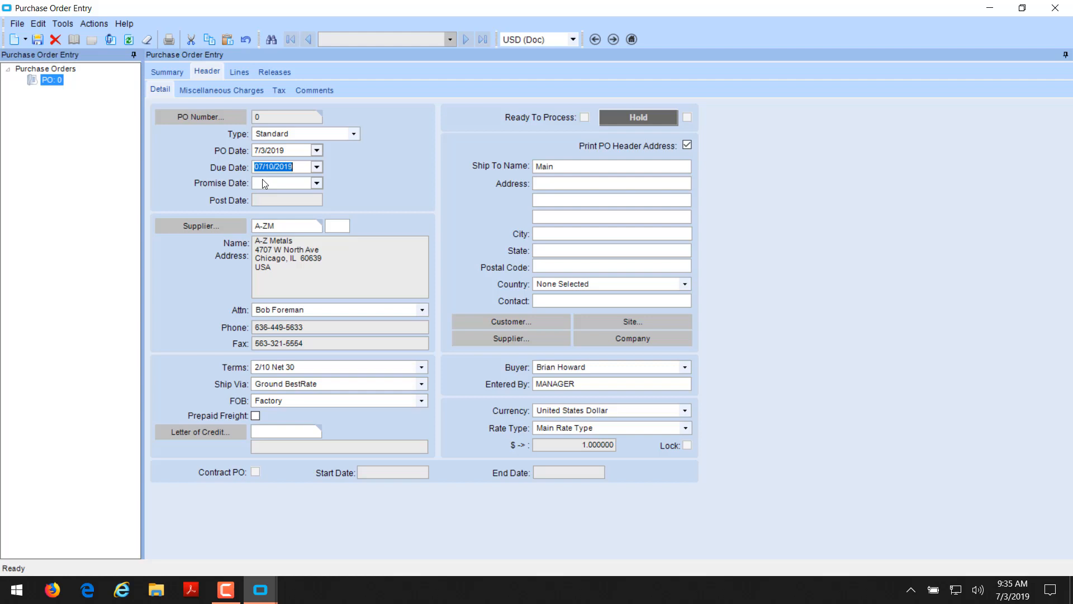
mouse_move(301, 339)
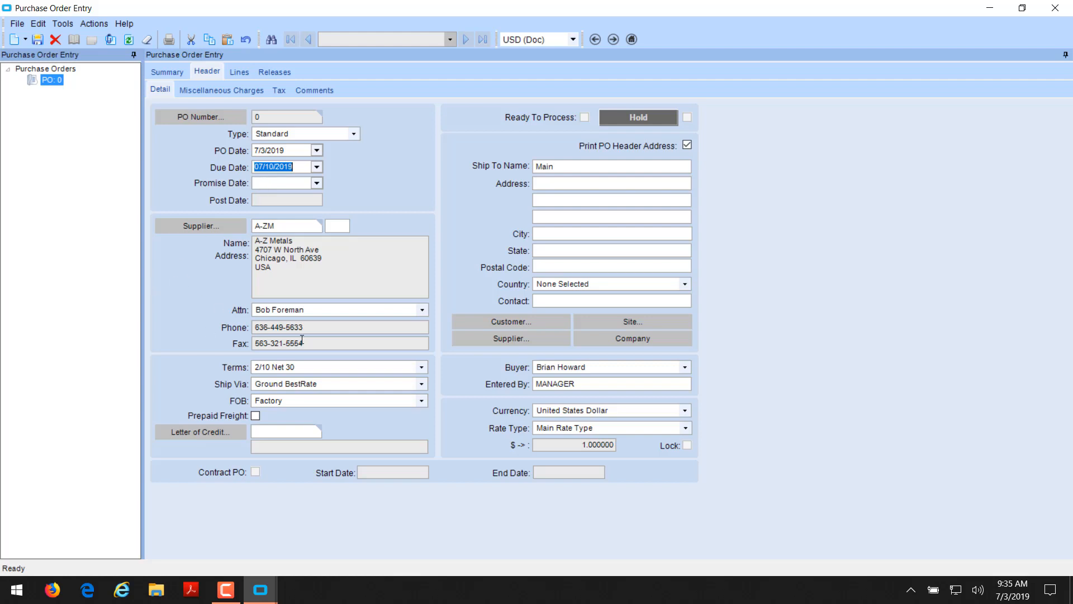
mouse_move(338, 388)
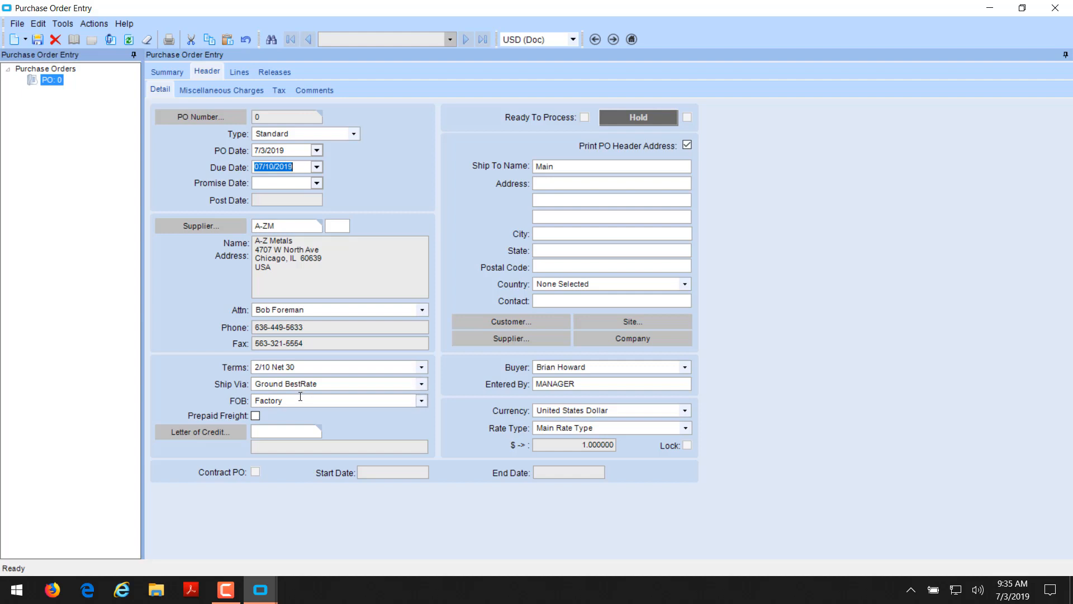
mouse_move(290, 505)
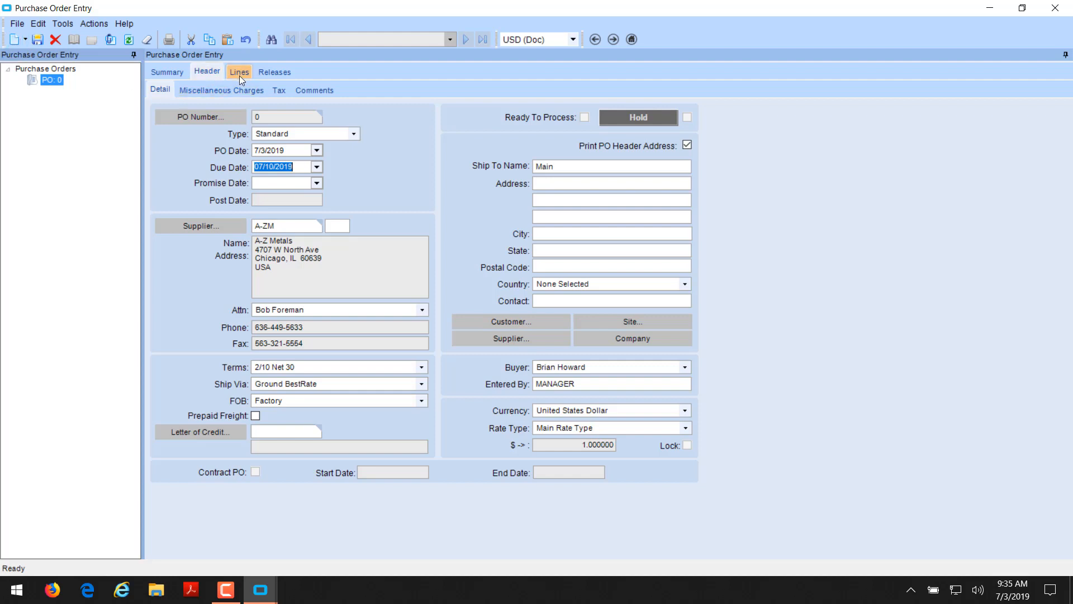
Add a PO 4215 line bought for inventory and bring up the part search.
click(238, 72)
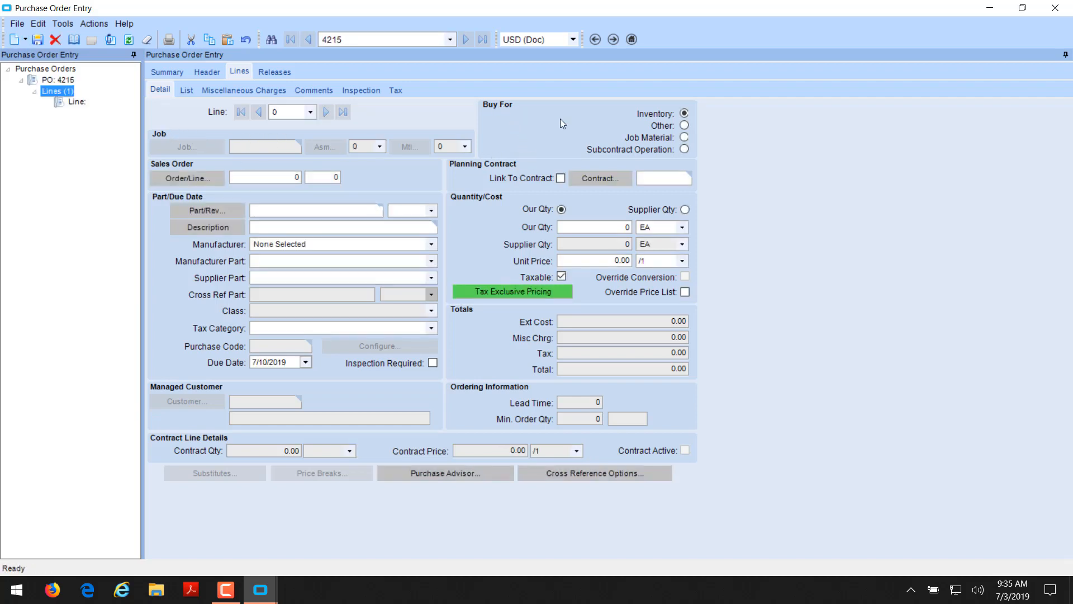
mouse_move(648, 119)
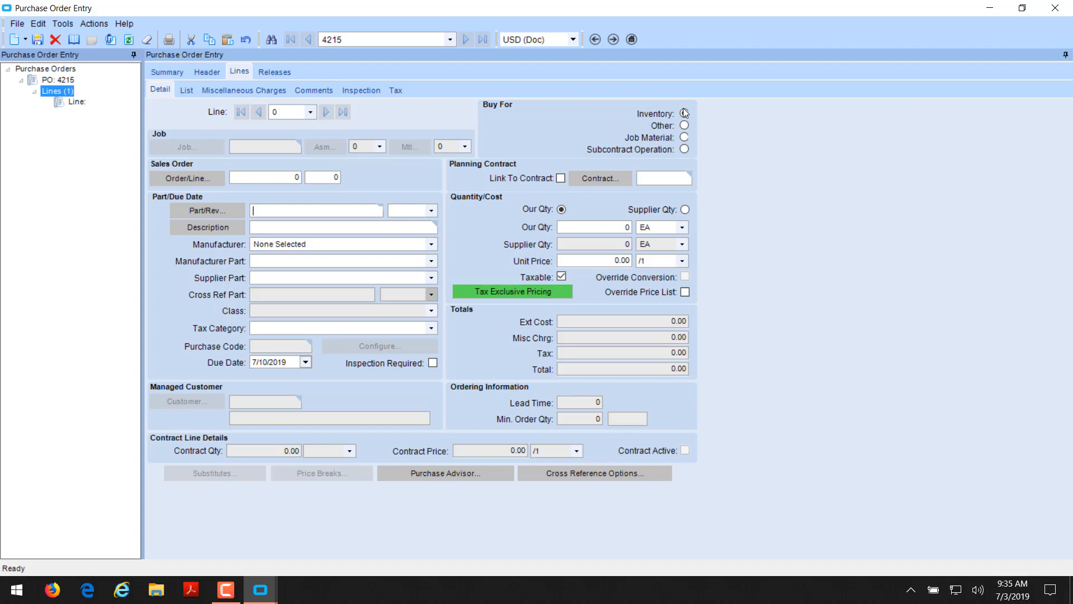
click(684, 113)
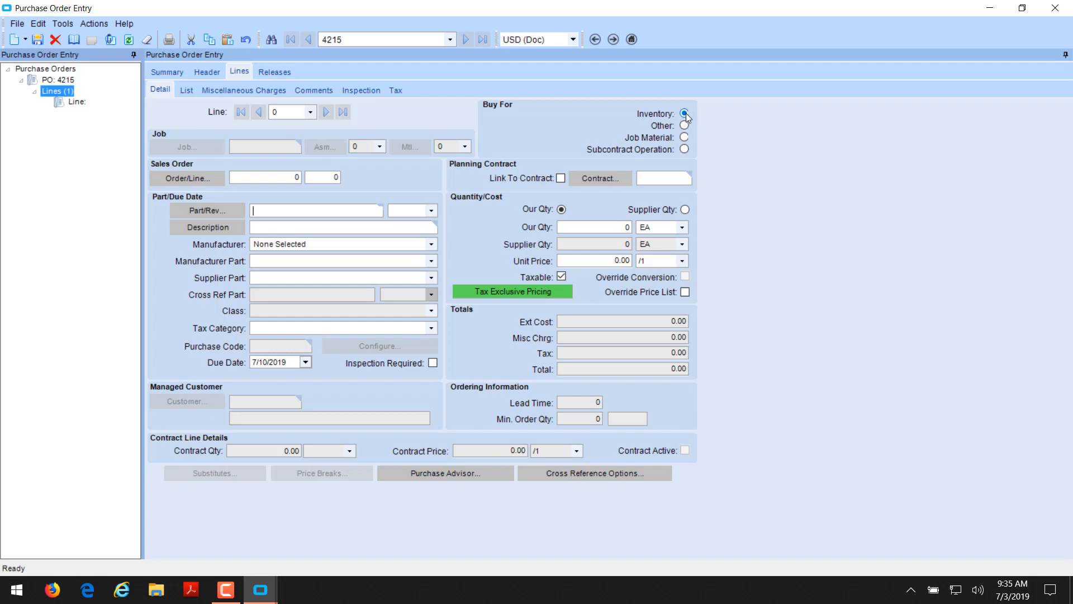
mouse_move(198, 214)
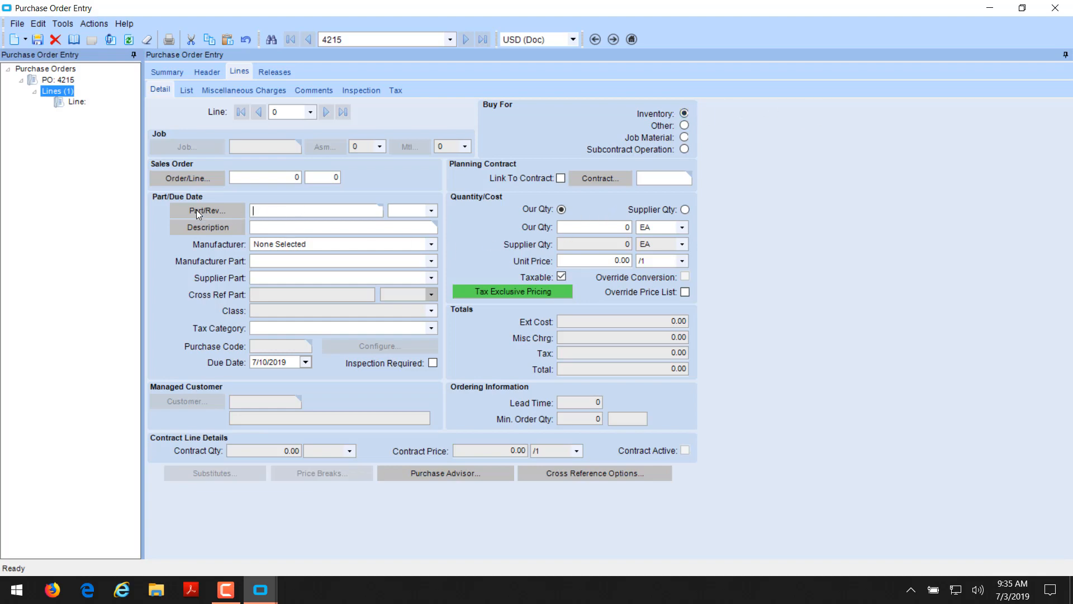
click(207, 210)
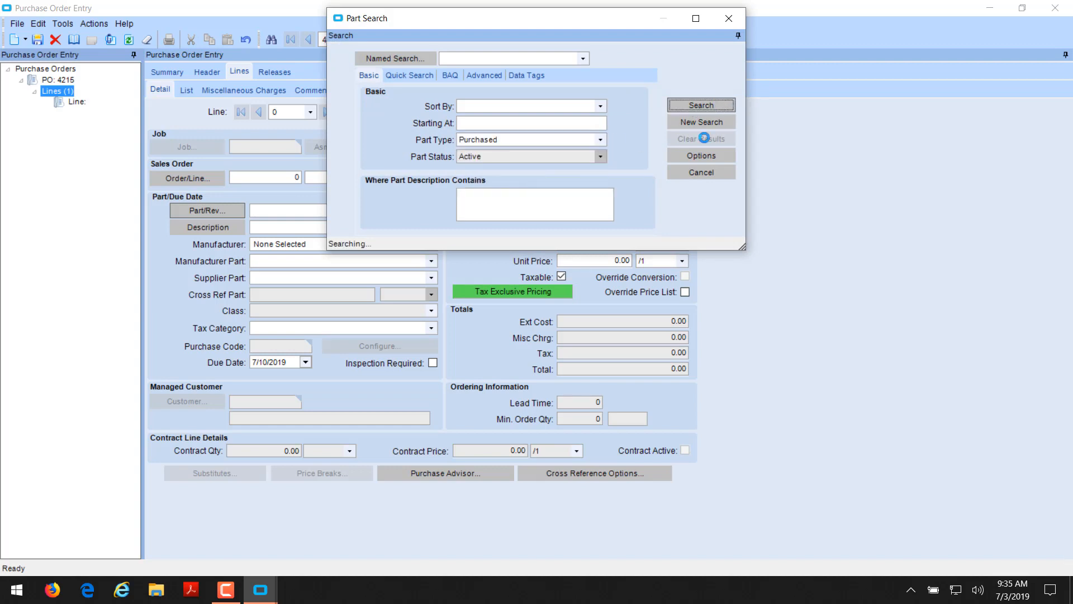
Put part 1032X050, Machine Screw 1020 X 1/2", on the PO line.
click(700, 104)
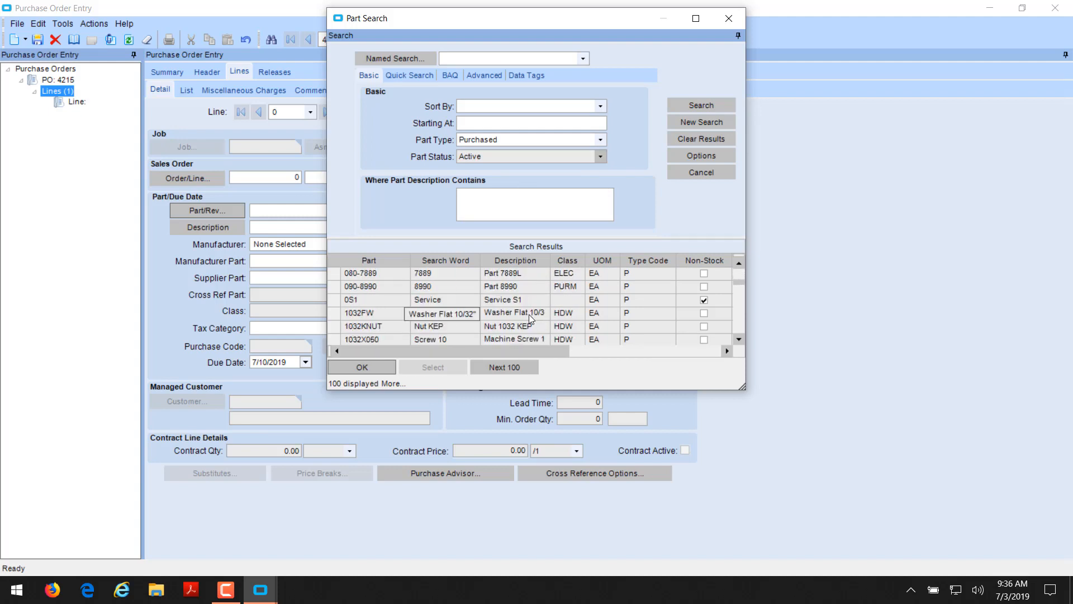
click(365, 326)
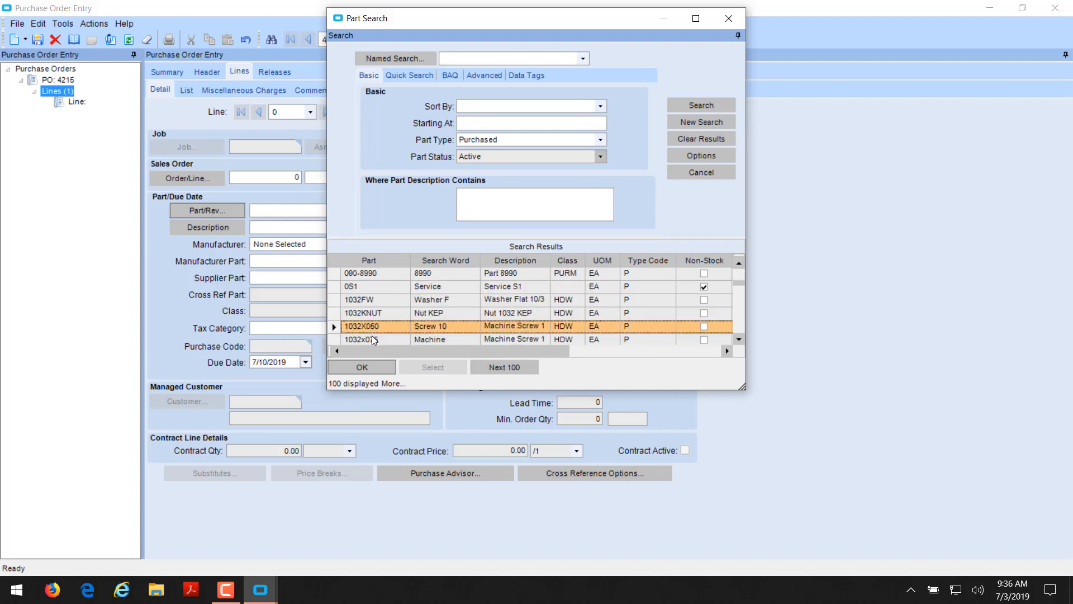
click(362, 367)
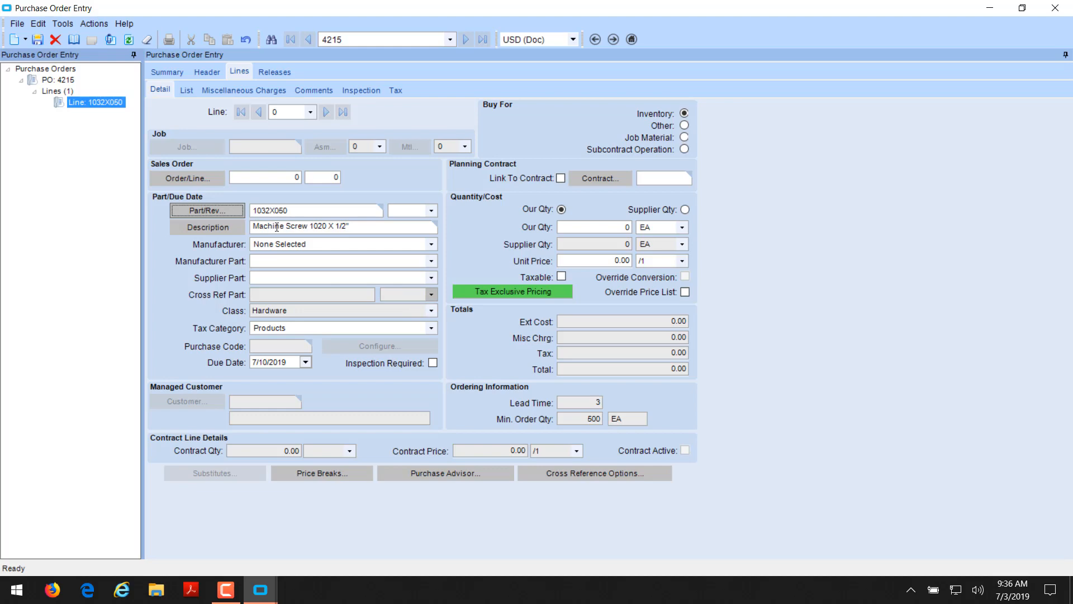
mouse_move(229, 292)
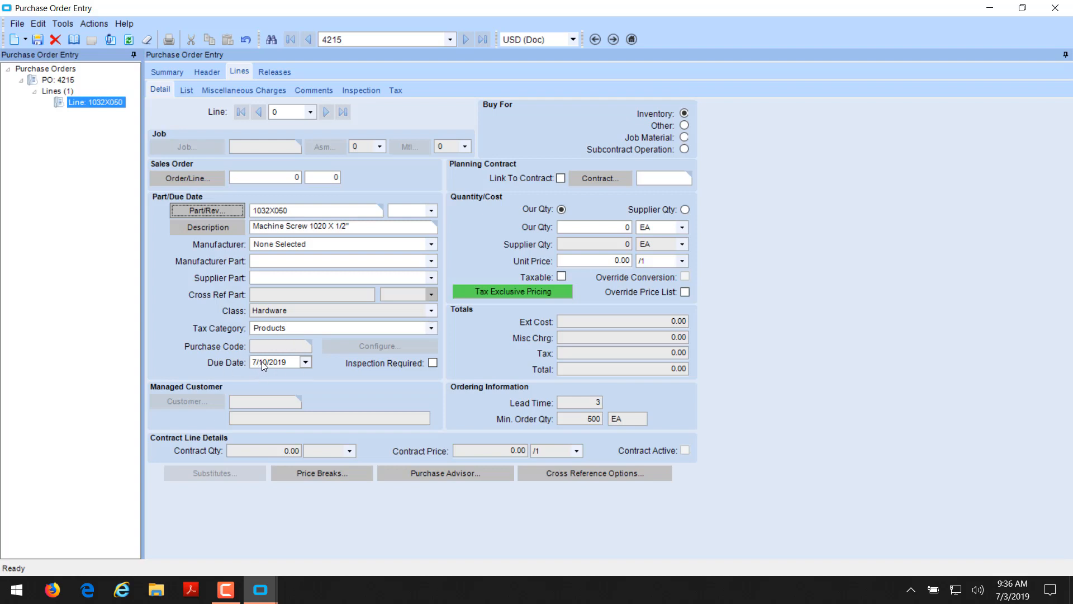
Order 1,000 EA of the screw at 0.05 each and save line 1.
click(594, 227)
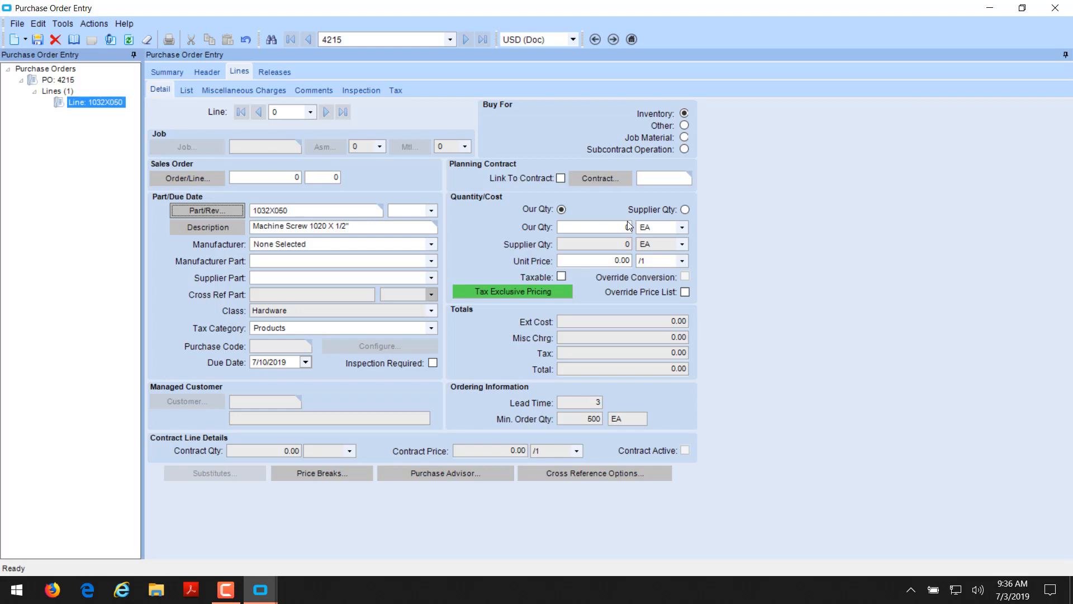
text(1,000)
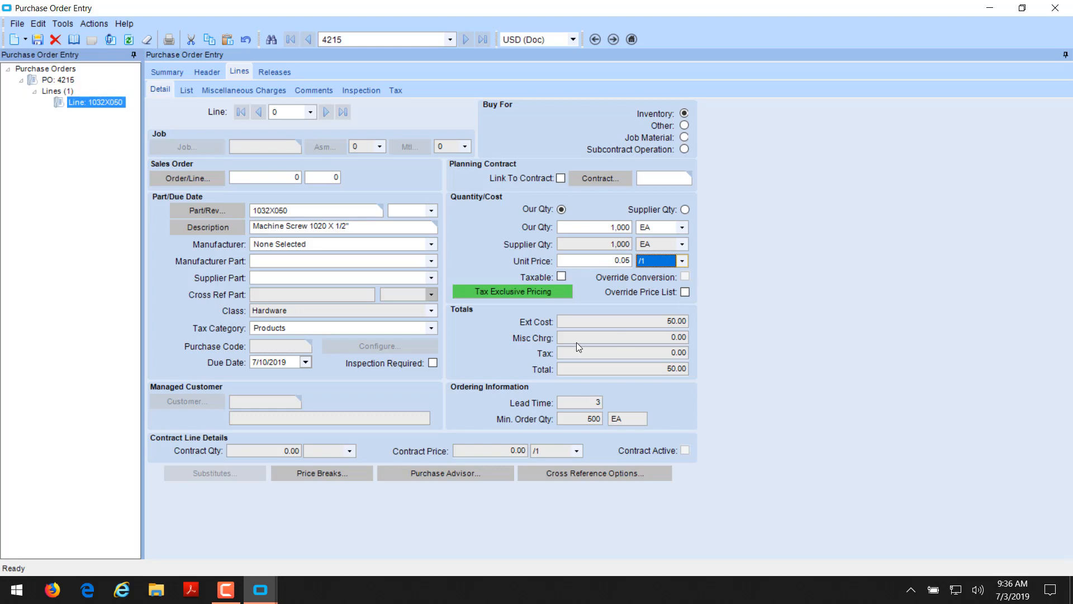
mouse_move(606, 299)
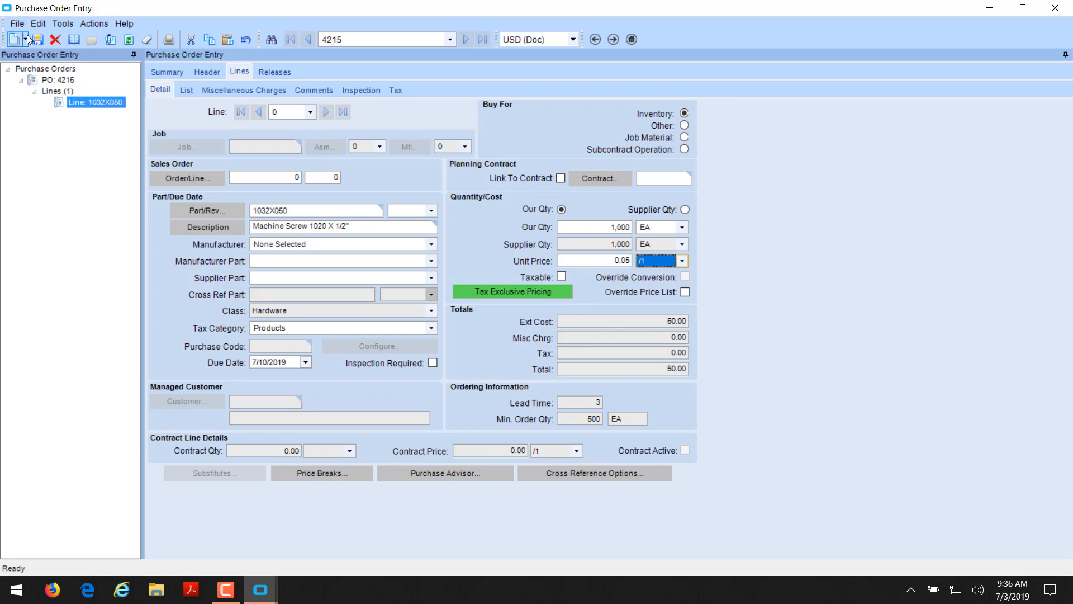
click(37, 39)
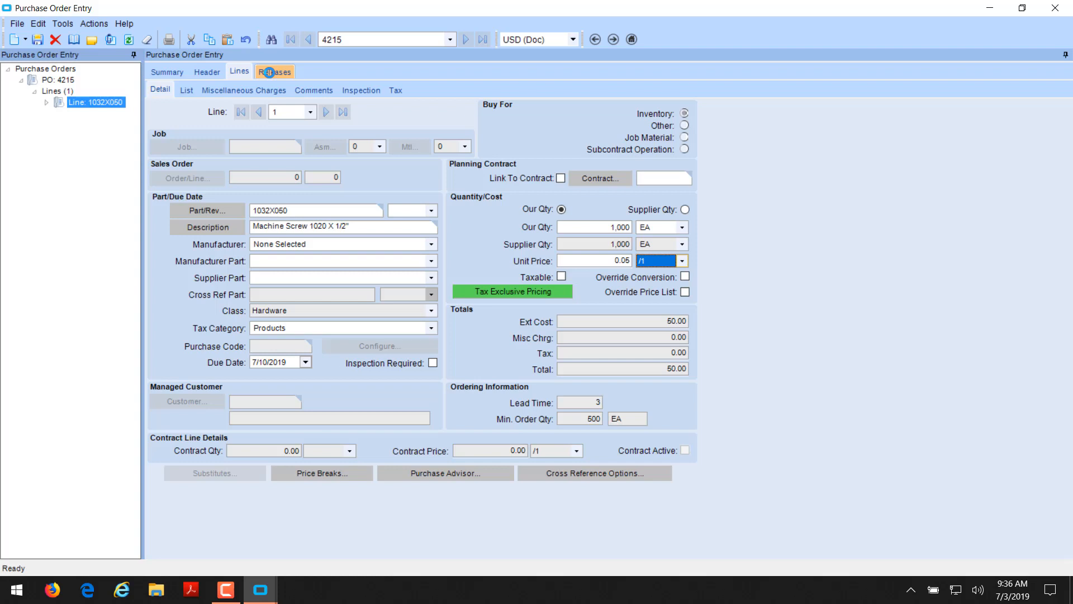
Add a second 500 EA release due 7/17/2019, save, and review both releases.
click(274, 71)
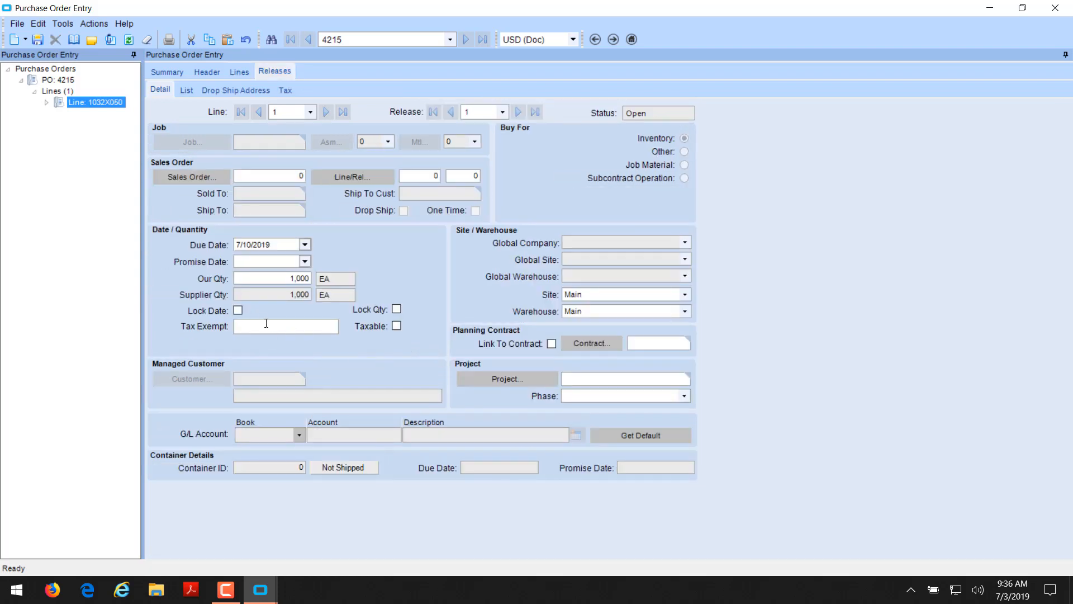
mouse_move(280, 283)
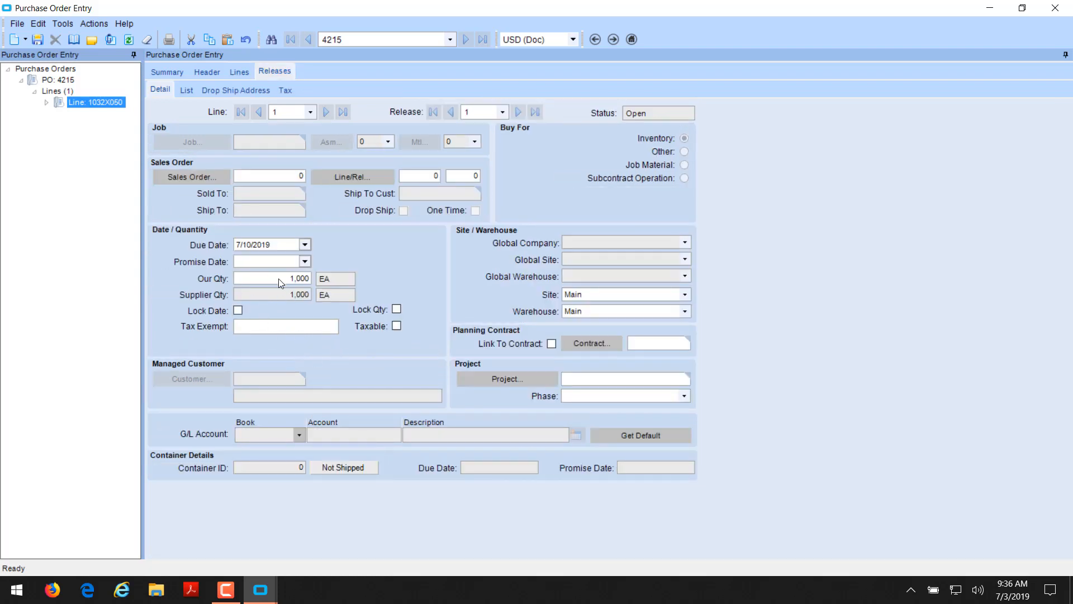
mouse_move(344, 317)
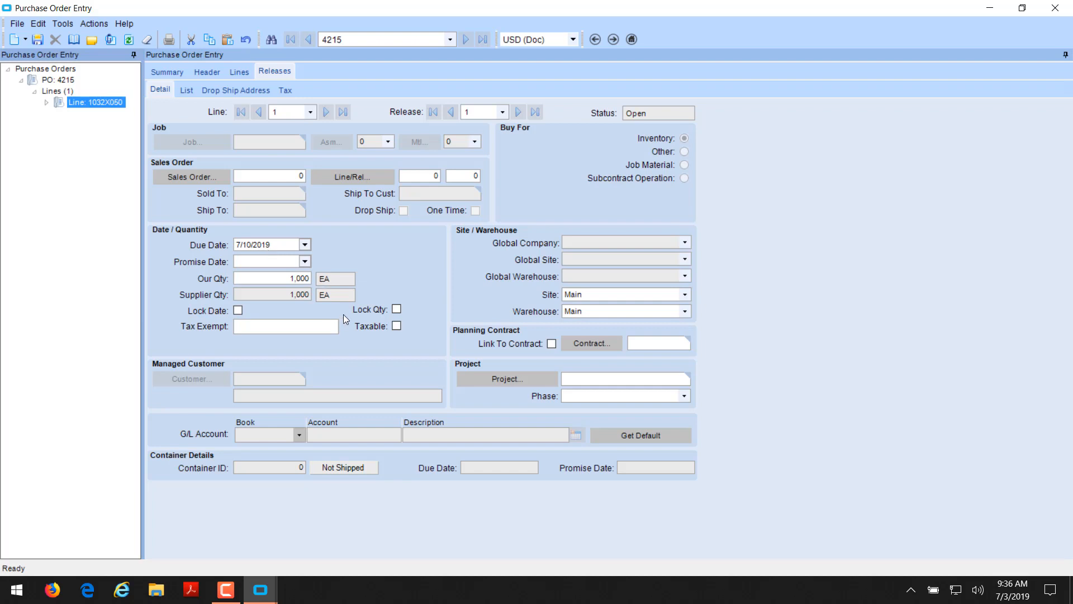
mouse_move(351, 314)
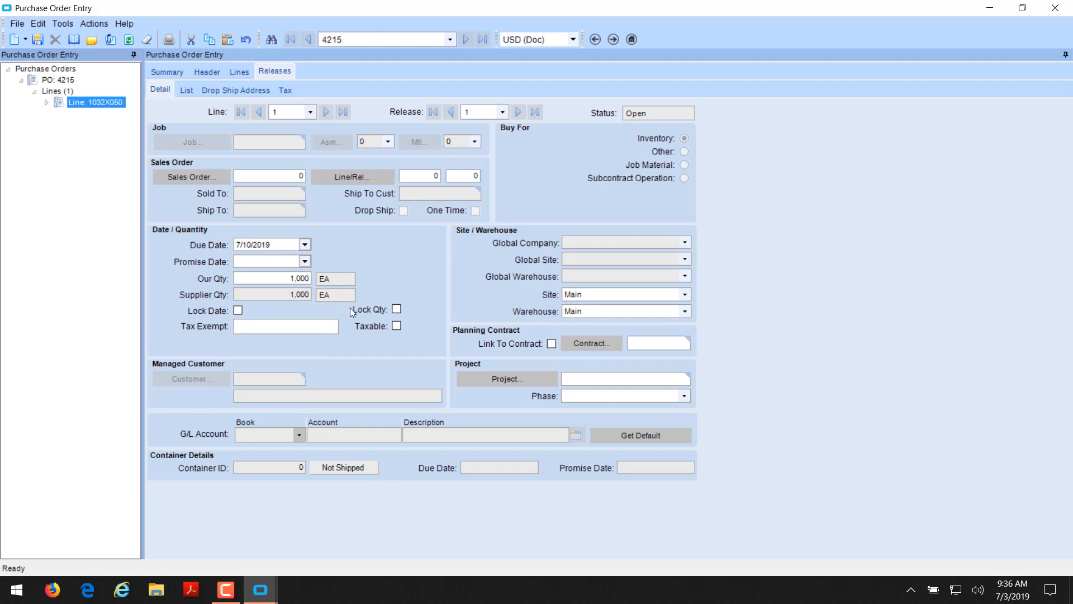
mouse_move(221, 180)
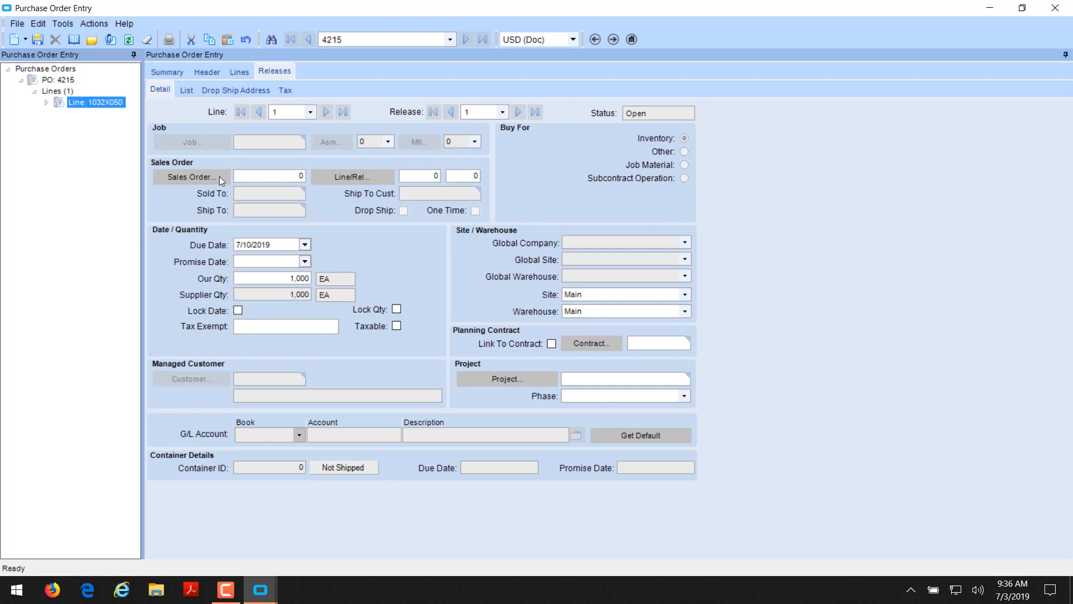
click(15, 40)
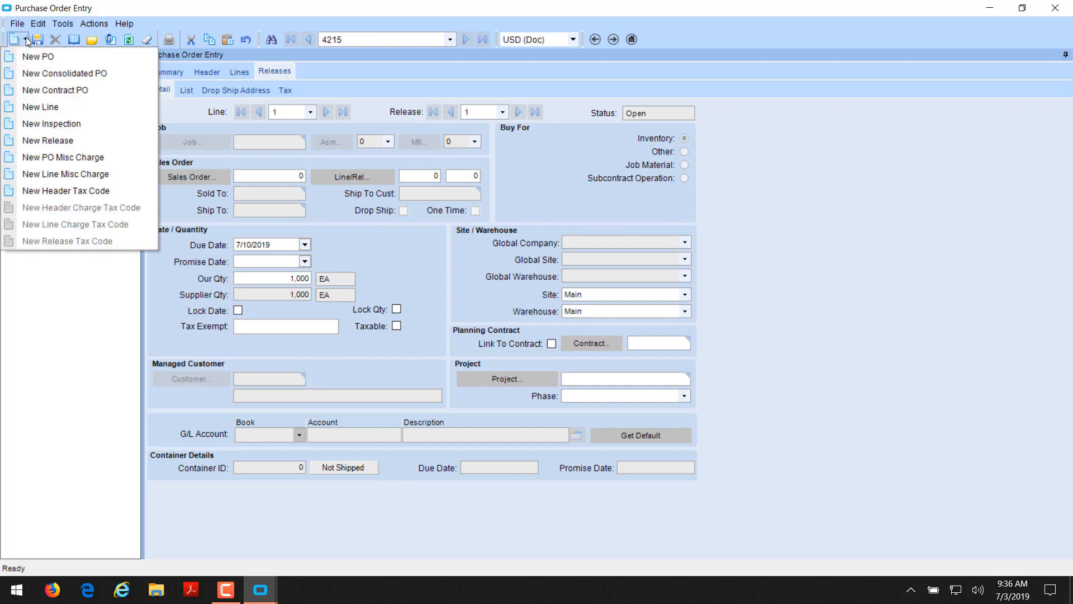
mouse_move(48, 140)
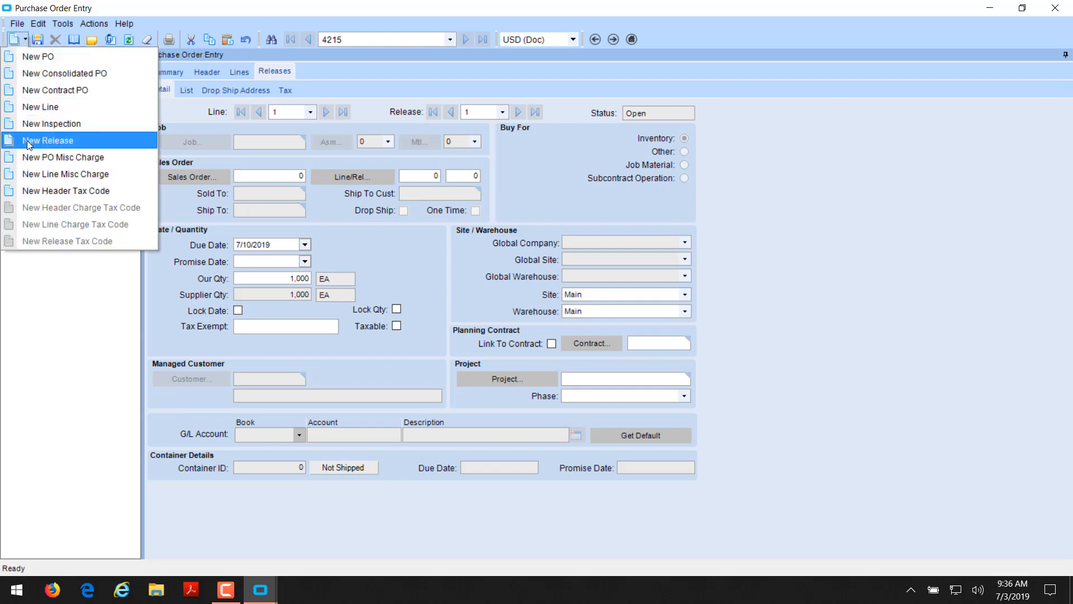
click(48, 140)
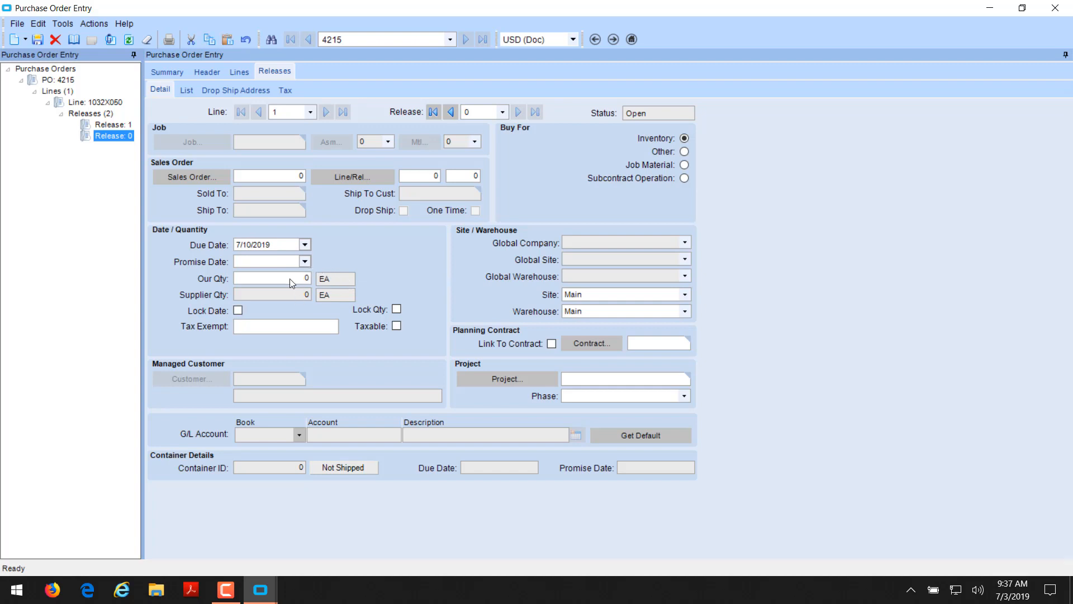
text(500)
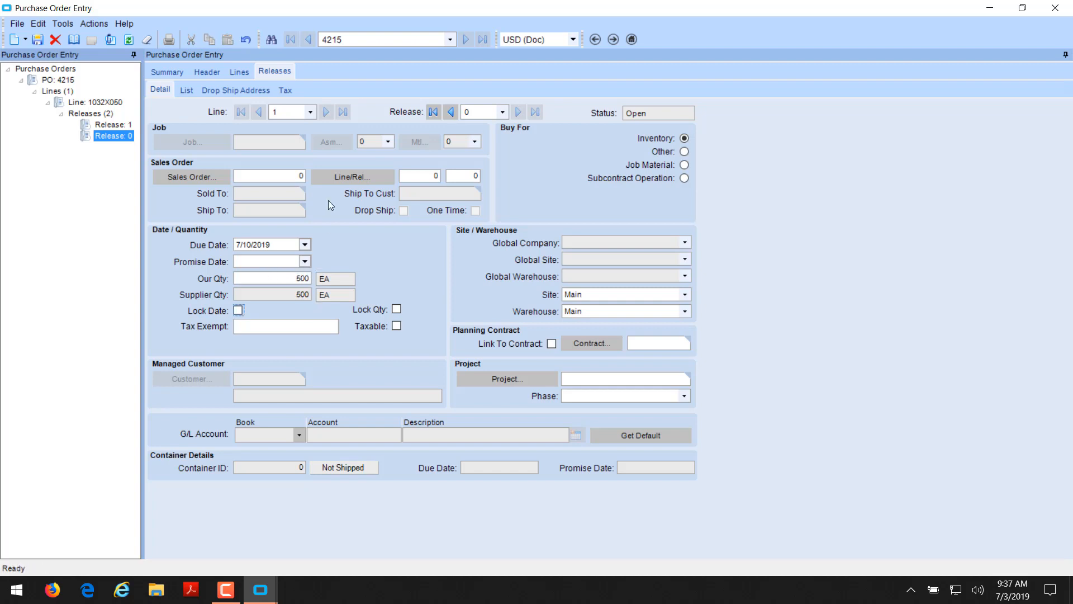
mouse_move(253, 235)
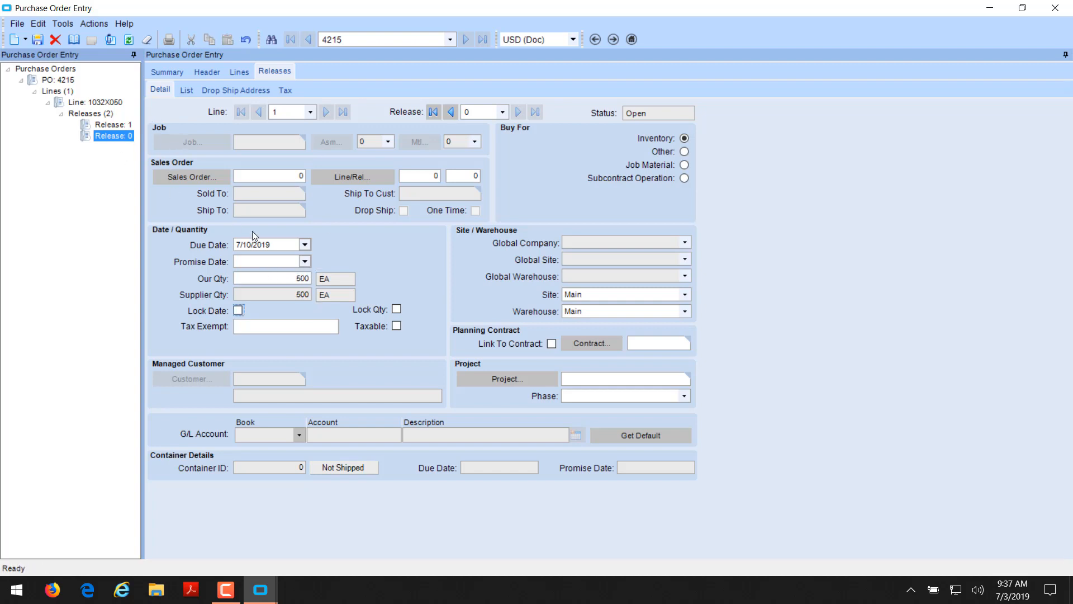
click(304, 244)
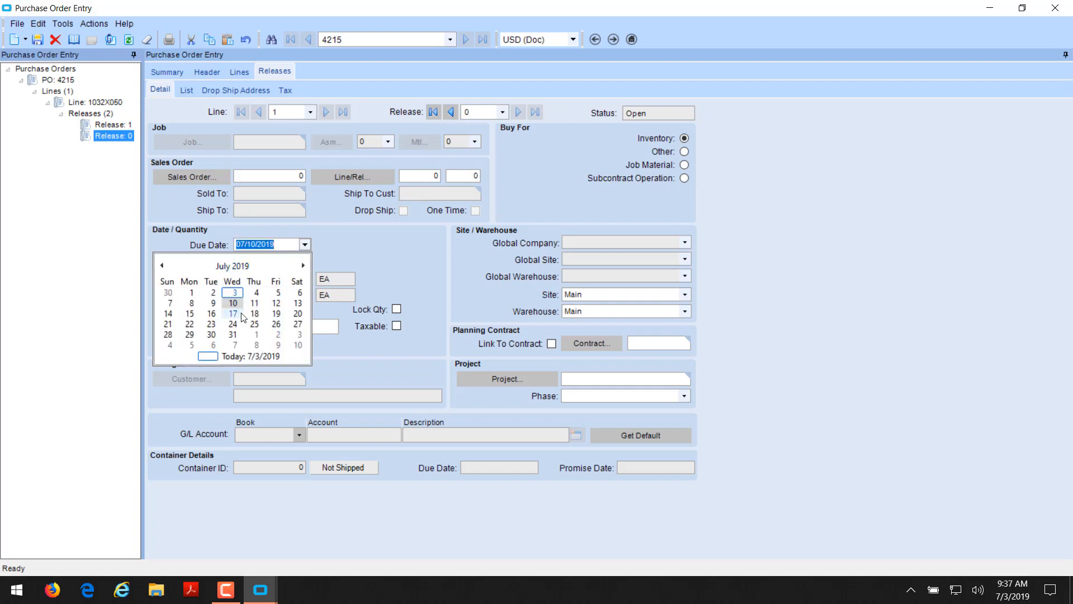
click(233, 313)
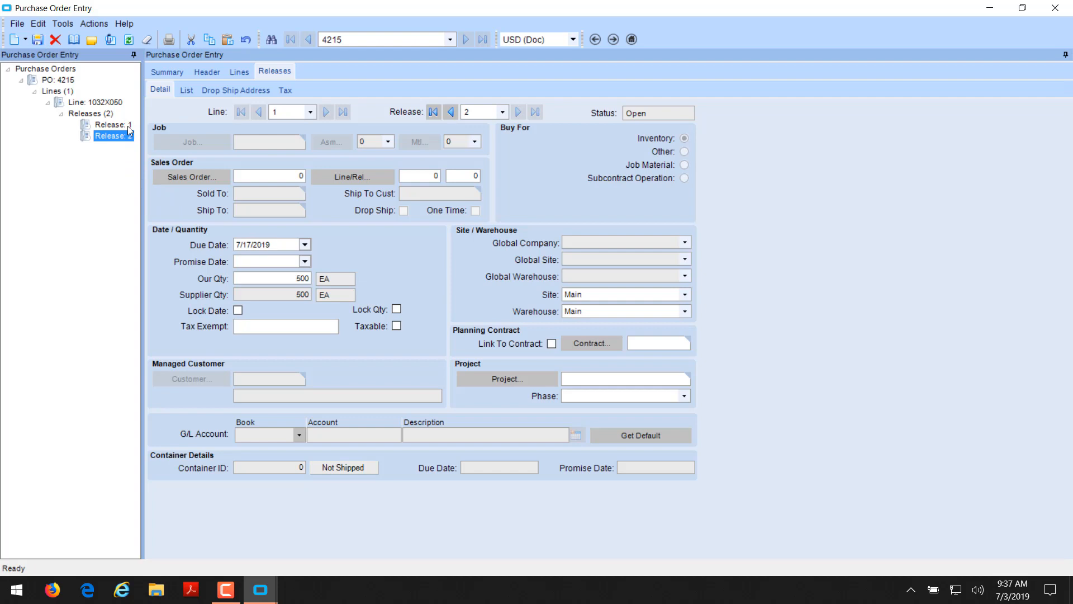
click(110, 124)
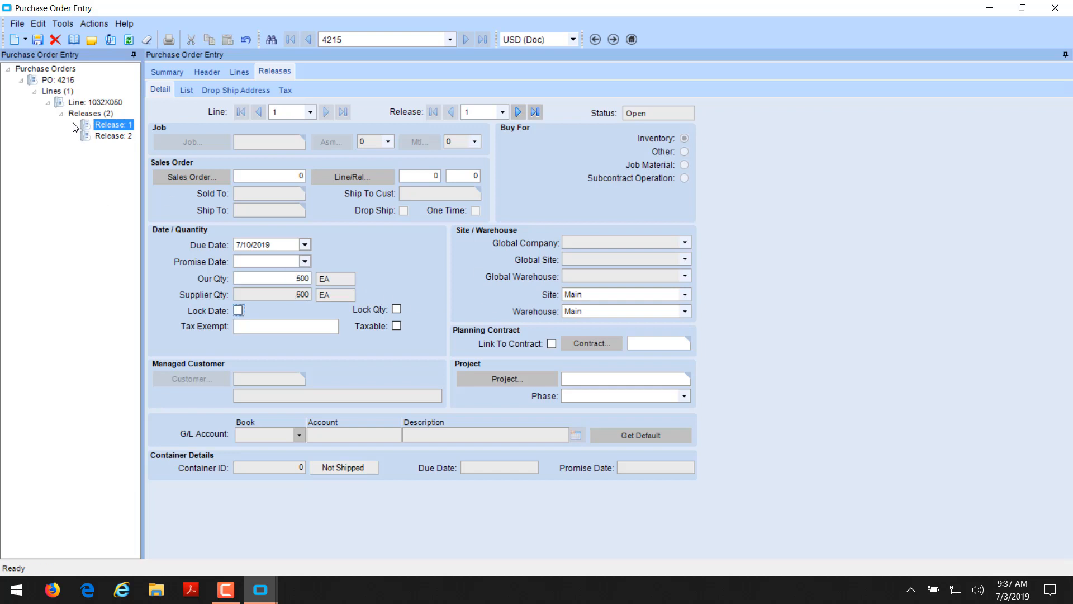
click(37, 40)
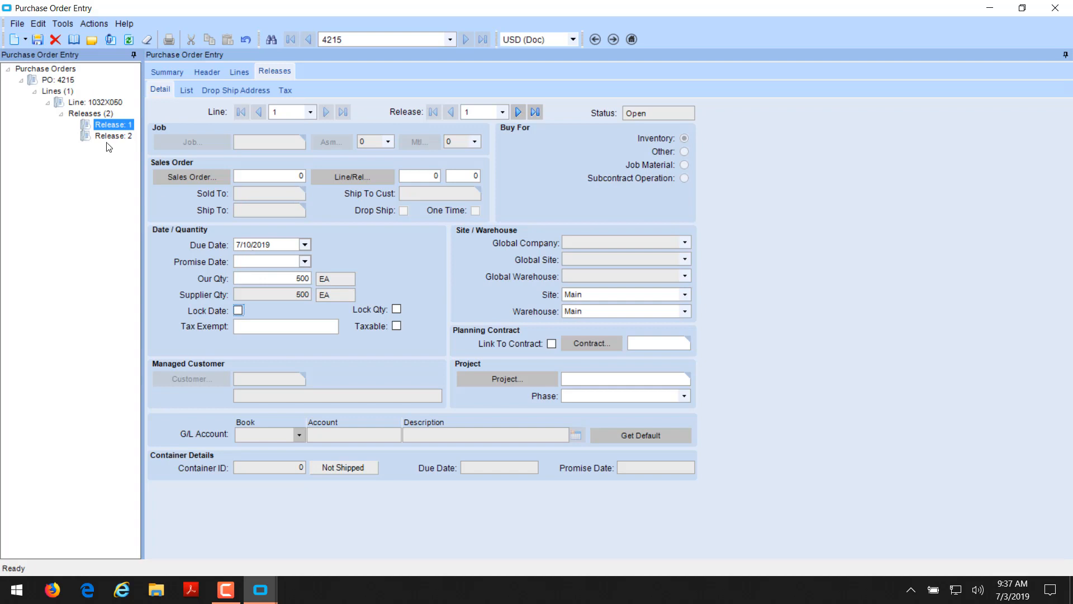
click(113, 137)
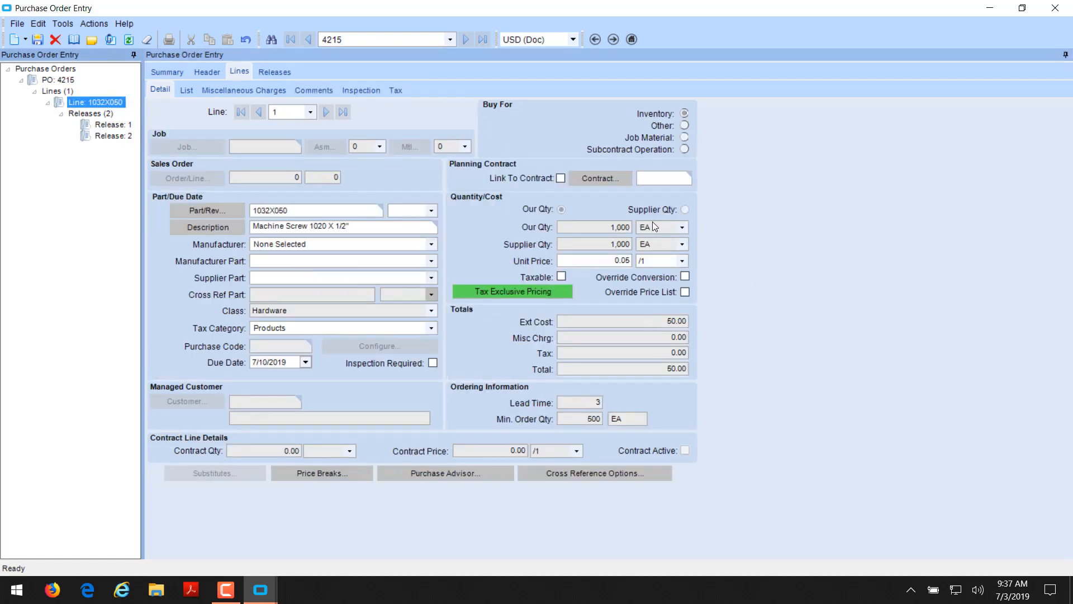
mouse_move(247, 287)
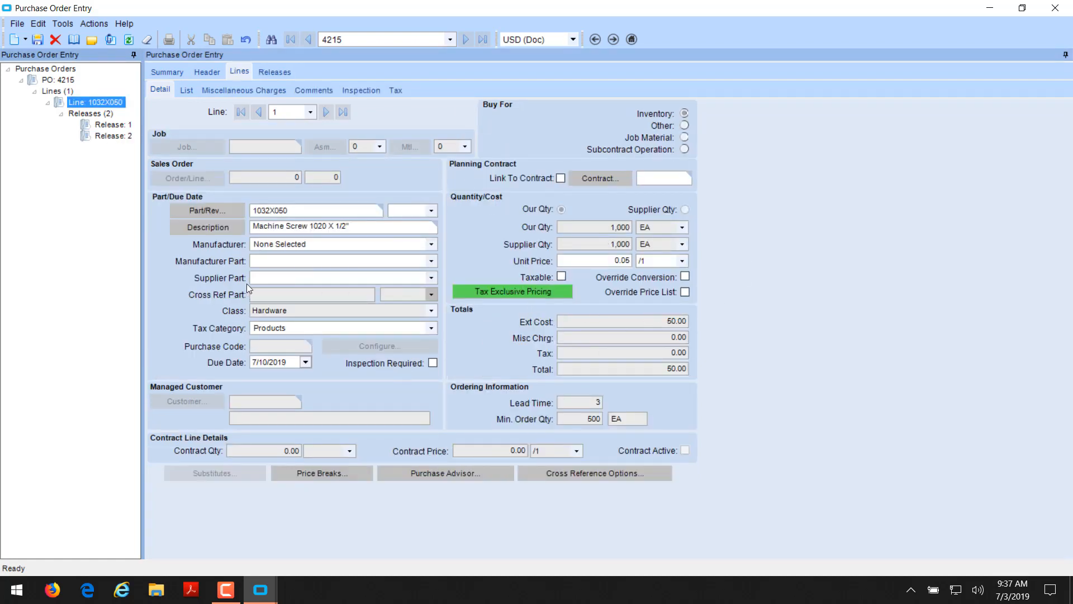
mouse_move(240, 244)
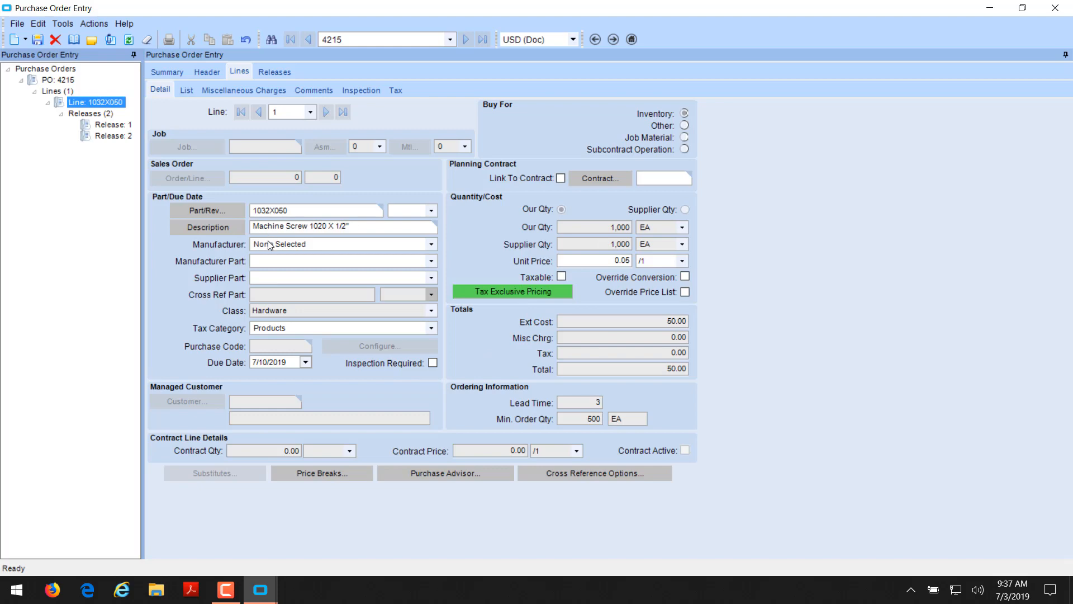
Review the PO 4215 summary: A-Z Metals, 1,000 EA, total 50.00.
click(167, 71)
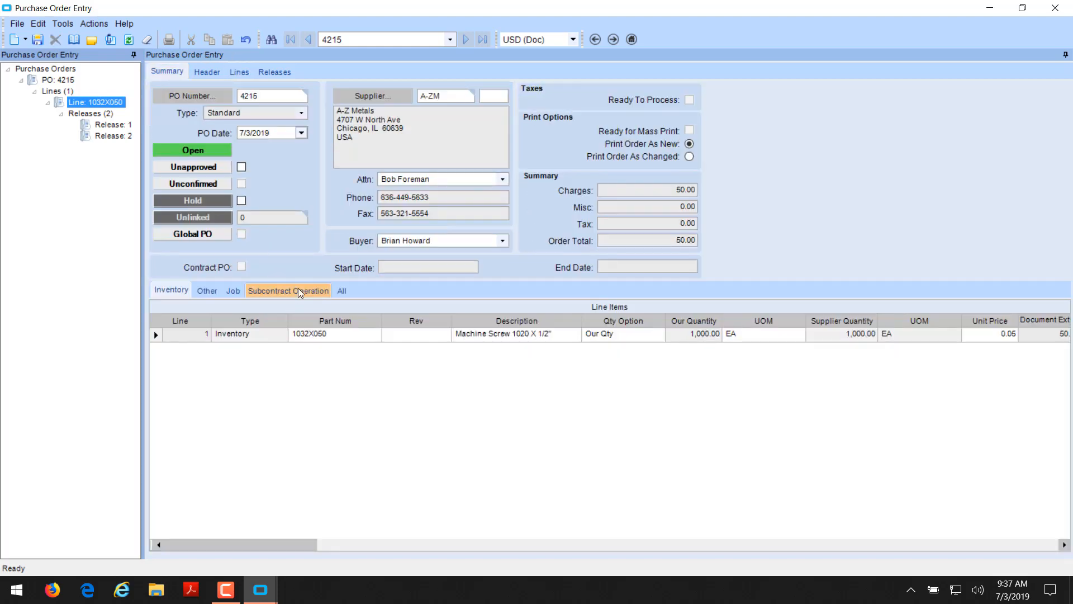
mouse_move(307, 279)
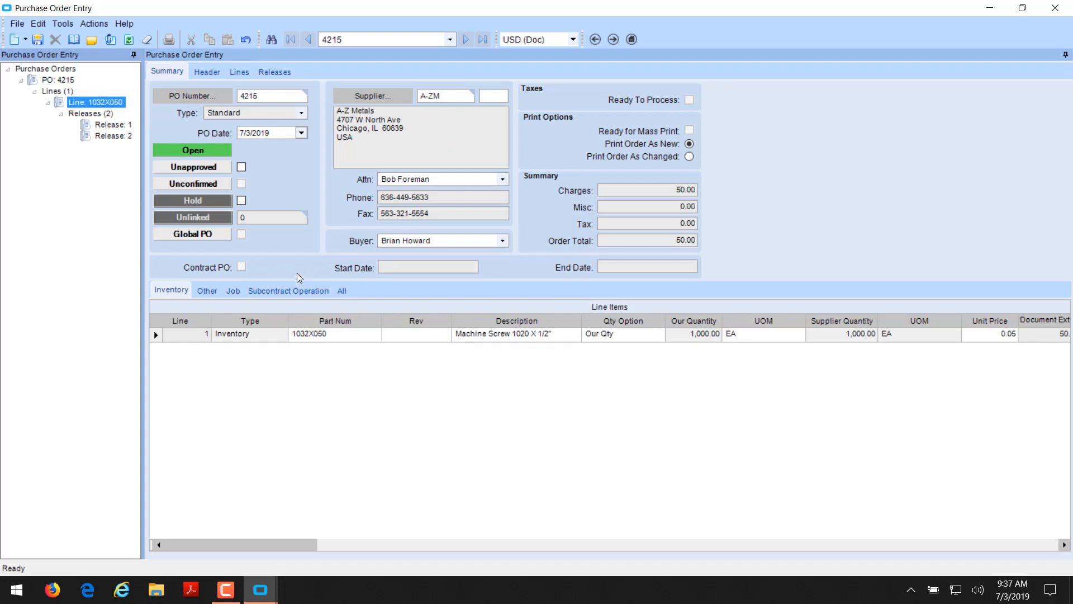
mouse_move(221, 177)
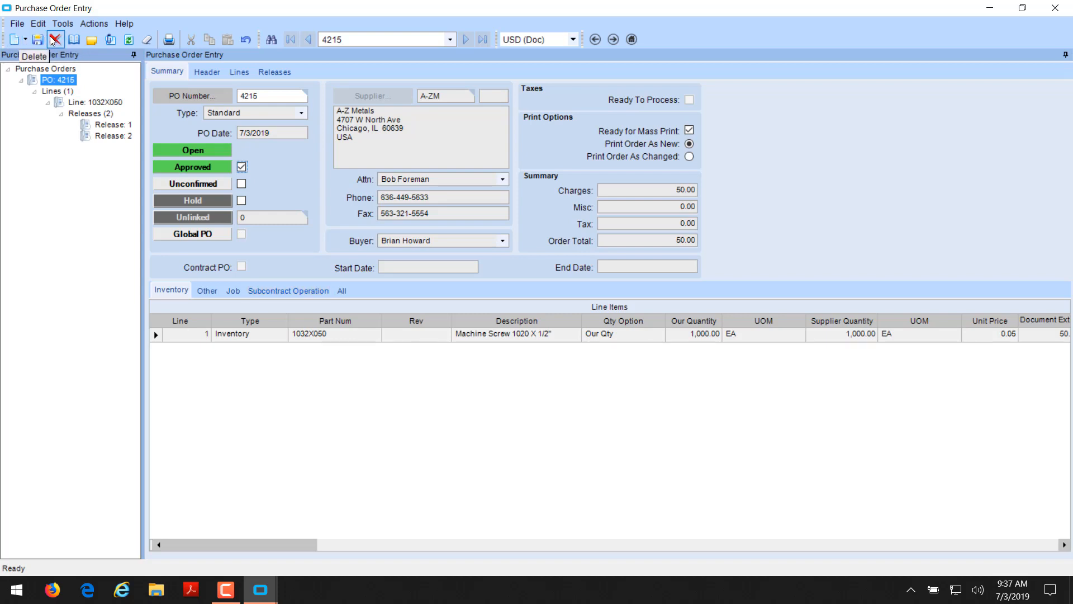
mouse_move(74, 119)
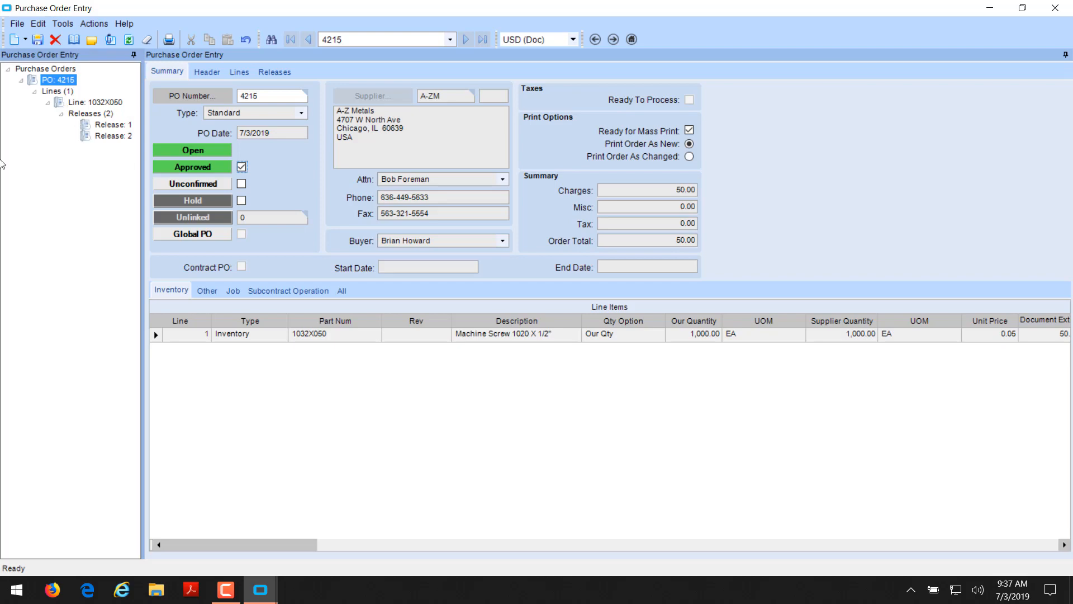
mouse_move(64, 295)
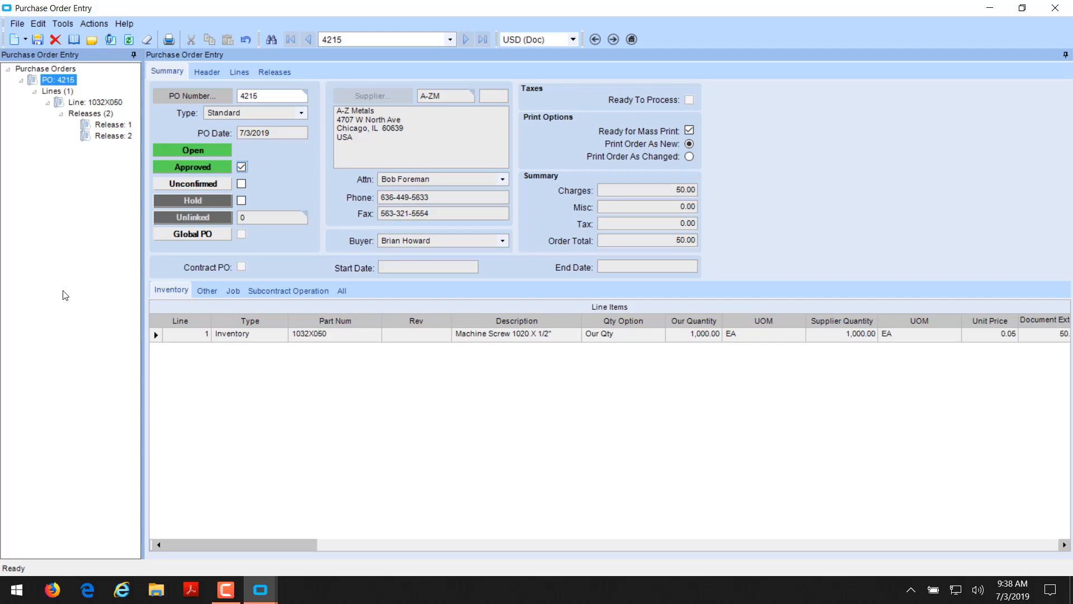
Start a new purchase order for supplier A-ZM and pick its due date.
click(13, 39)
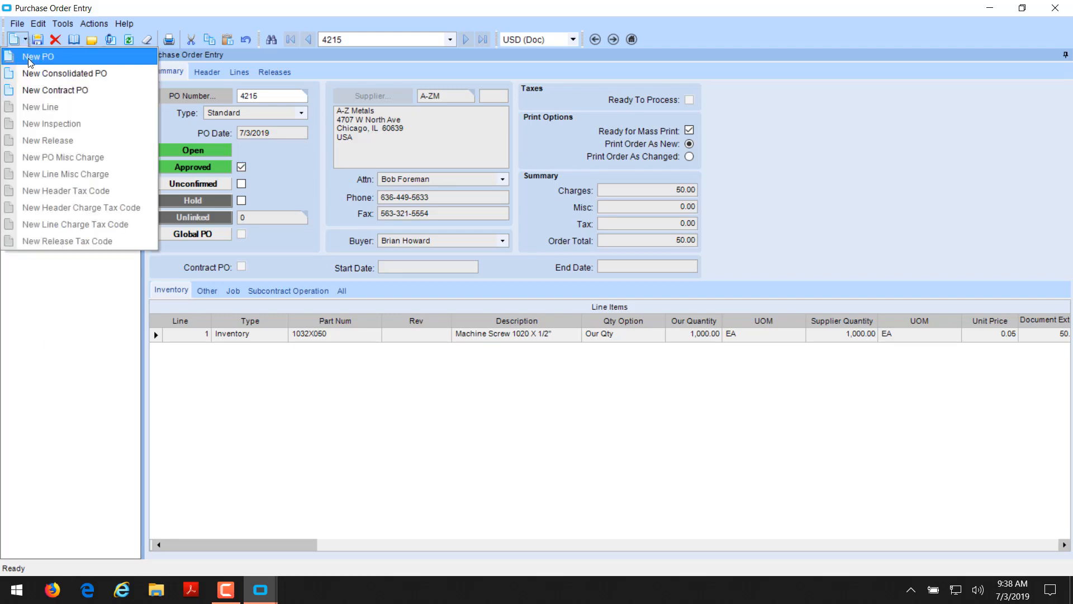
click(37, 56)
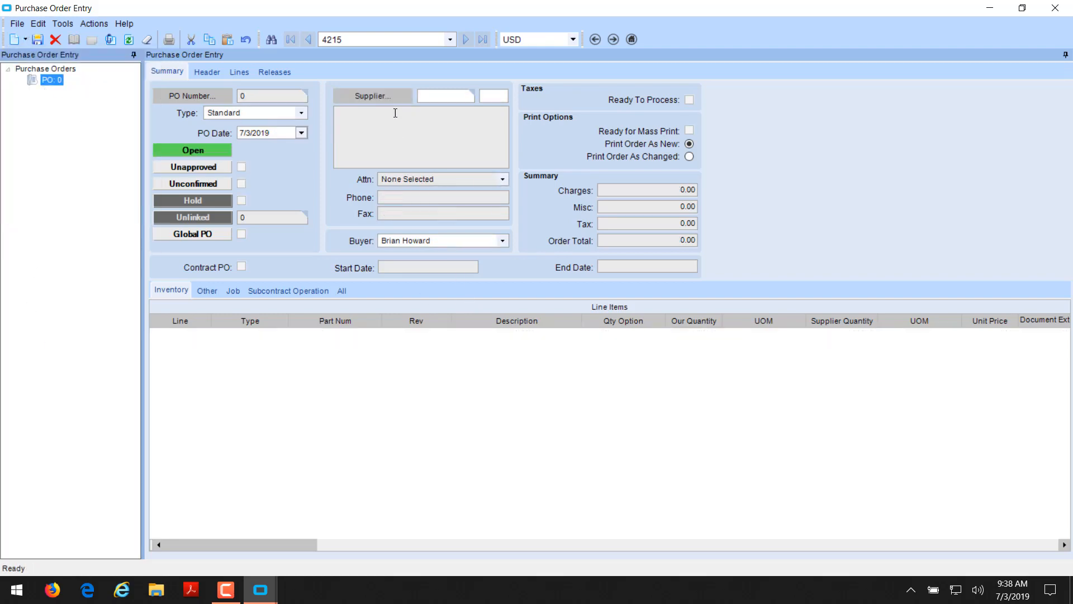
click(372, 95)
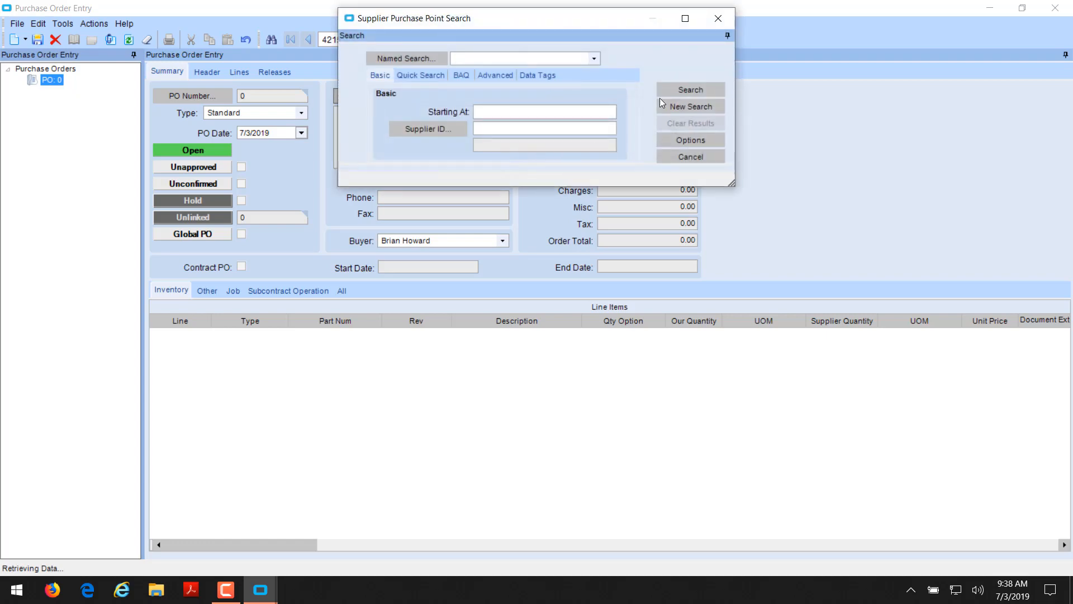
click(690, 90)
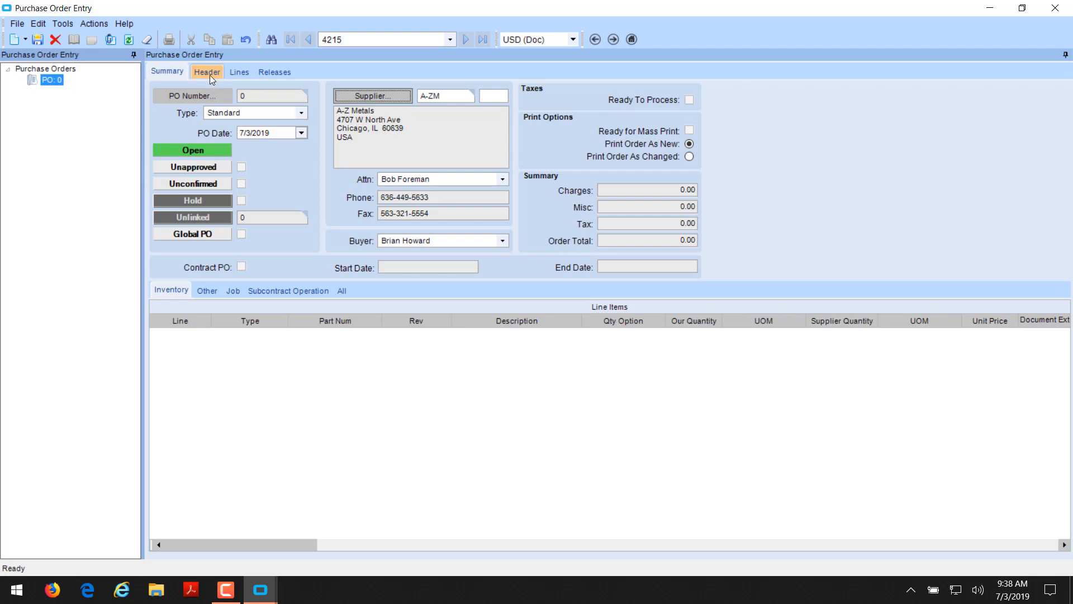
click(206, 71)
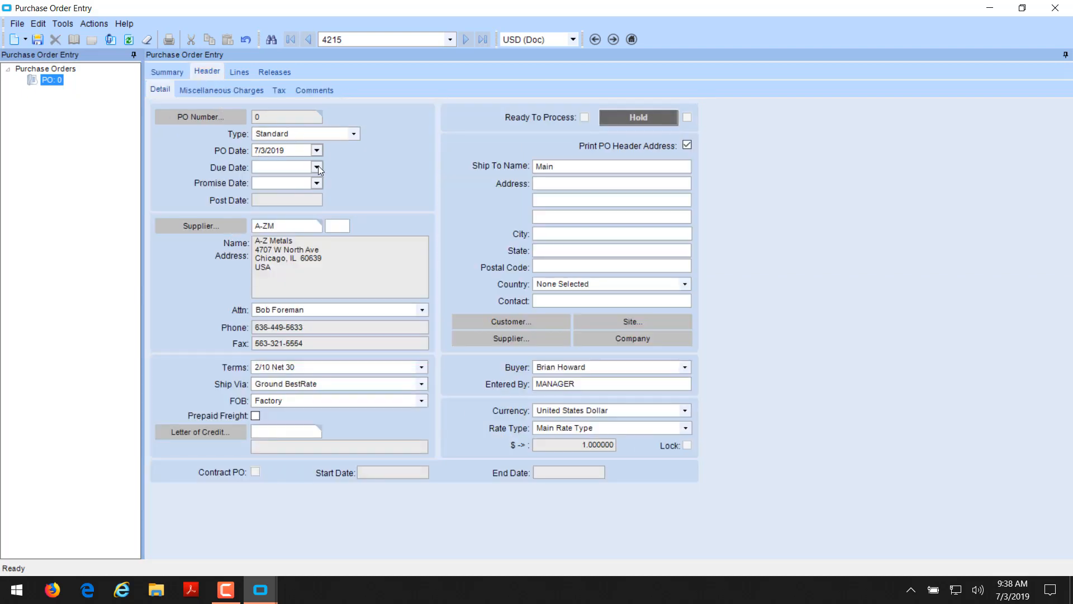
click(316, 167)
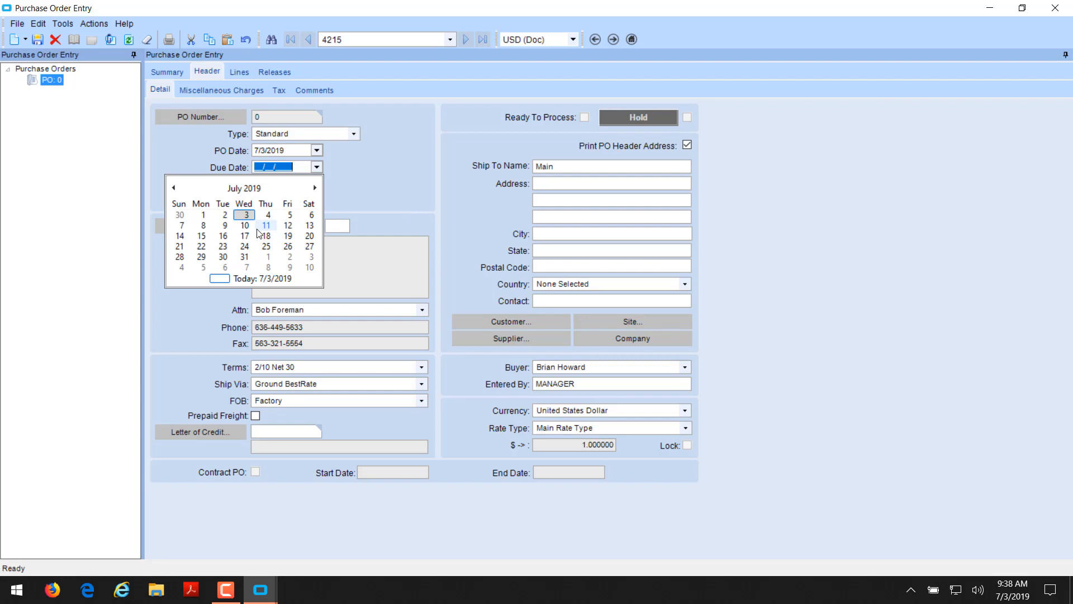
click(243, 225)
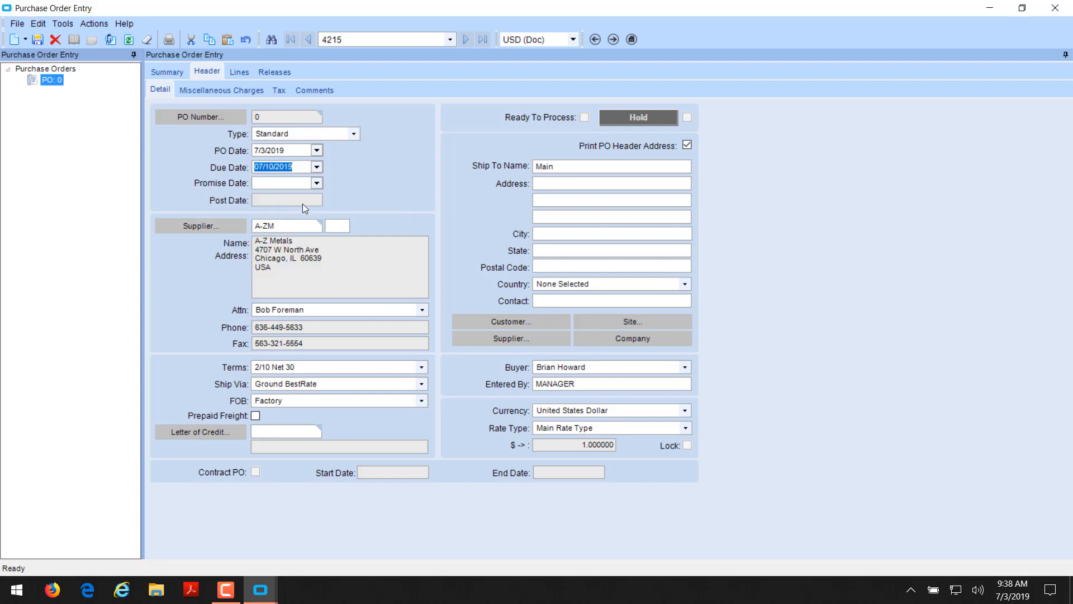
mouse_move(64, 97)
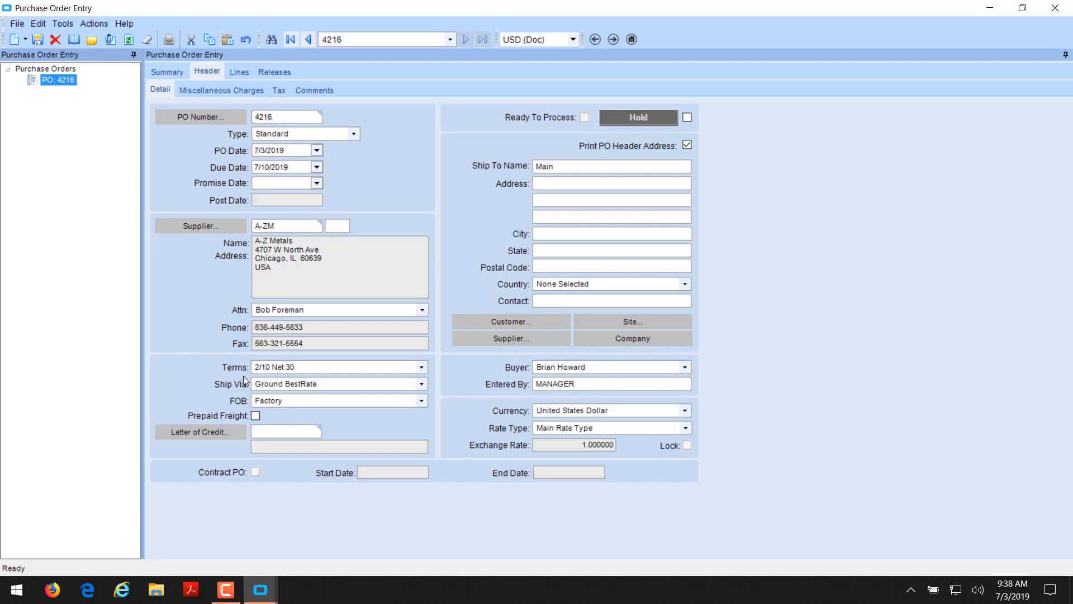
mouse_move(273, 414)
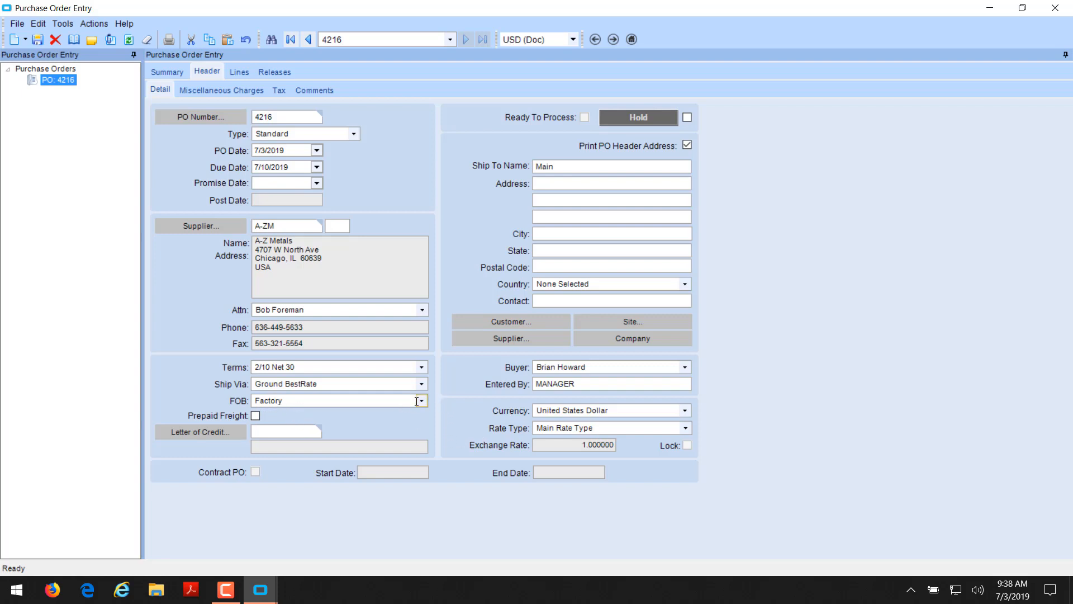
Set FOB to Origin and payment terms to C.O.D, then save PO 4216.
click(420, 400)
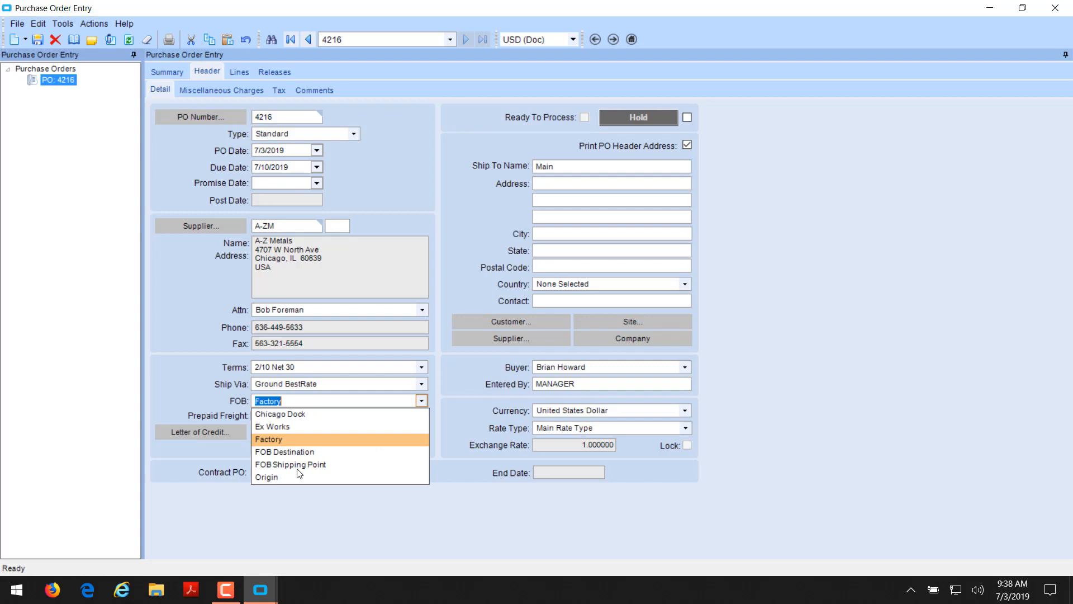
click(268, 476)
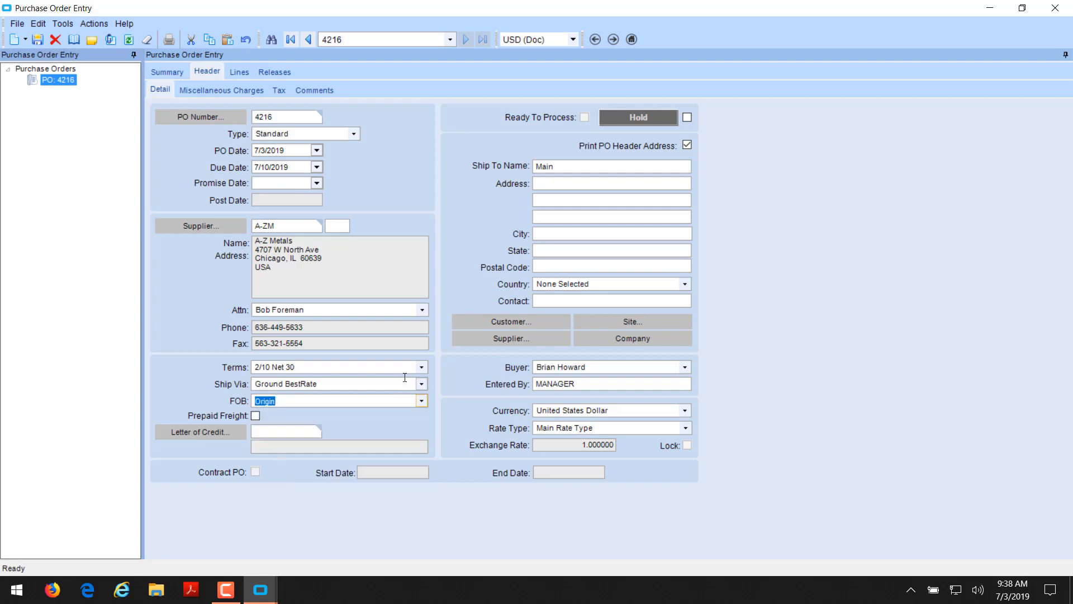
click(421, 368)
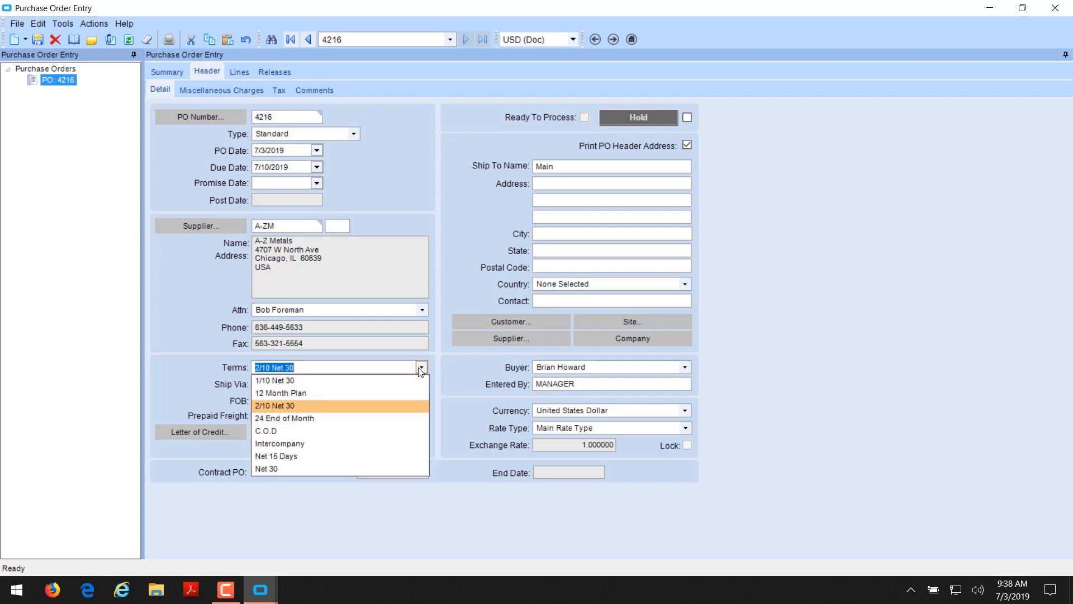
mouse_move(311, 450)
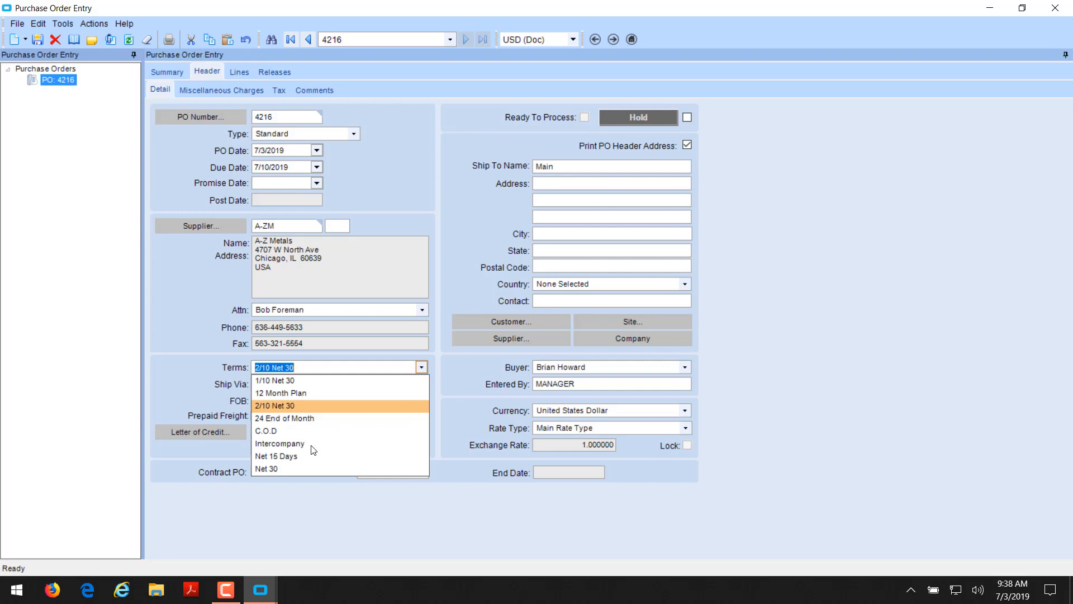
mouse_move(293, 429)
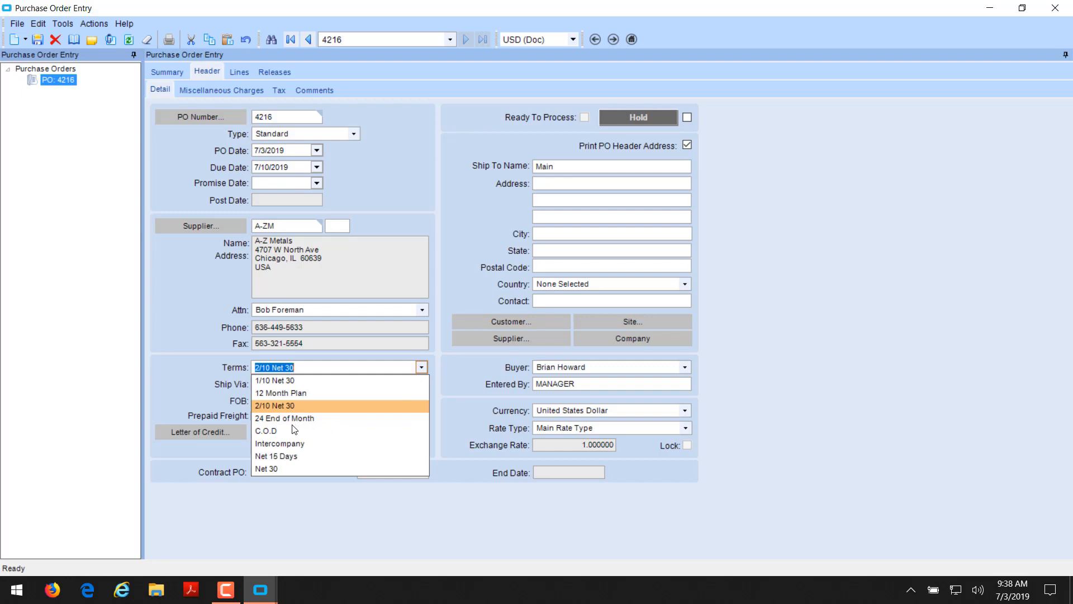
mouse_move(284, 436)
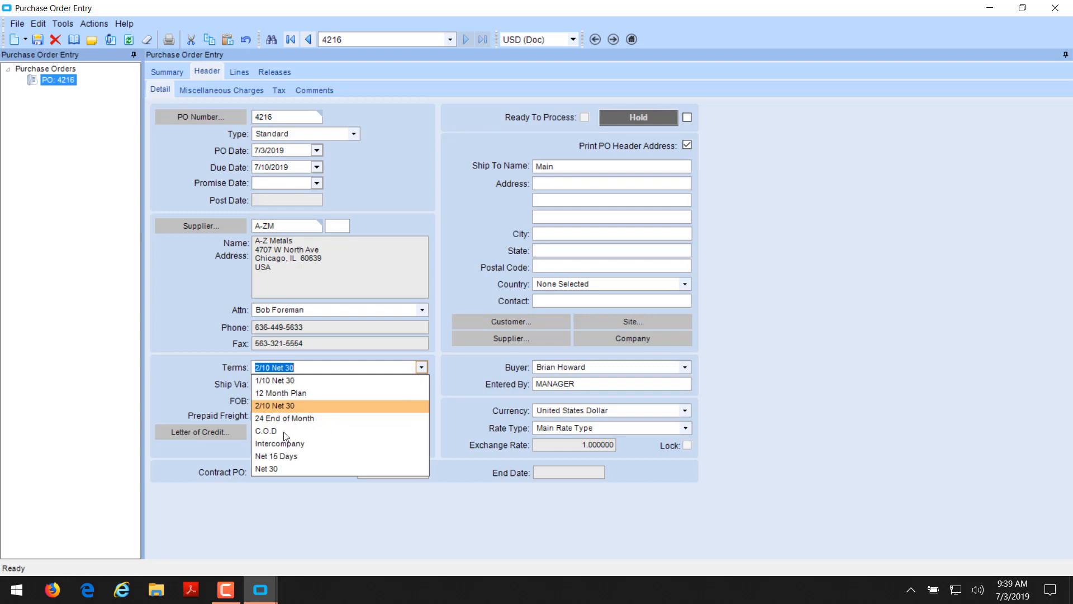
click(266, 431)
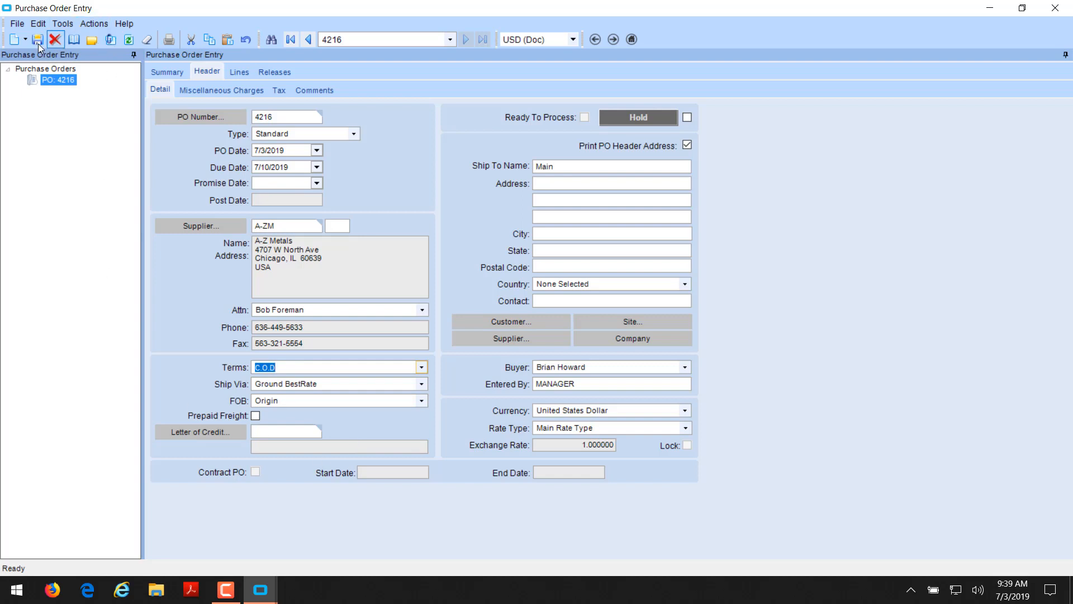
click(36, 39)
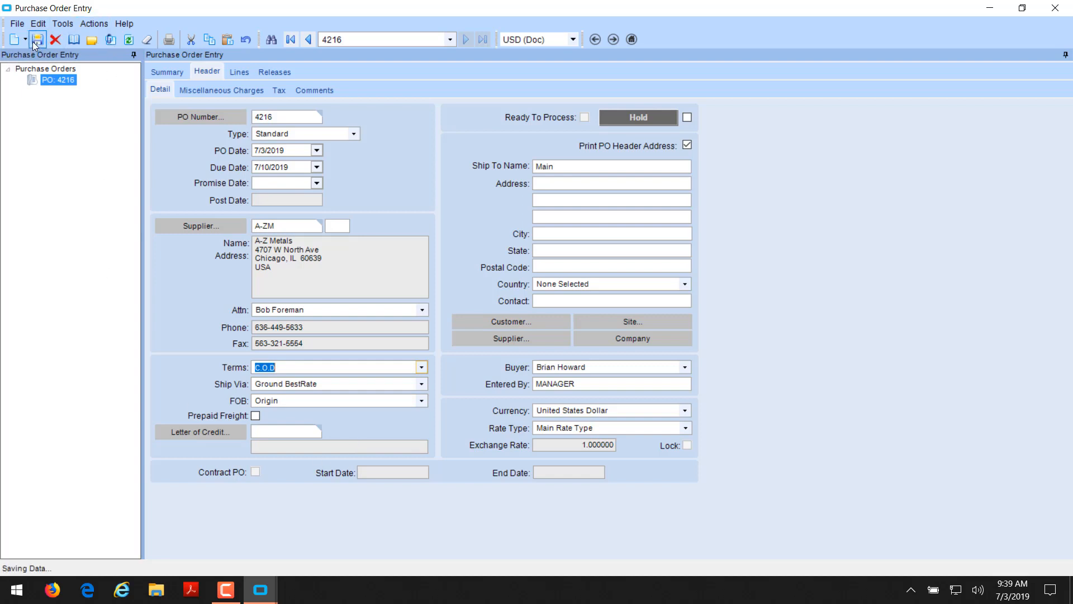
click(38, 39)
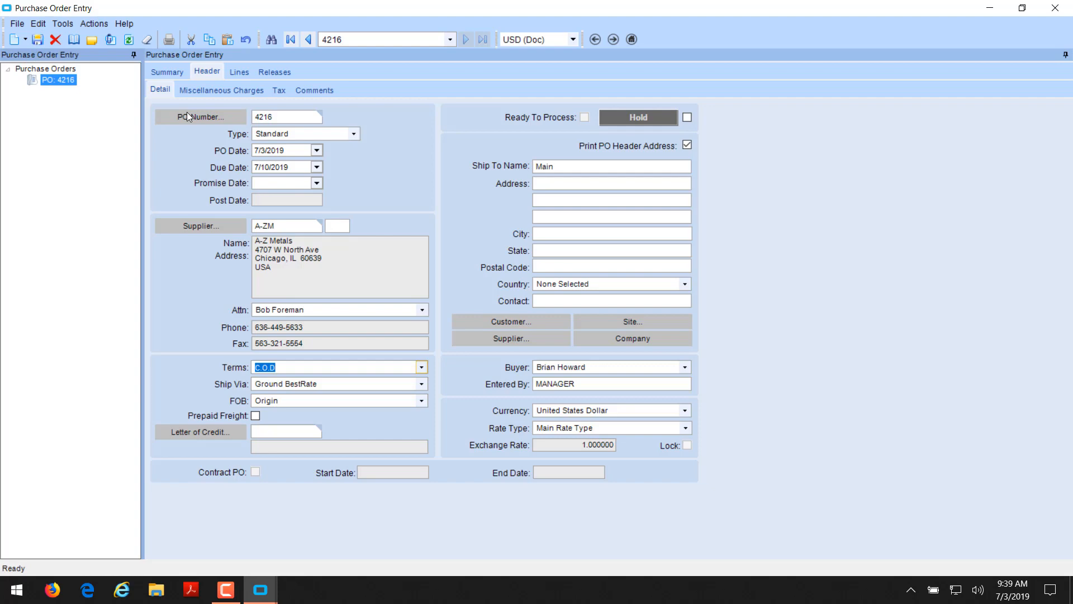
Add a new line to PO 4216 bought for Other use.
click(239, 71)
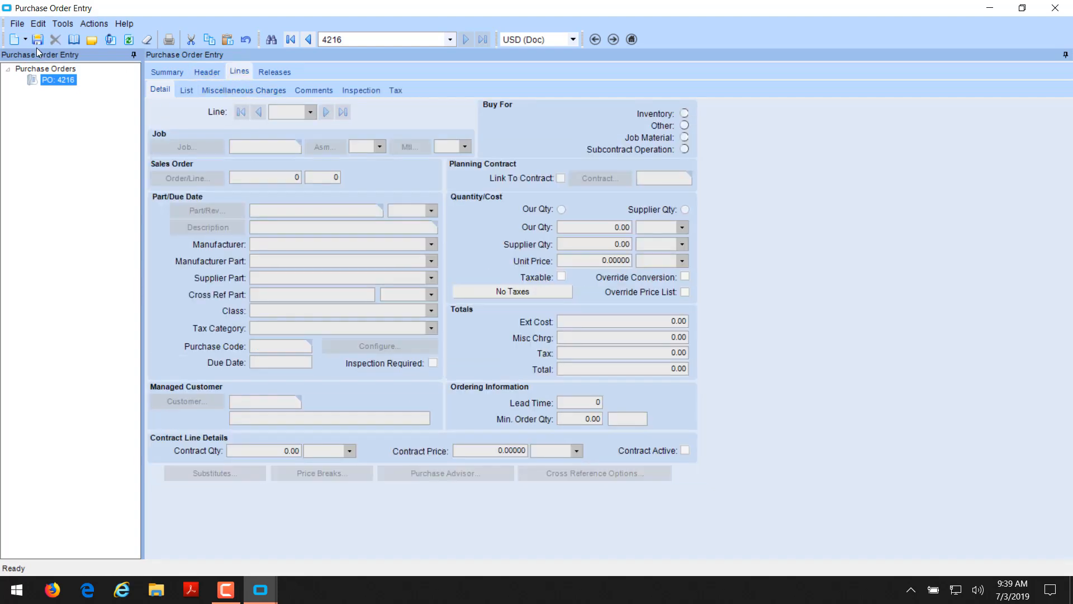
click(13, 39)
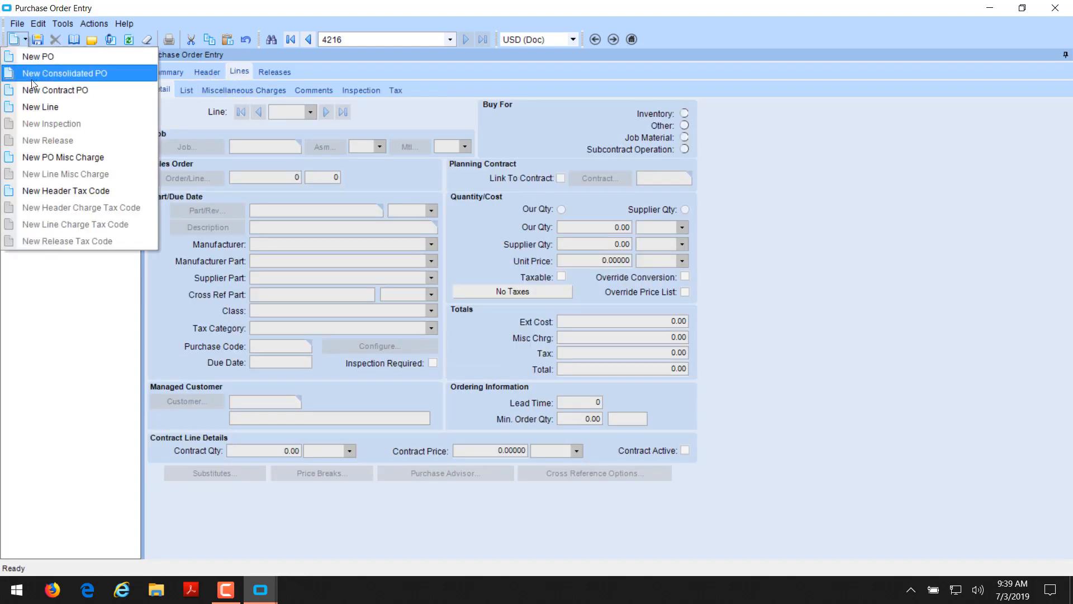
click(40, 107)
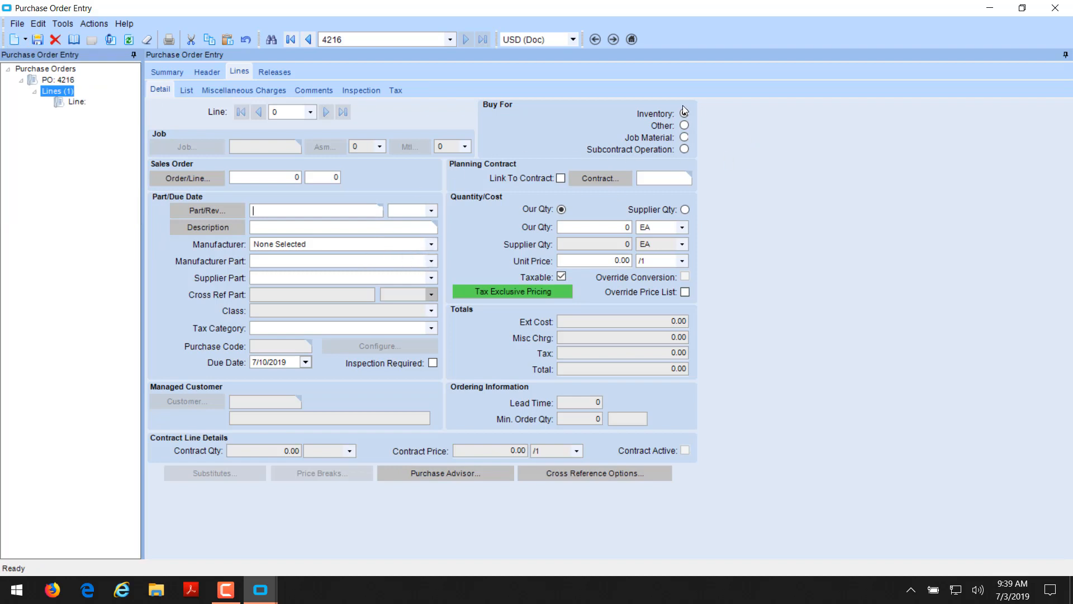
click(683, 114)
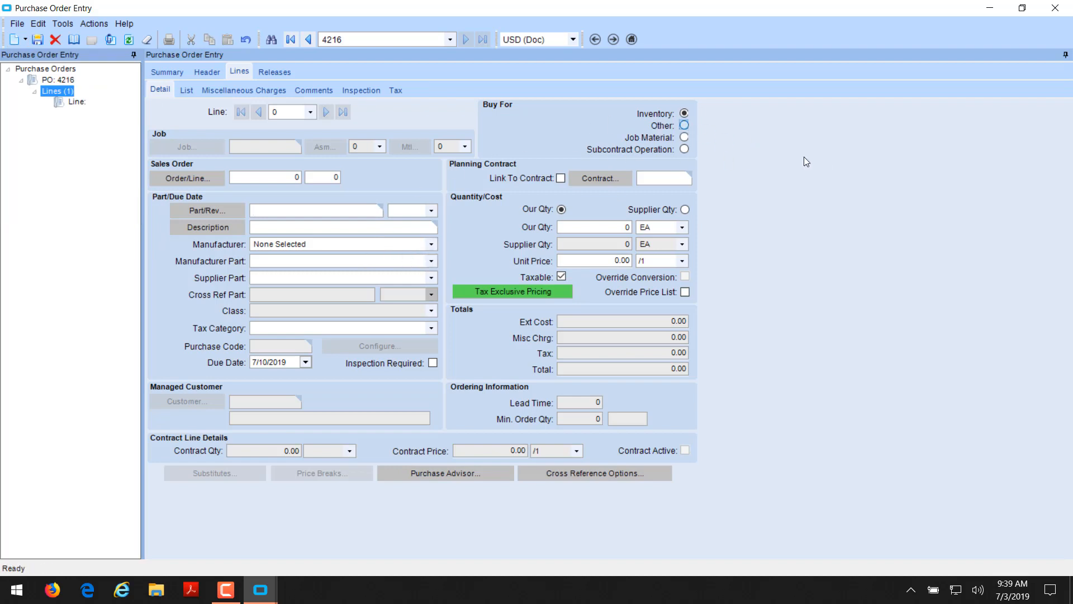
click(683, 125)
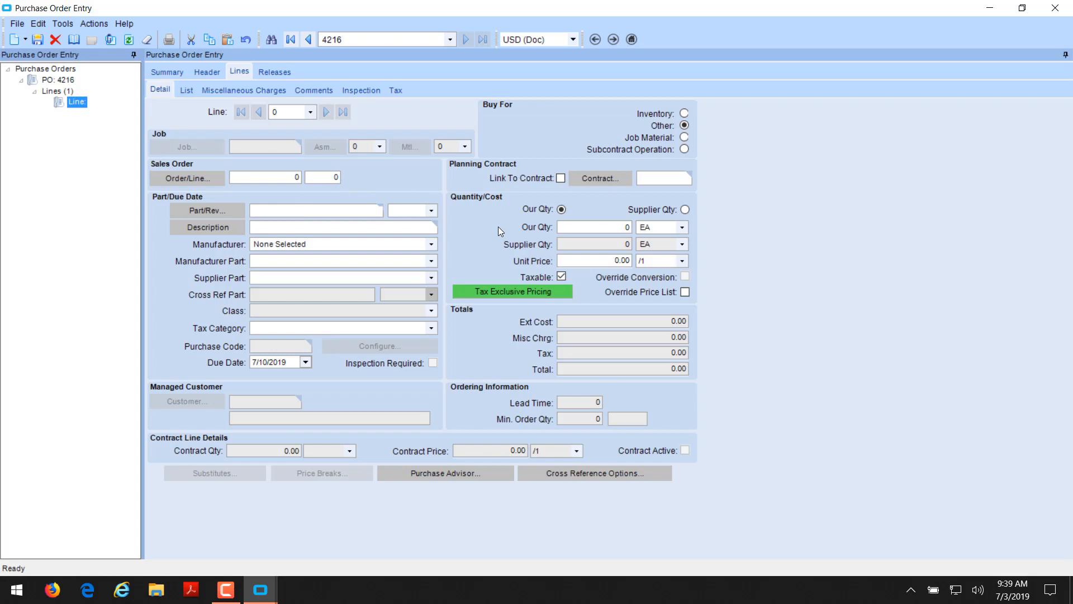
Enter part 'Lunch Part', description 'Part for L&L', 50 EA at 1.00, and save.
click(314, 210)
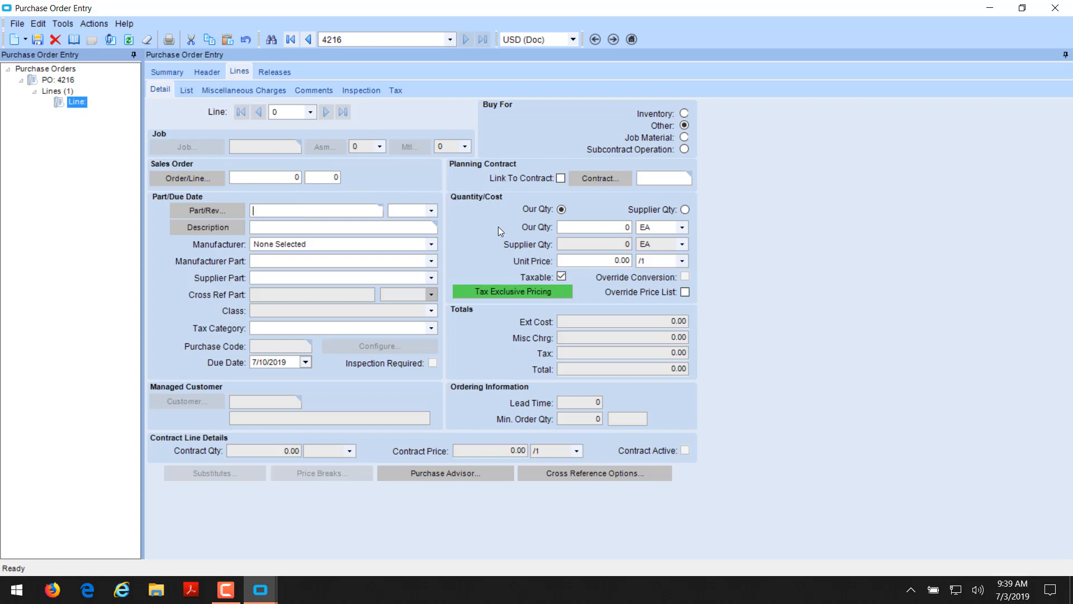
text(Ln)
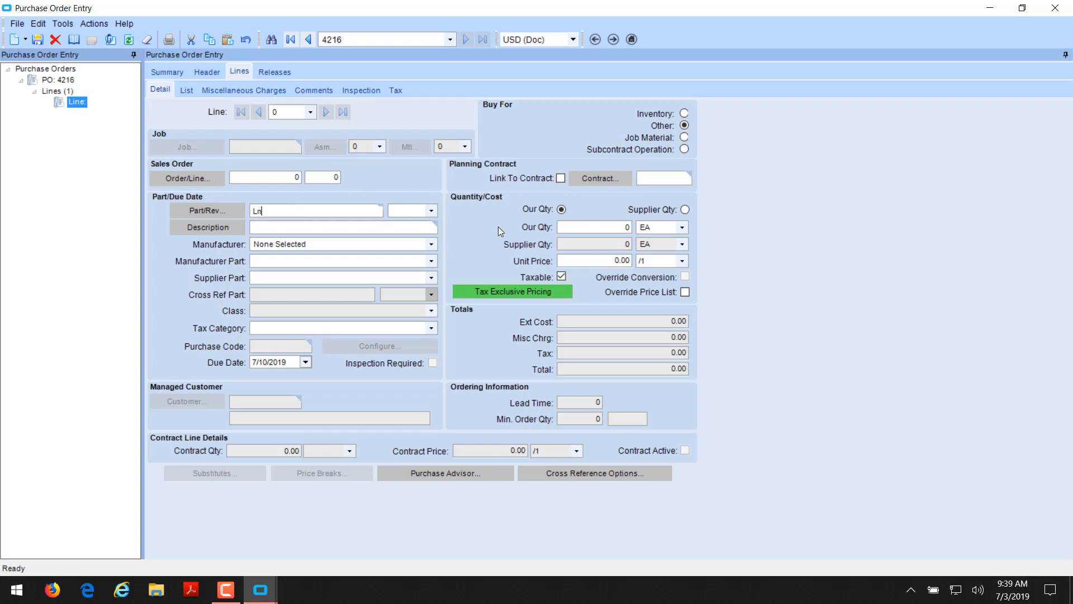
text(und)
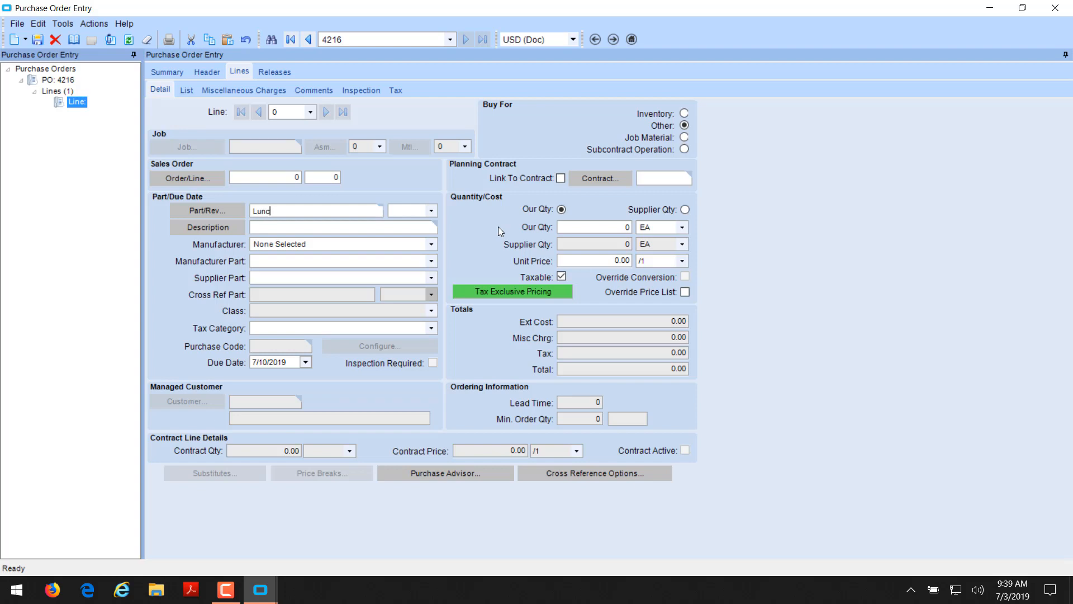
text(h)
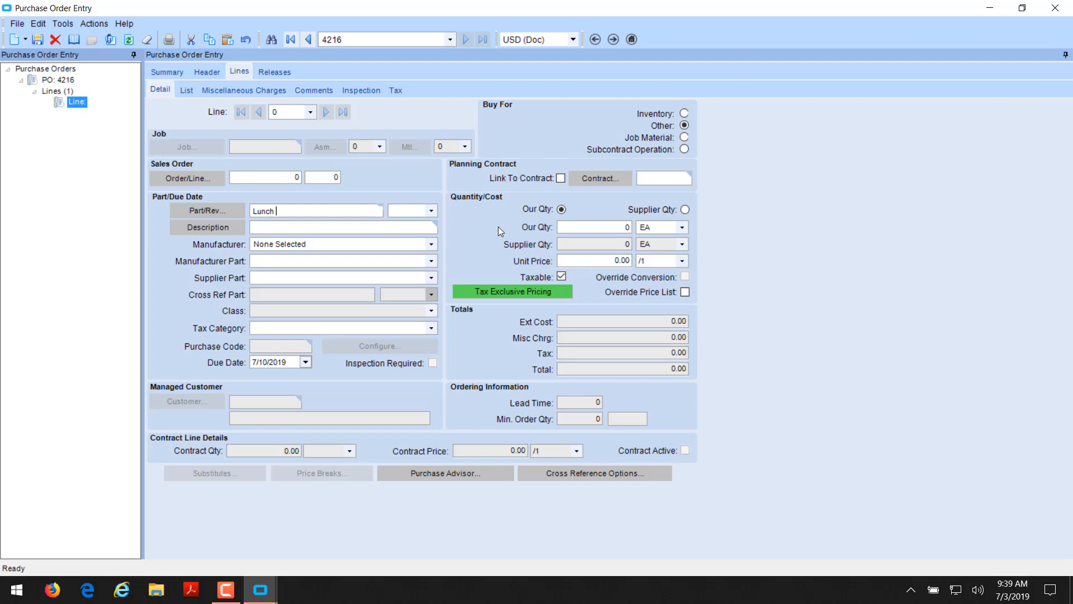
text(Part)
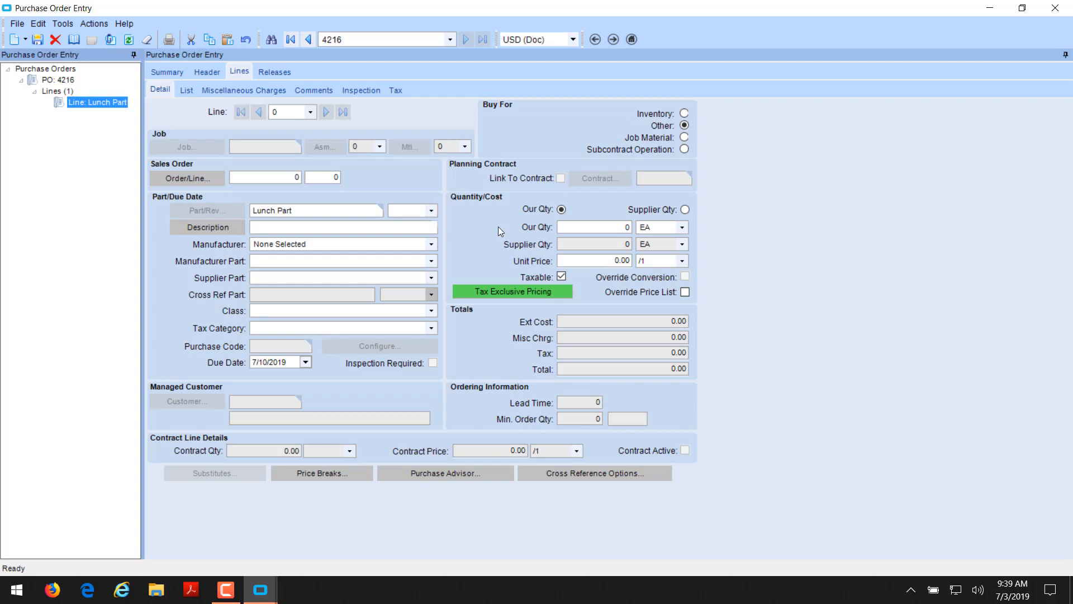
text(part for L)
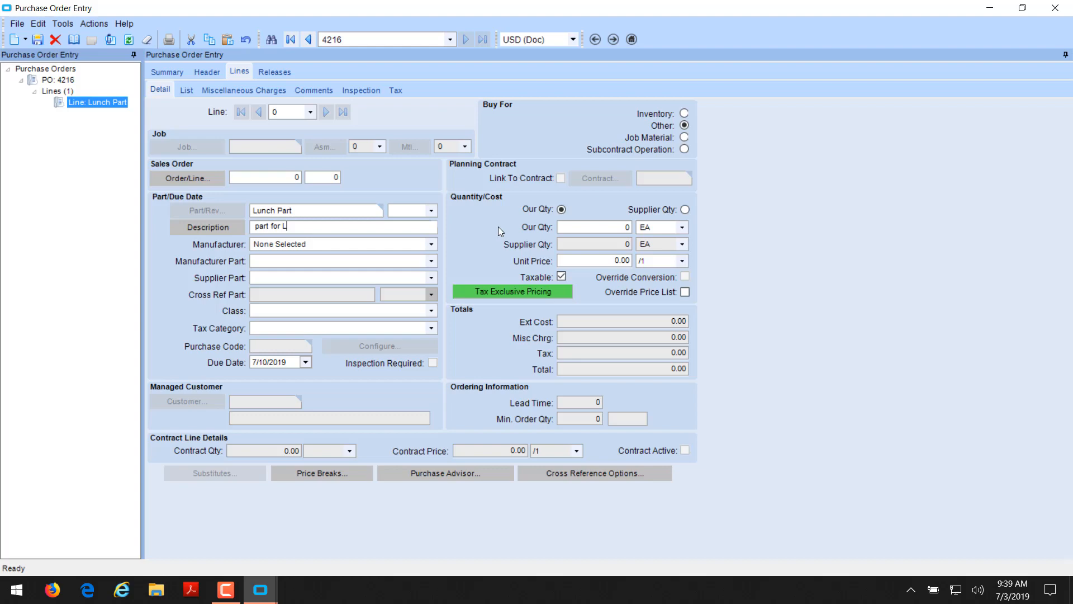
text(&L)
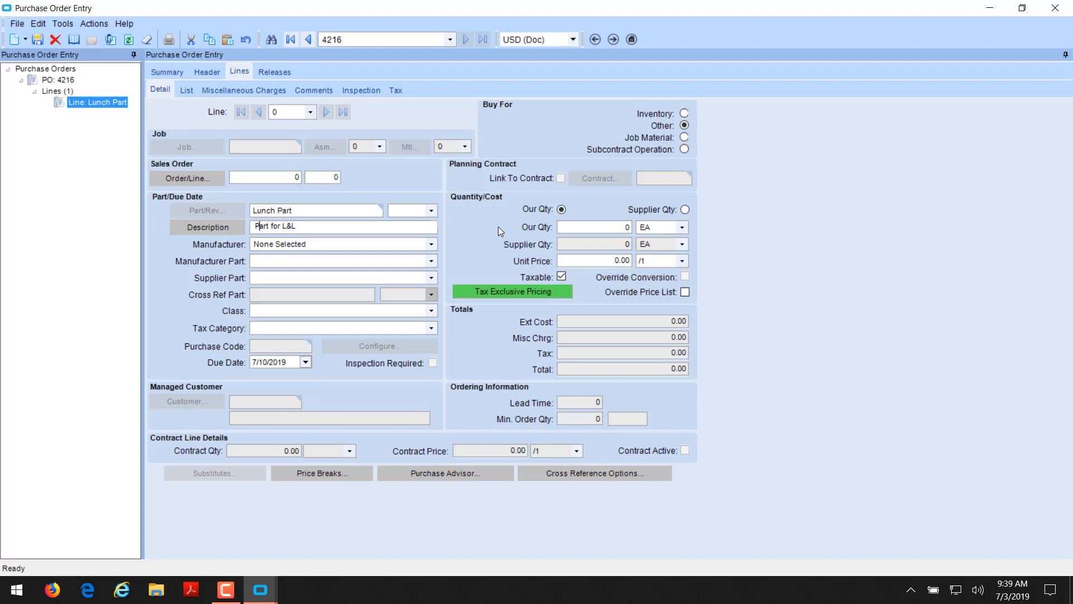
mouse_move(159, 169)
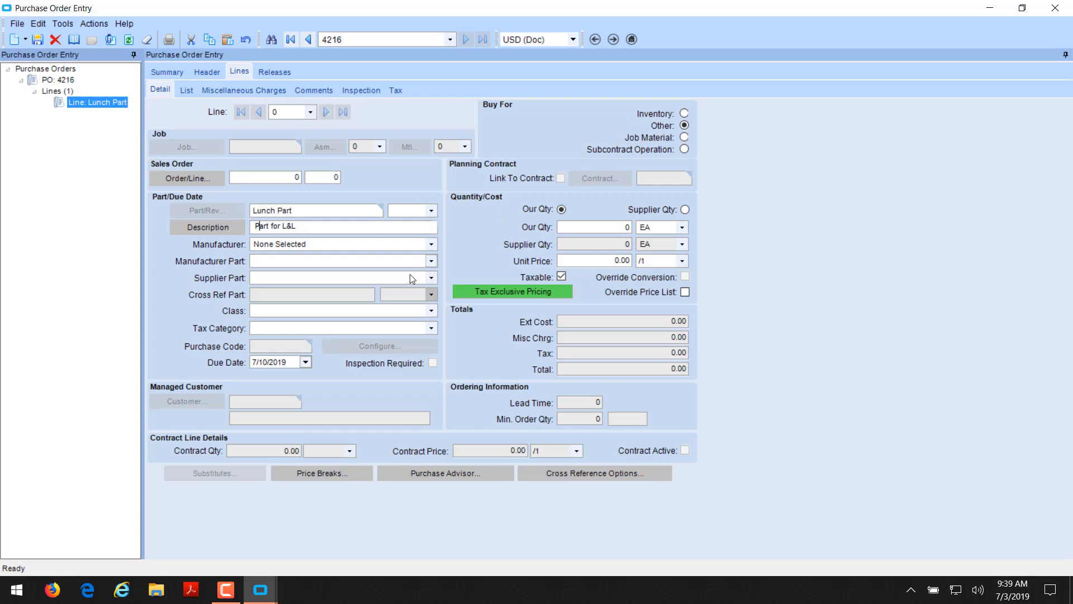
mouse_move(582, 228)
text(50)
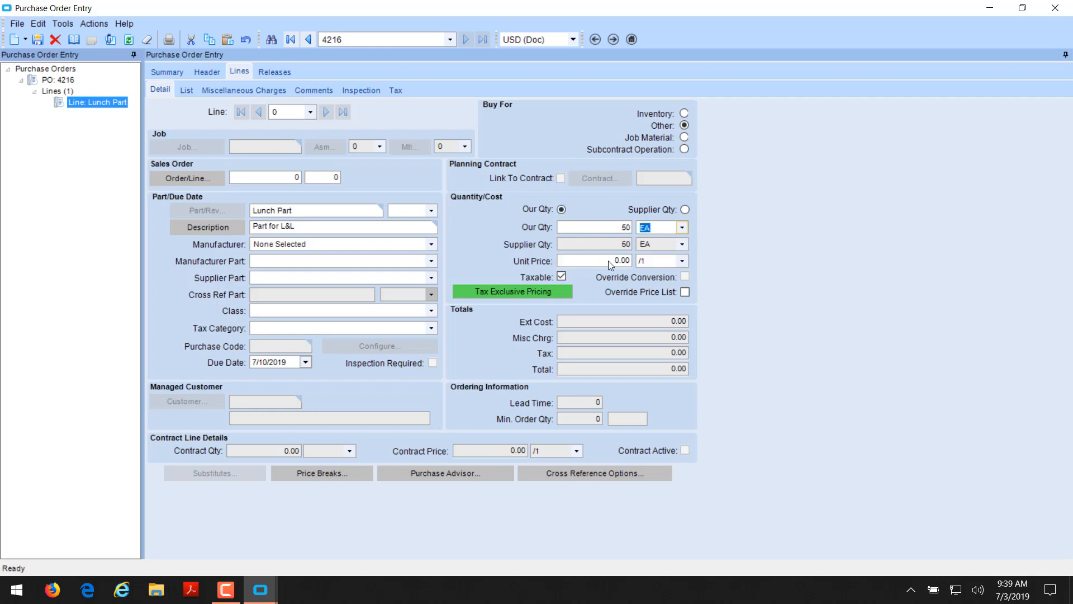
text(1.00)
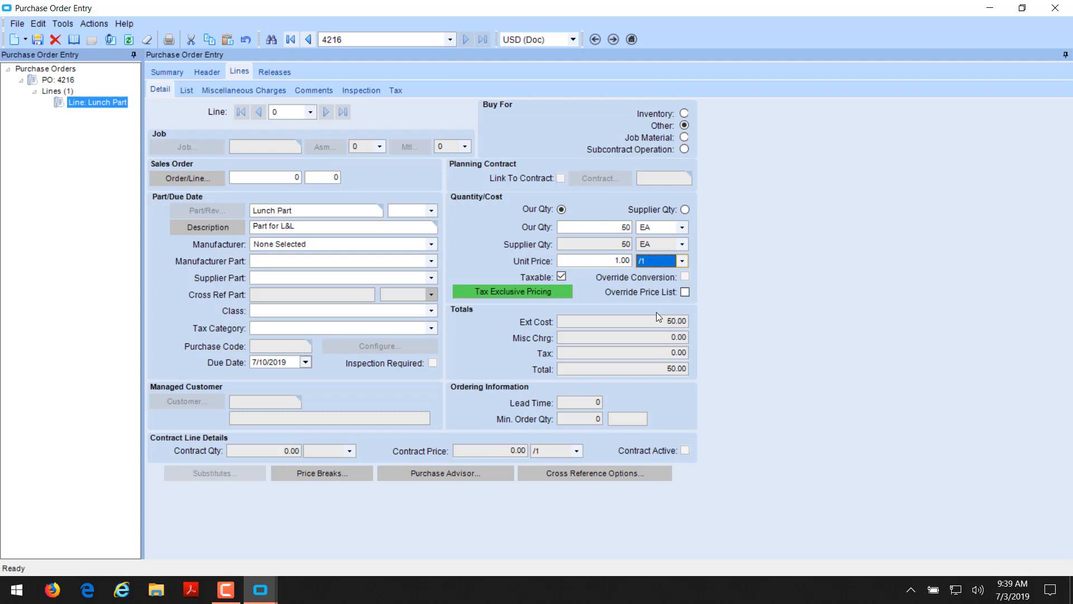
click(37, 39)
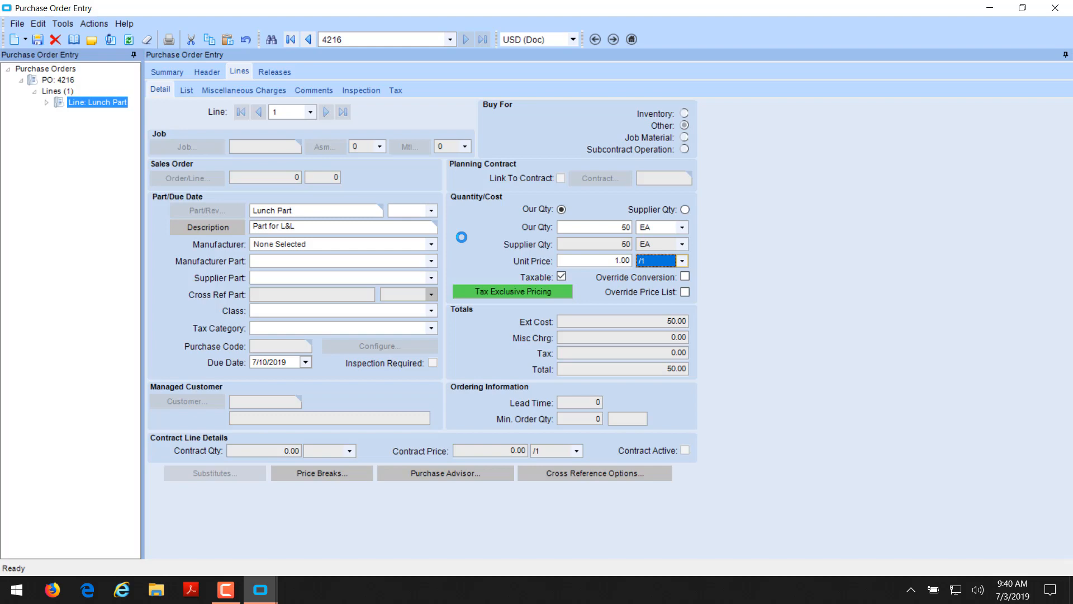
Approve PO 4216 for mass print and print its Purchase Order report.
click(167, 71)
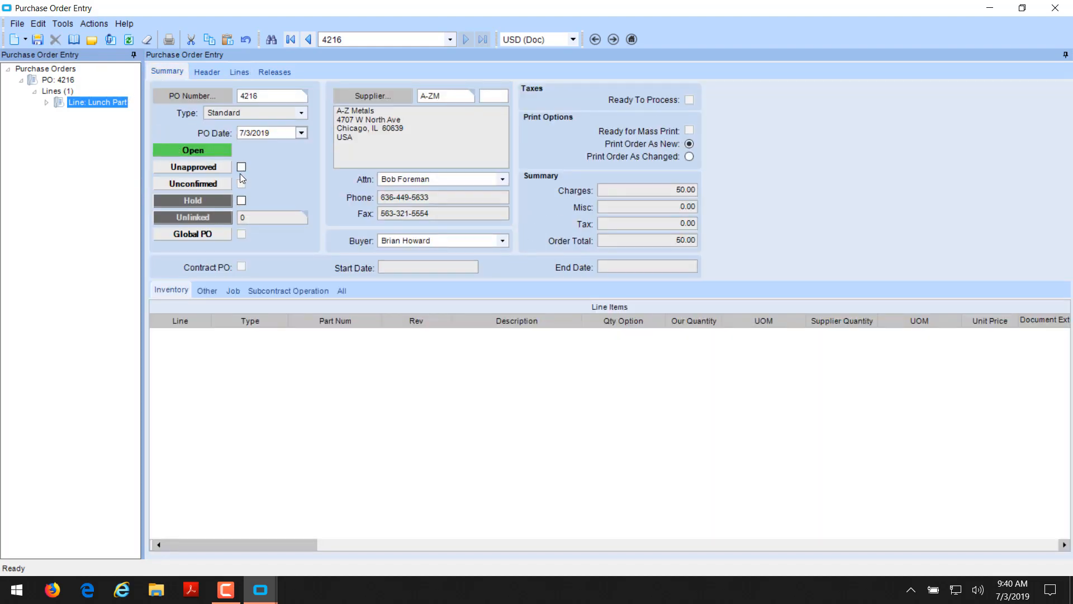
click(94, 24)
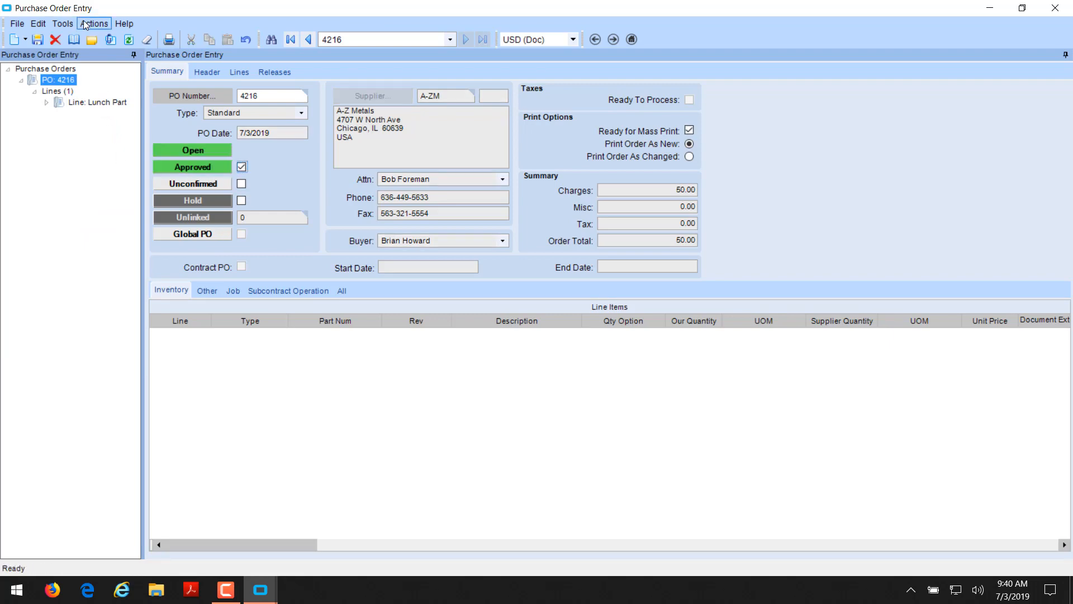
click(94, 23)
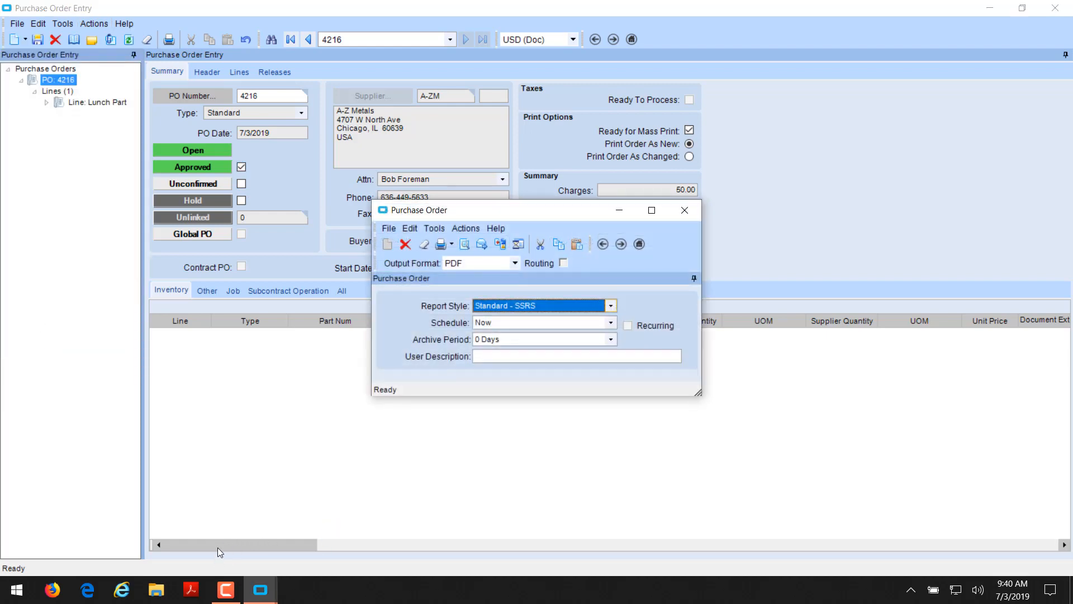
mouse_move(463, 243)
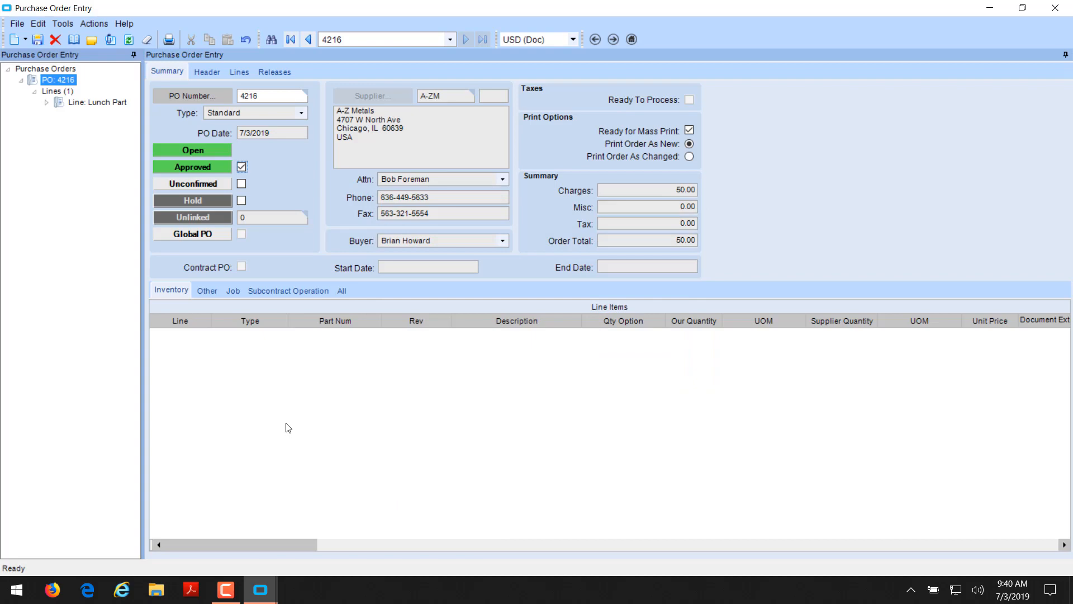
click(86, 589)
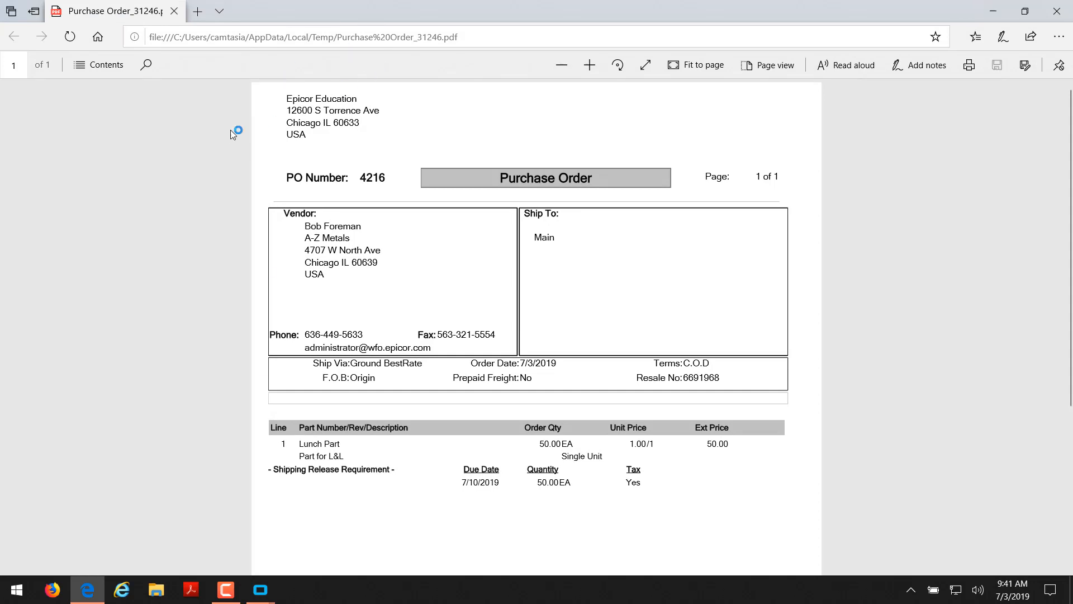
mouse_move(603, 310)
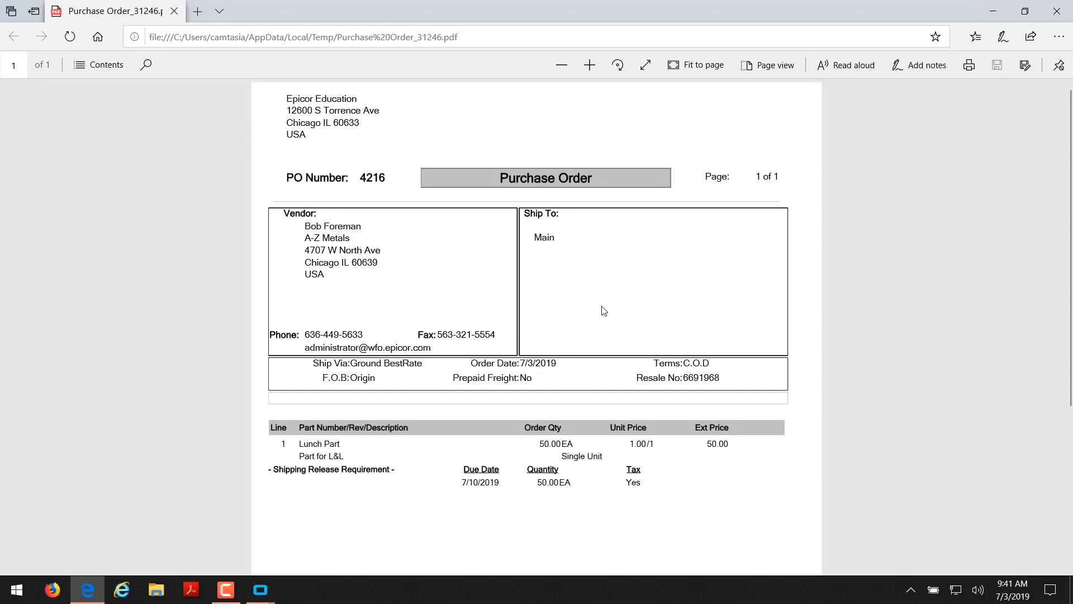
mouse_move(560, 371)
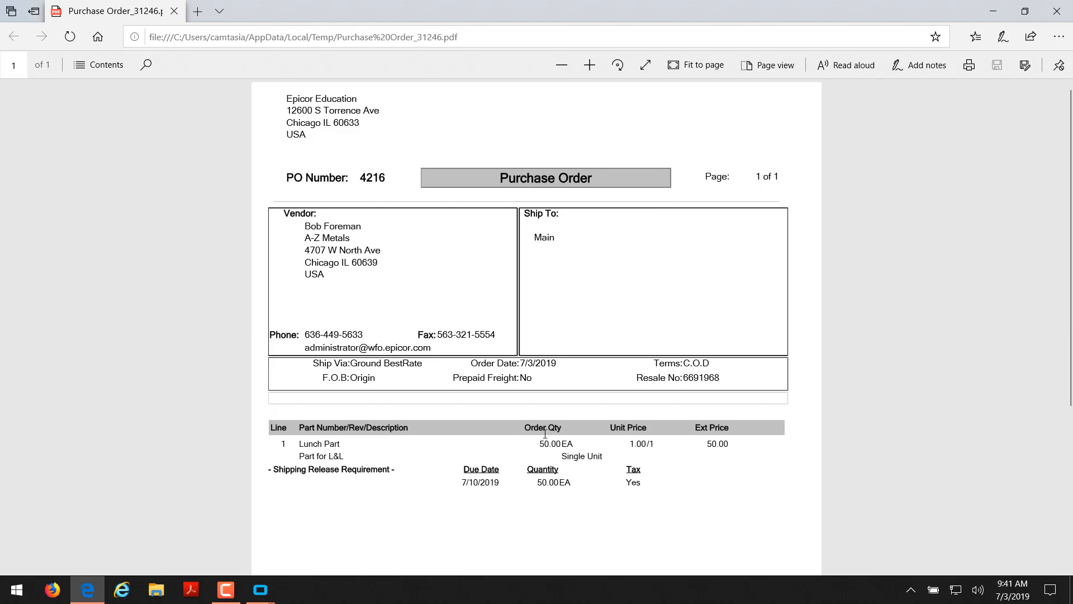
mouse_move(707, 454)
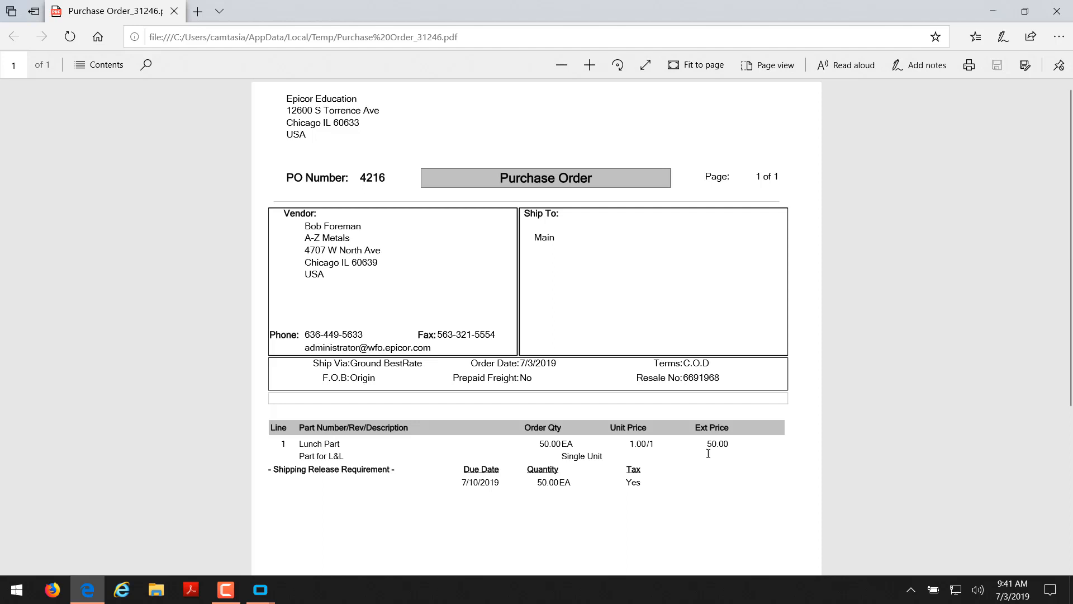
mouse_move(522, 480)
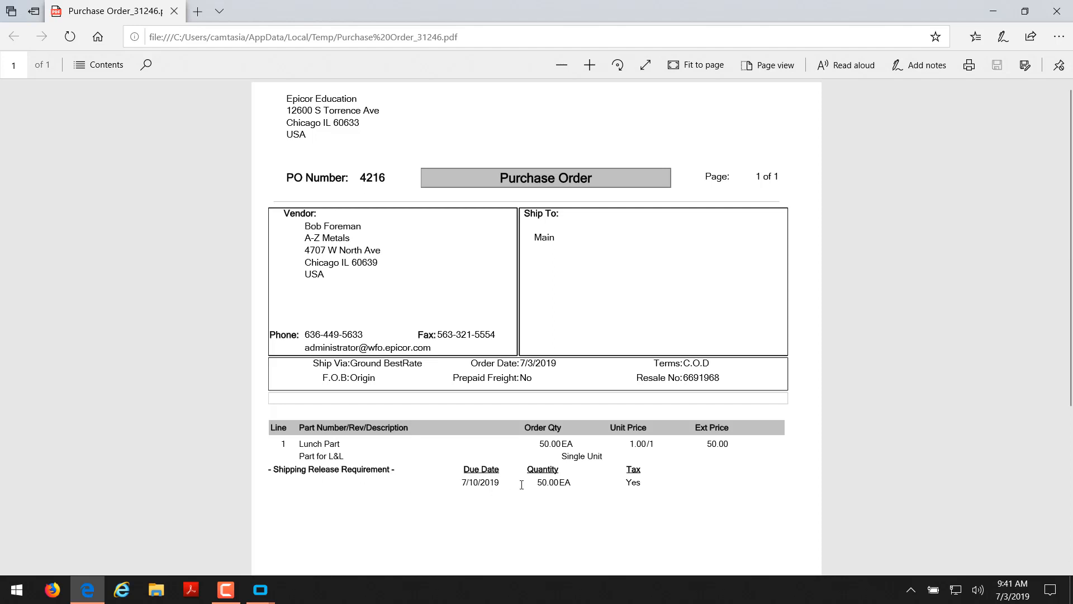
mouse_move(612, 488)
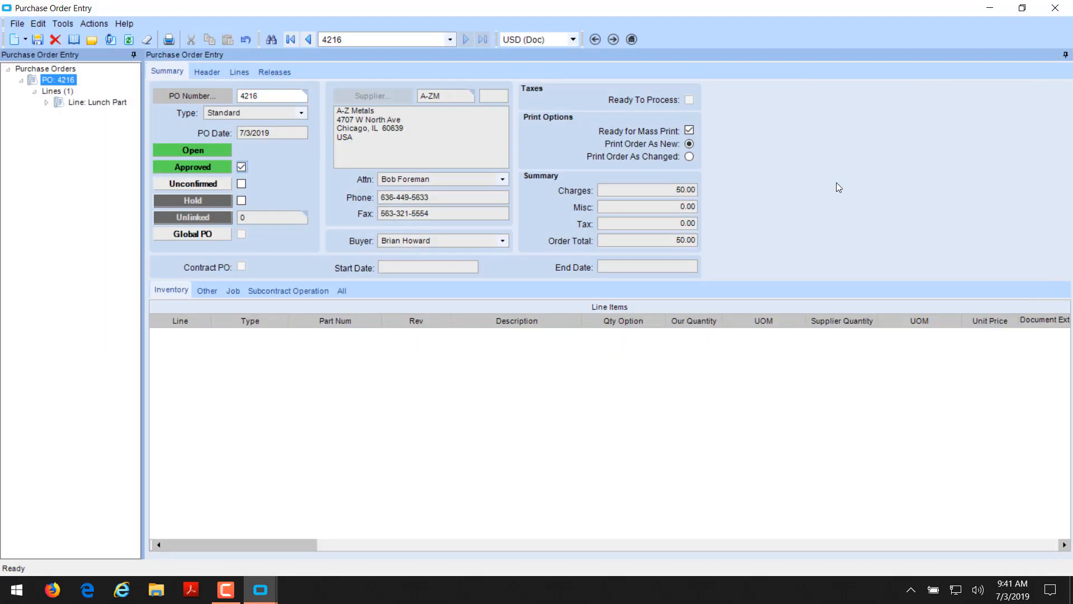
mouse_move(522, 207)
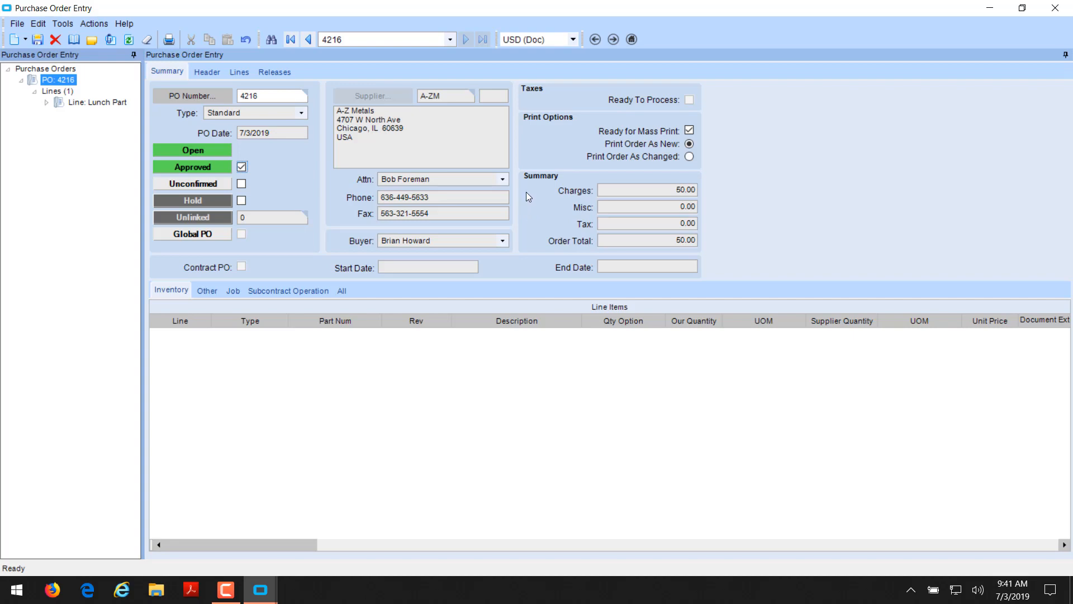
mouse_move(16, 40)
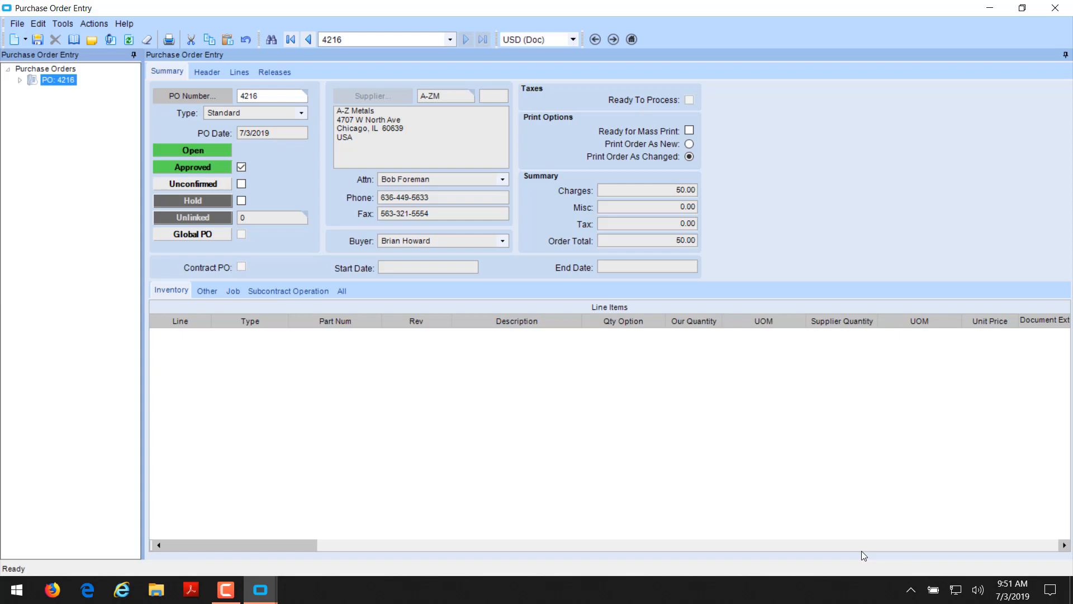
mouse_move(15, 39)
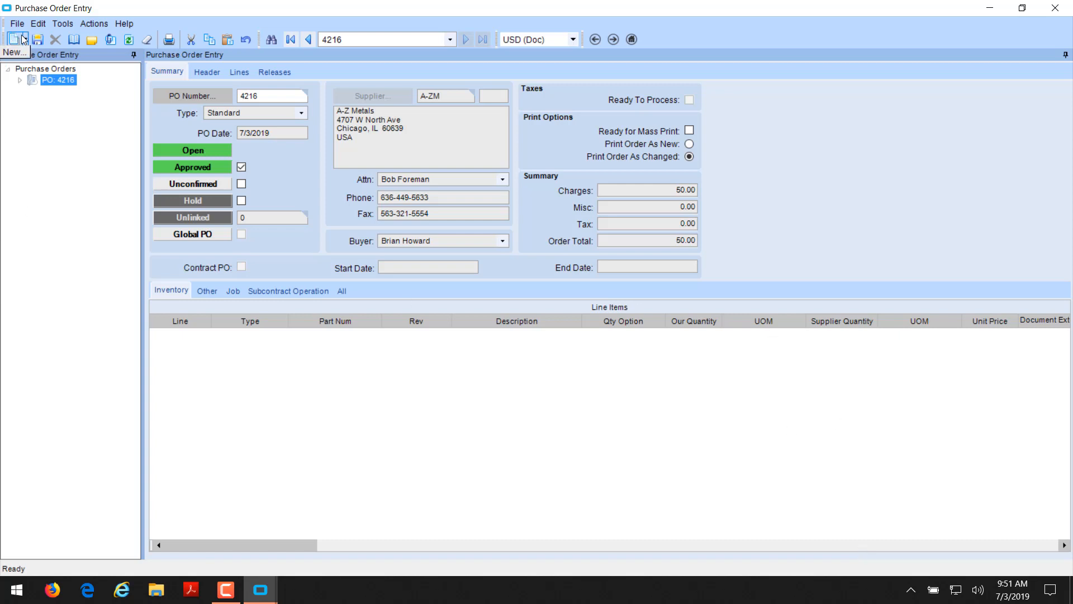
Start a new purchase order with supplier GECCO, Gecco Steel of Cleveland, OH.
click(12, 39)
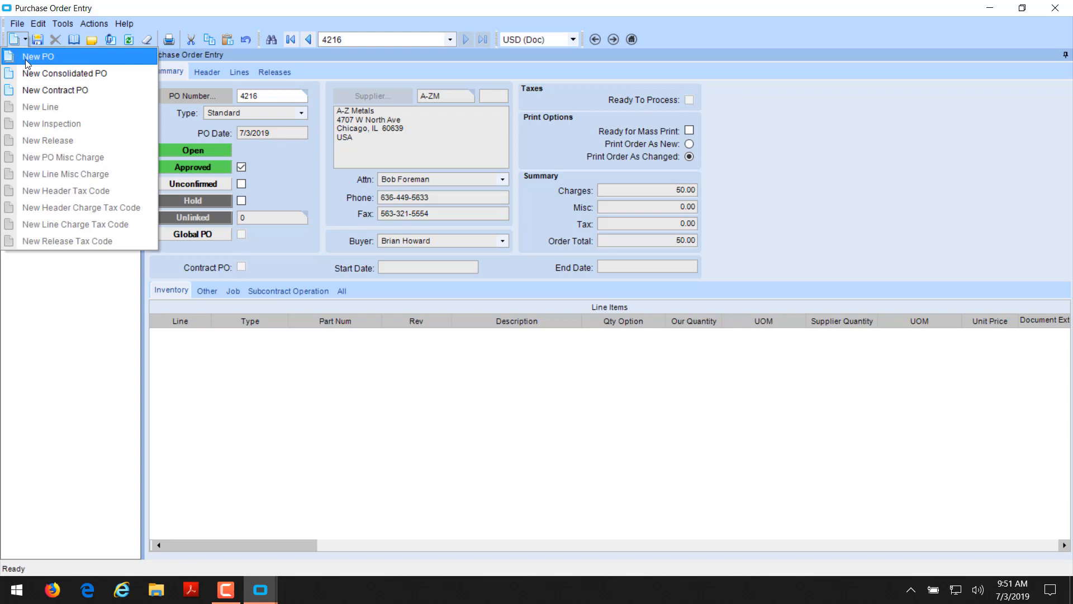
click(39, 56)
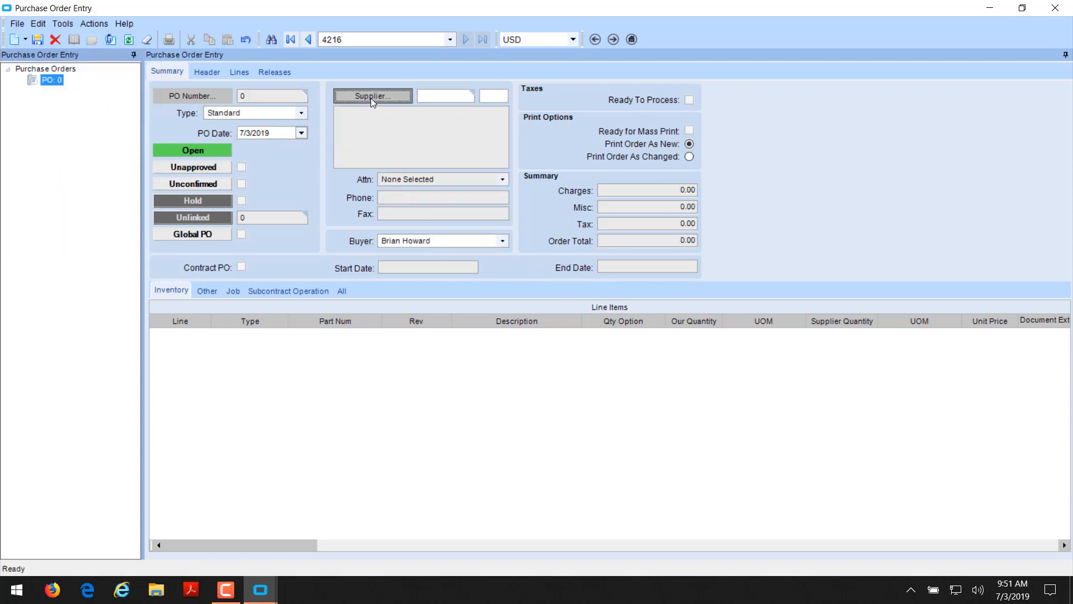
click(371, 95)
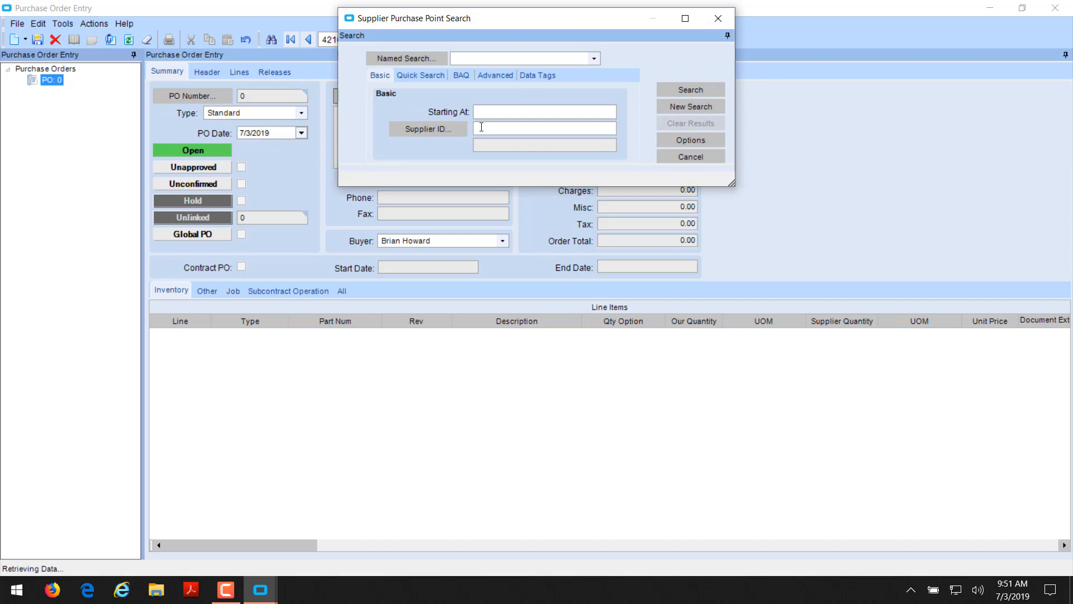
mouse_move(477, 128)
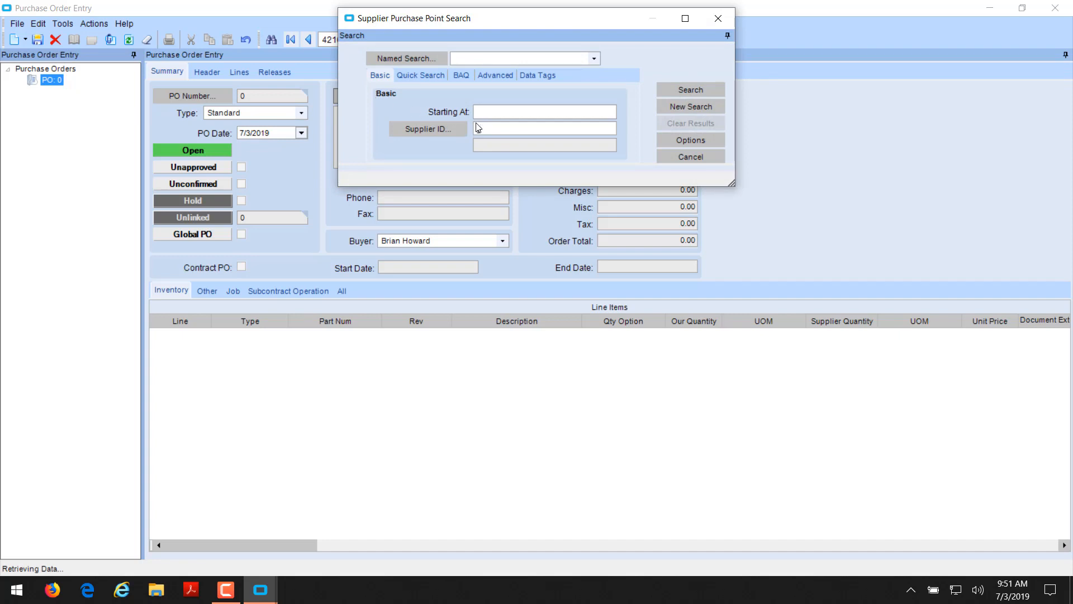
text(ecco)
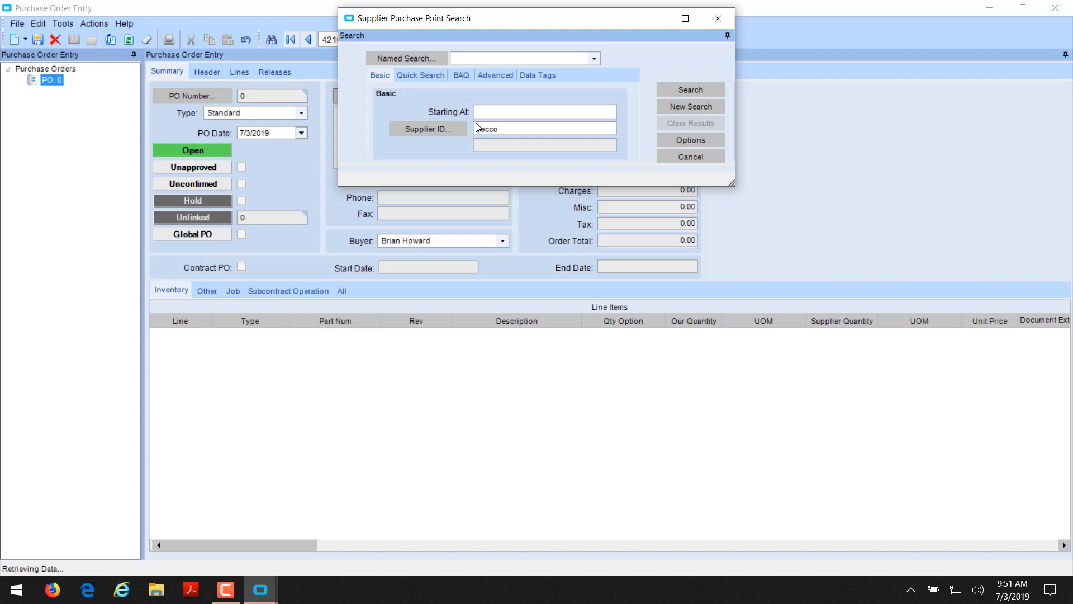
click(689, 90)
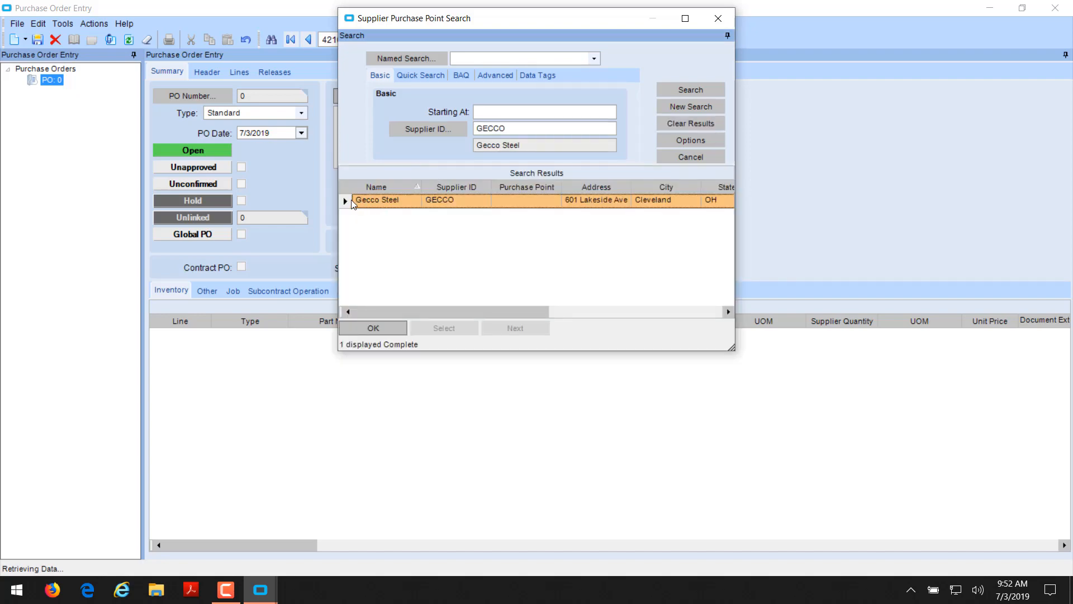
click(372, 328)
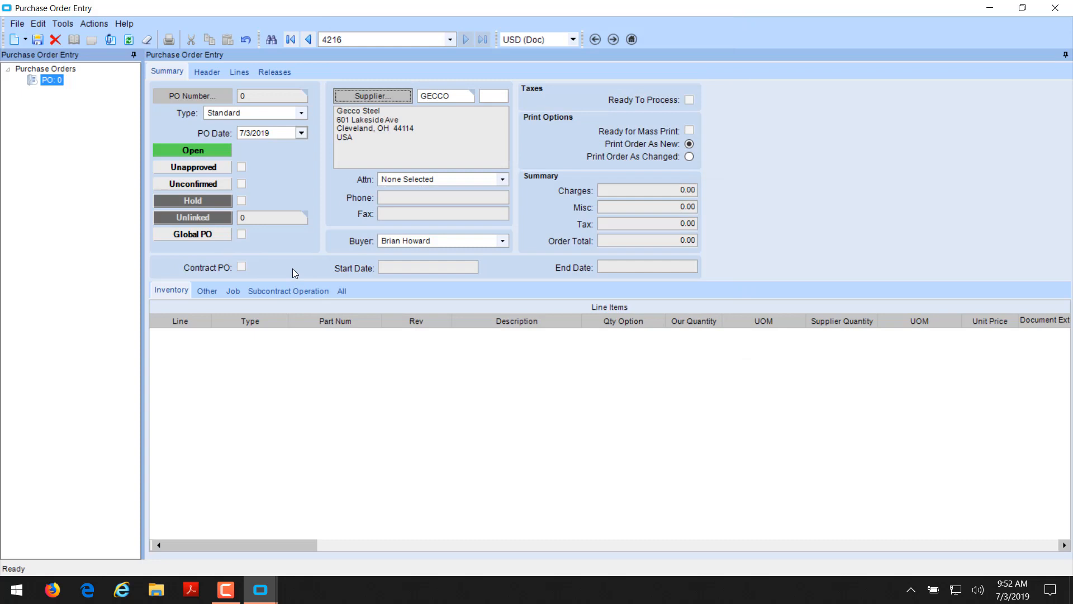
mouse_move(335, 258)
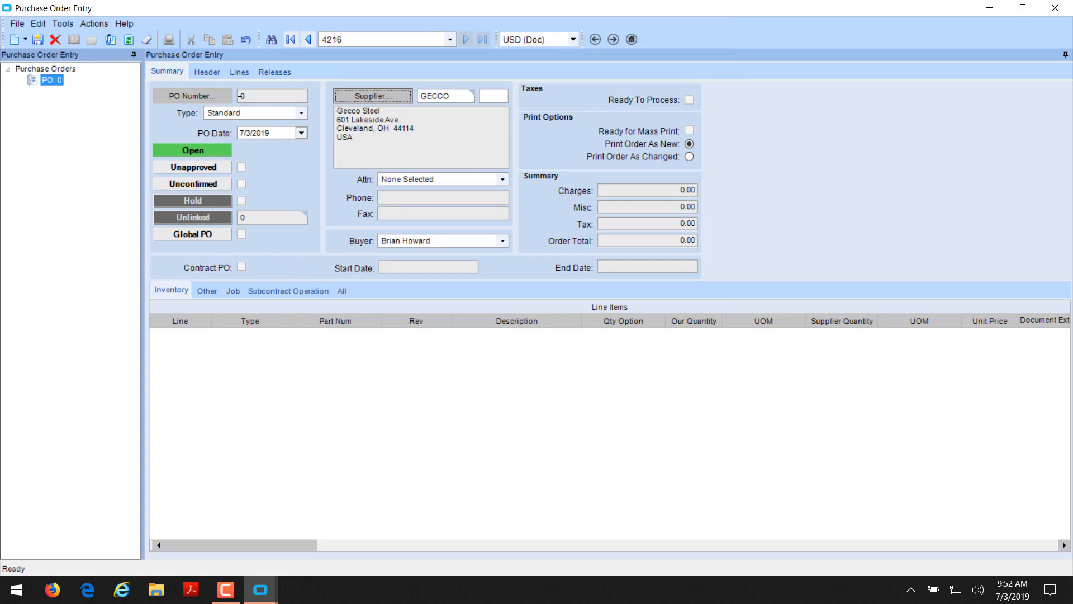
Set due date 7/8/2019 and FOB Origin, then save the order as PO 4218.
click(207, 71)
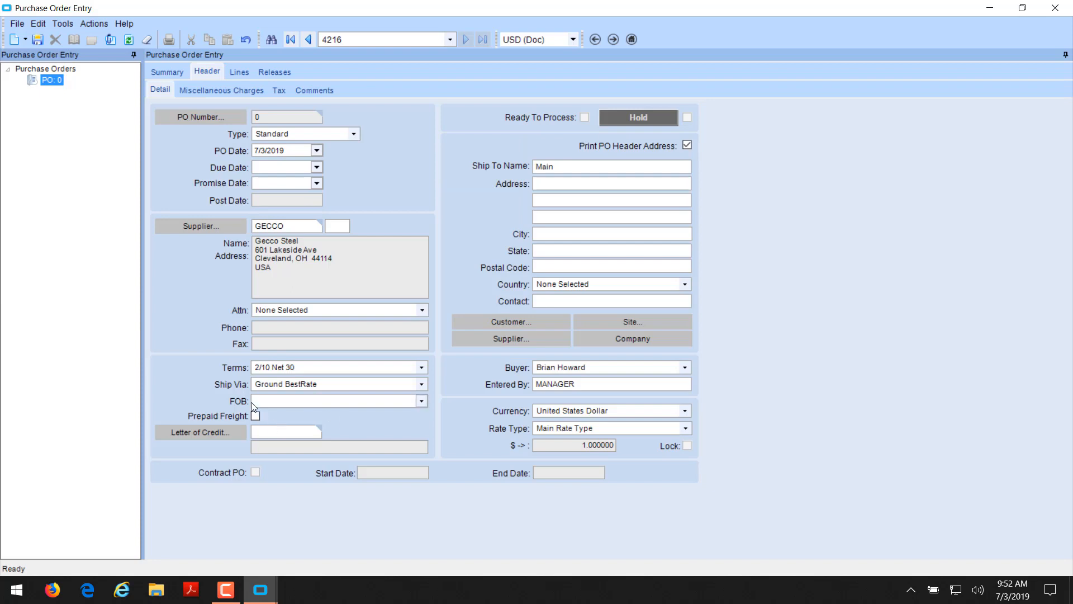
mouse_move(269, 165)
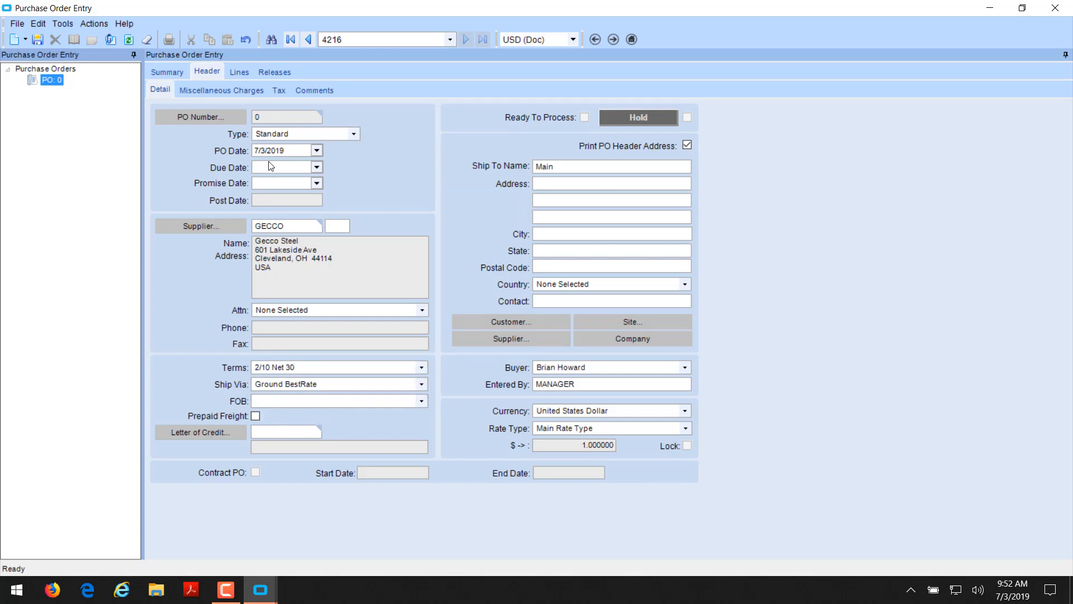
click(315, 167)
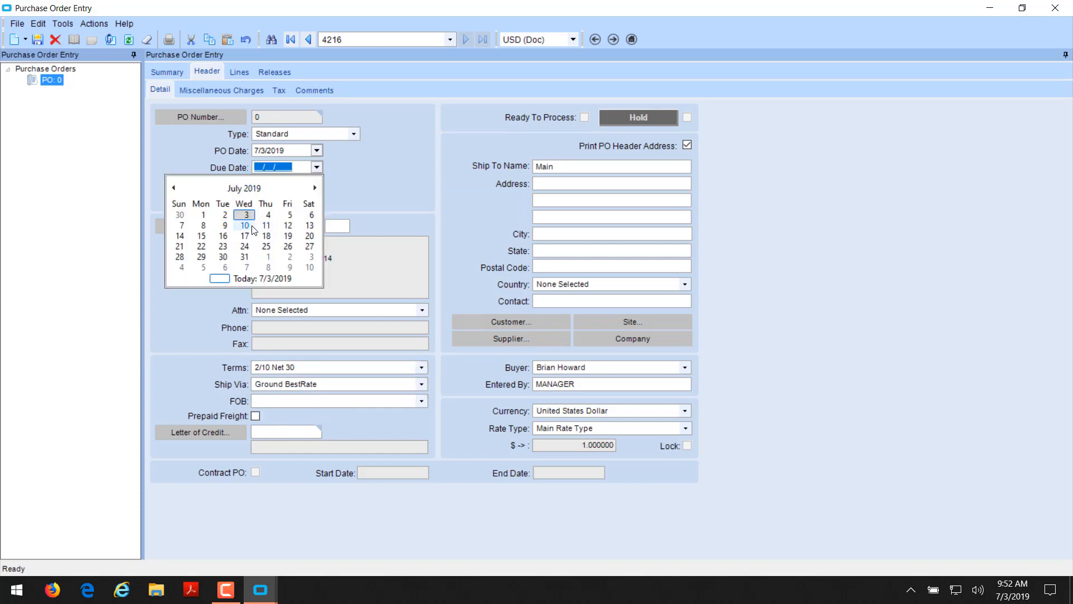
mouse_move(223, 226)
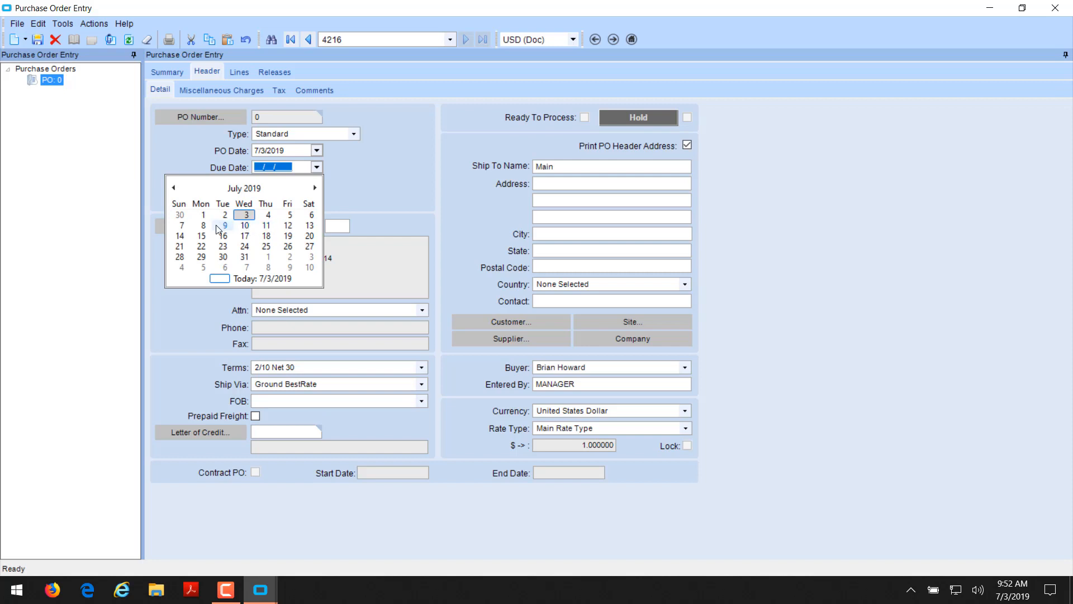
click(203, 226)
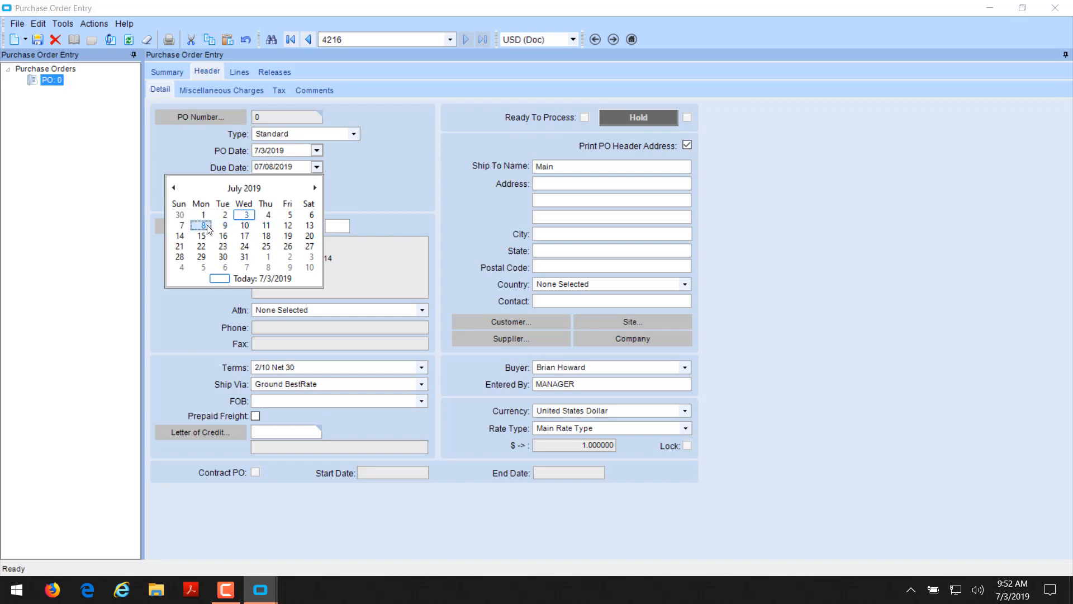
click(201, 225)
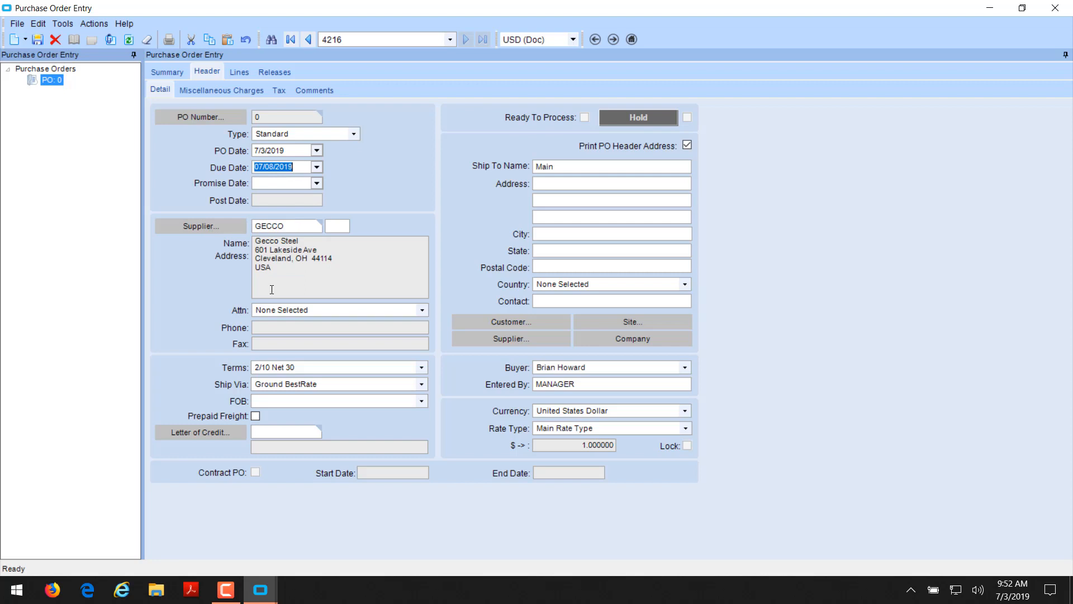
click(420, 400)
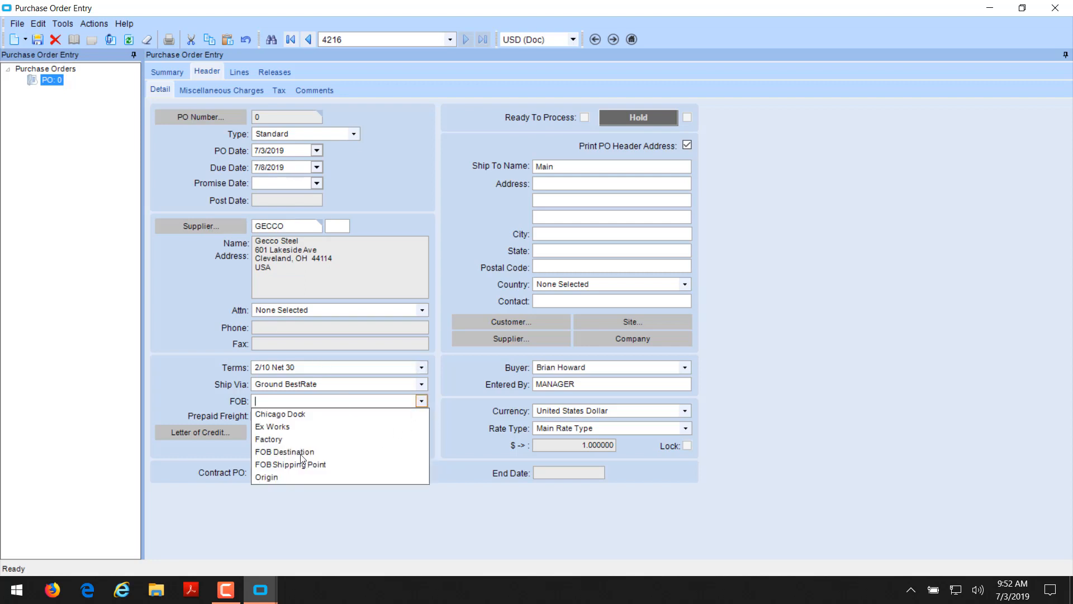
click(267, 477)
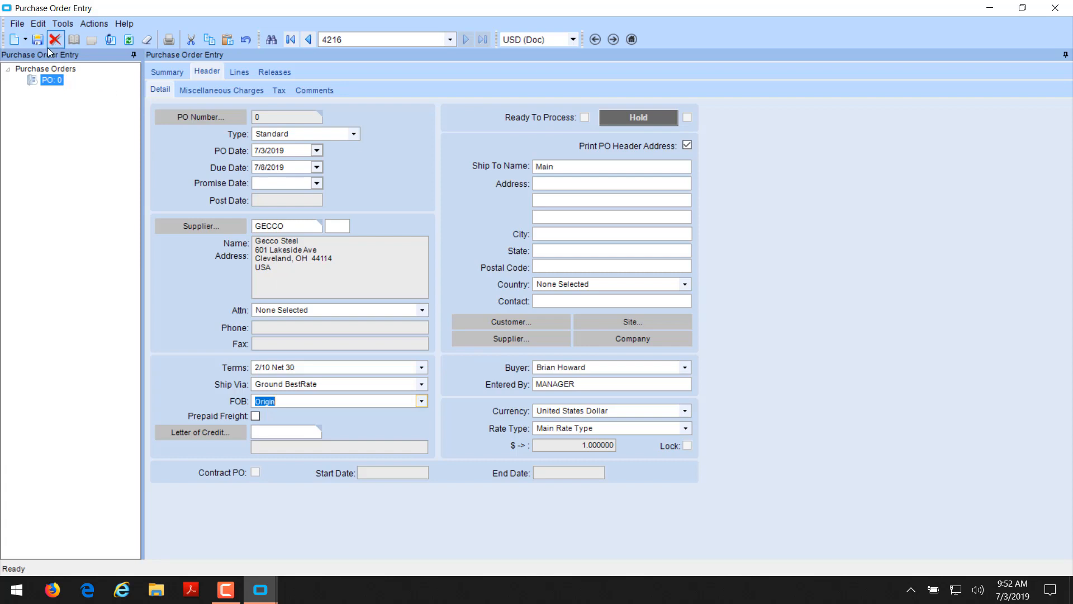
click(13, 39)
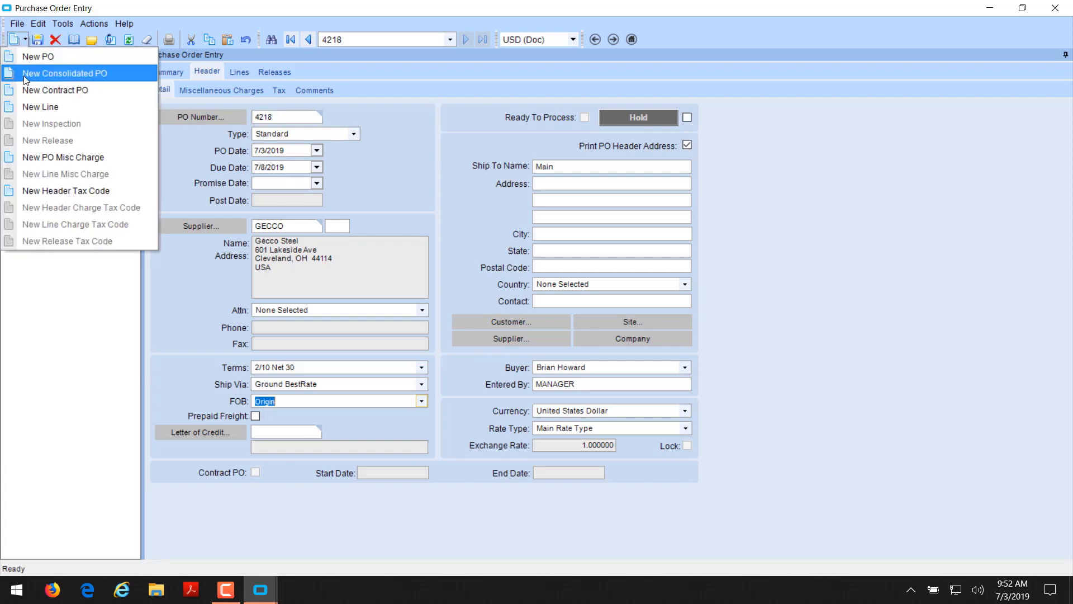
Add line 1 for job 2420 material 10, steel sheet SS-125.
click(40, 106)
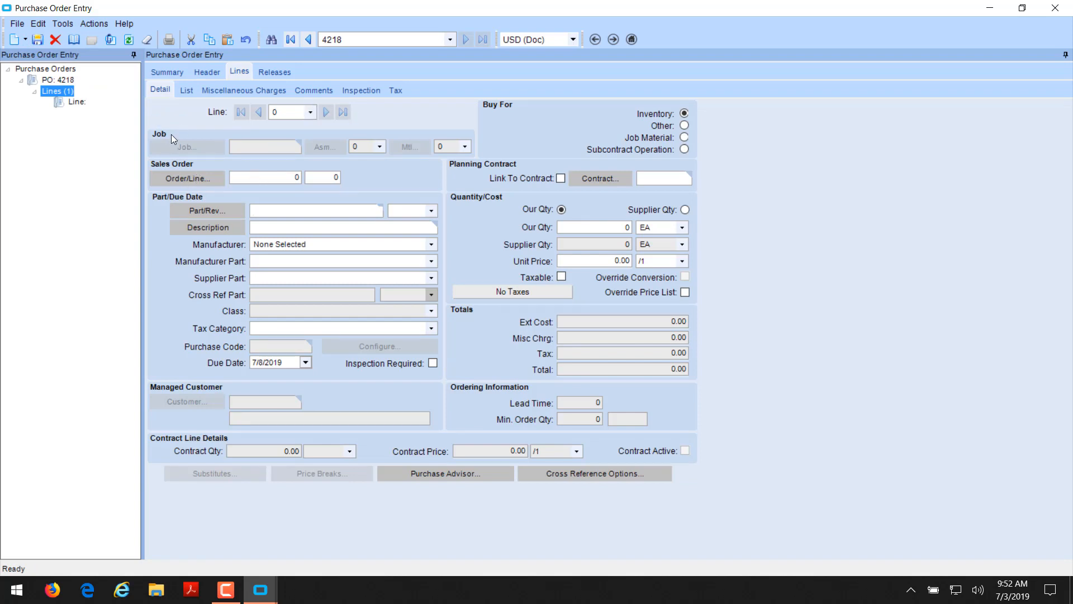
mouse_move(515, 94)
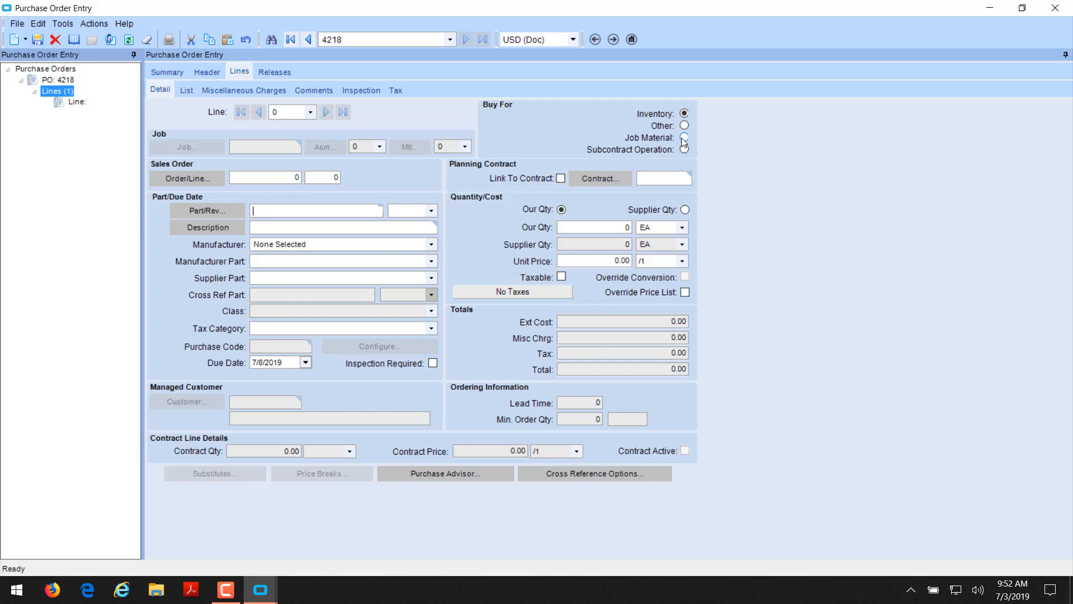
click(683, 137)
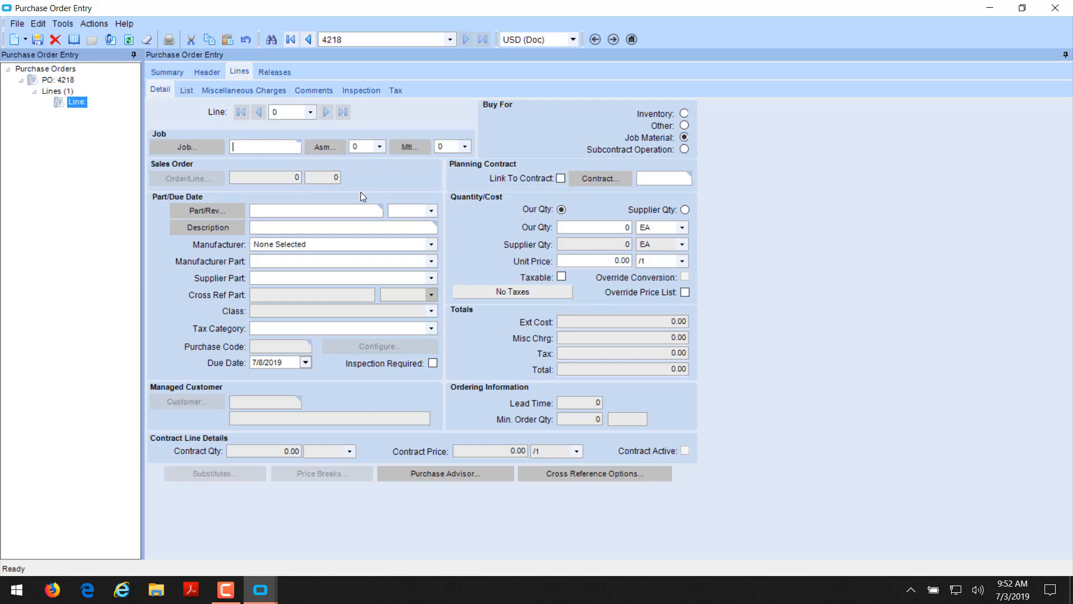
mouse_move(504, 147)
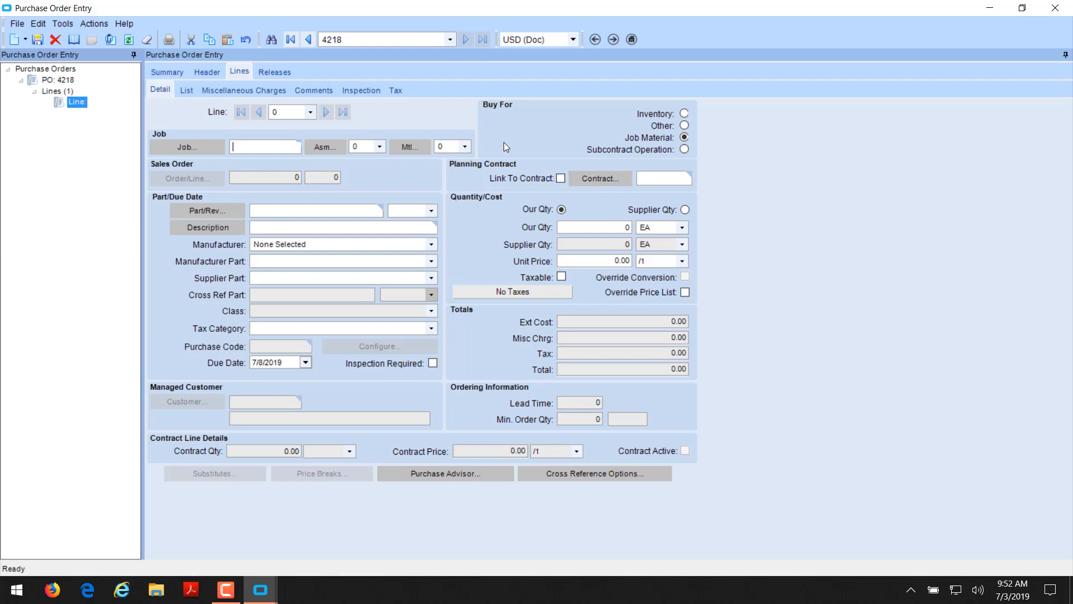
text(2420)
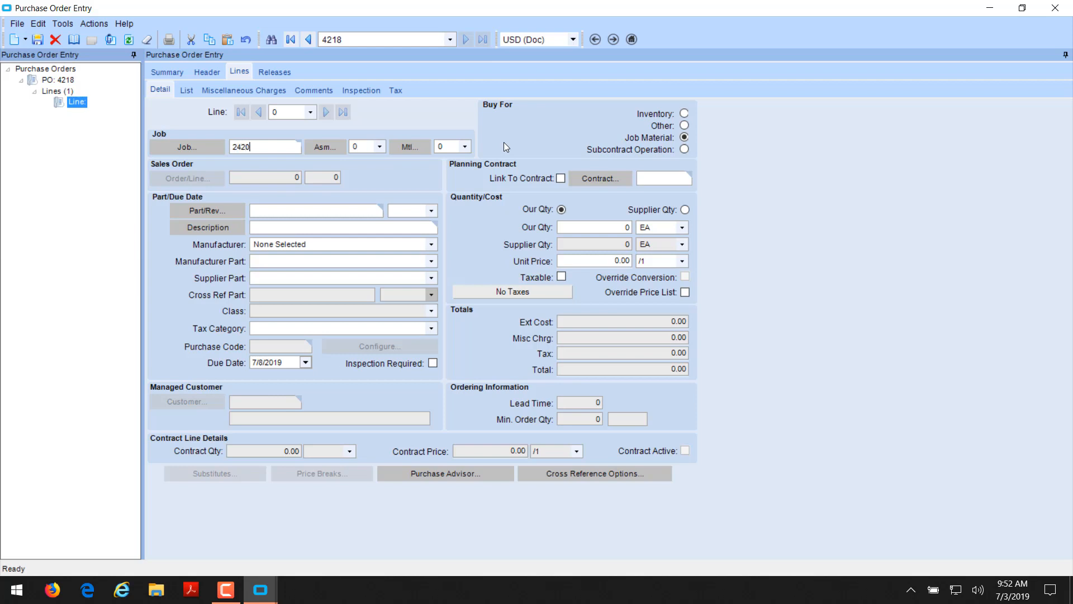
click(356, 147)
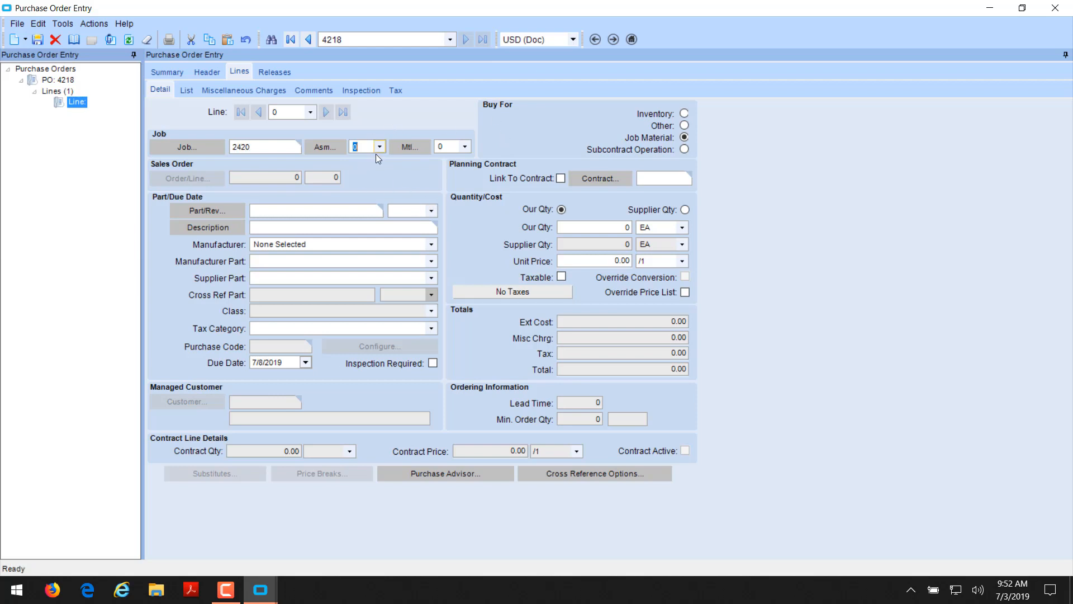
mouse_move(412, 168)
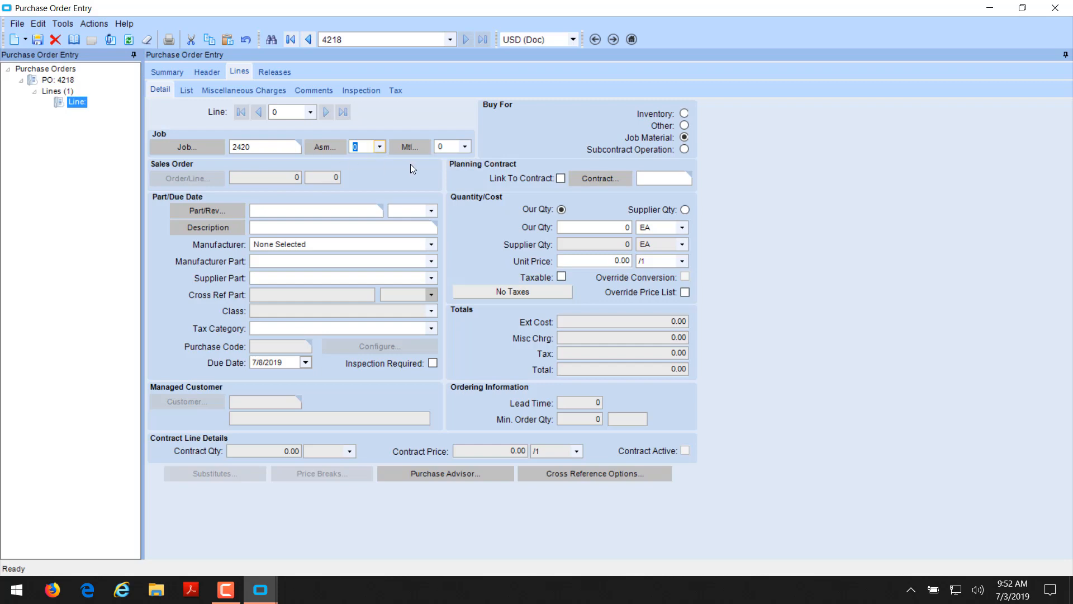
click(464, 146)
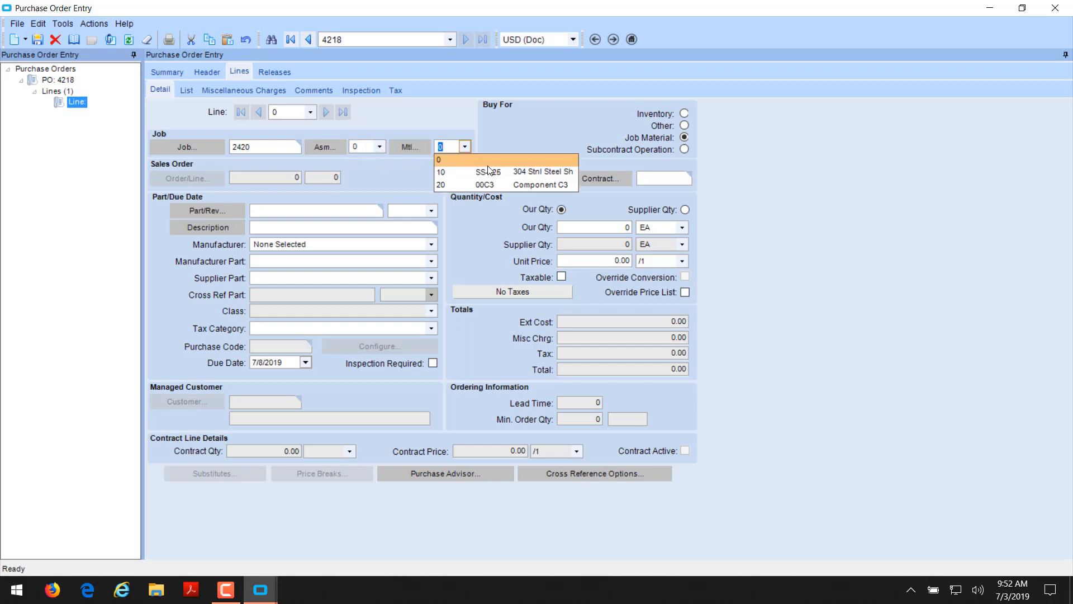
mouse_move(491, 193)
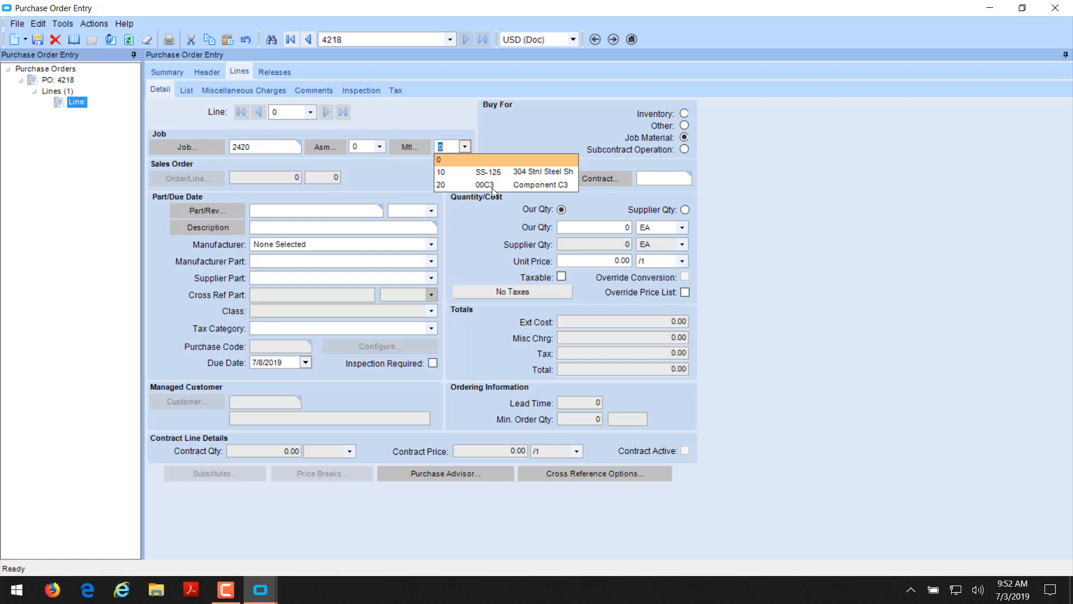
click(490, 172)
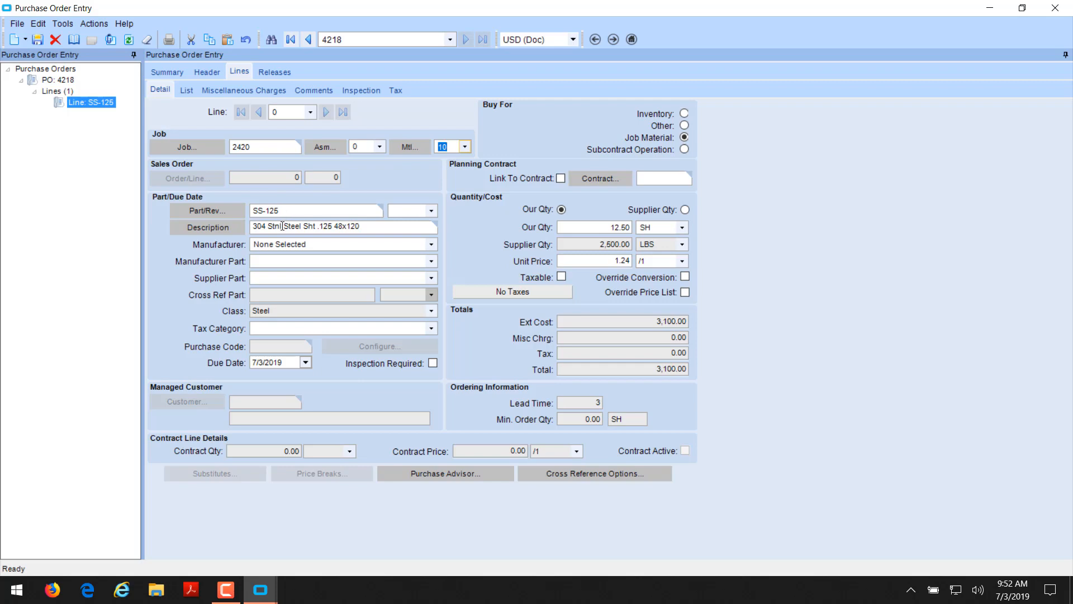
mouse_move(570, 228)
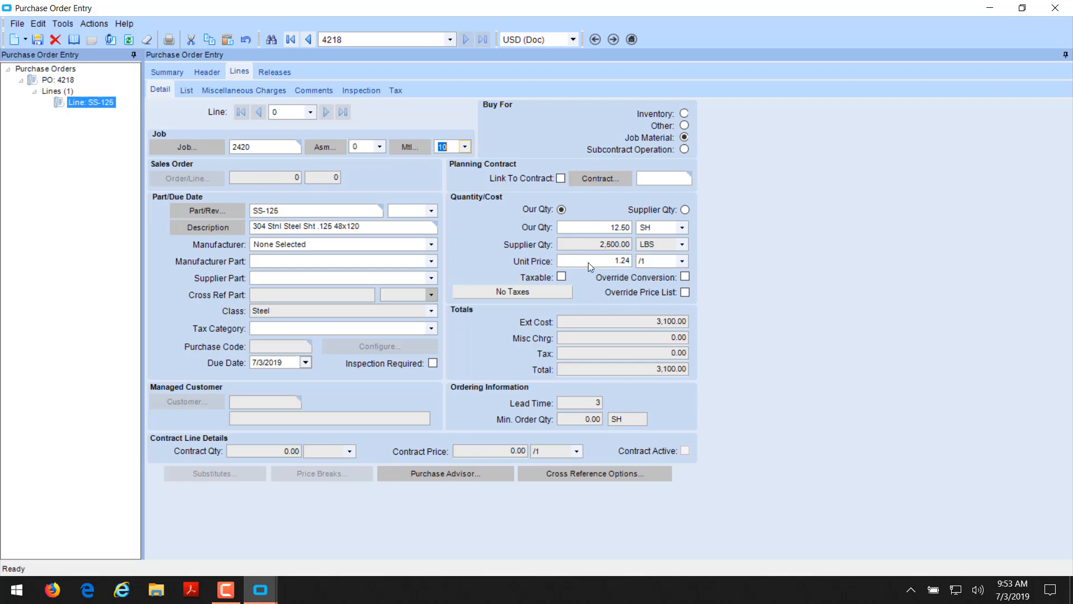
mouse_move(672, 210)
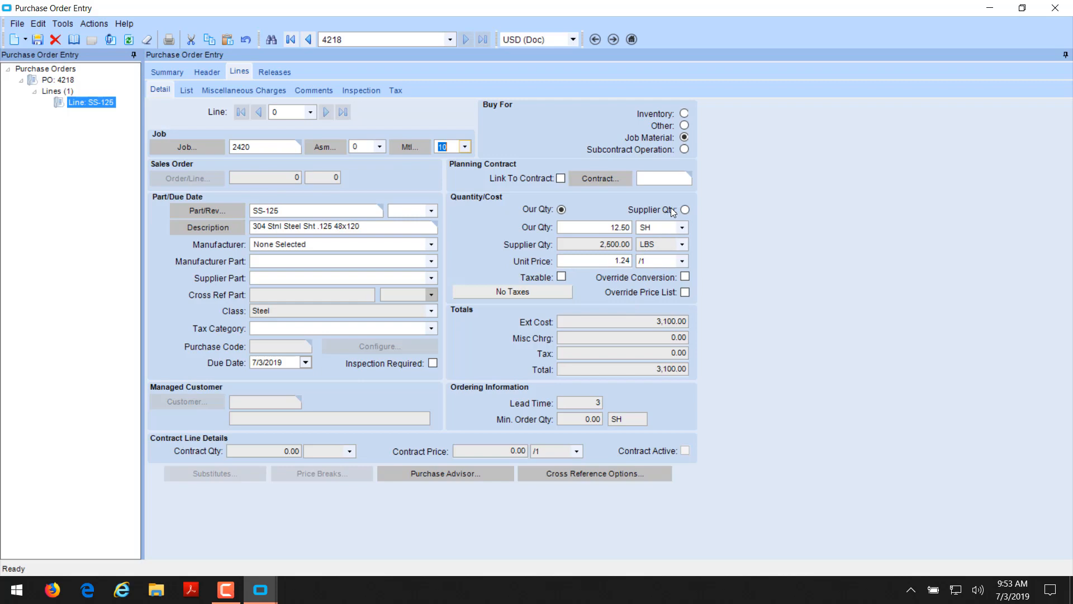
mouse_move(582, 264)
text(1.2)
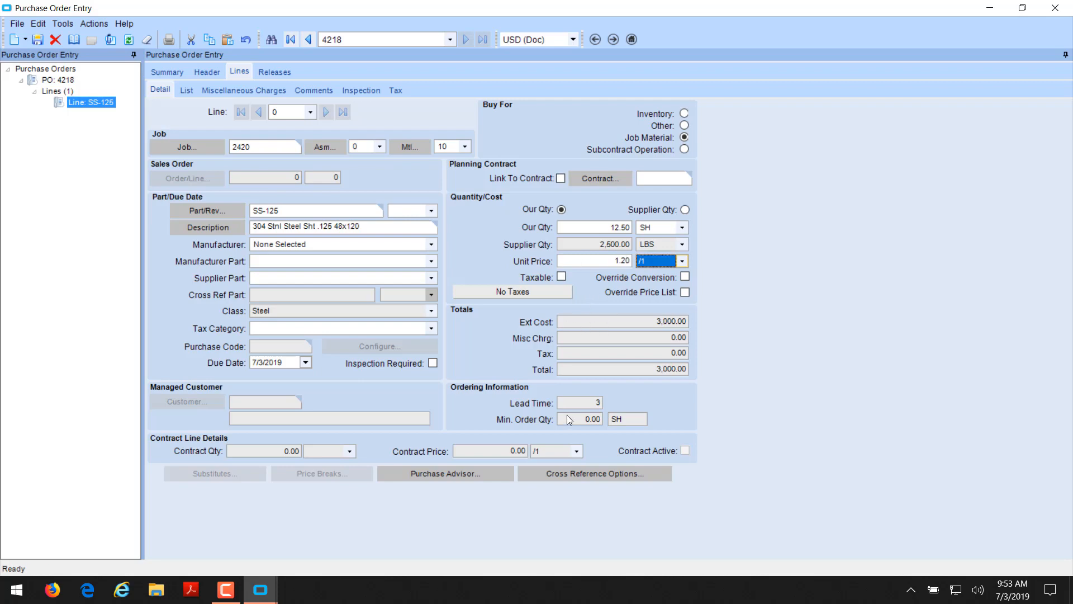
mouse_move(7, 73)
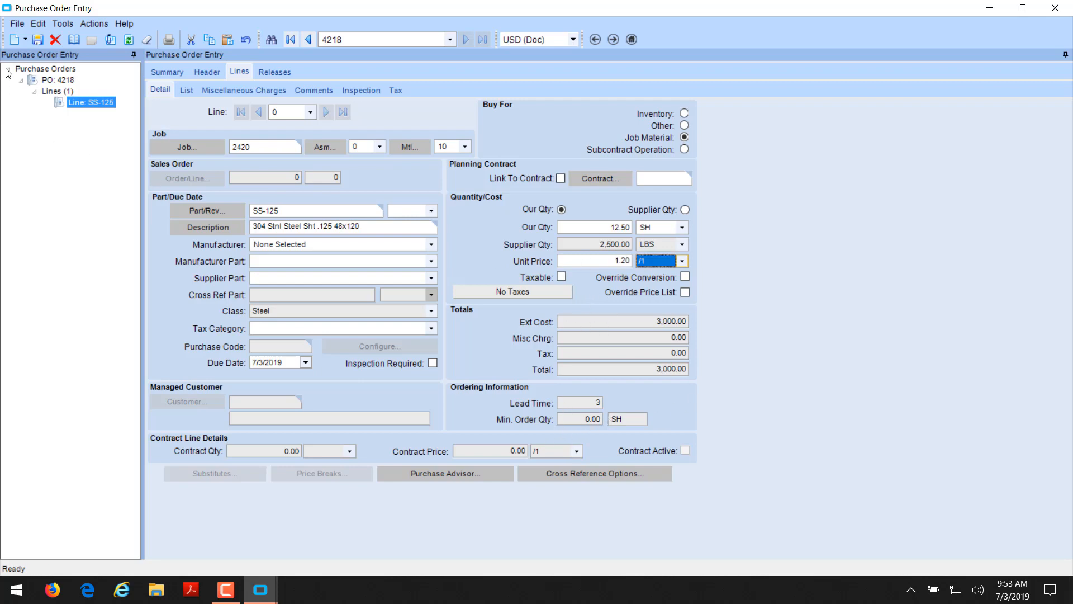
Save line 1 at 1.20 totalling 3,000.00 and review its release details.
click(38, 39)
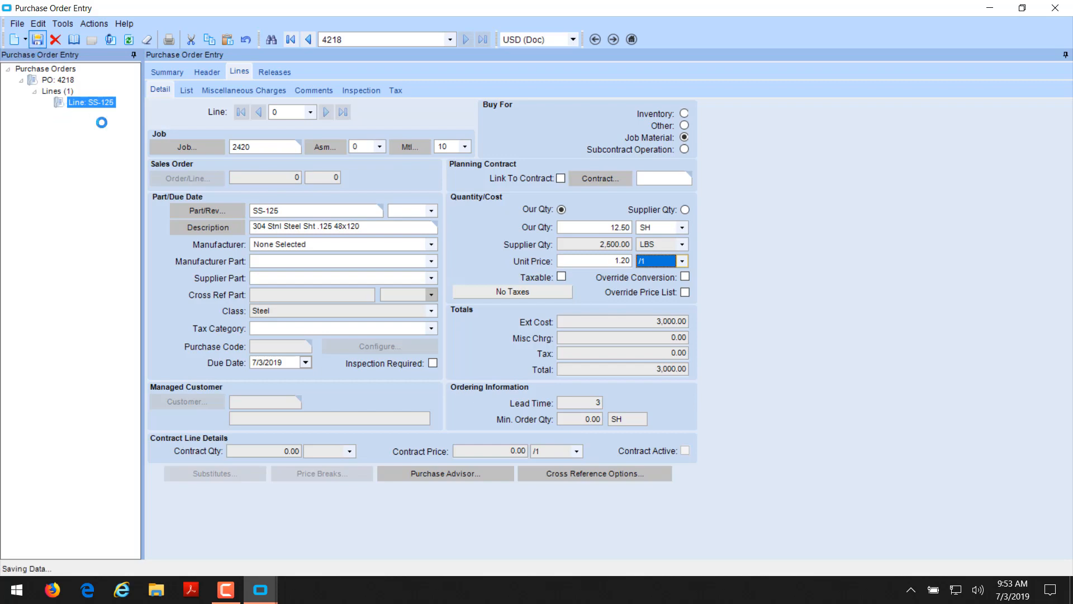
click(274, 71)
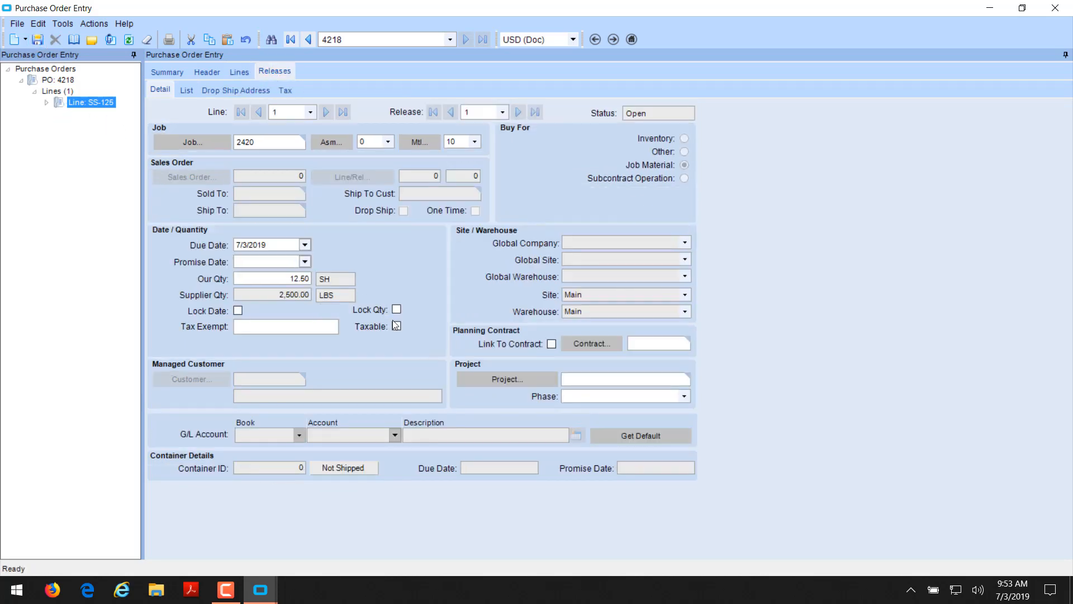
click(238, 71)
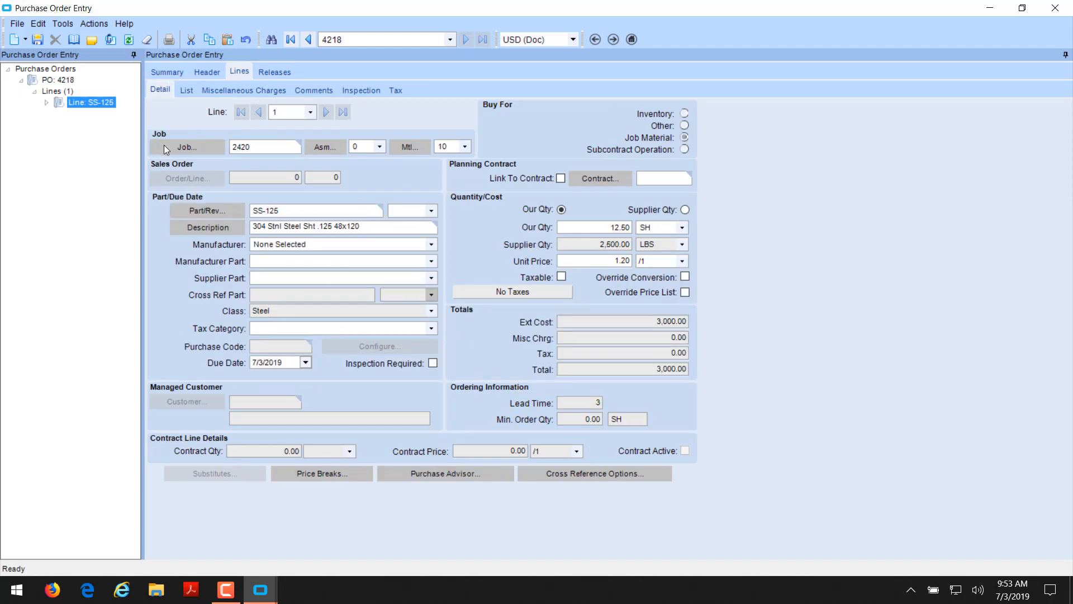
mouse_move(475, 152)
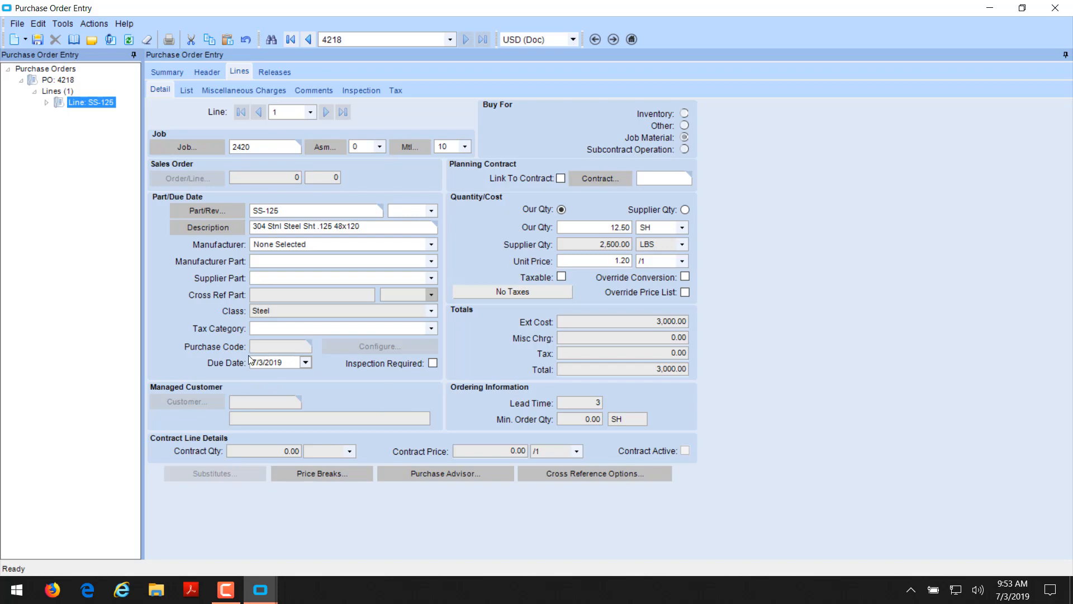
mouse_move(492, 238)
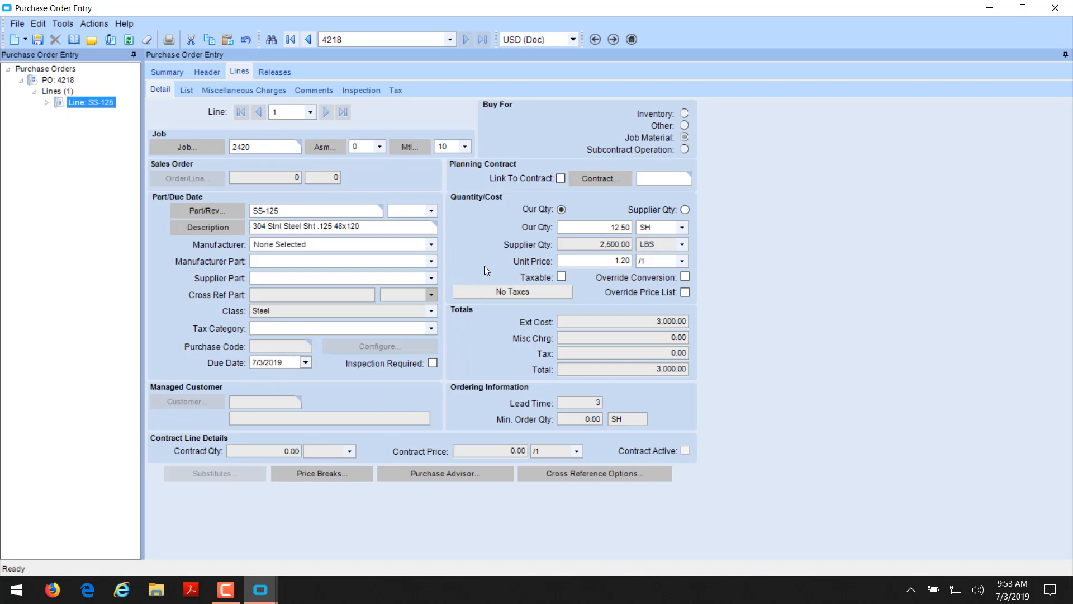
click(15, 40)
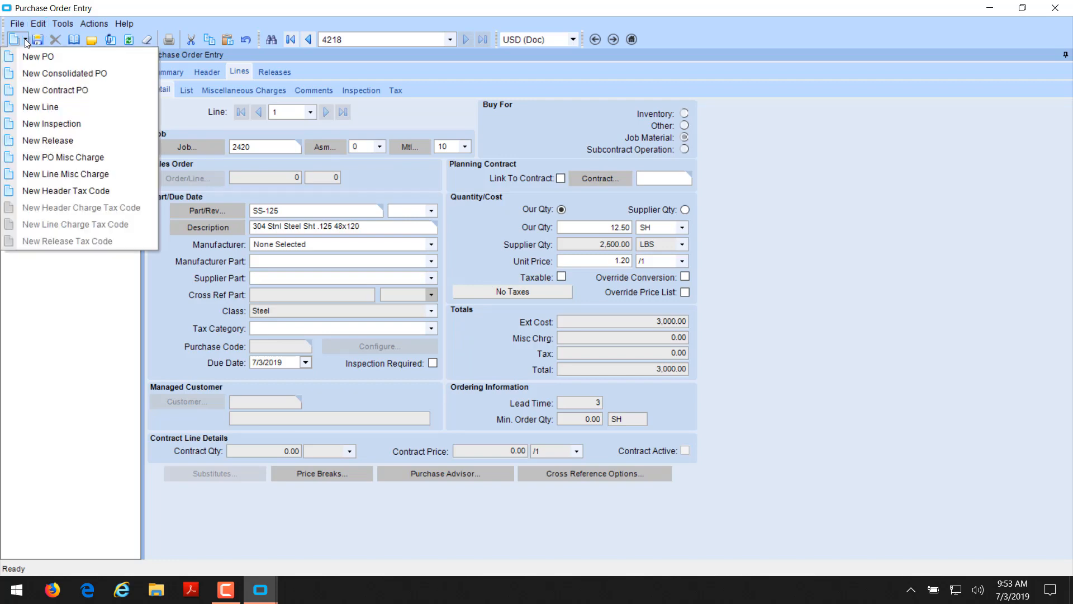
Add and save line 2 for job 2420 material 20 (00C3), 50 EA at 2.30.
click(40, 107)
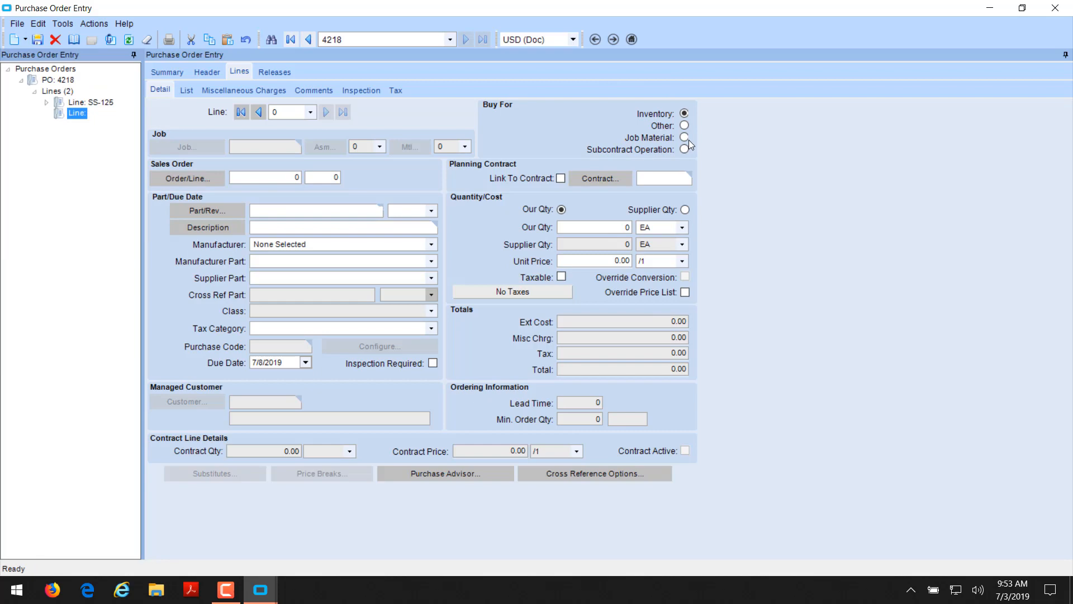
click(682, 138)
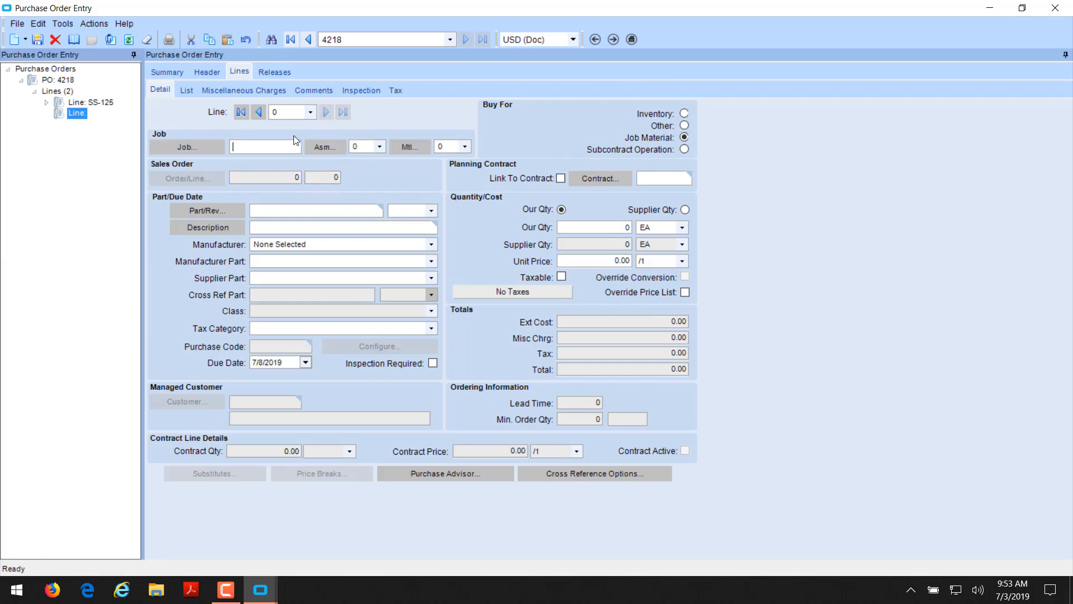
text(2420)
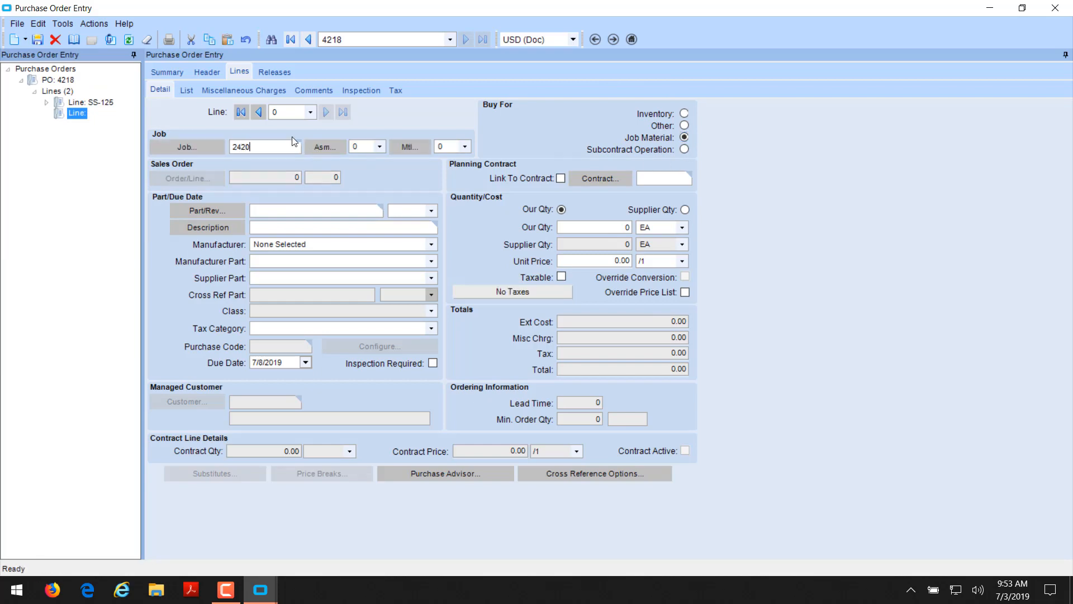
click(465, 146)
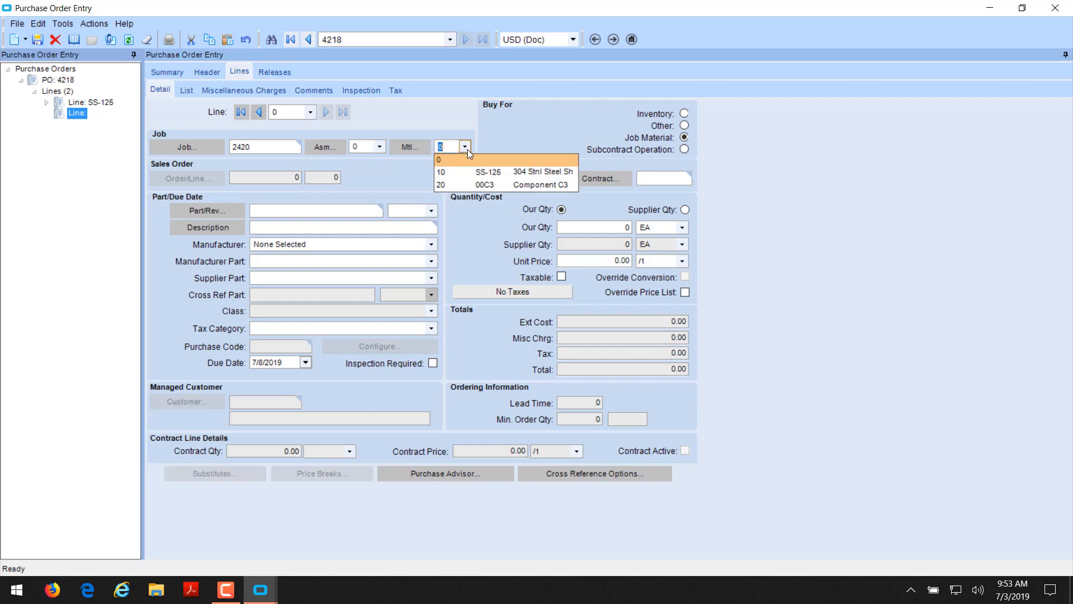
click(445, 184)
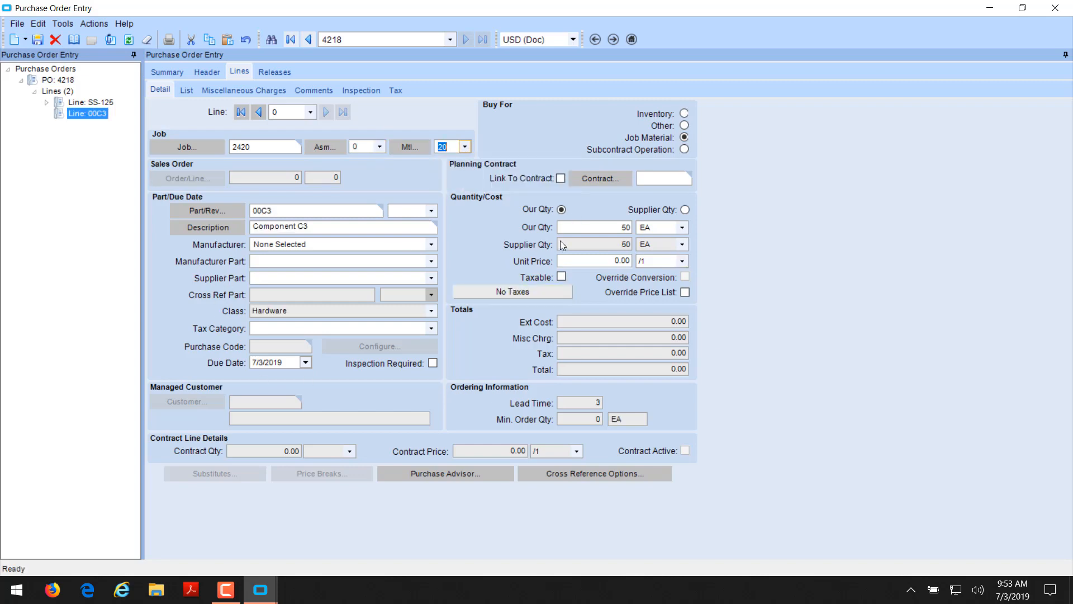
mouse_move(560, 271)
text(2)
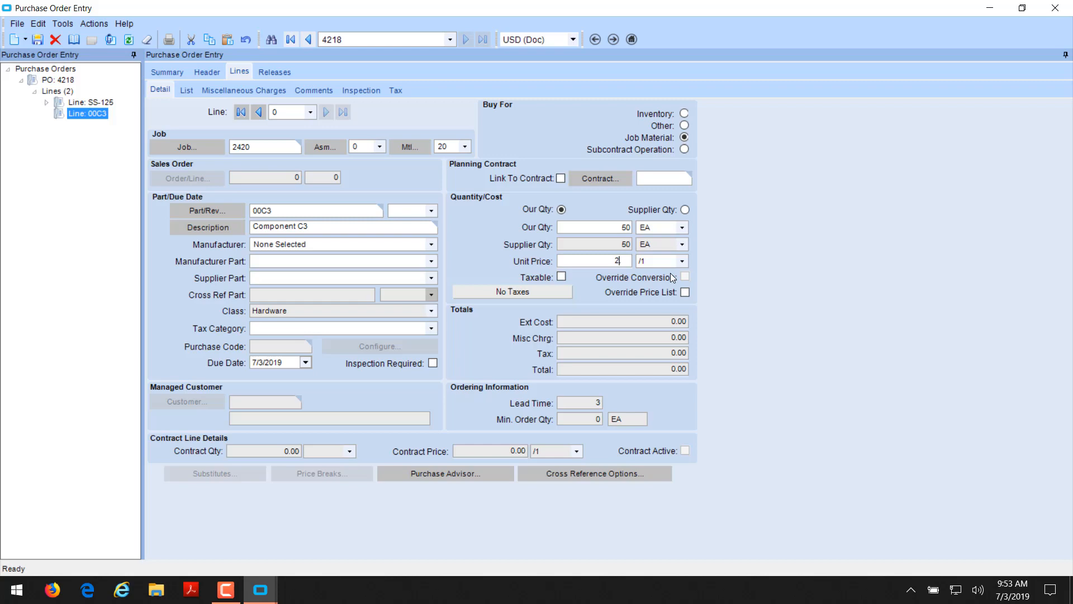
text(.30)
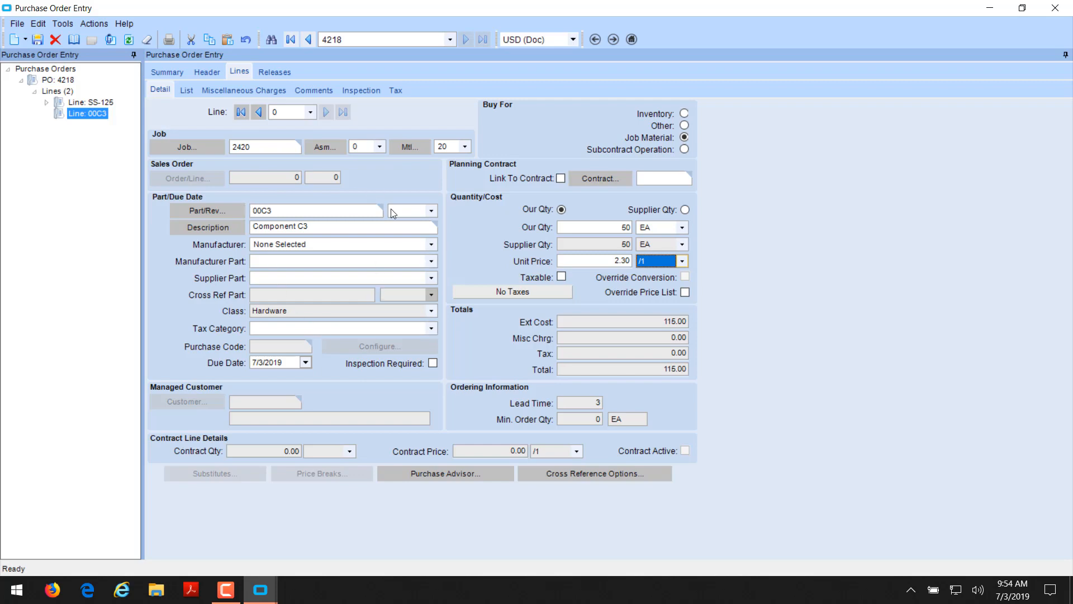
mouse_move(586, 271)
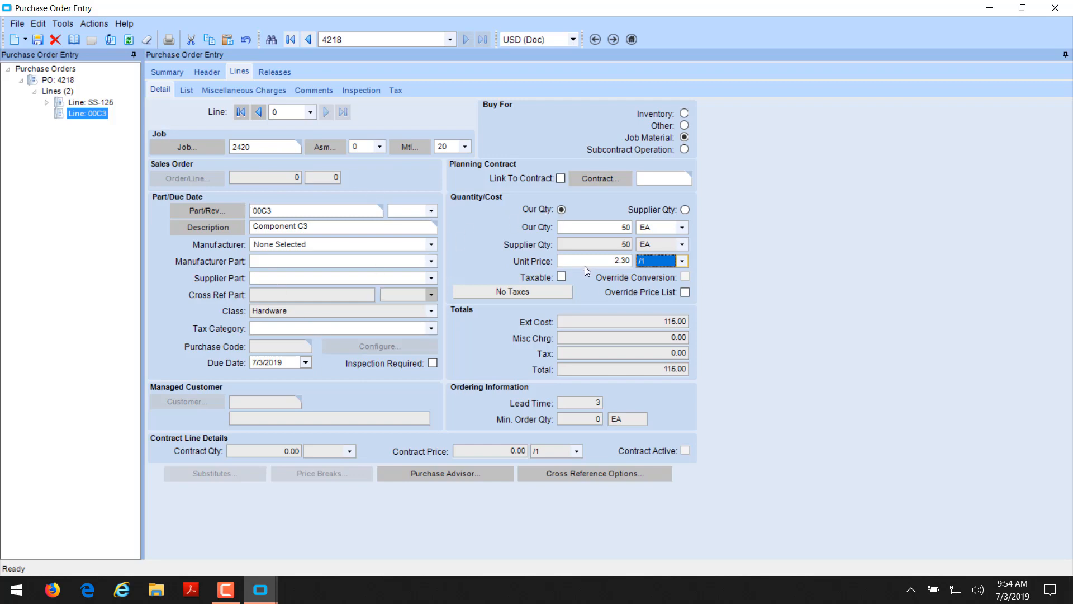
mouse_move(250, 123)
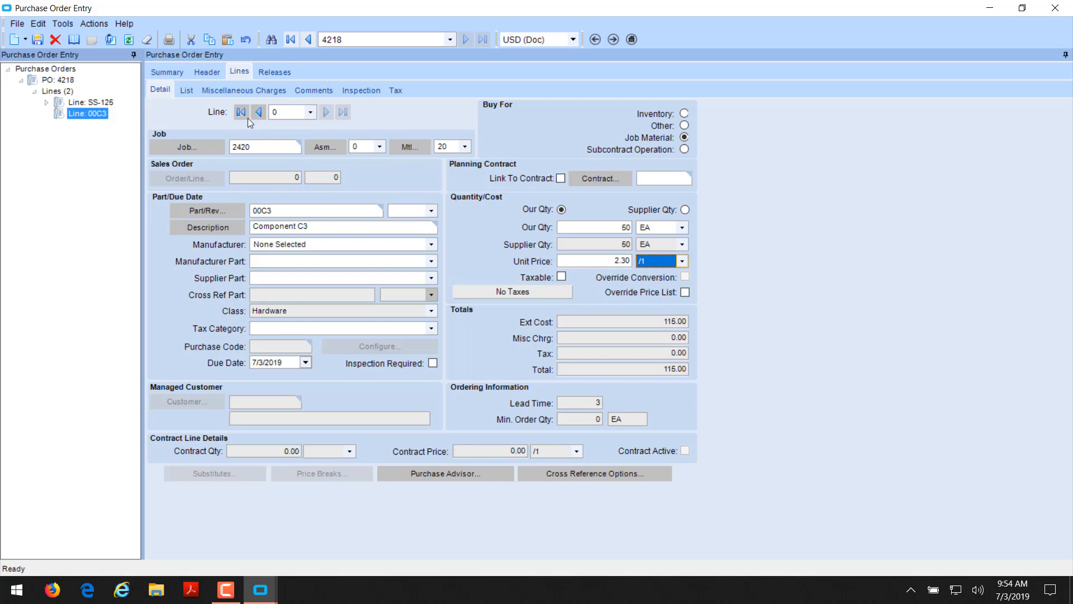
click(37, 39)
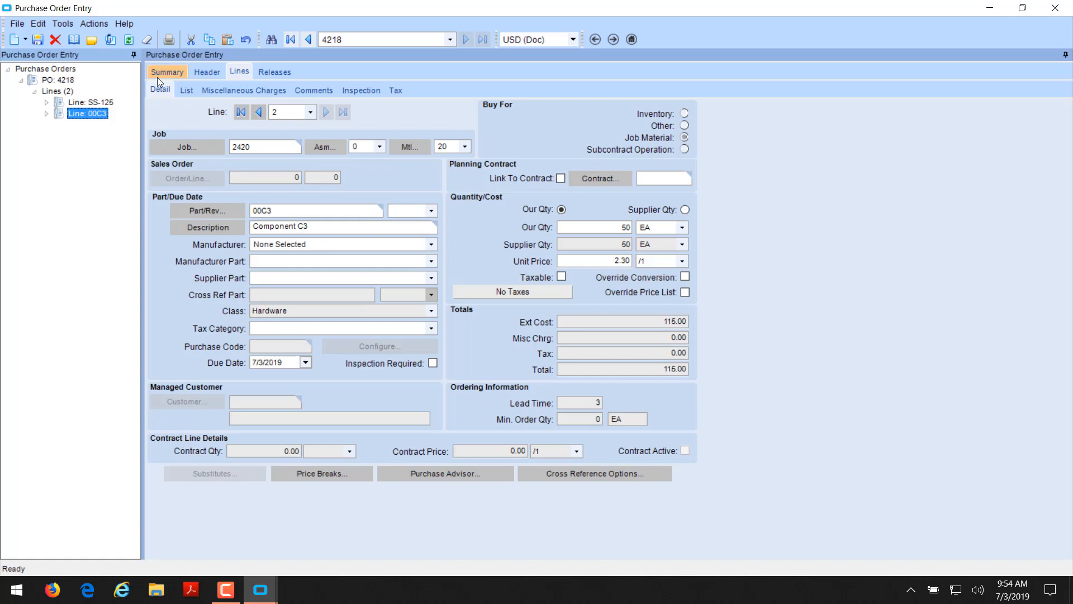
click(166, 71)
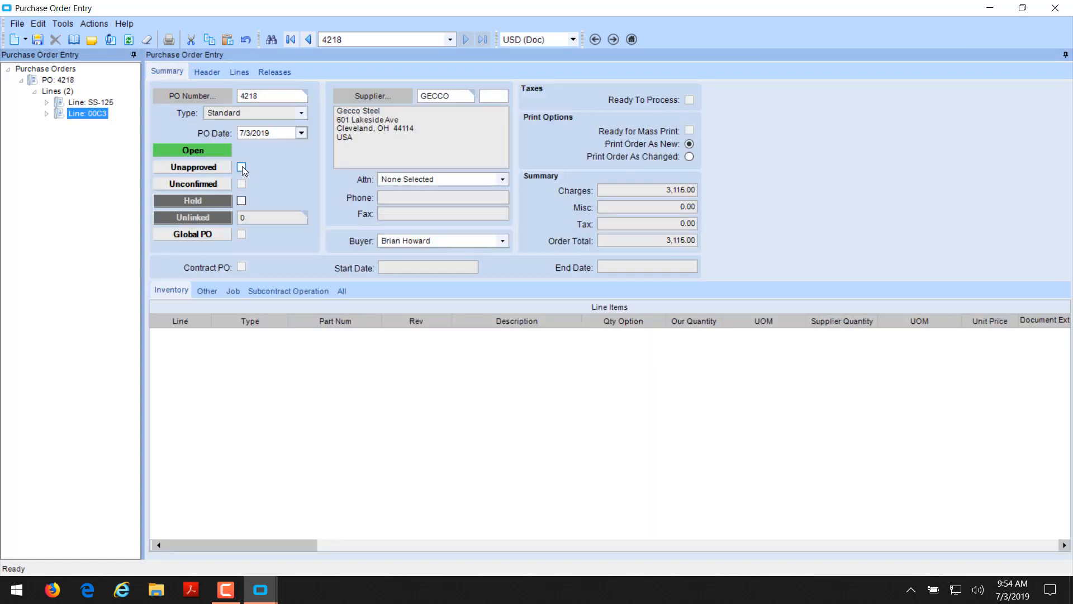
Approve PO 4218 and print its purchase order listing SS-125 and 00C3.
click(242, 167)
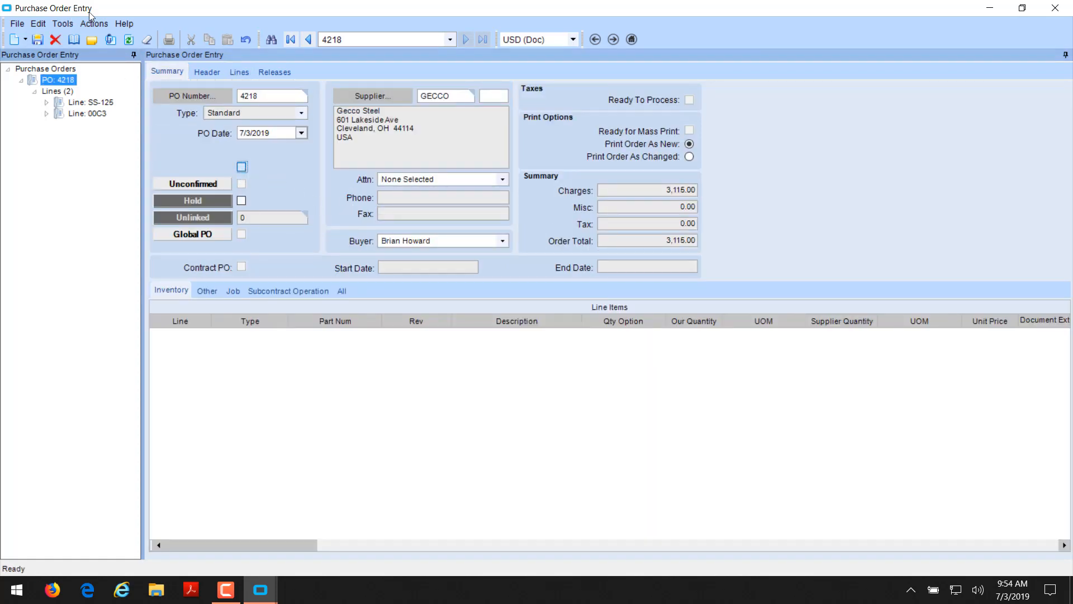
click(94, 24)
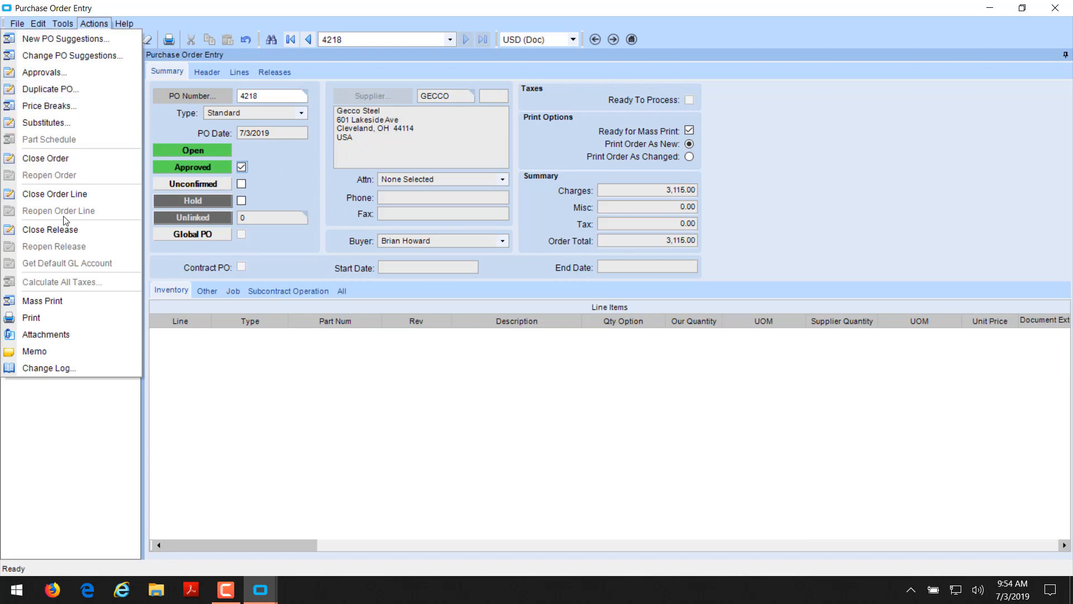
click(31, 317)
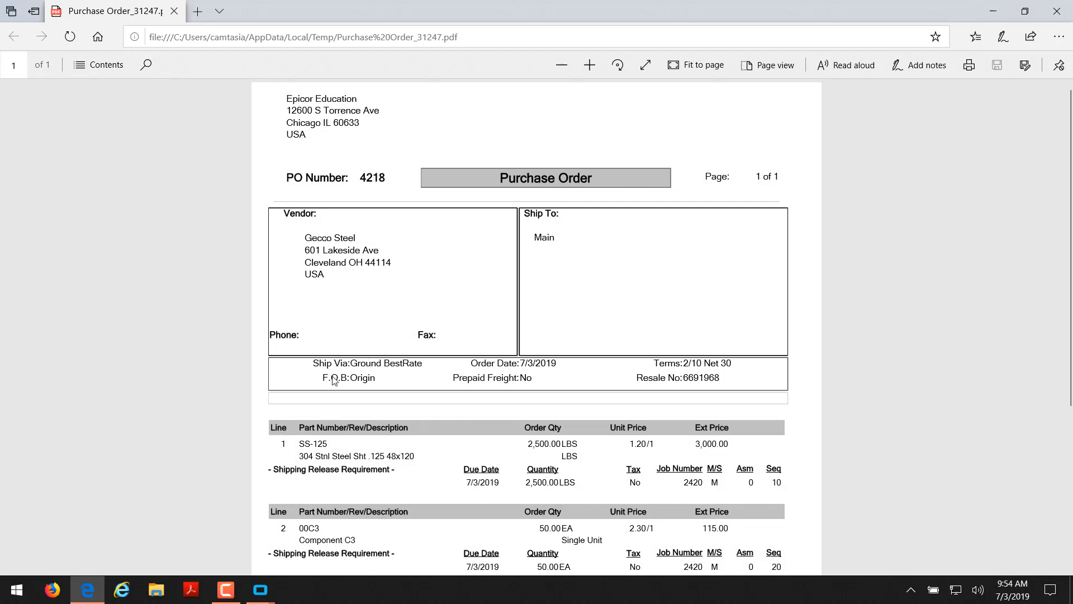
mouse_move(349, 452)
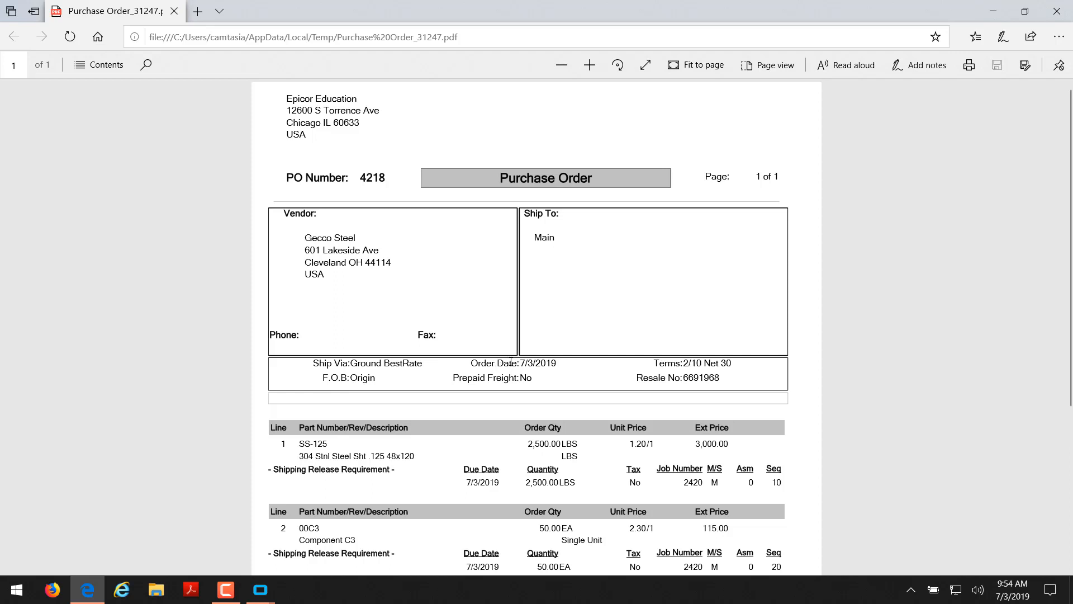
mouse_move(675, 469)
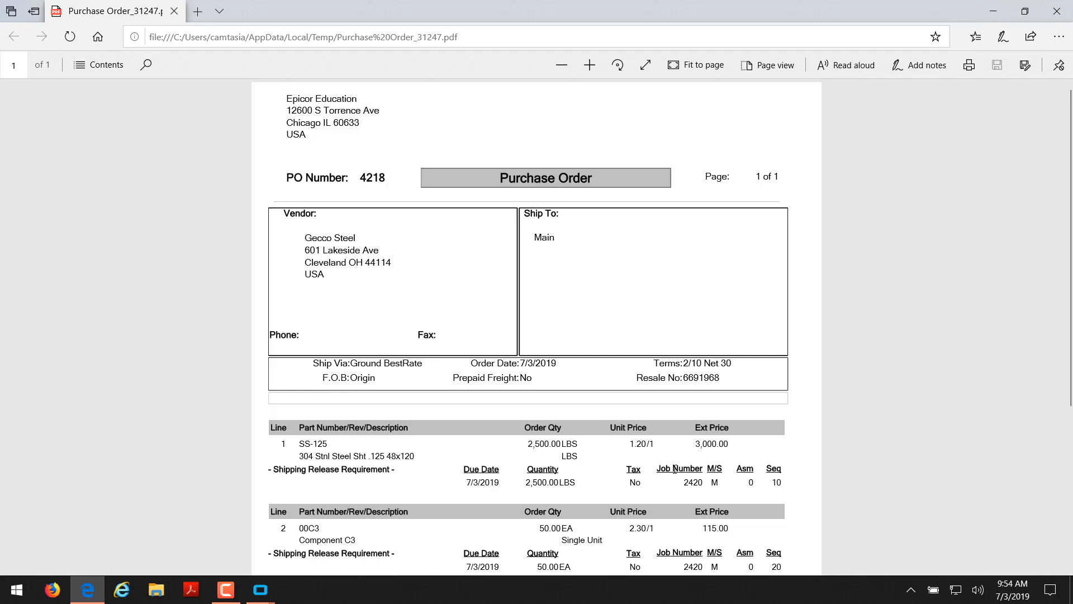
scroll(down, 3)
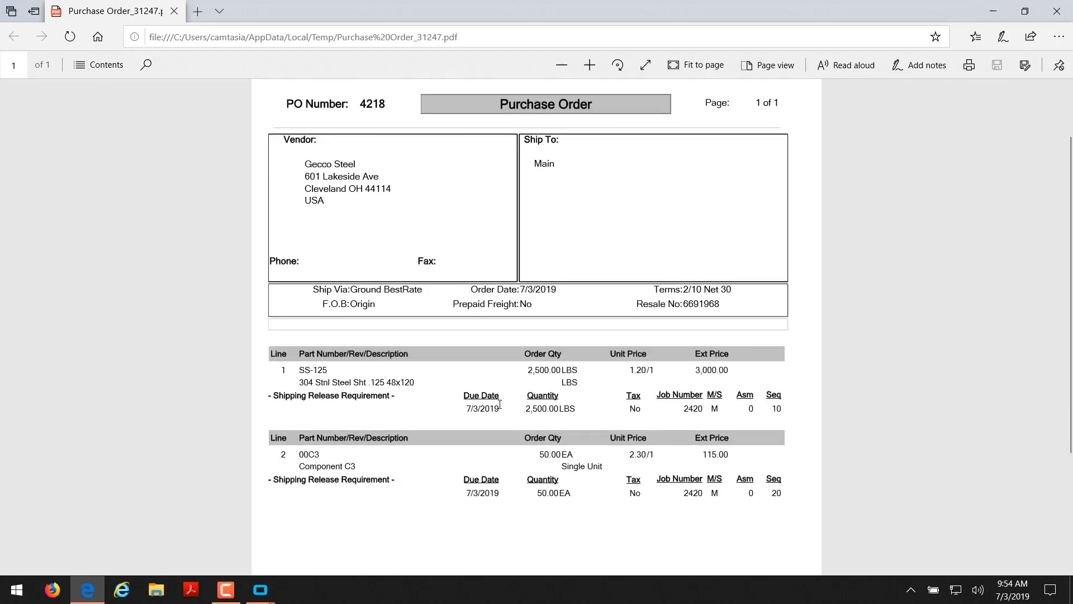
mouse_move(286, 360)
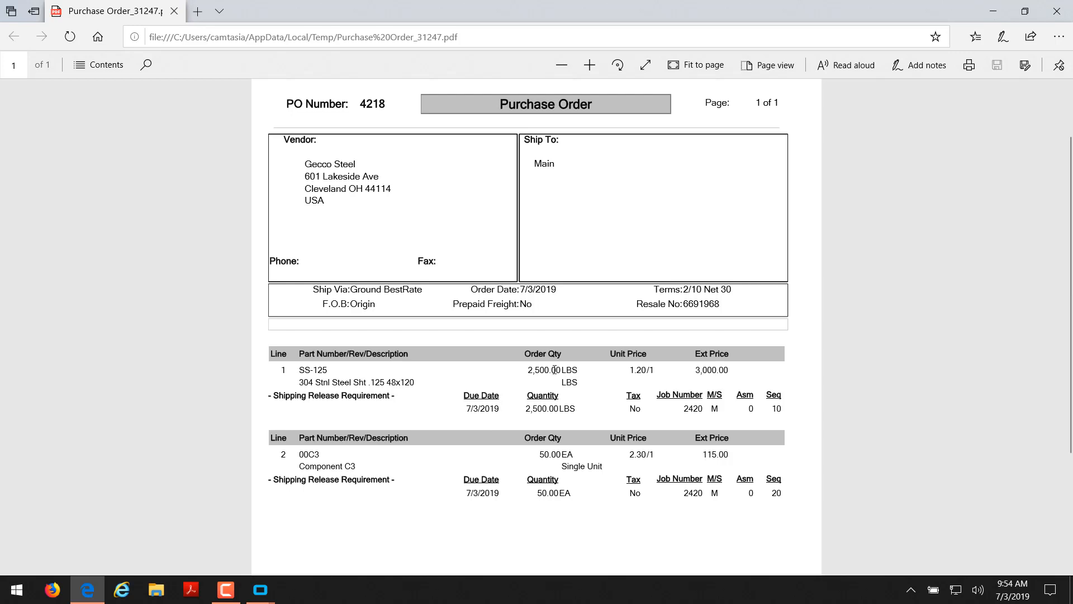
mouse_move(732, 376)
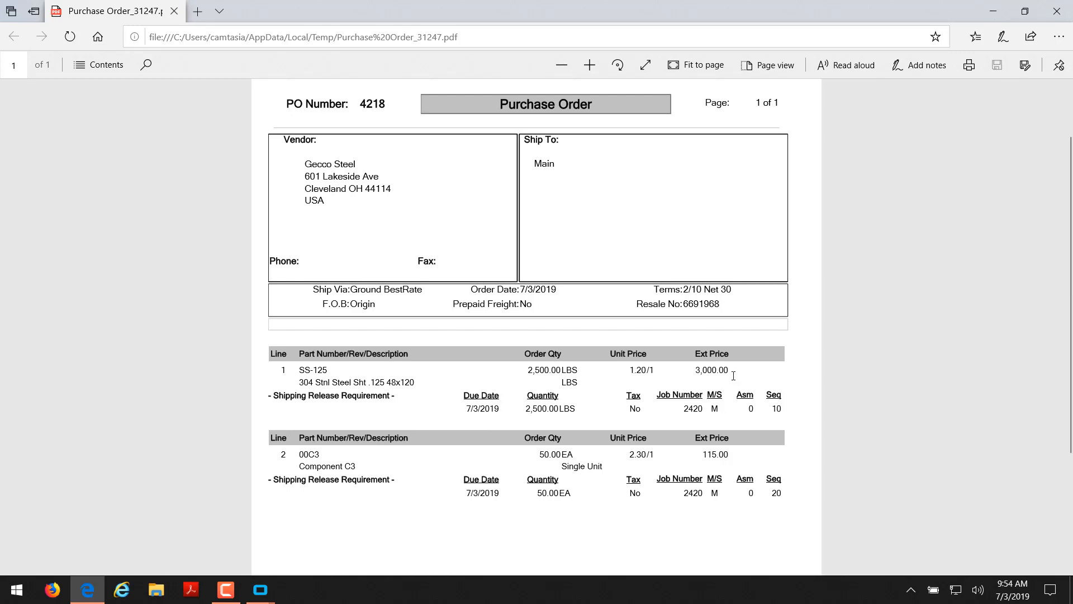
mouse_move(699, 410)
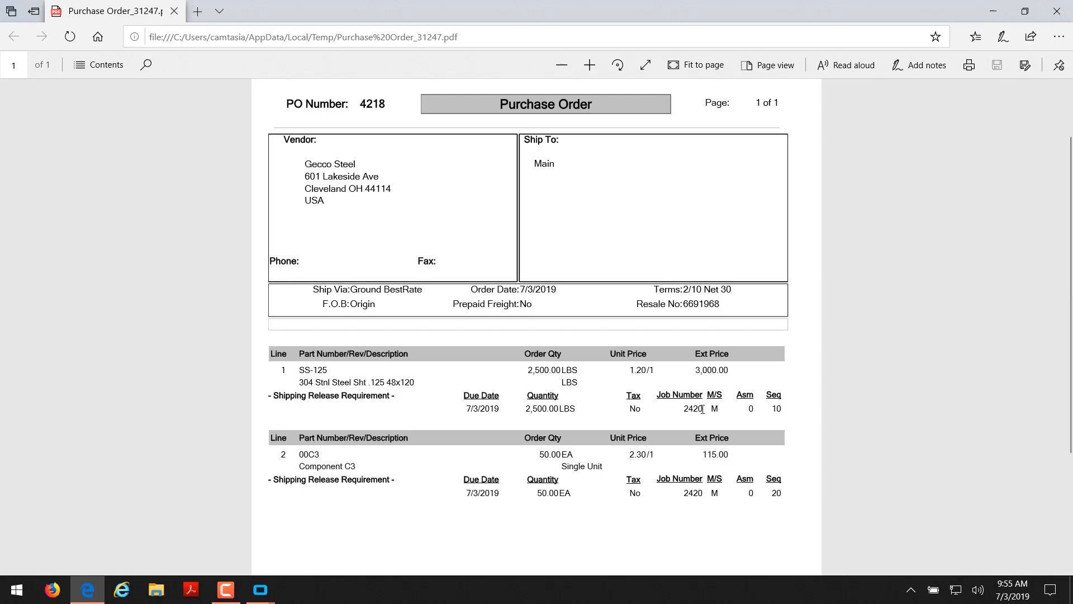
mouse_move(786, 417)
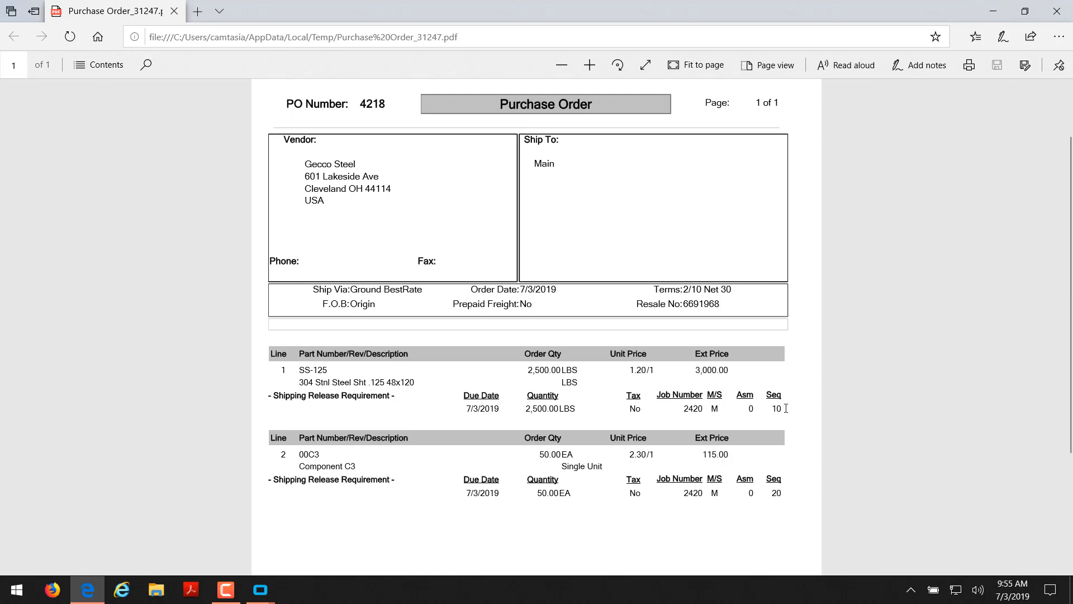
mouse_move(554, 537)
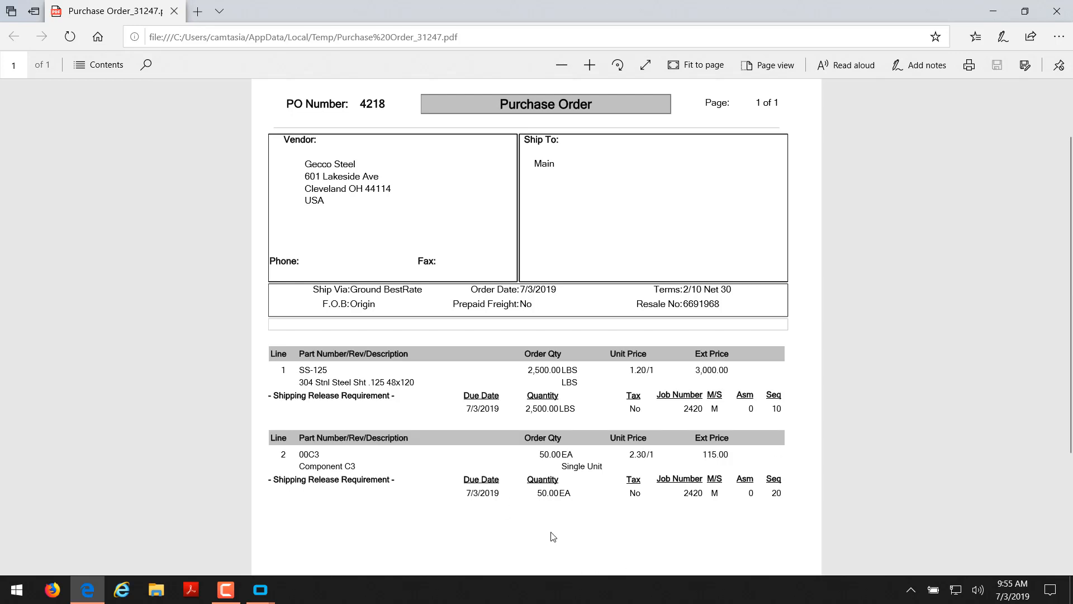
mouse_move(543, 518)
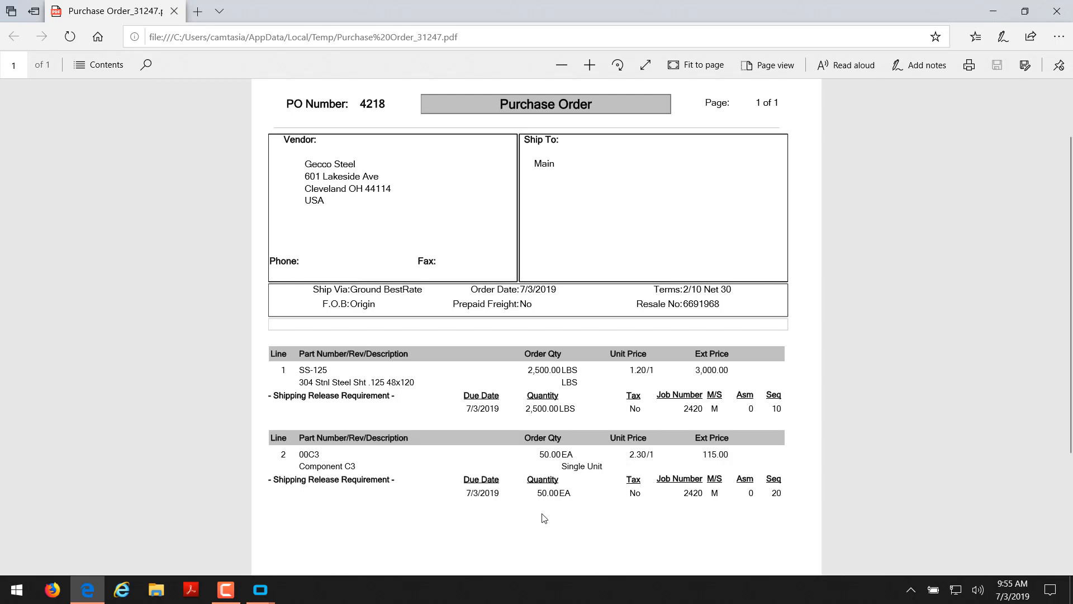
mouse_move(765, 499)
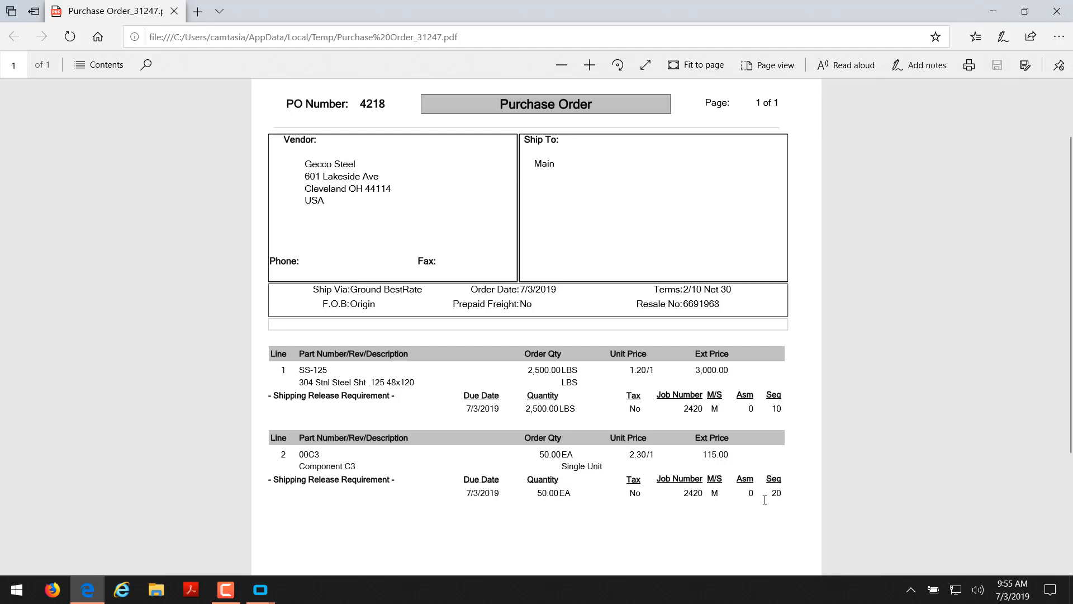
mouse_move(503, 537)
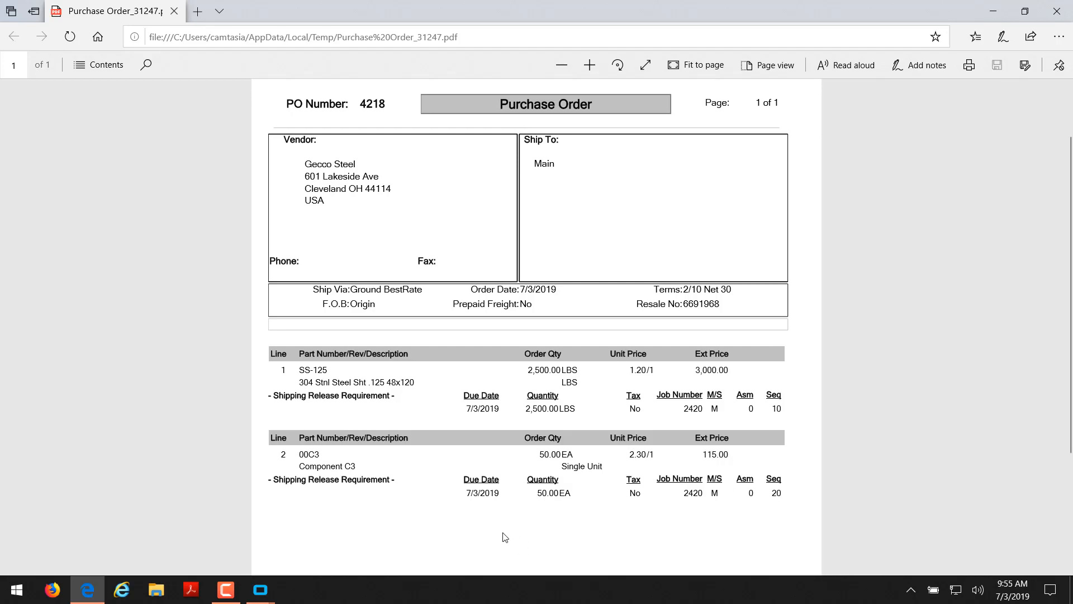
scroll(down, 3)
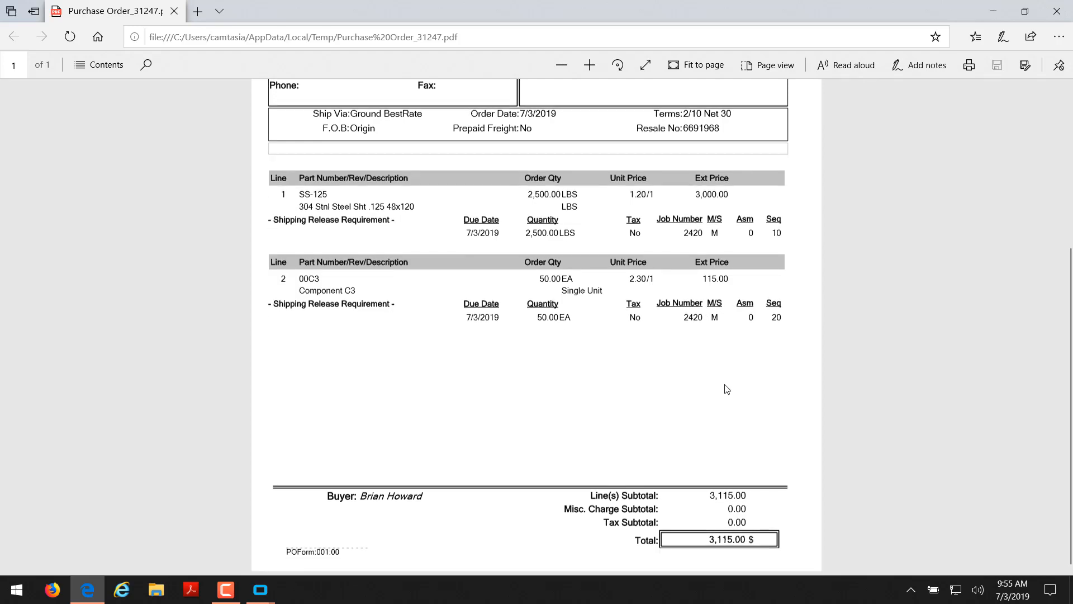
mouse_move(690, 531)
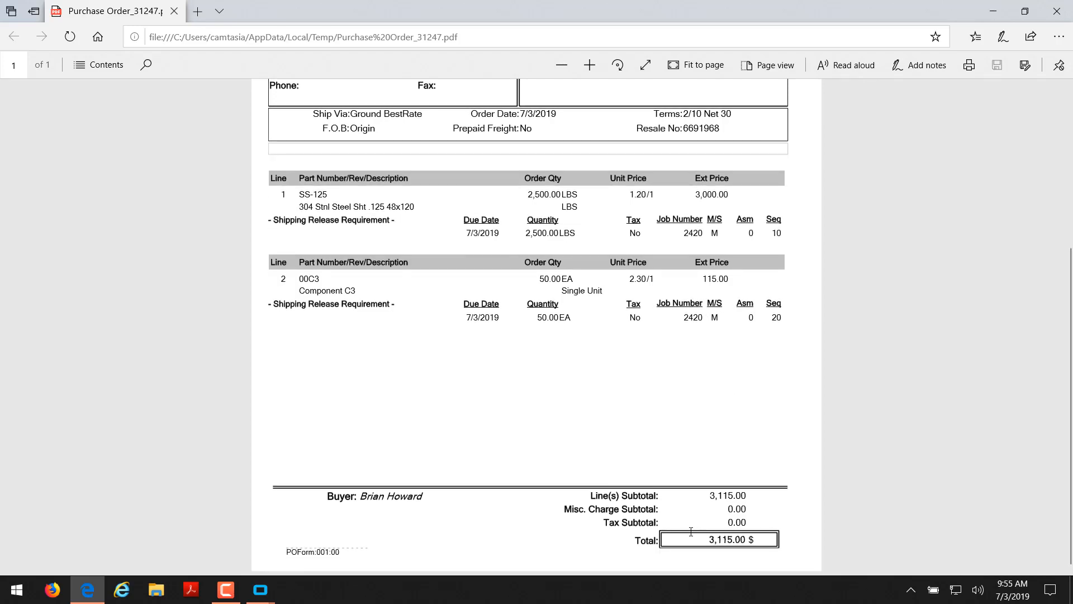
scroll(up, 3)
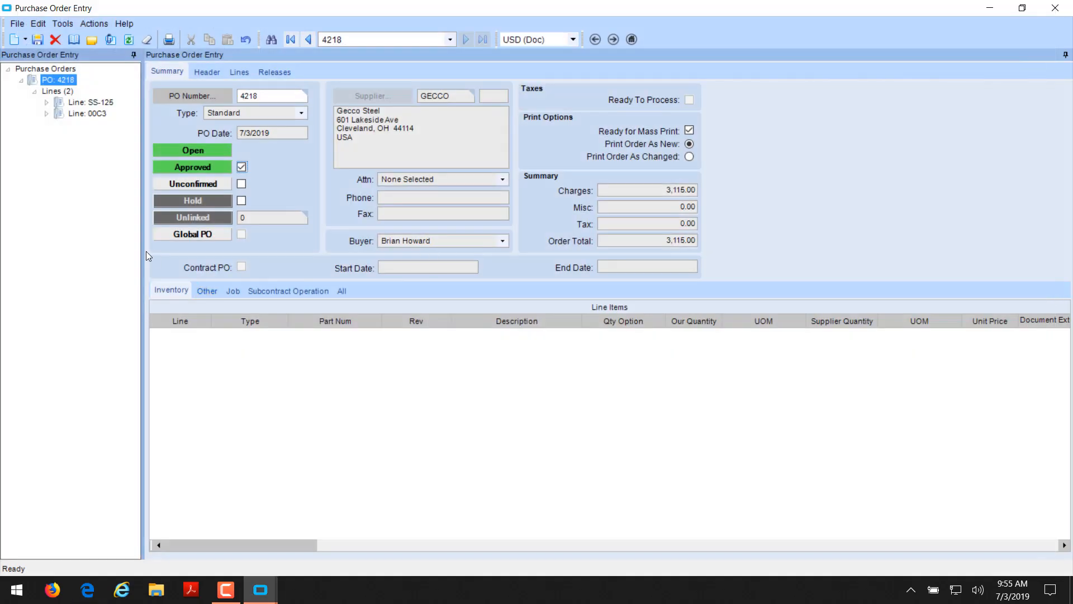
mouse_move(211, 305)
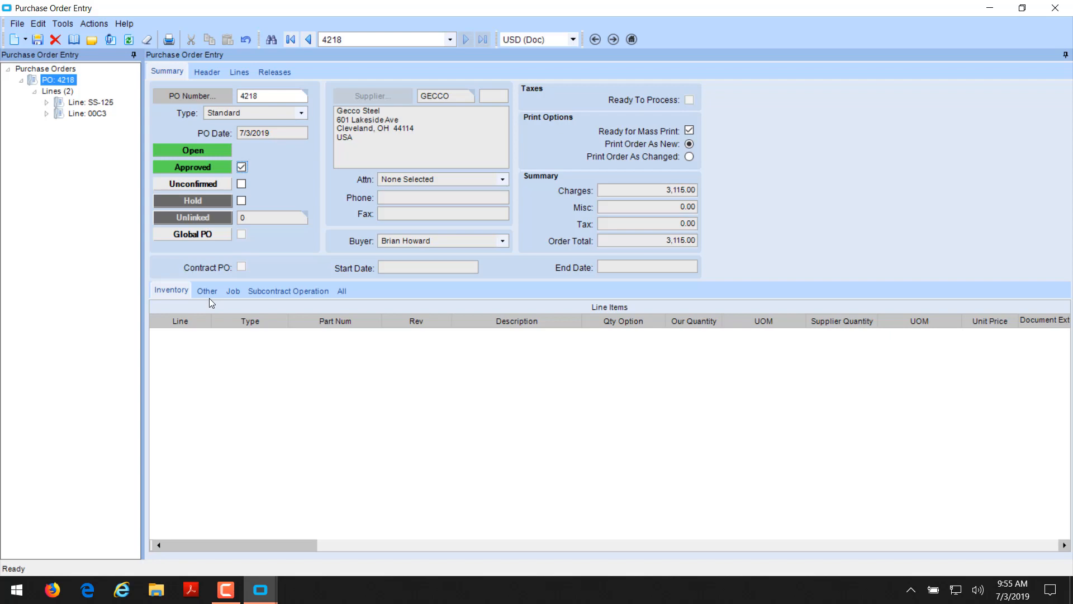
Show PO 4218's header: due 7/8/2019, terms 2/10 Net 30, FOB Origin.
click(206, 71)
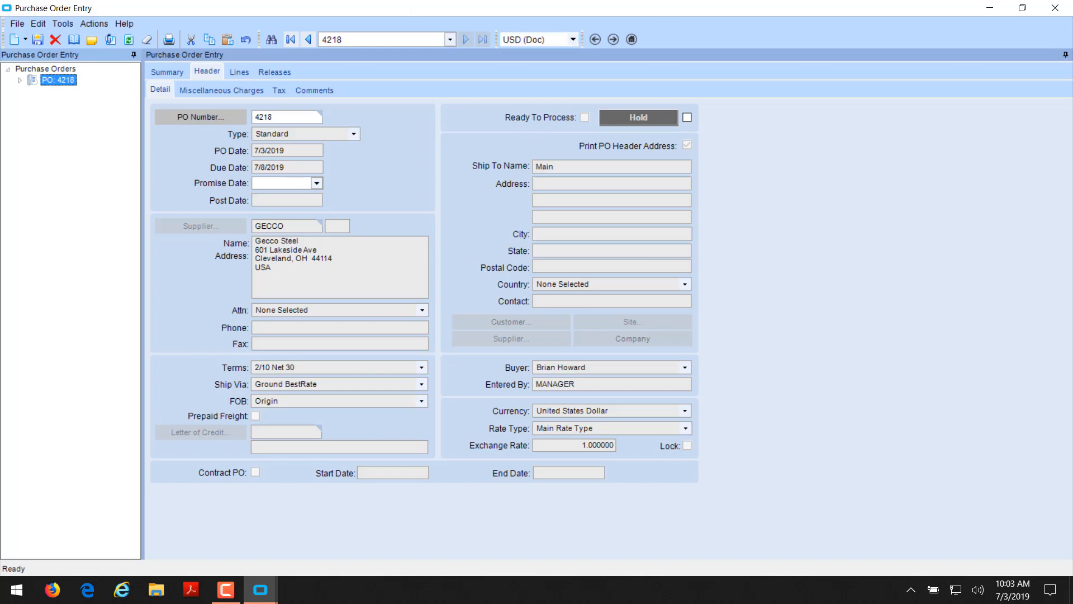
Start a new purchase order with supplier ID hades, Hades Heat Treating of Chicago.
click(26, 44)
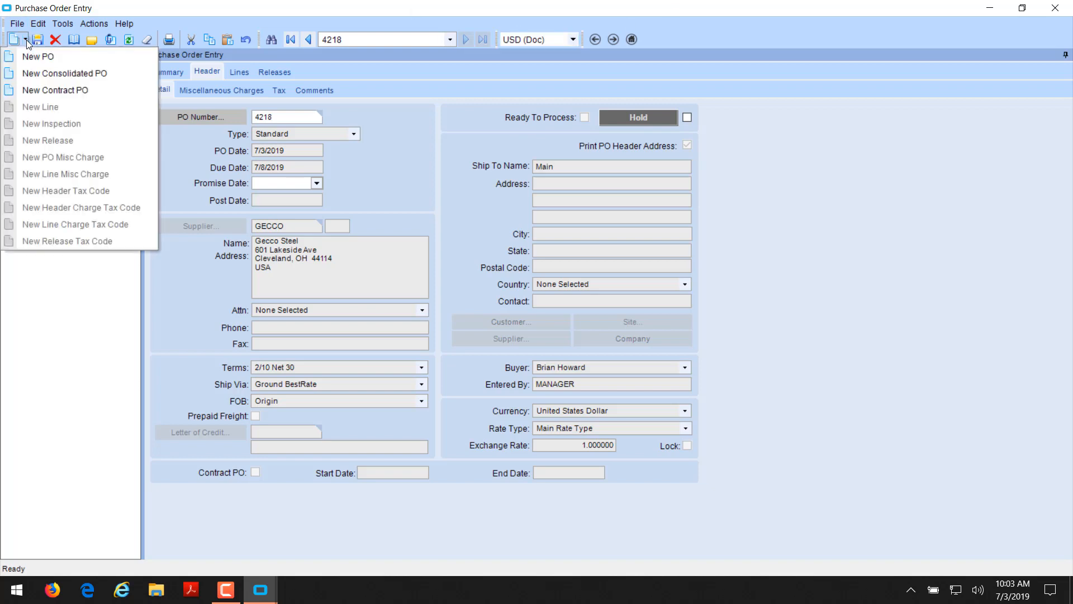
click(38, 57)
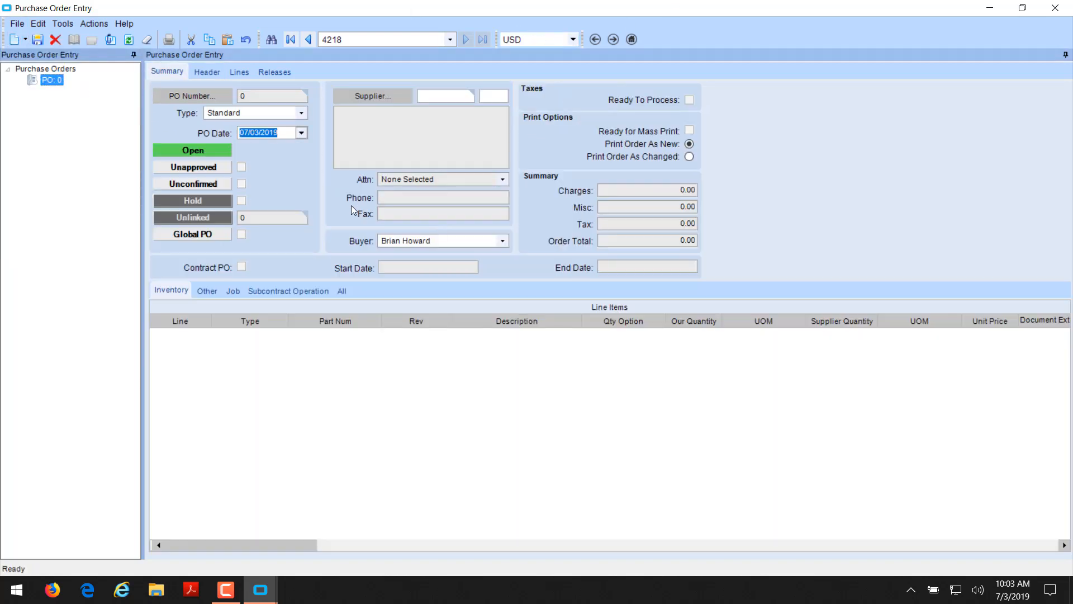
click(445, 96)
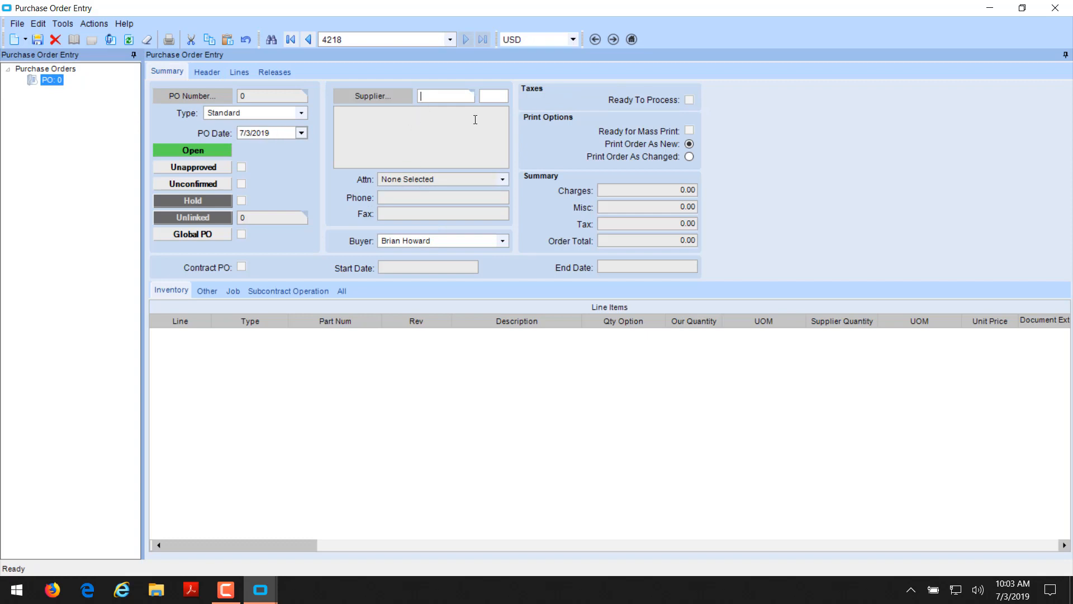
text(ades)
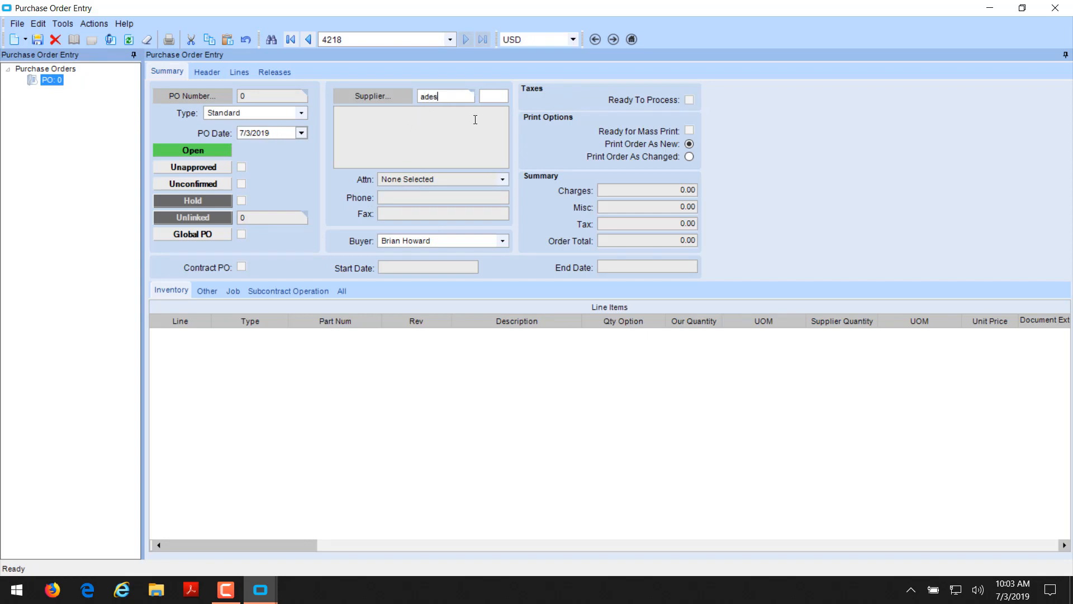
text(hh)
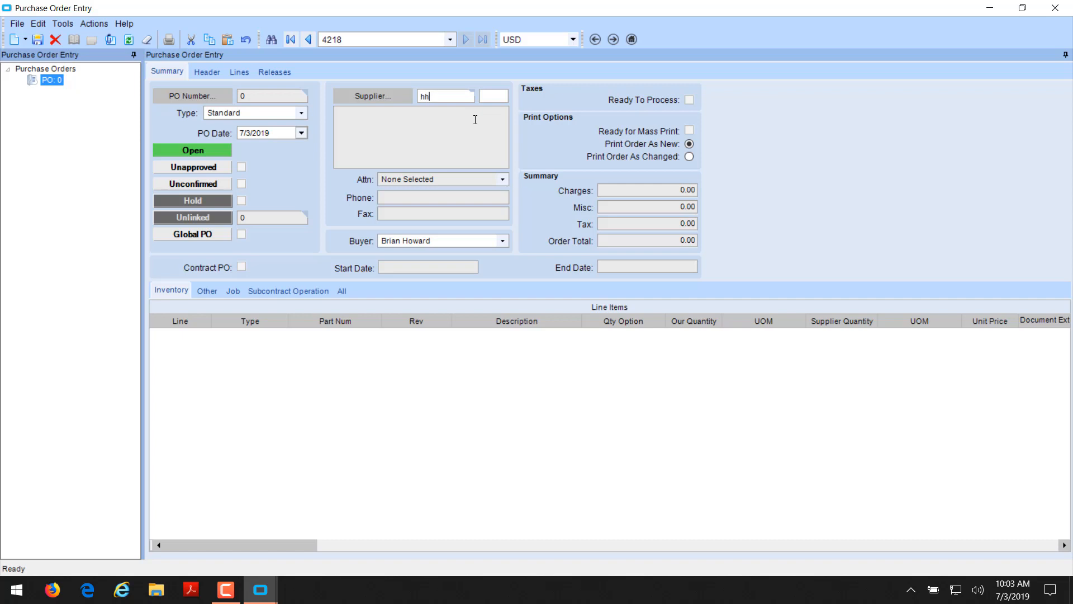
text(ades)
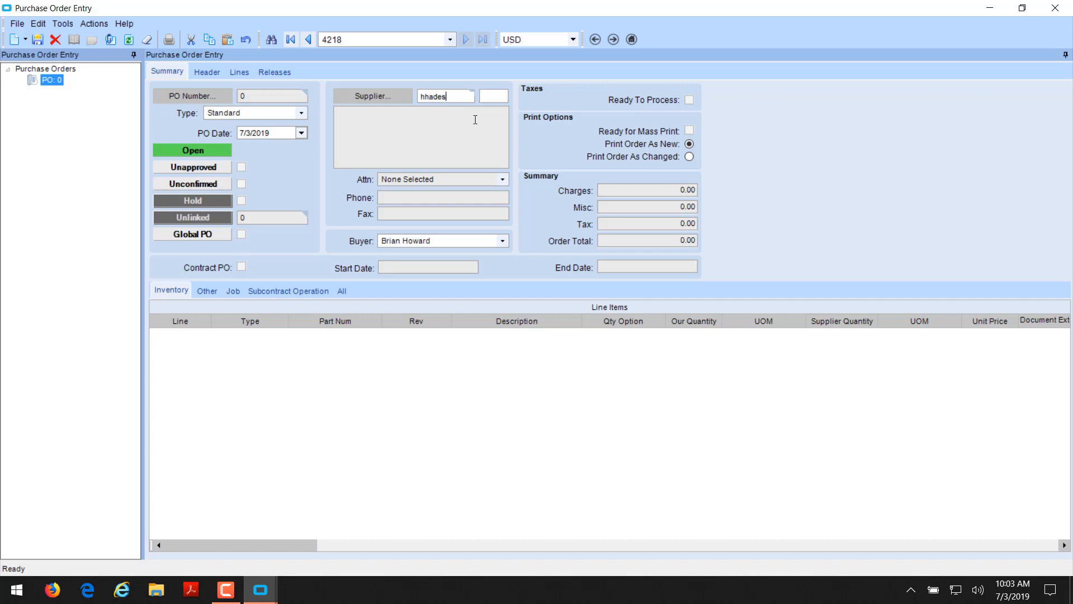
key(Backspace)
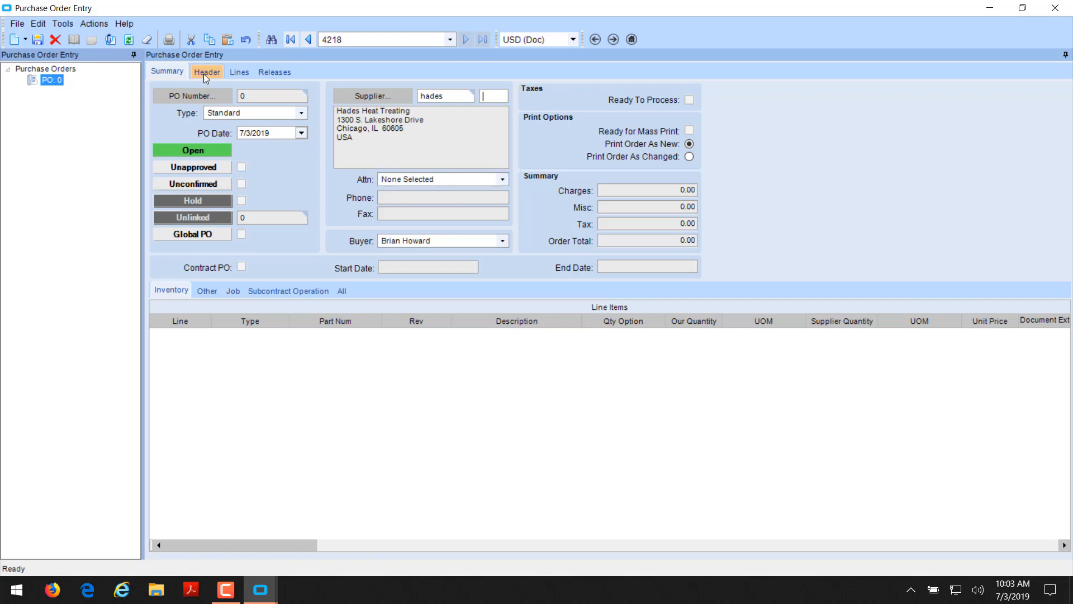
Set FOB to Origin on the Hades Heat Treating order's header.
click(207, 71)
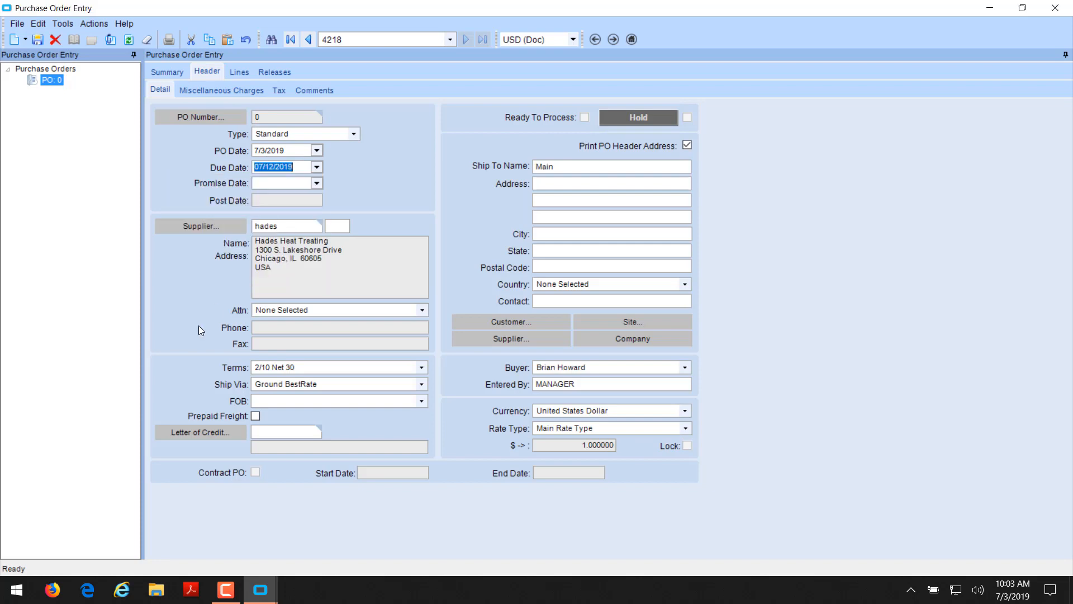
click(421, 400)
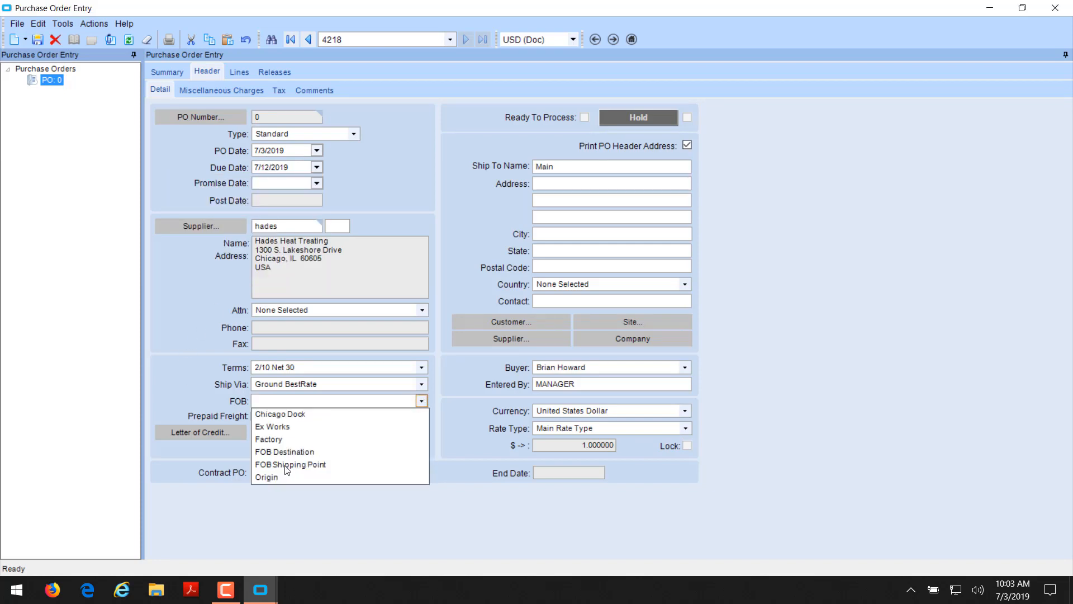
click(266, 476)
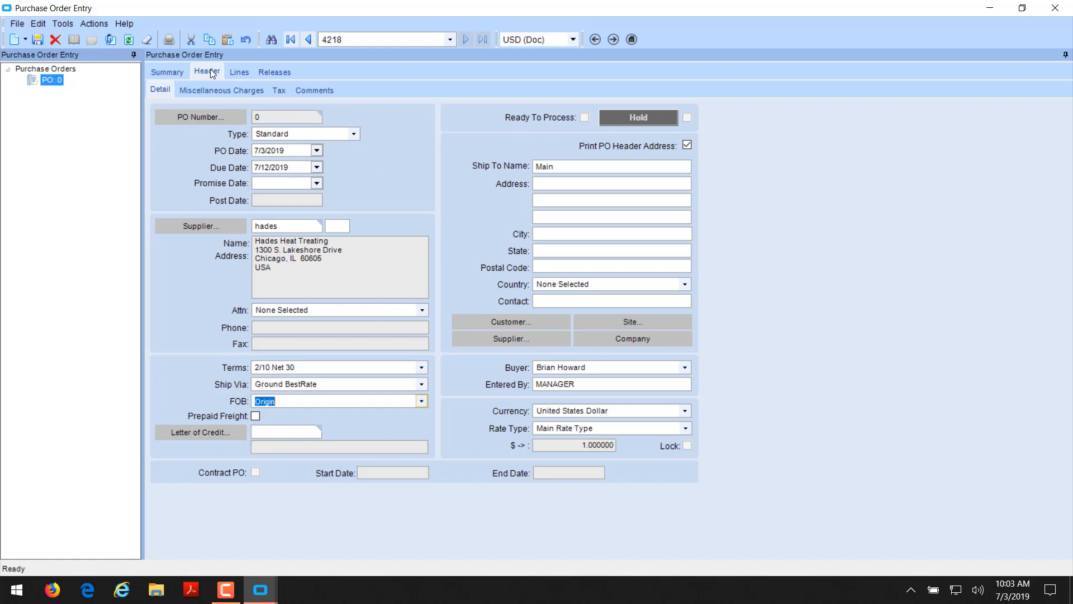
mouse_move(204, 125)
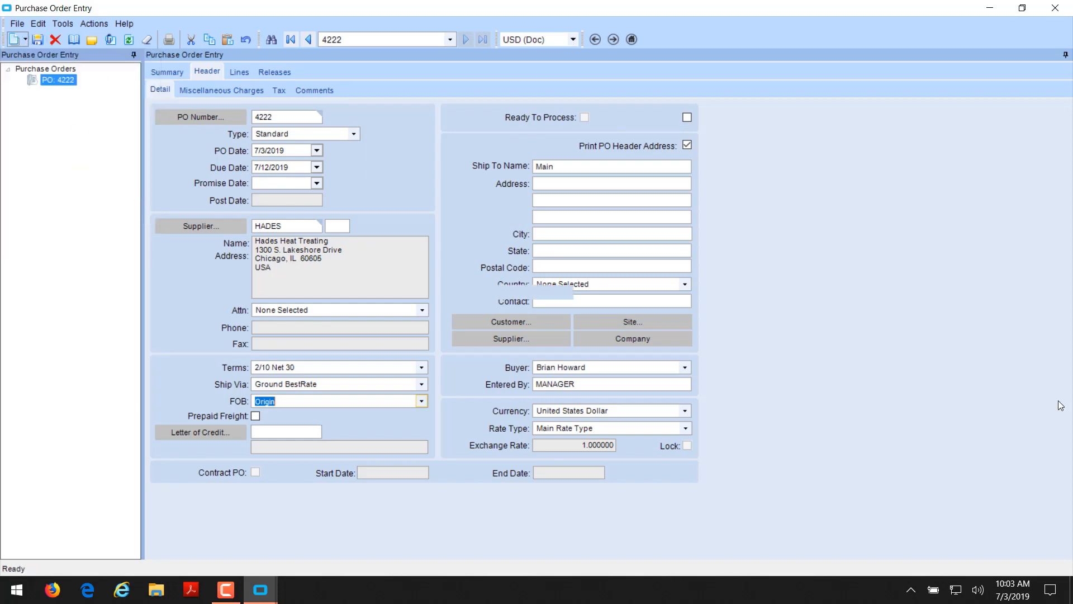
Add a subcontract operation line for job 2420: part DCD-100-SP, 25 EA at 5.25.
click(238, 71)
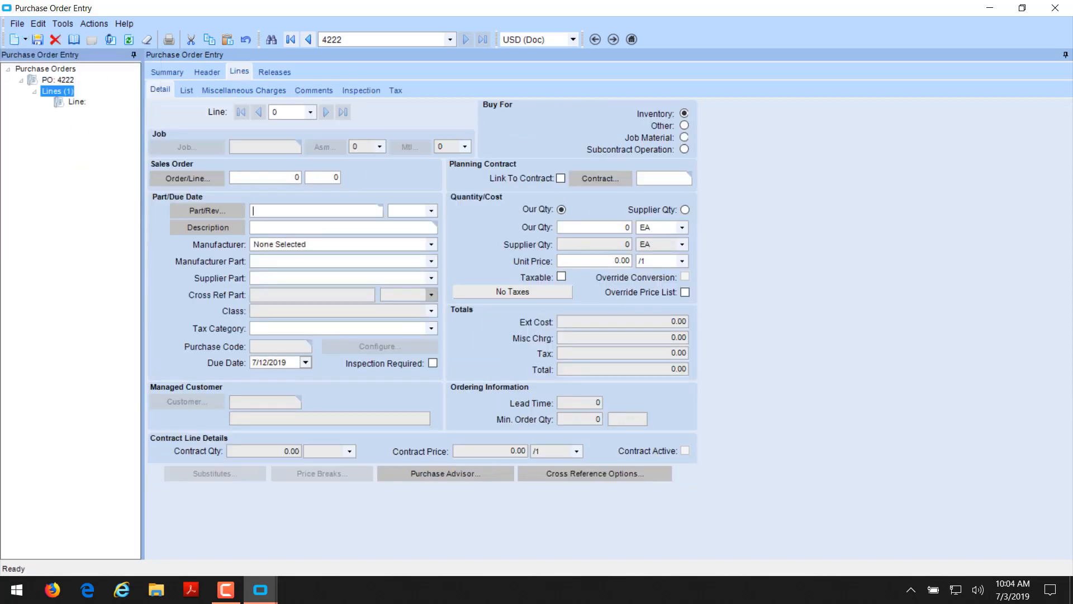
mouse_move(500, 109)
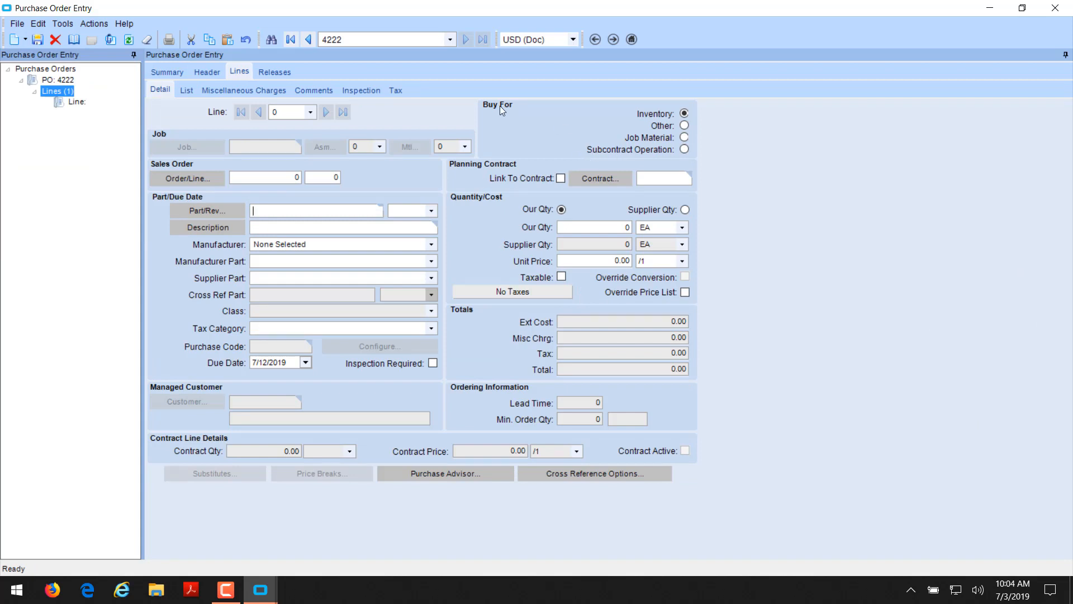
click(683, 149)
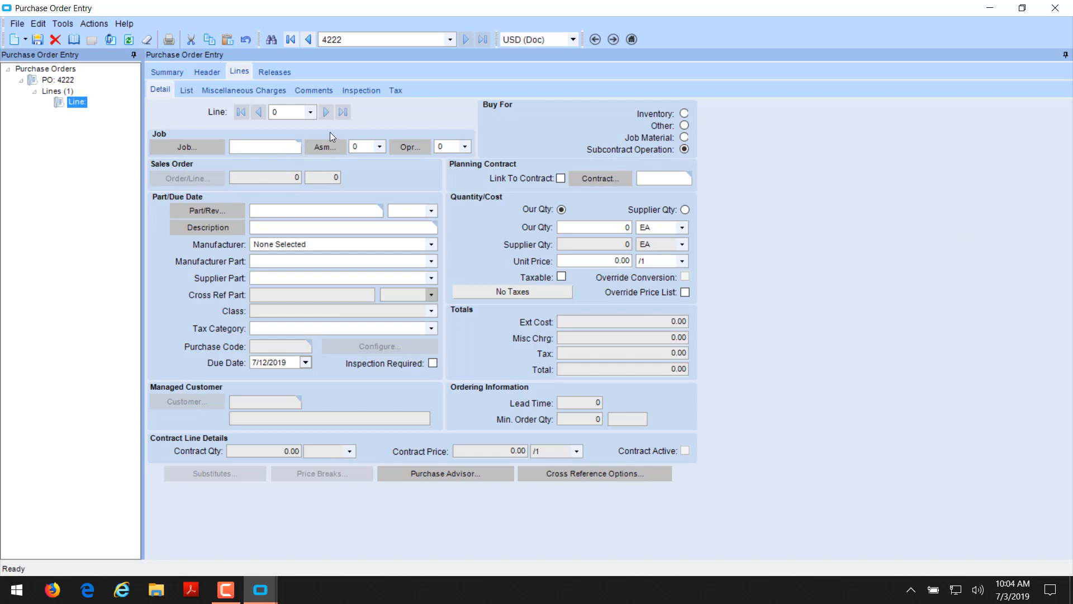
text(242)
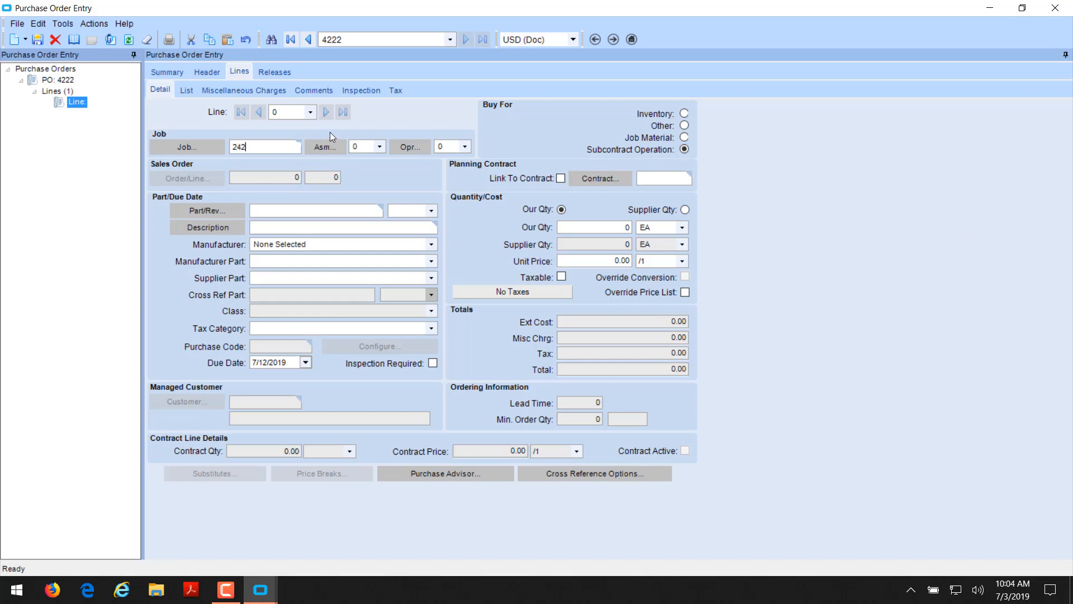
text(0)
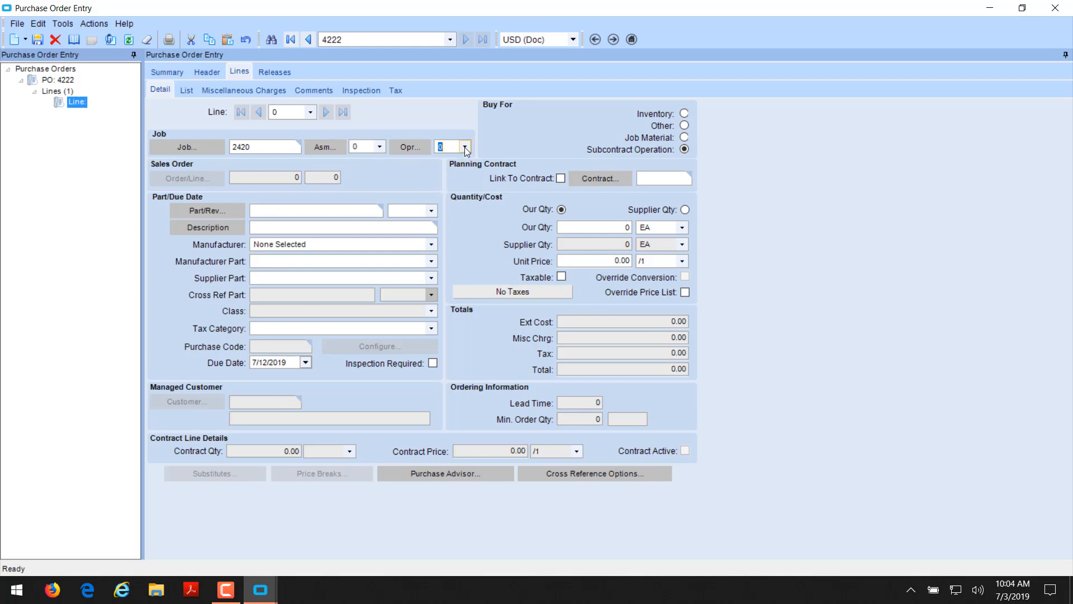
click(465, 146)
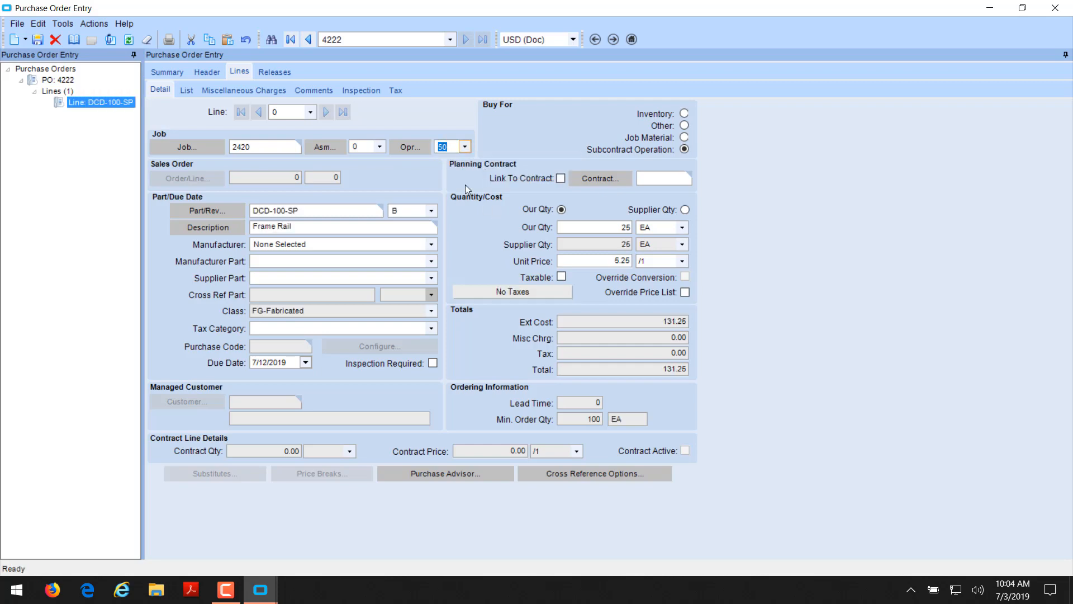
mouse_move(574, 297)
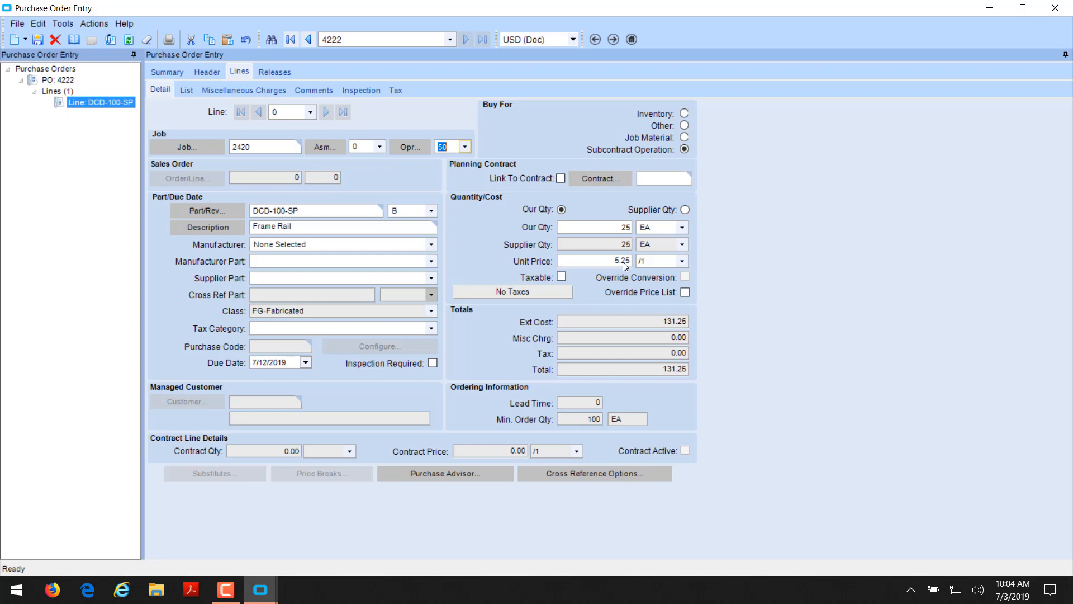
mouse_move(232, 261)
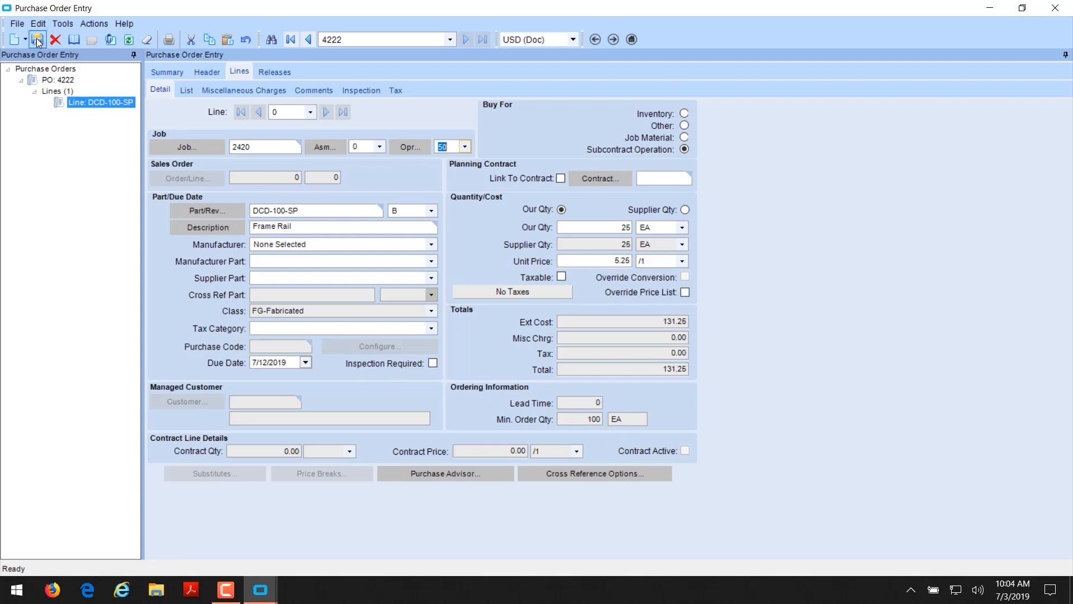
Save PO 4222's subcontract line and view the order summary totalling 131.25.
click(37, 39)
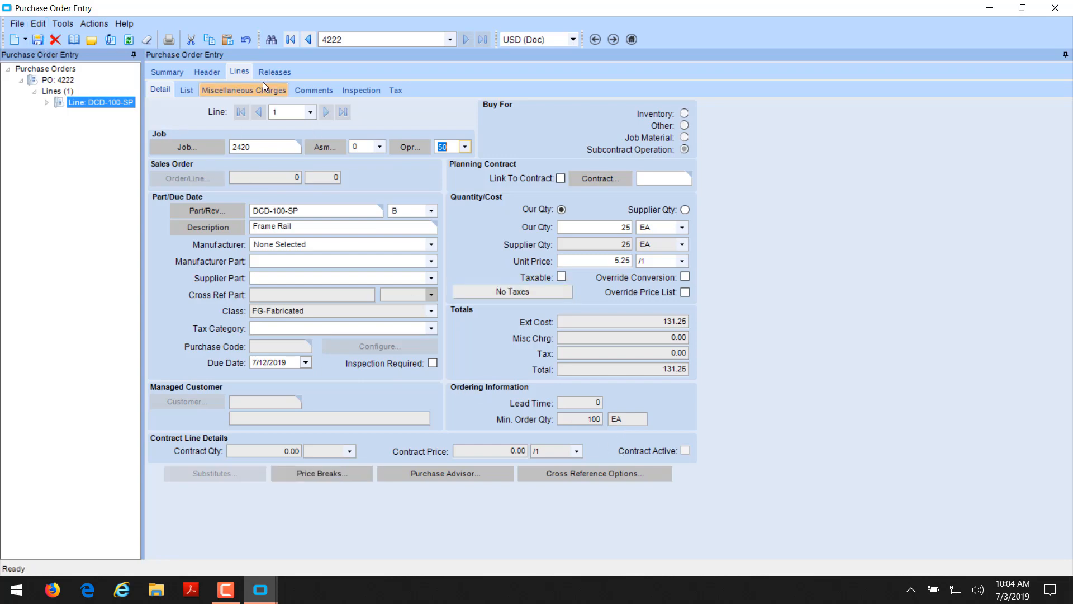
click(274, 71)
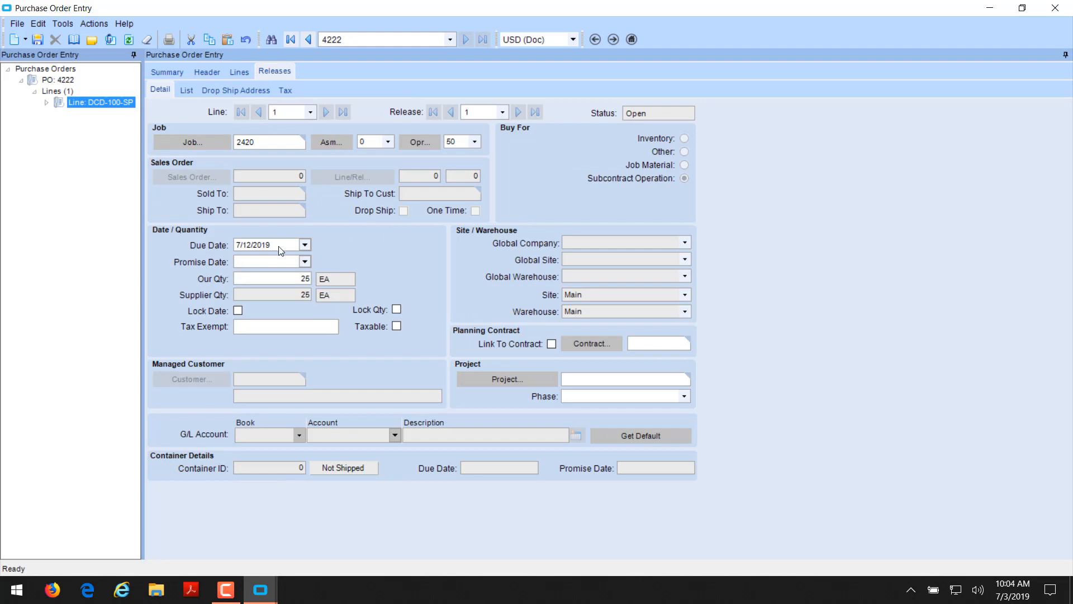
mouse_move(262, 158)
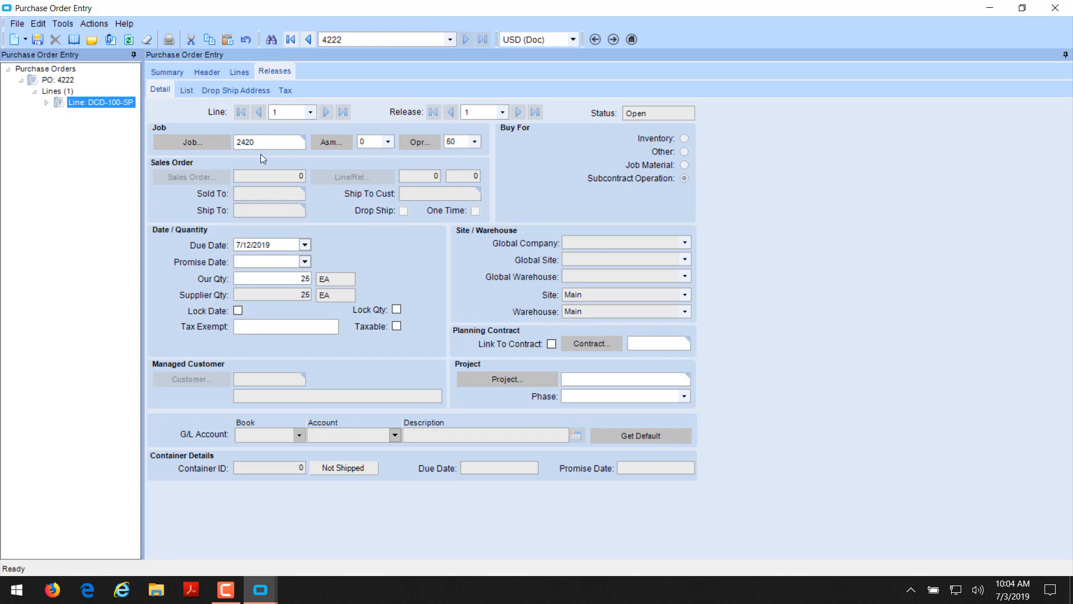
click(166, 71)
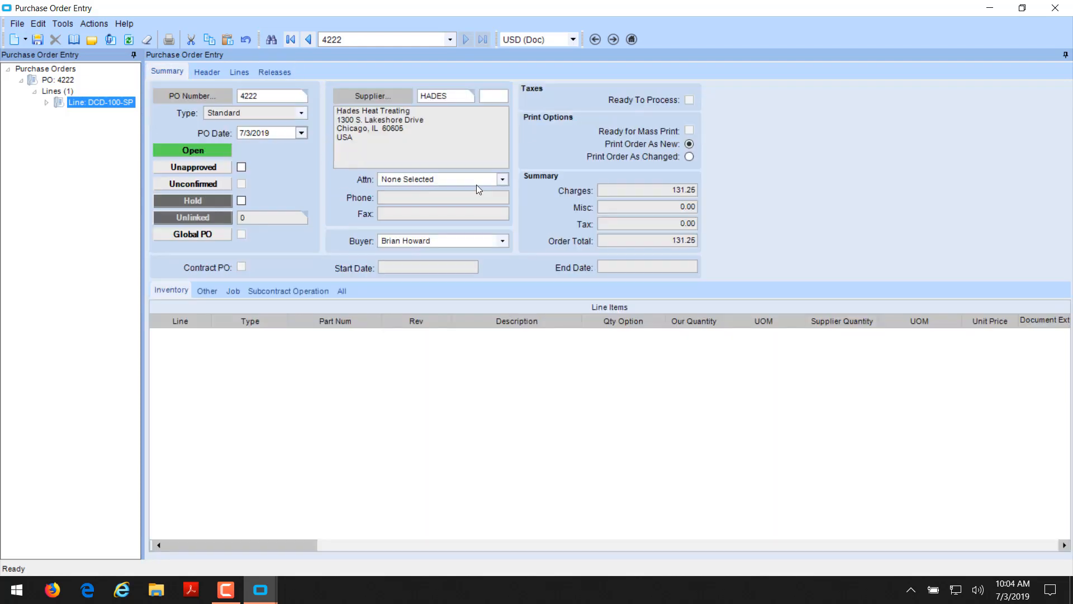
Mark PO 4222 Approved and print it via Actions > Print.
click(60, 79)
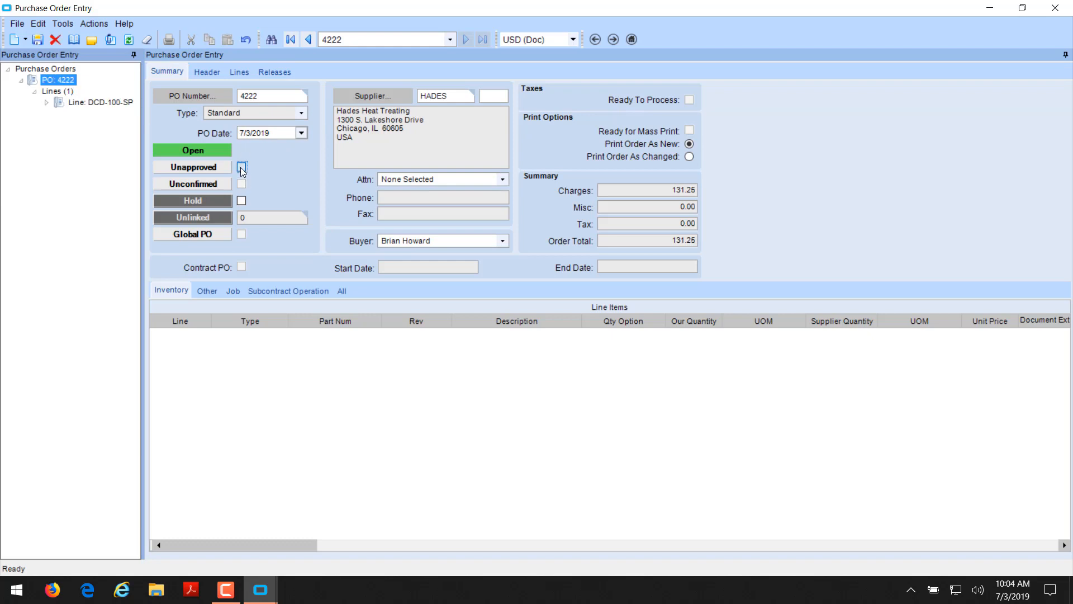
click(241, 166)
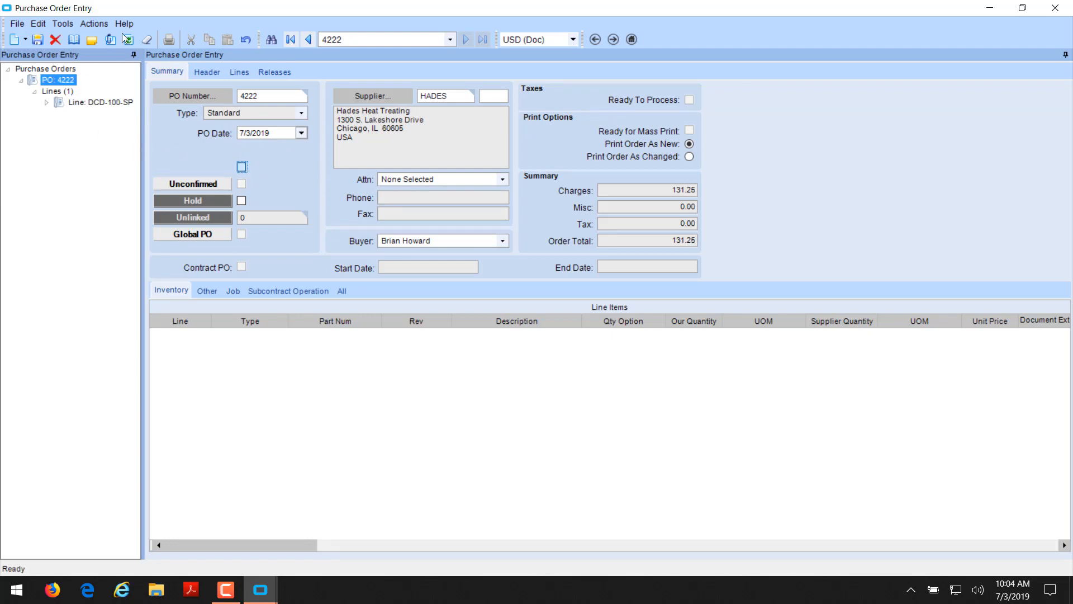
click(94, 23)
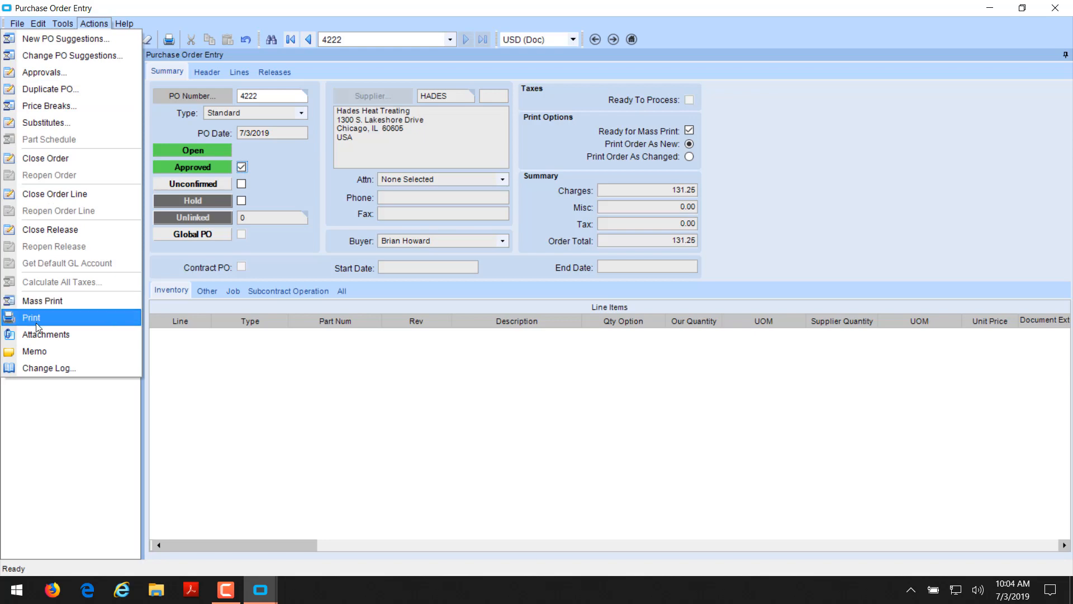
click(31, 317)
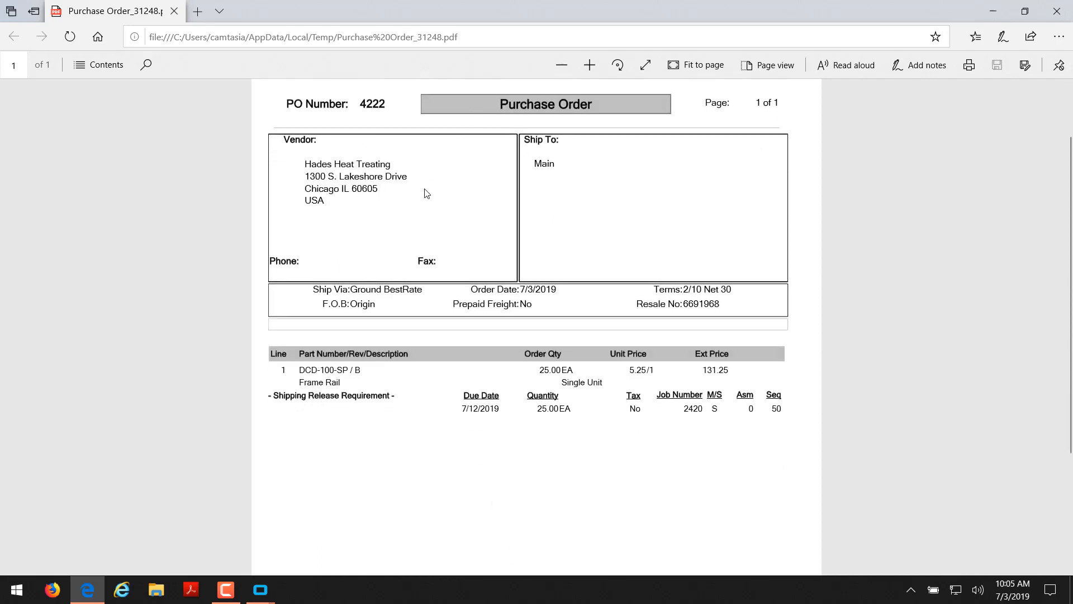
mouse_move(316, 365)
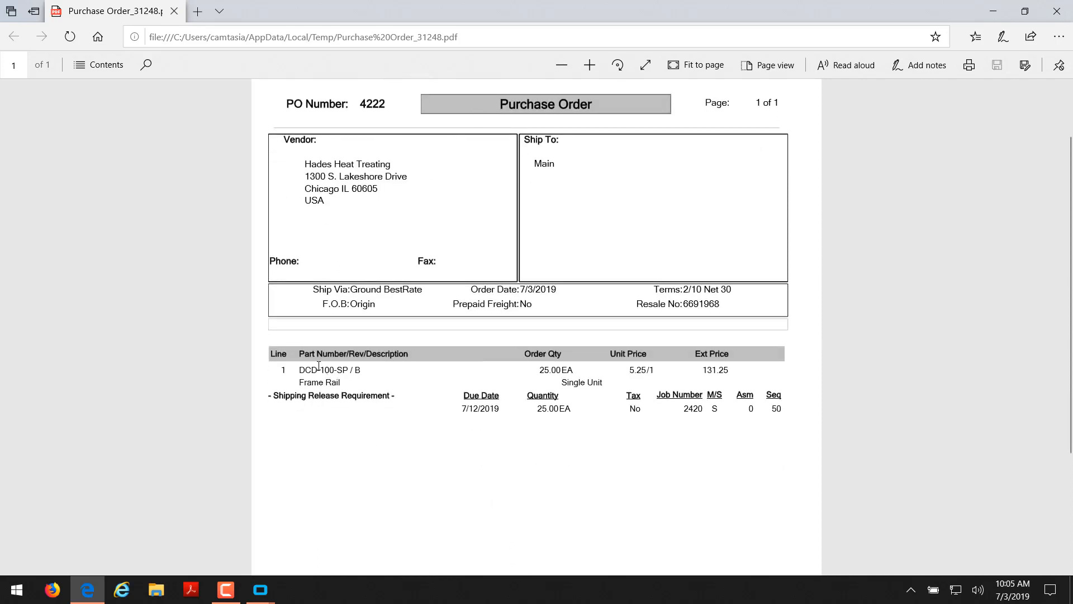
mouse_move(665, 409)
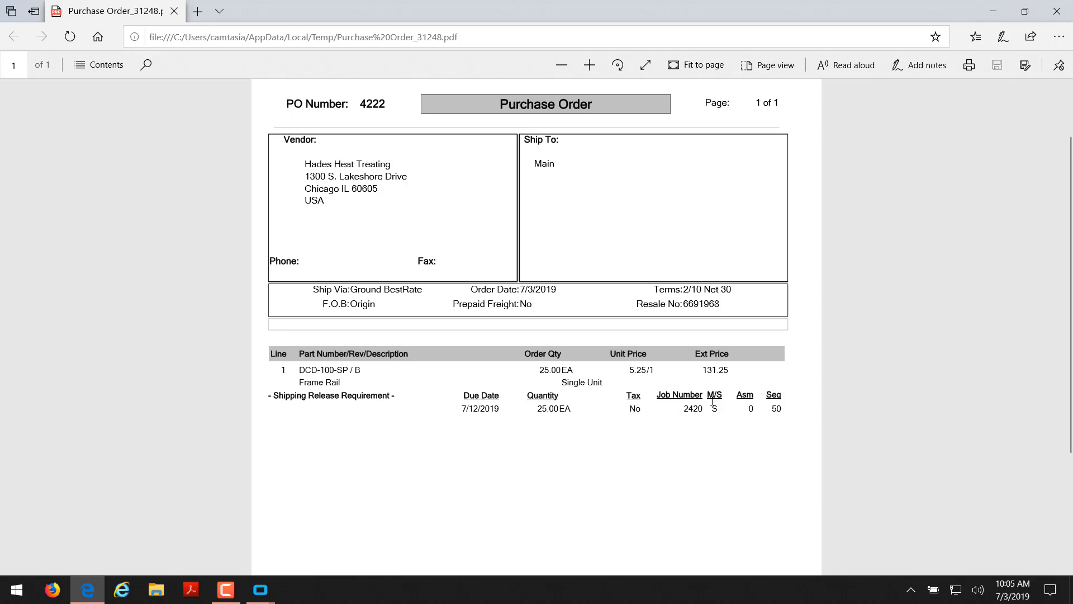
mouse_move(716, 410)
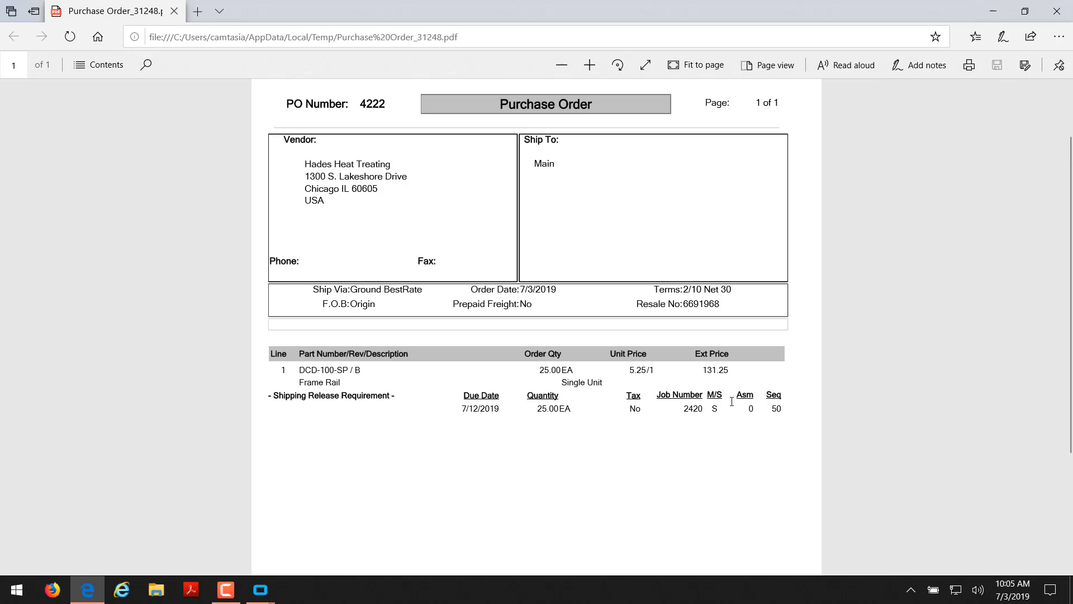
mouse_move(735, 416)
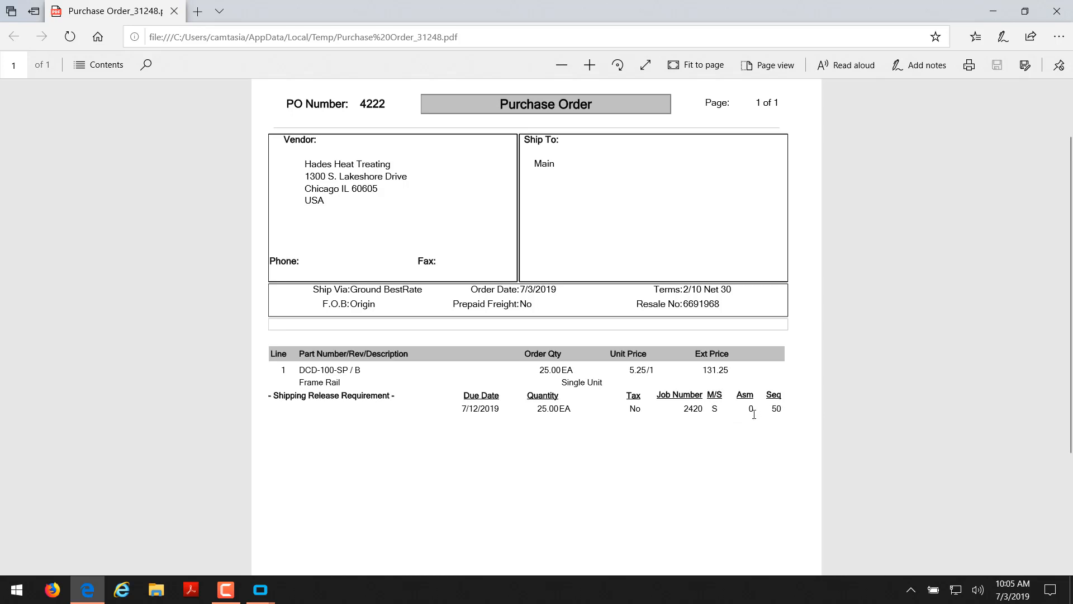
mouse_move(384, 499)
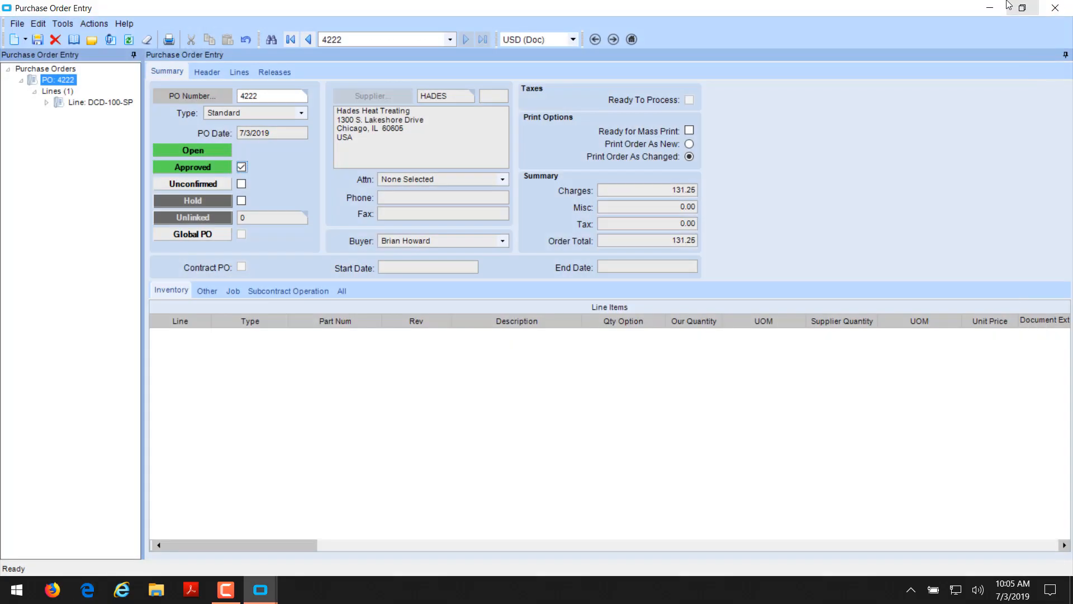
mouse_move(1019, 8)
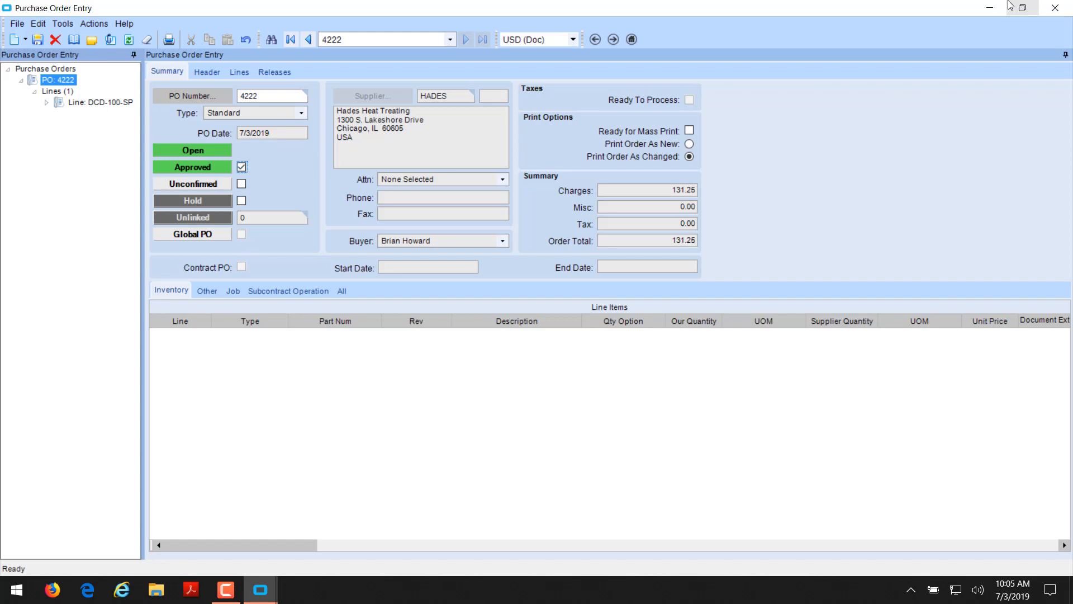
mouse_move(1066, 55)
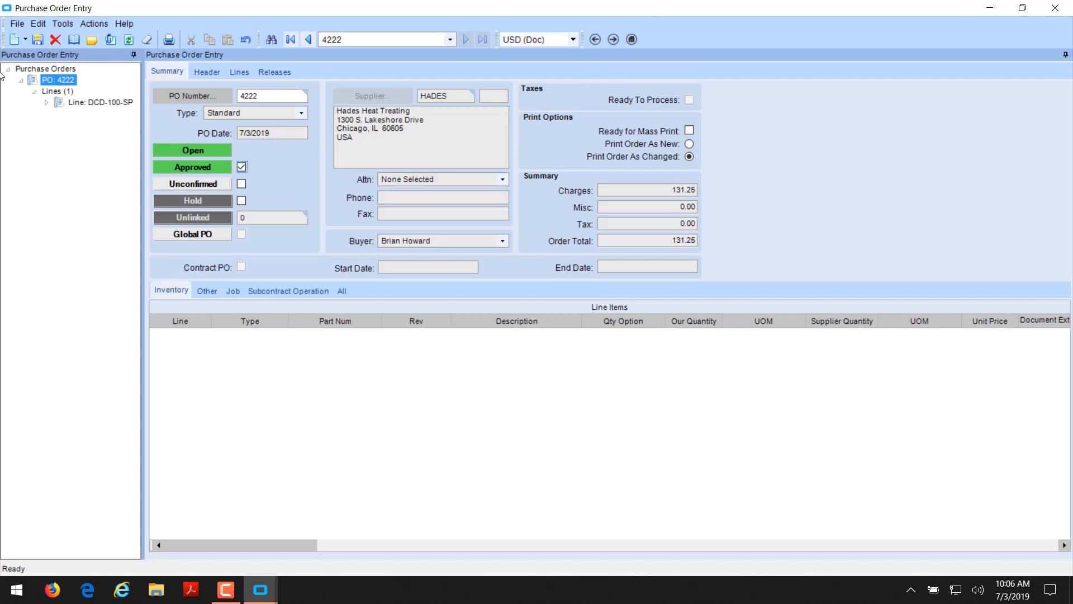
mouse_move(37, 39)
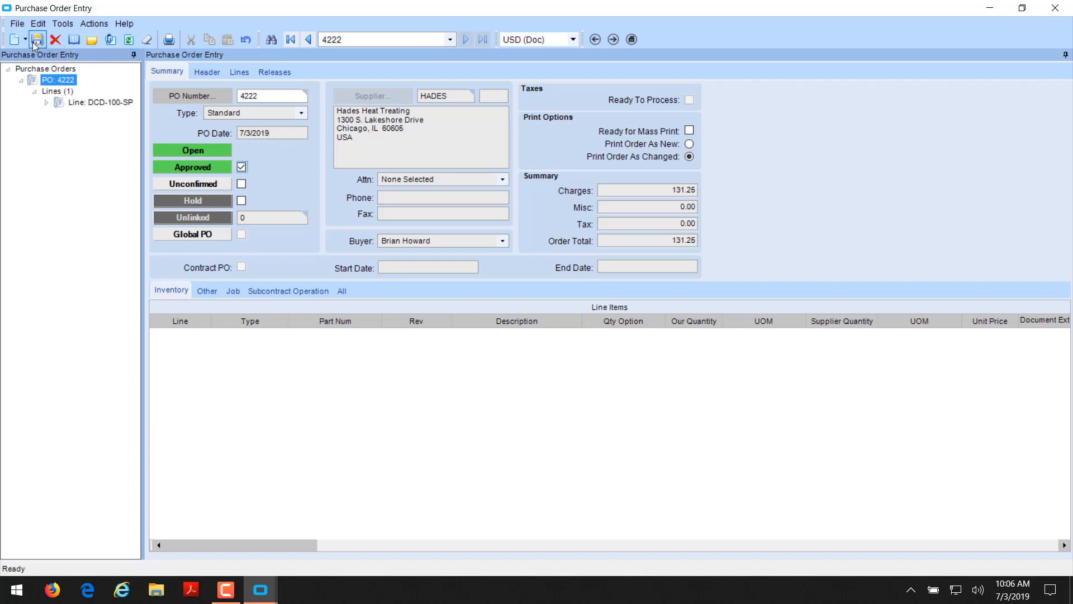
Start a new purchase order with supplier Global Supply of Charlotte, NC.
click(15, 40)
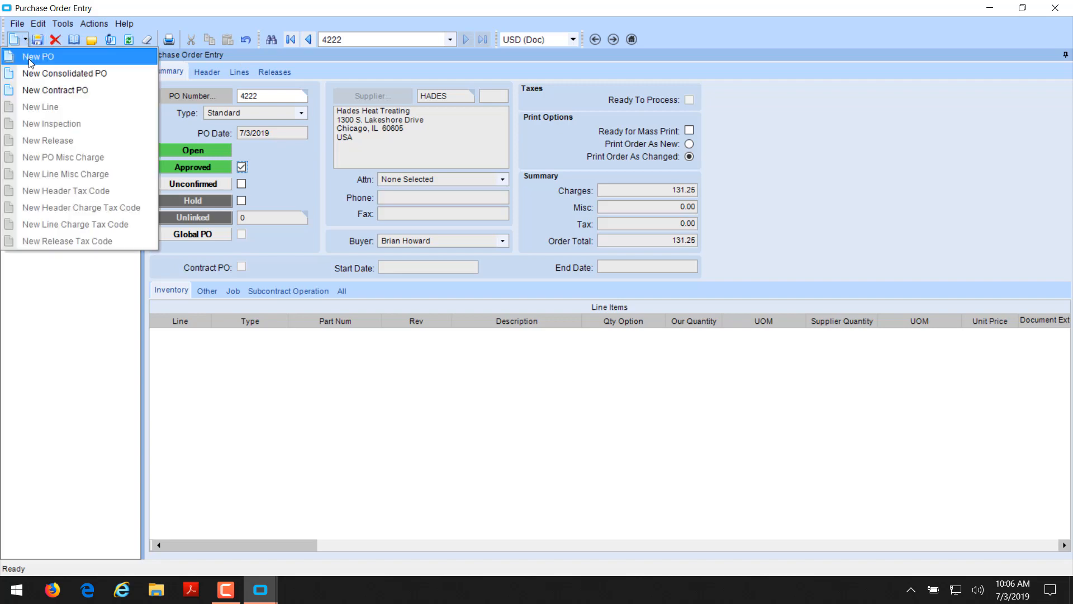
click(37, 55)
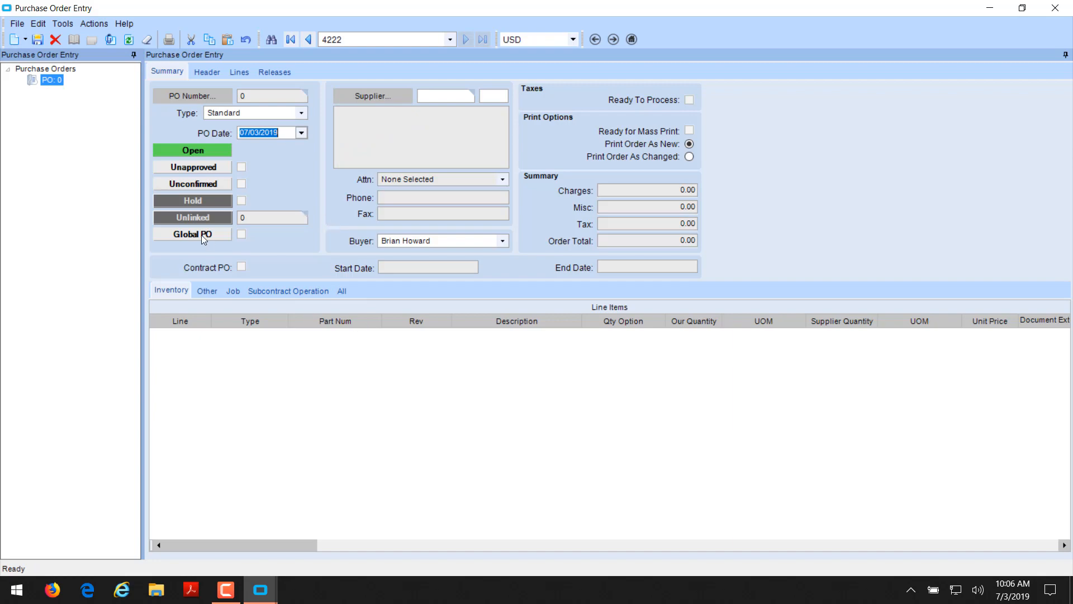
mouse_move(156, 260)
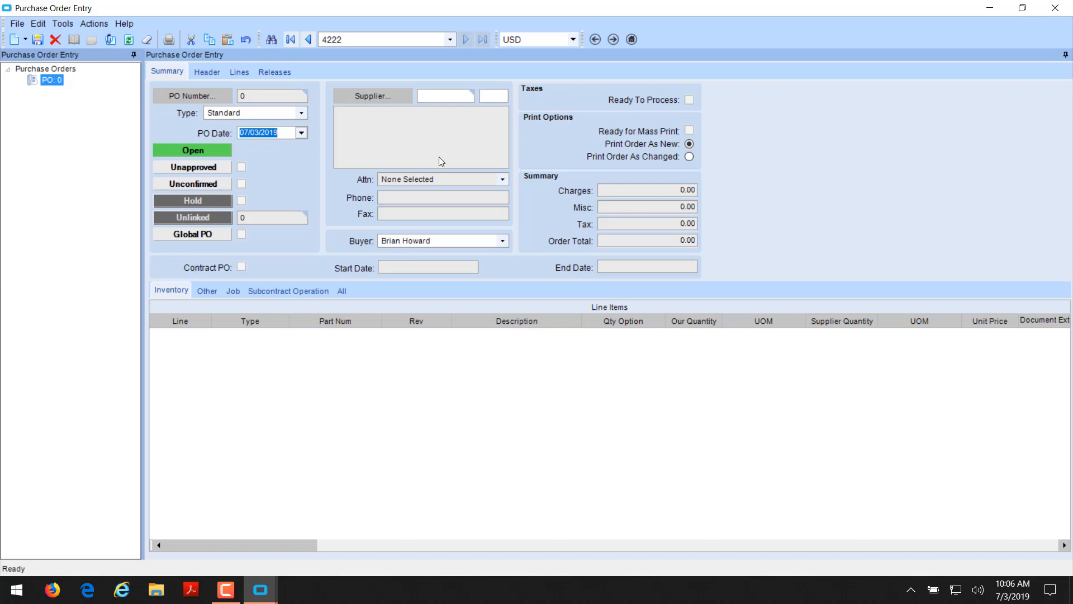
text(g)
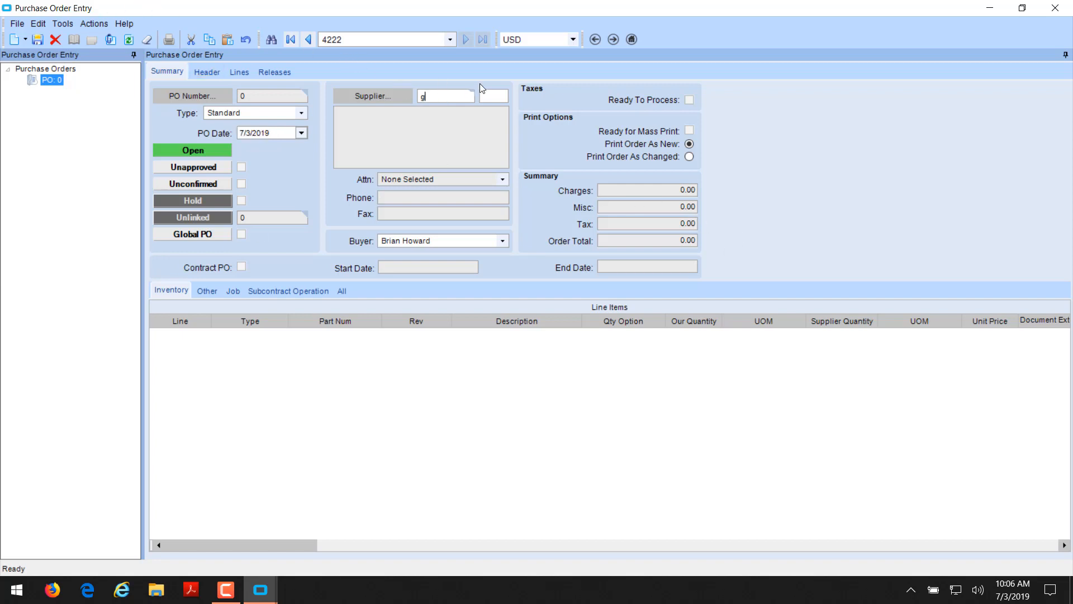
text(lobb)
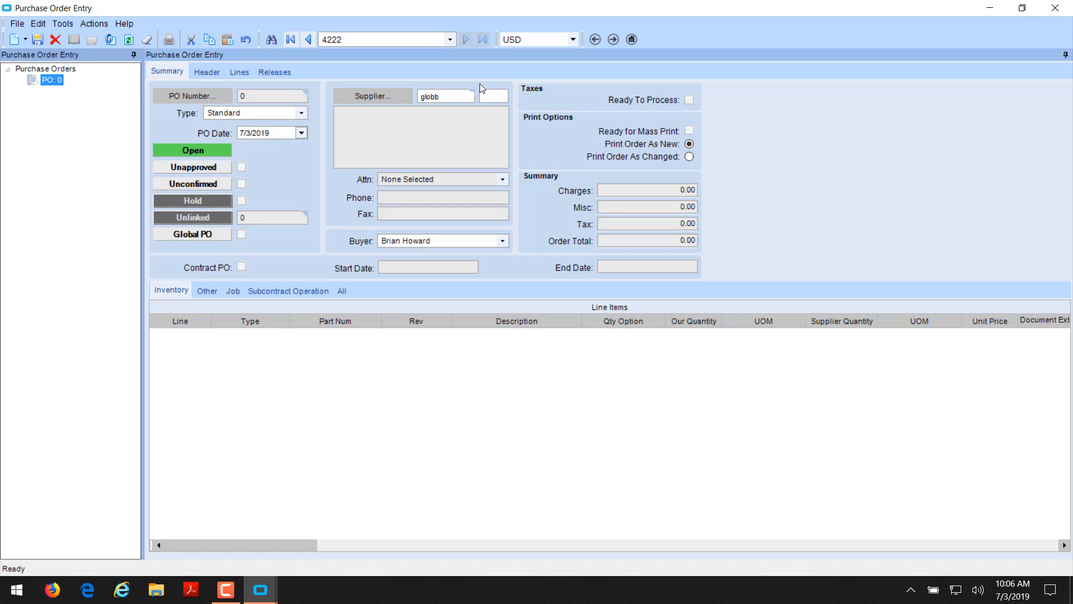
key(Backspace)
text(e)
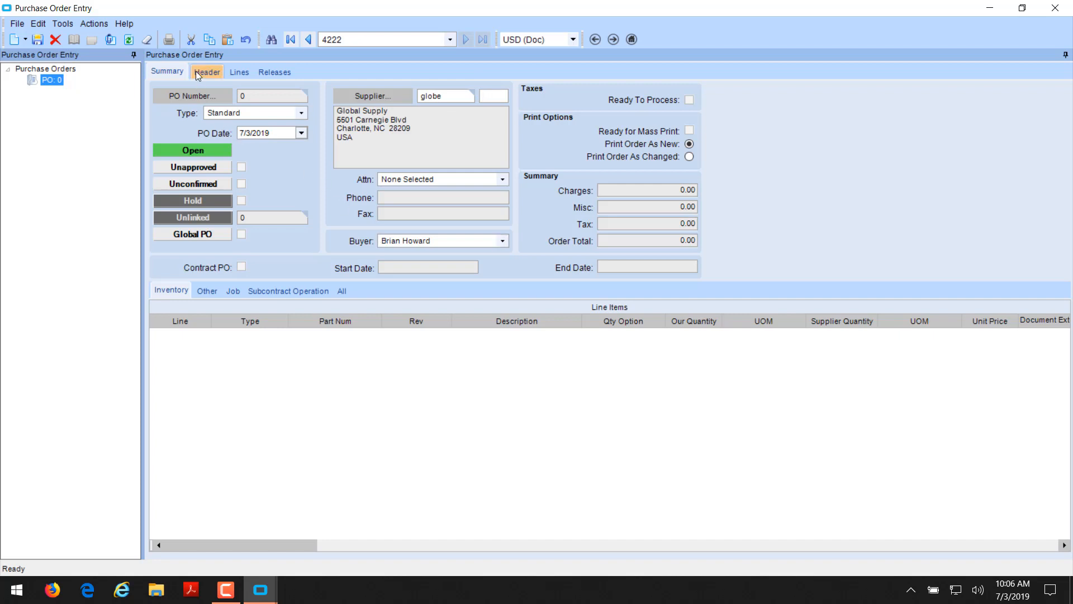
Set FOB to Origin and due date 7/12/2019, then save as PO 4223.
click(207, 72)
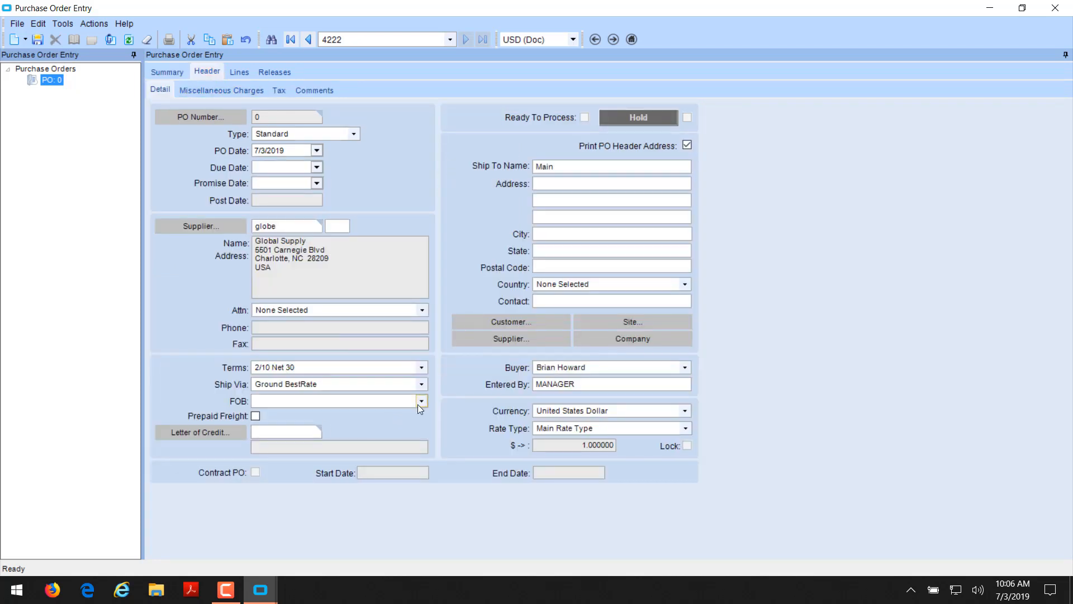
click(421, 401)
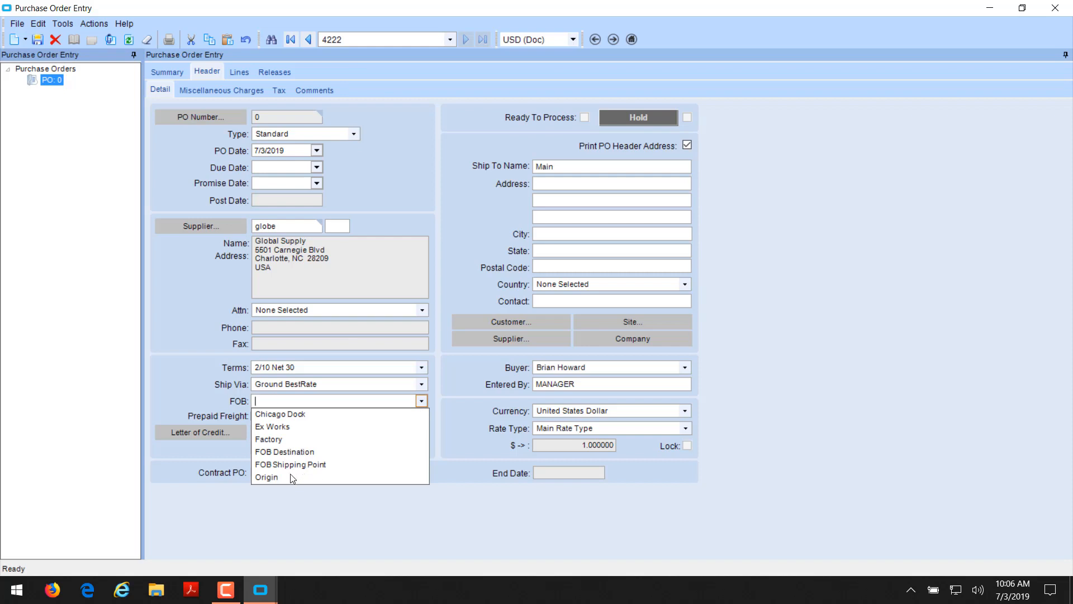
click(268, 477)
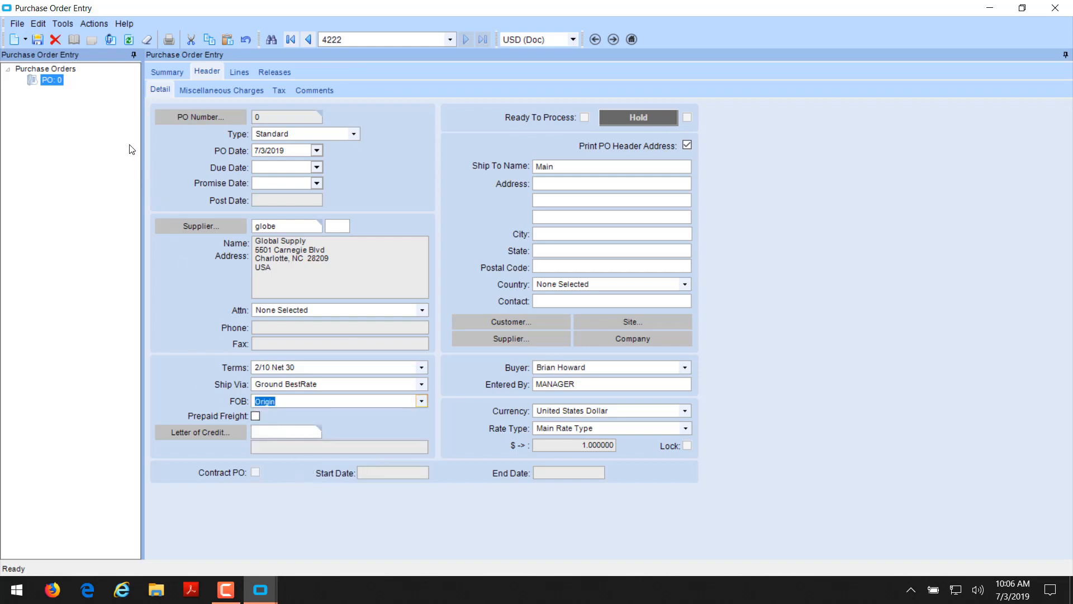
mouse_move(37, 39)
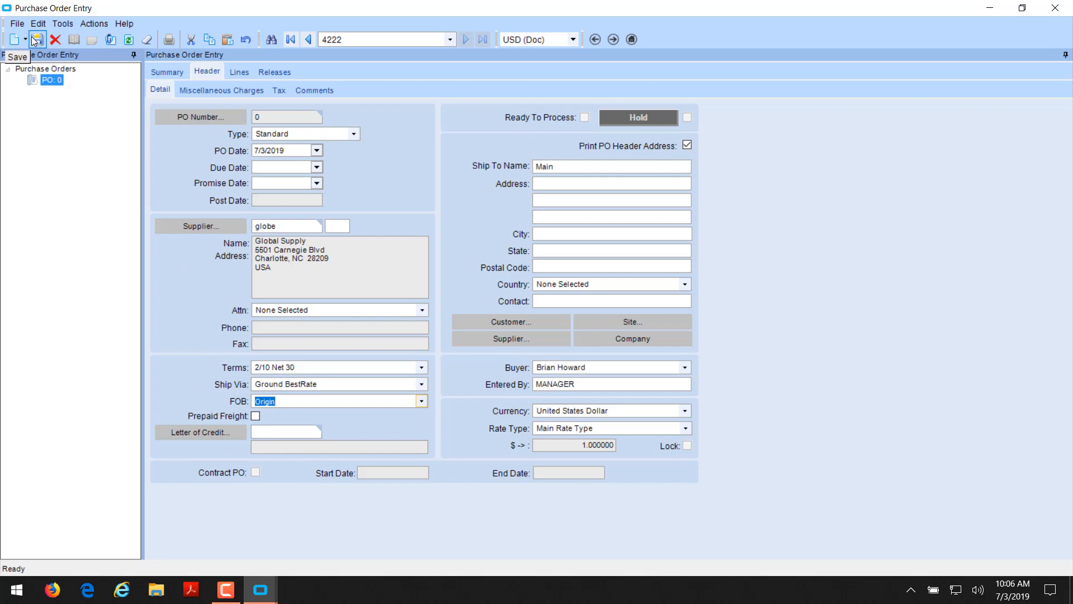
click(316, 167)
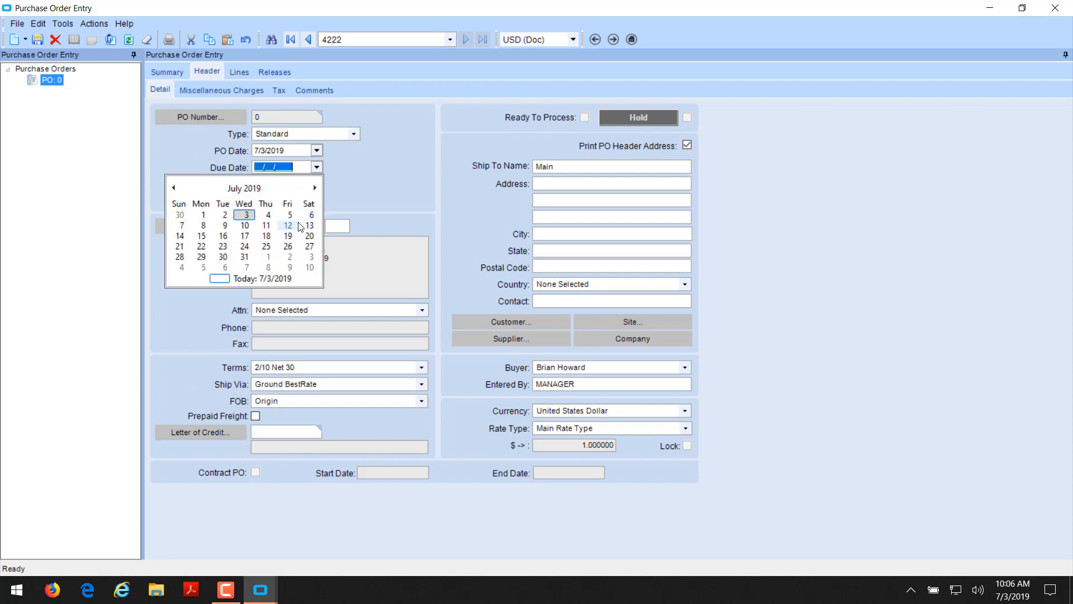
click(287, 226)
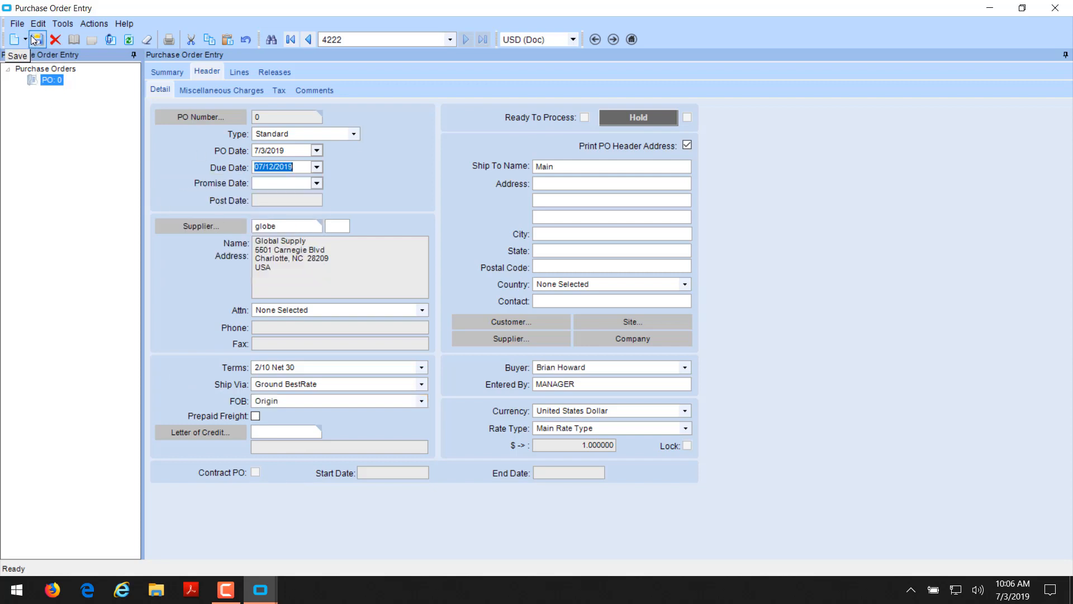
click(37, 39)
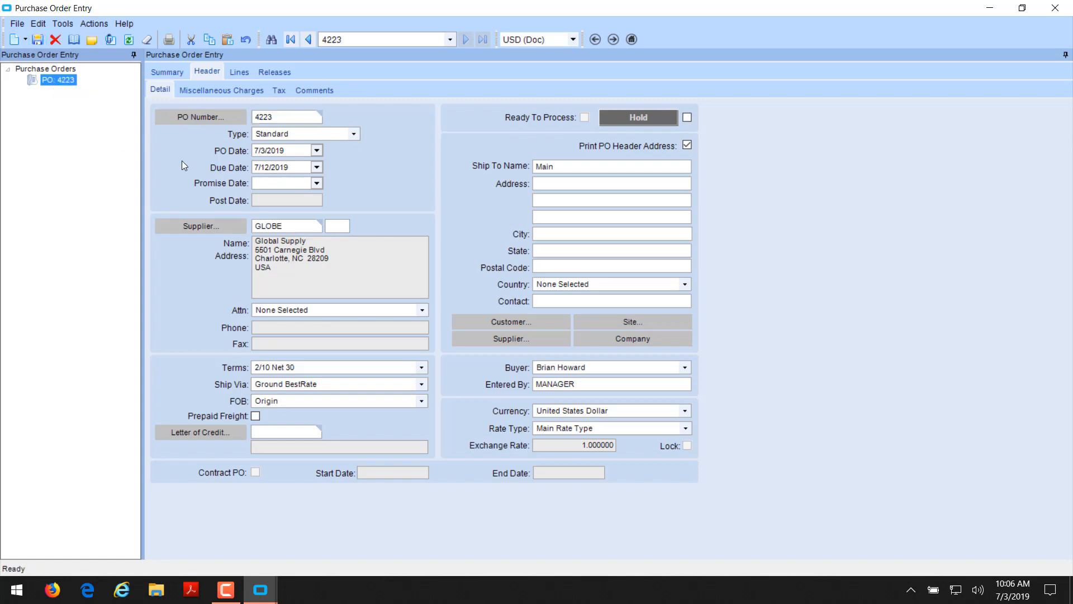
Add a line for sales order 5391's CRYSTAL part, 20 EA at unit price 10.00.
click(12, 39)
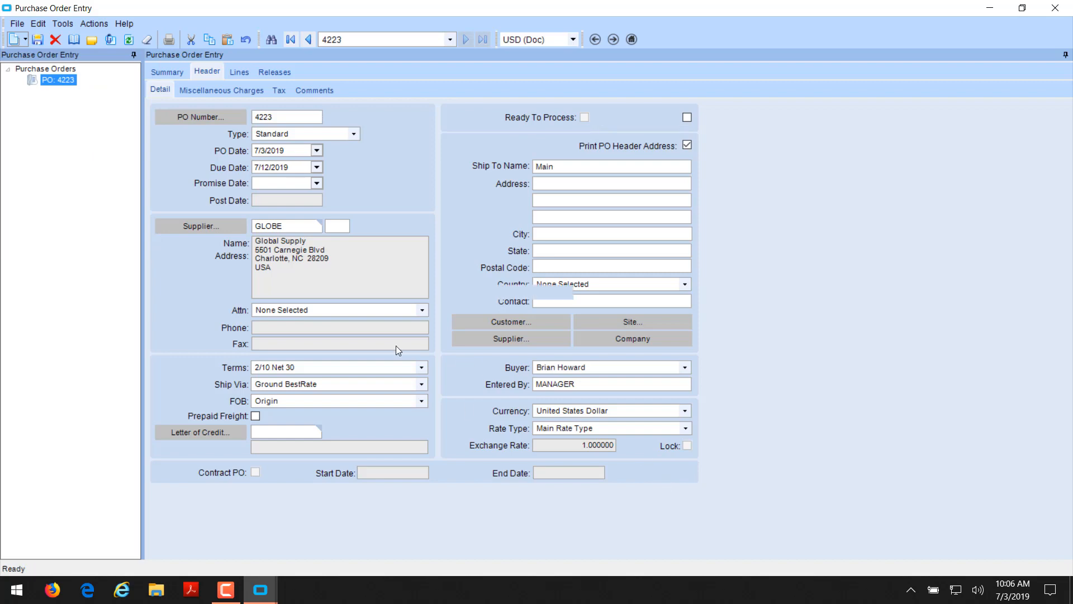
click(239, 71)
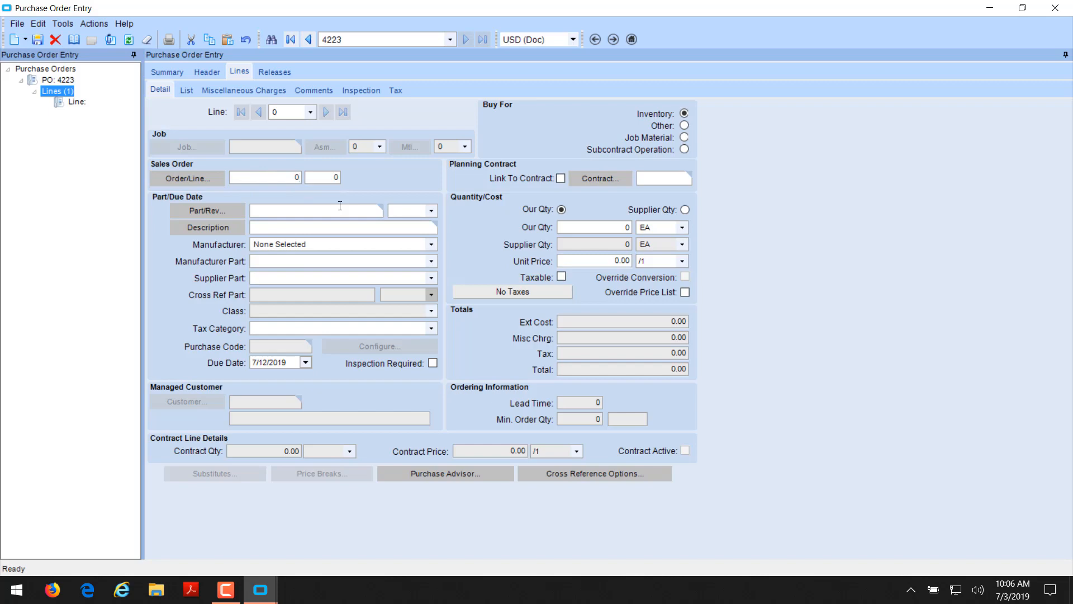
text(0539)
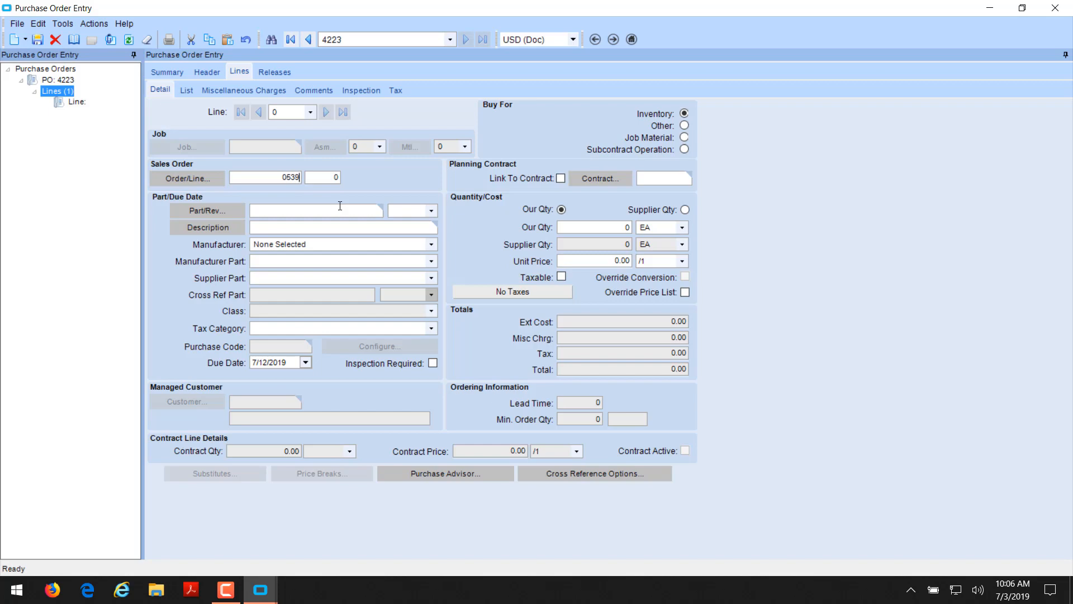
text(1)
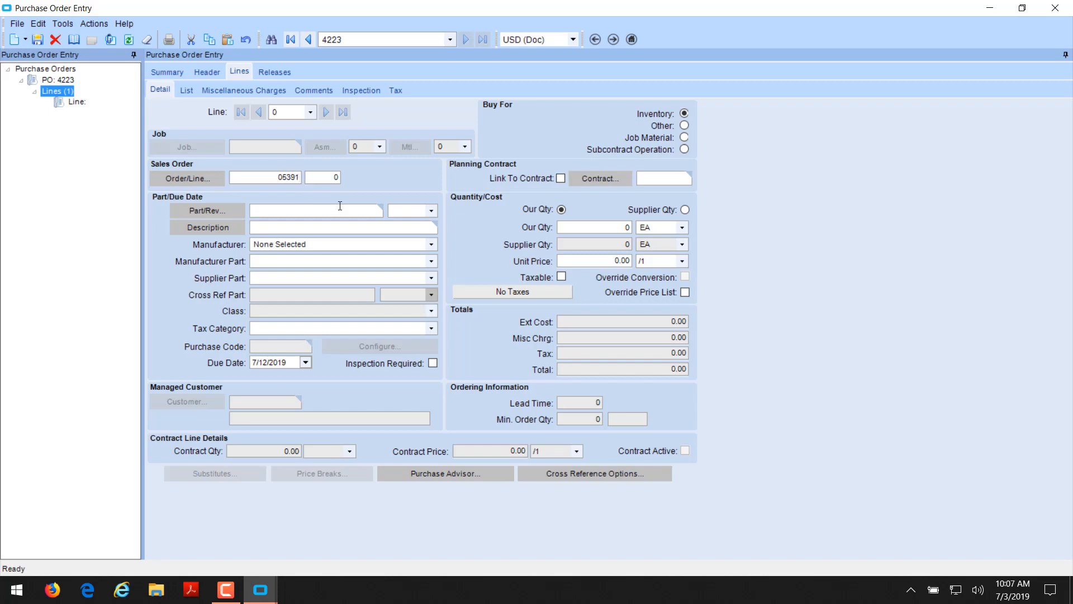
mouse_move(298, 197)
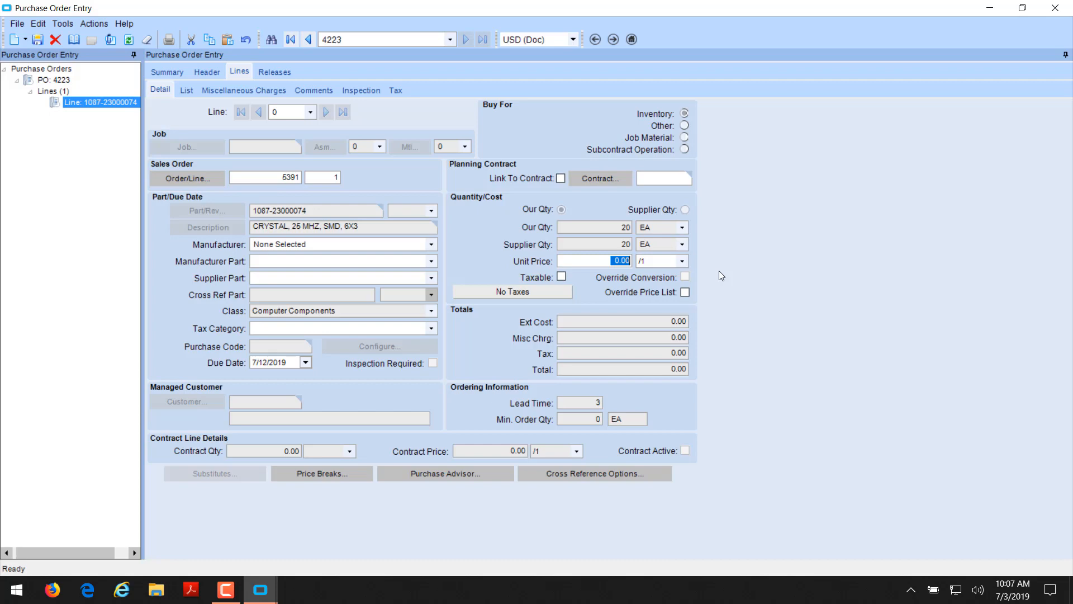
text(10.00)
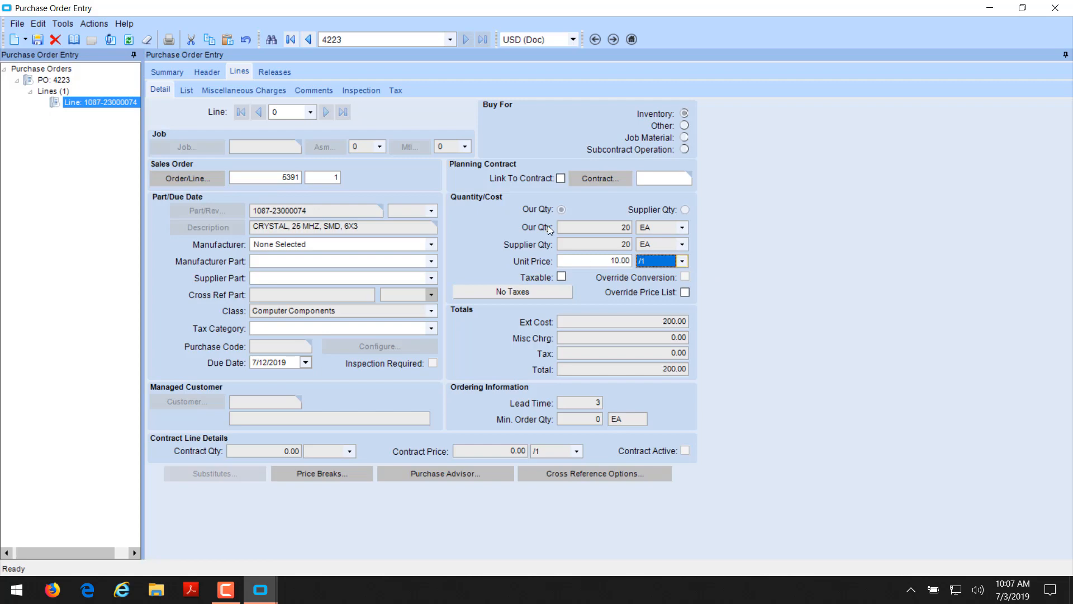
mouse_move(36, 39)
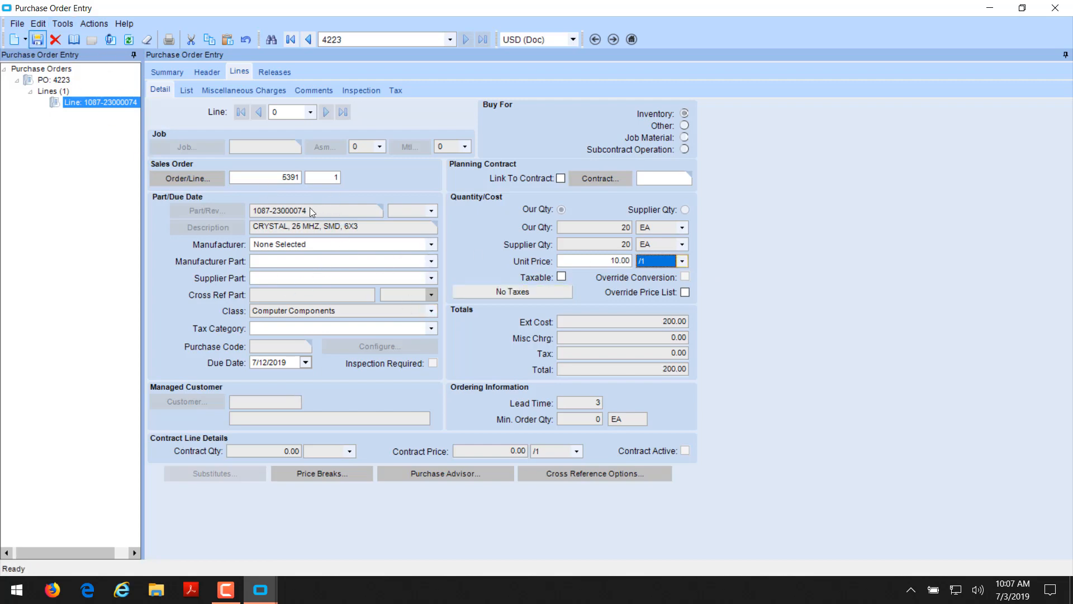
Mark release 1 as a drop shipment of 20 EA to Barriston.
click(274, 71)
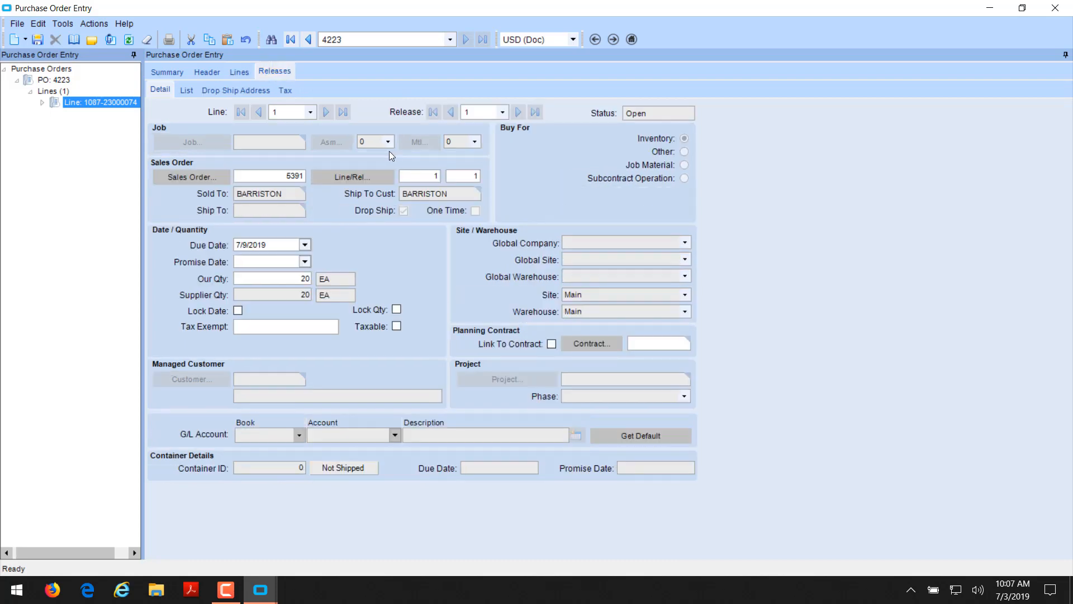
mouse_move(146, 238)
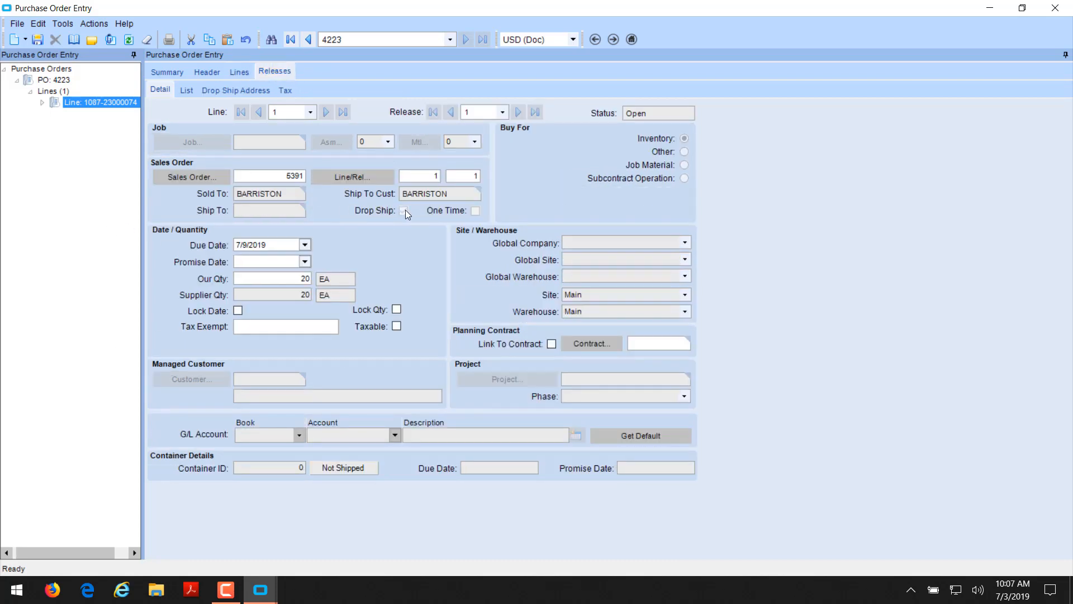
click(404, 210)
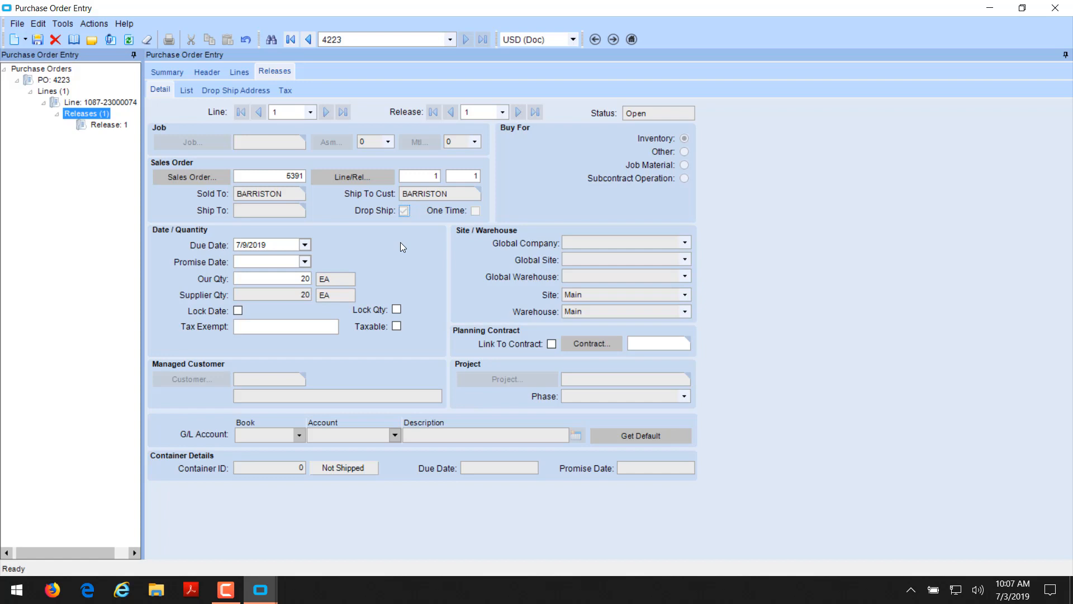
mouse_move(421, 239)
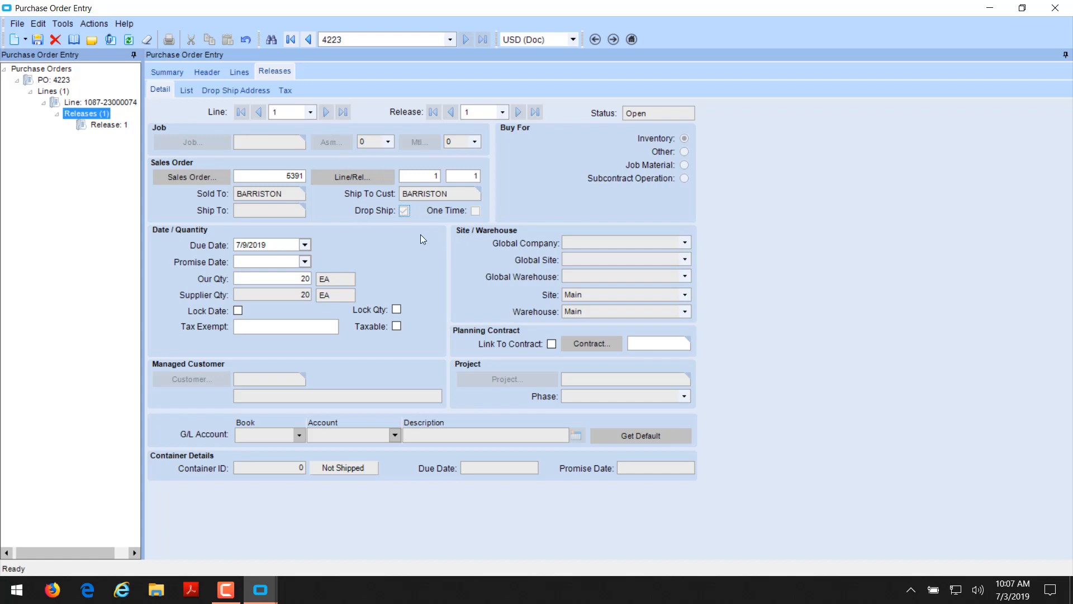
mouse_move(382, 273)
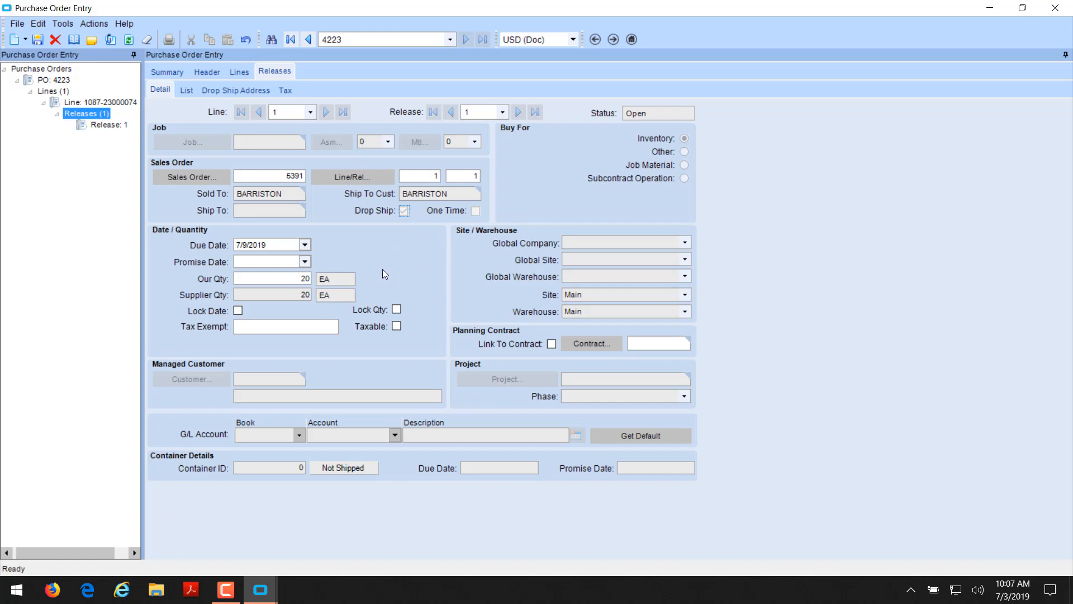
mouse_move(419, 196)
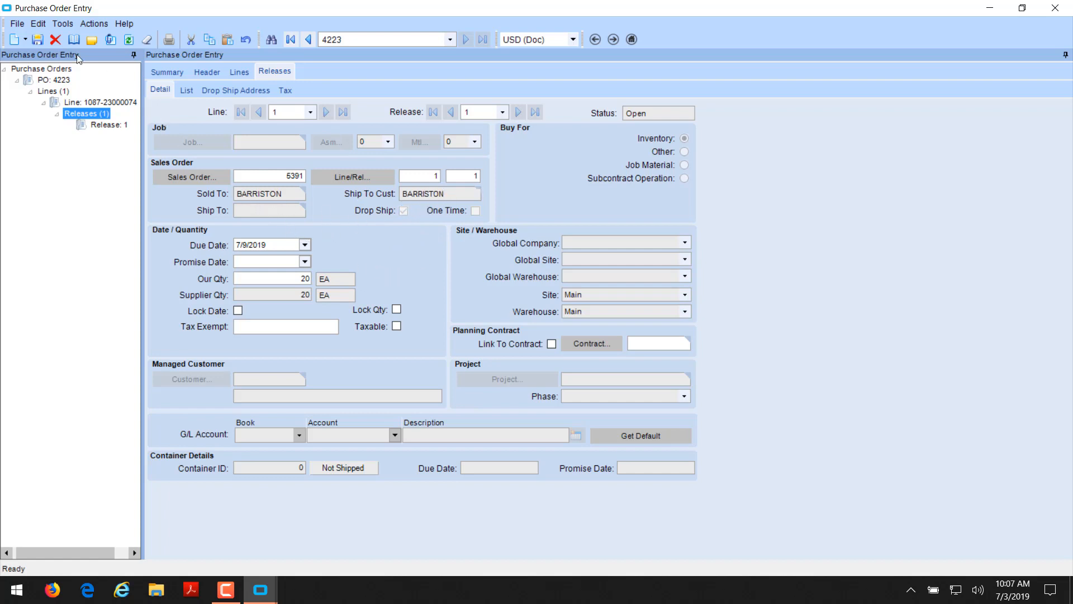
mouse_move(39, 36)
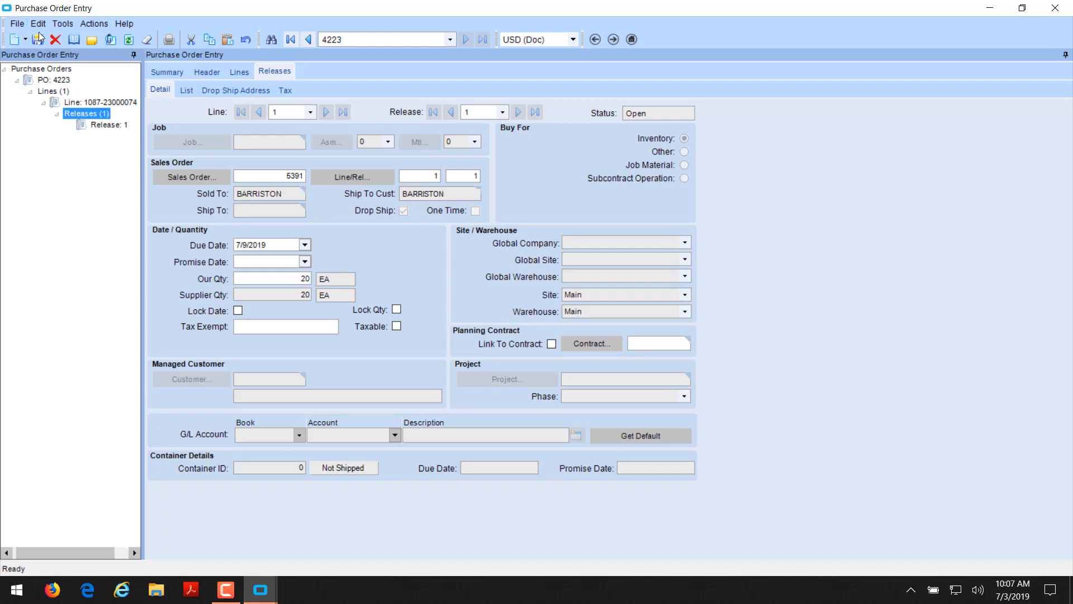
Approve PO 4223 on the Summary tab and bring up its print settings.
click(166, 71)
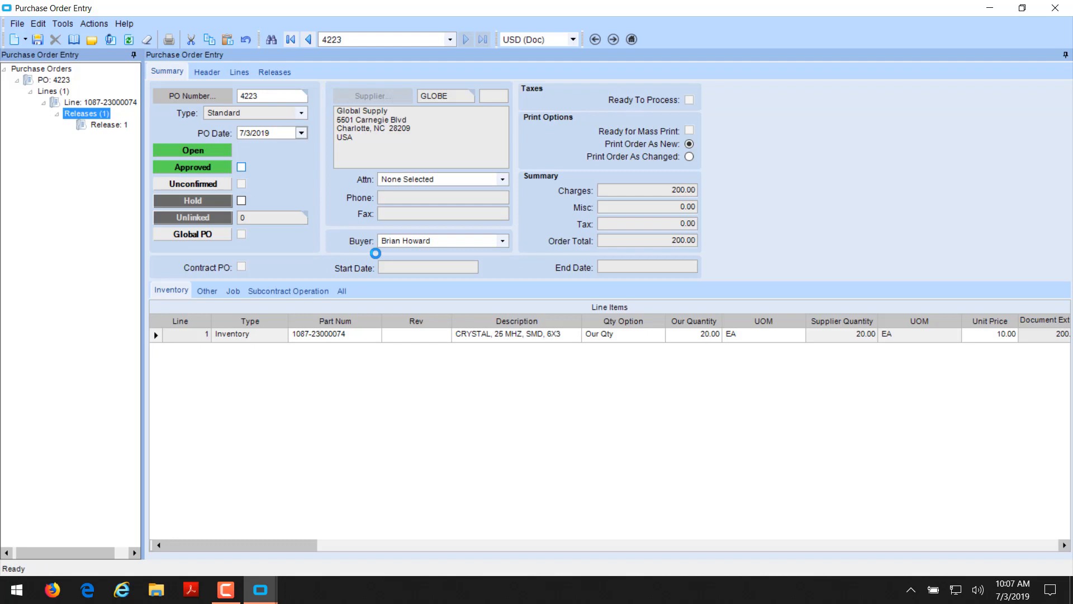
click(241, 166)
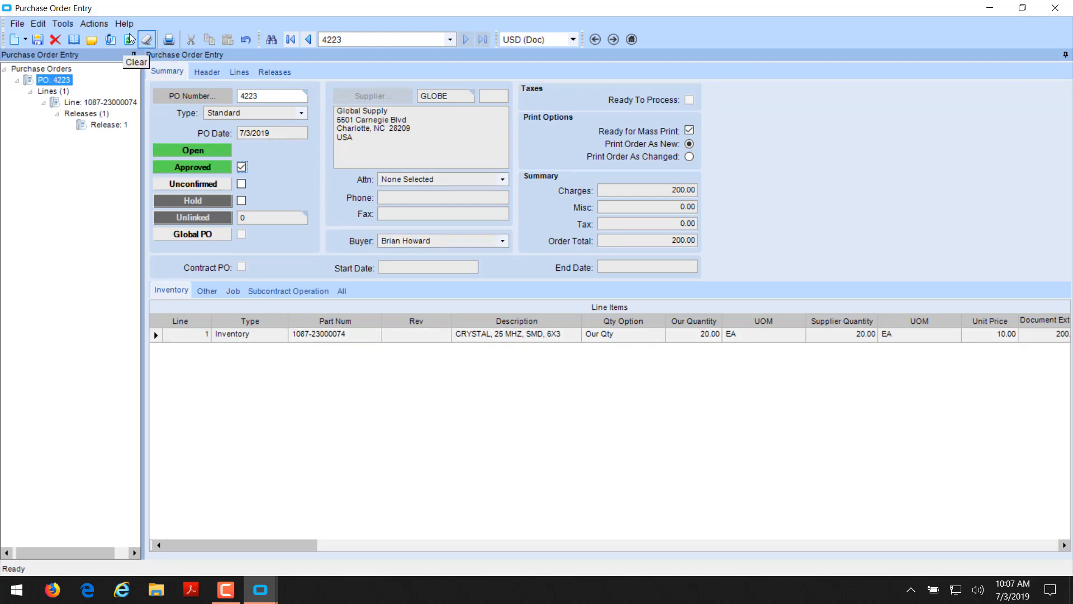
click(94, 24)
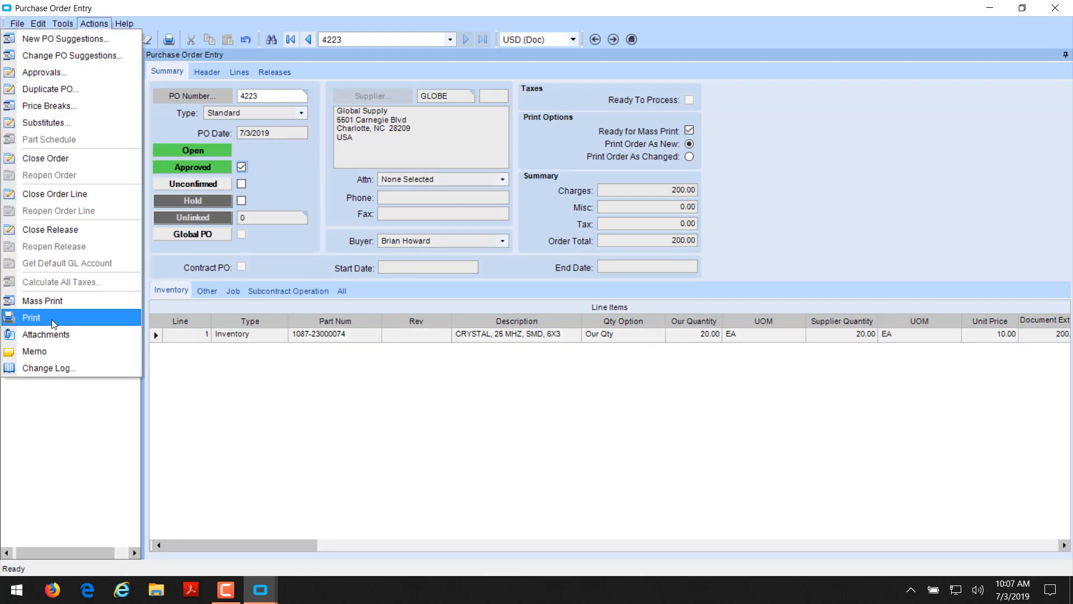
click(31, 317)
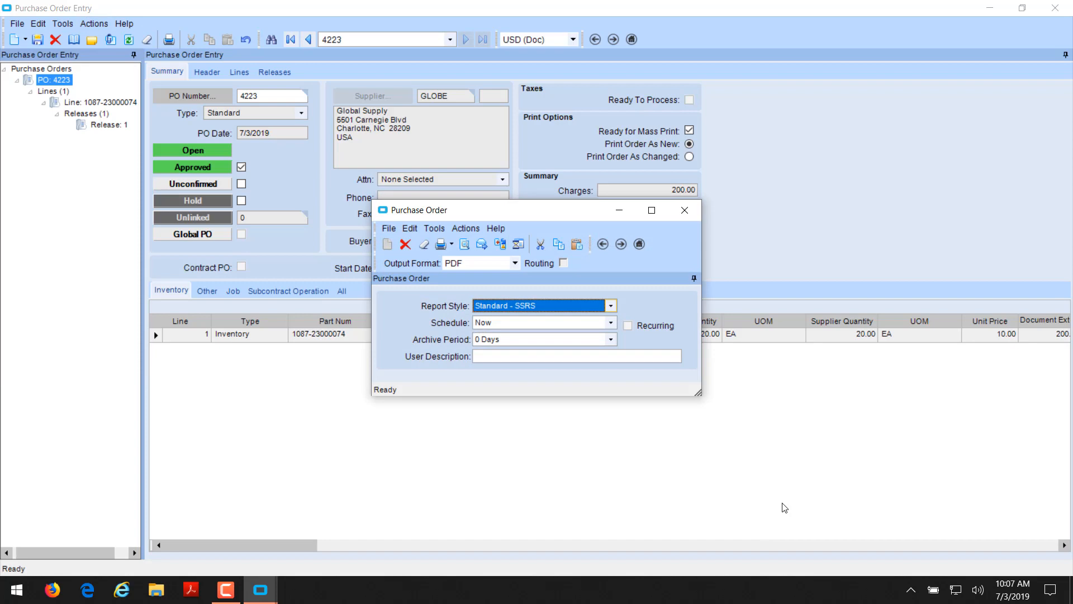
mouse_move(1068, 480)
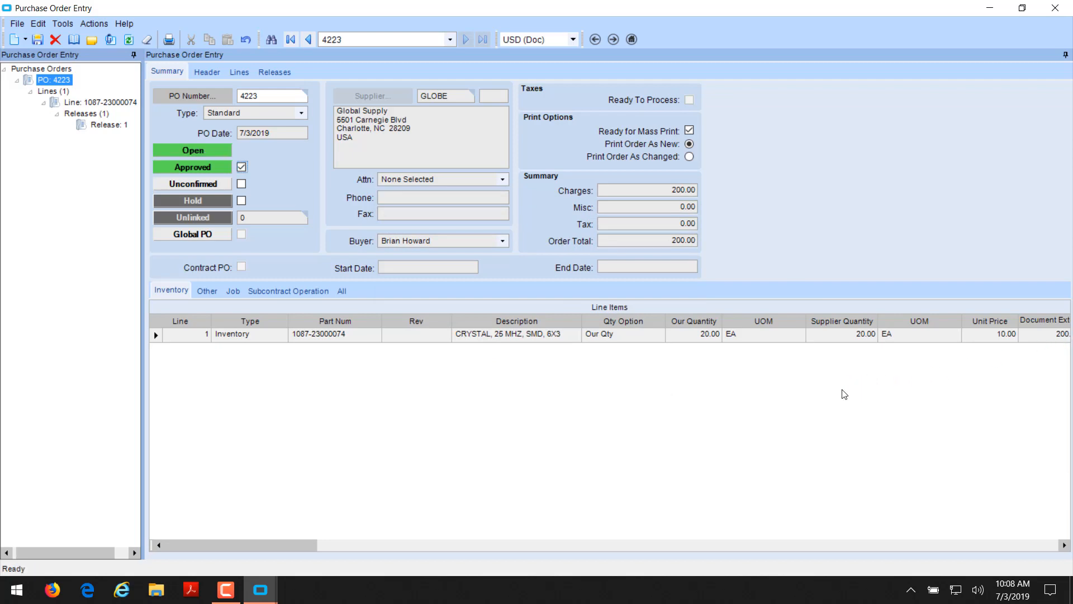
Generate a PDF print preview of PO 4223 and close the print dialog.
click(94, 23)
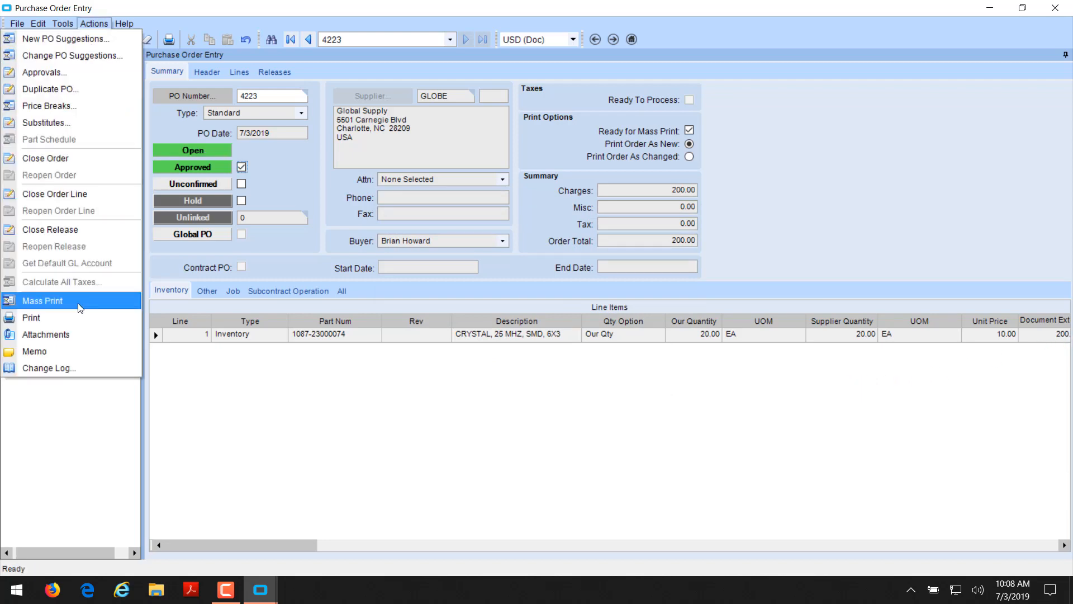
click(42, 301)
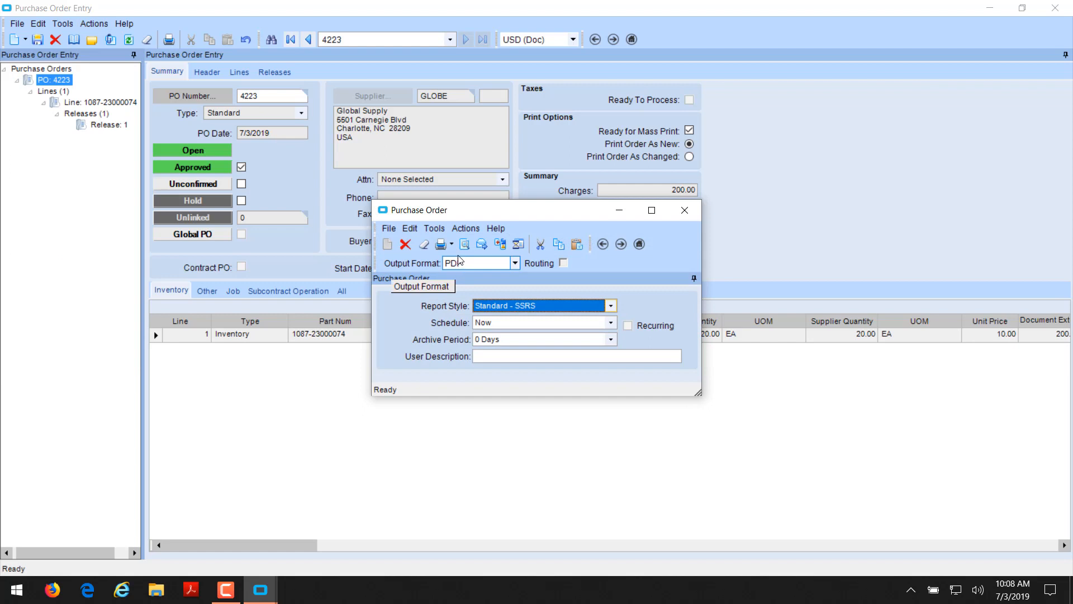
click(463, 243)
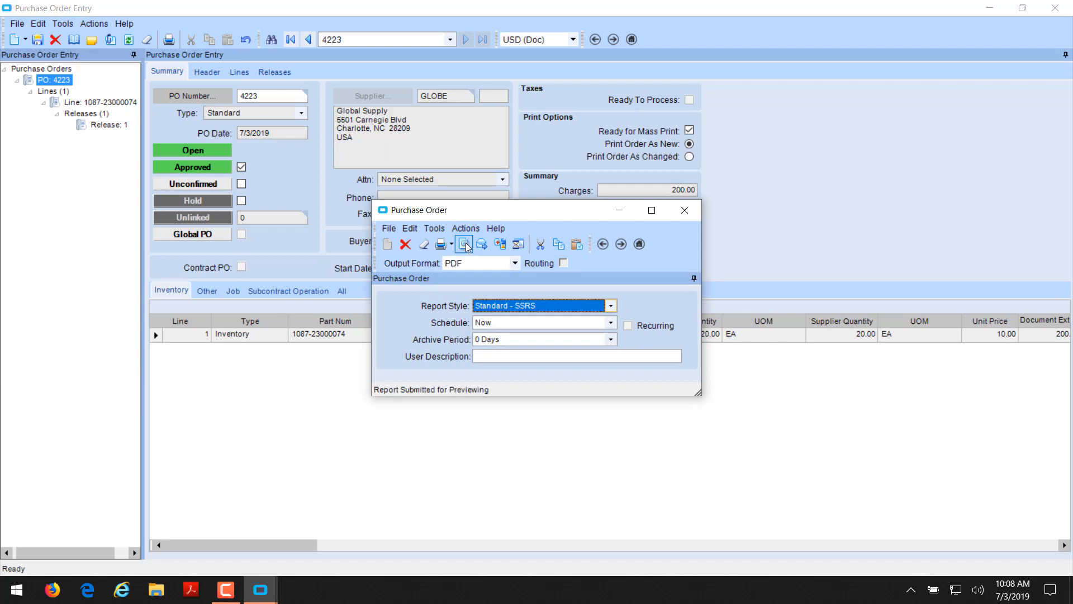
mouse_move(685, 210)
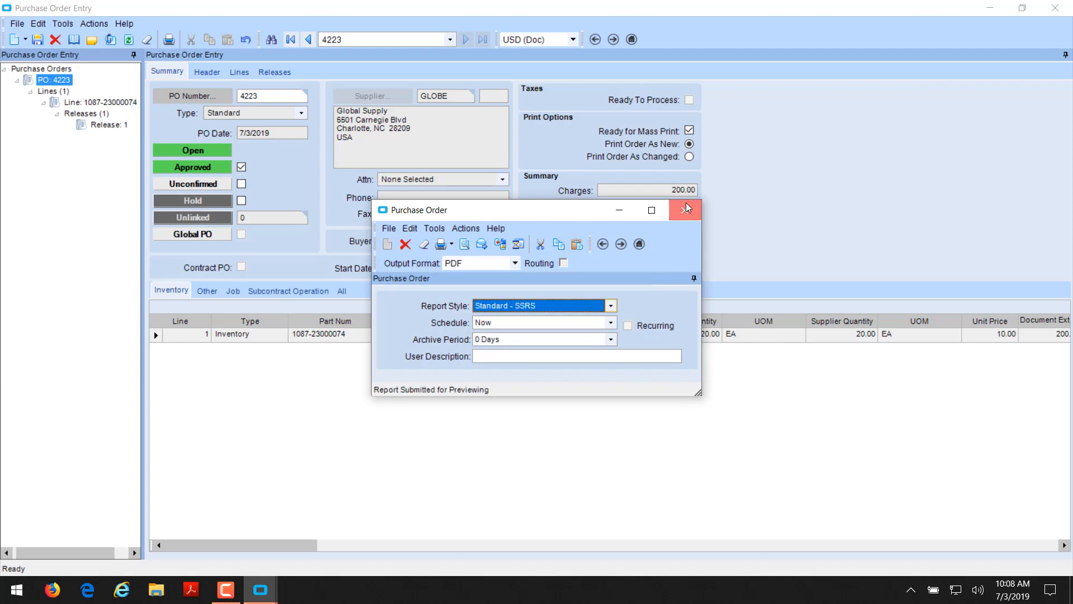
click(685, 209)
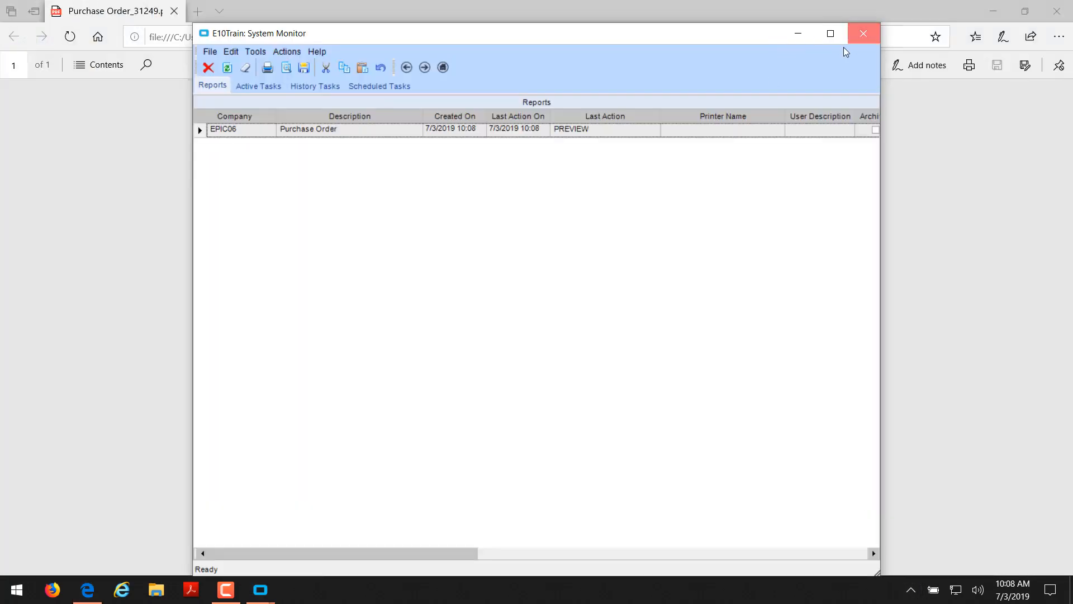
Close the System Monitor and review PO 4223's PDF drop-shipped to Barriston Engineering.
click(863, 34)
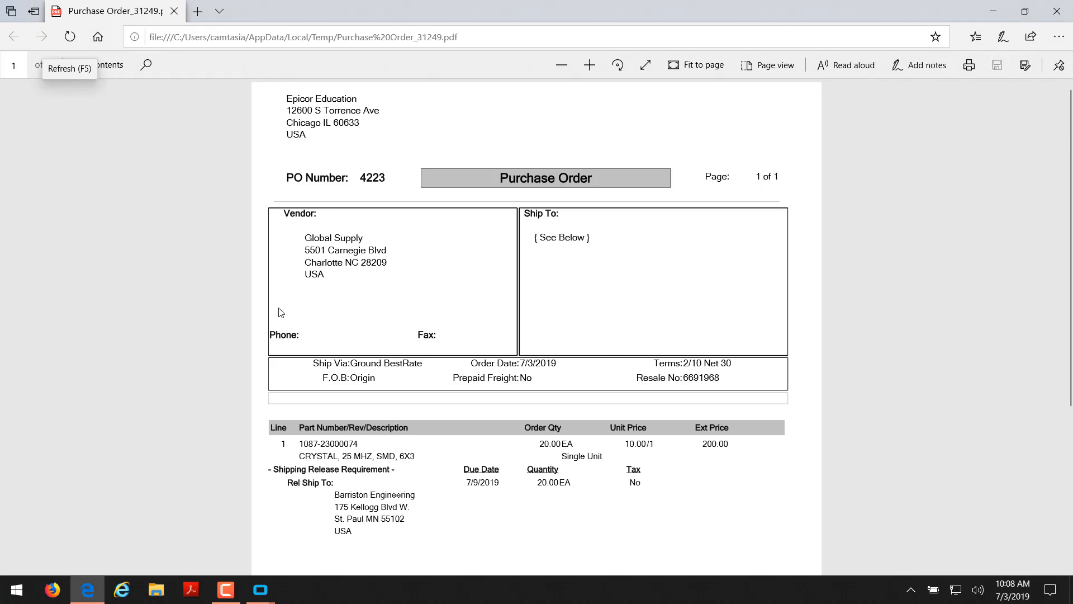
mouse_move(289, 216)
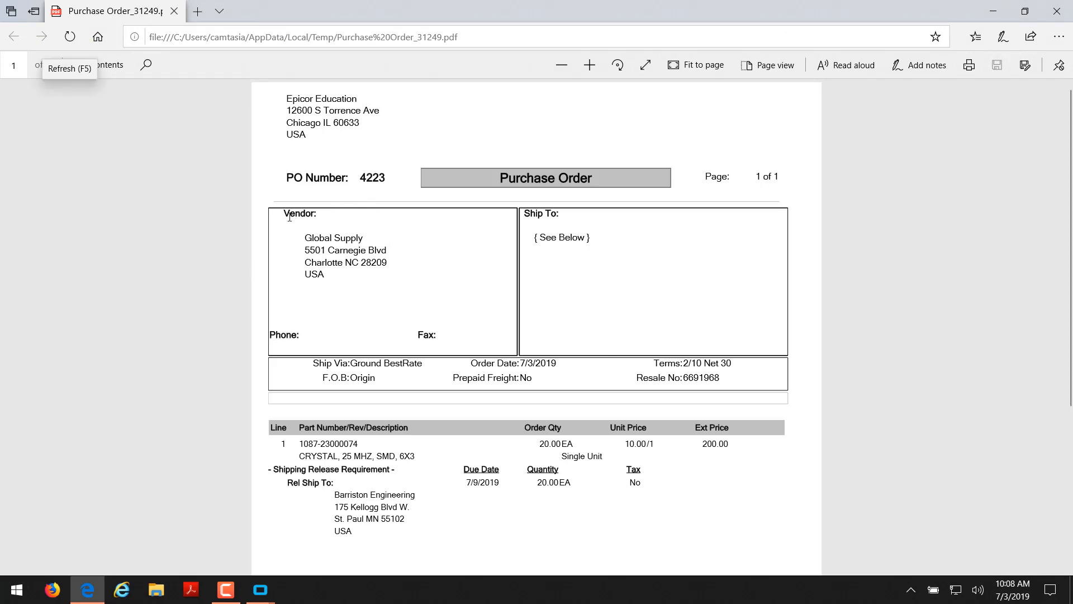
mouse_move(457, 387)
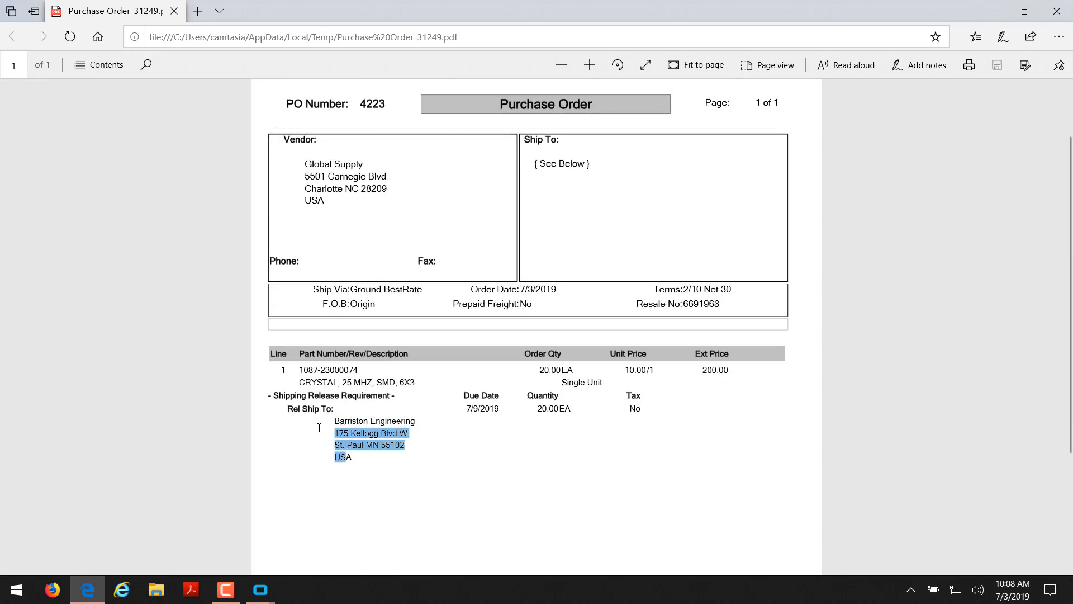
click(472, 472)
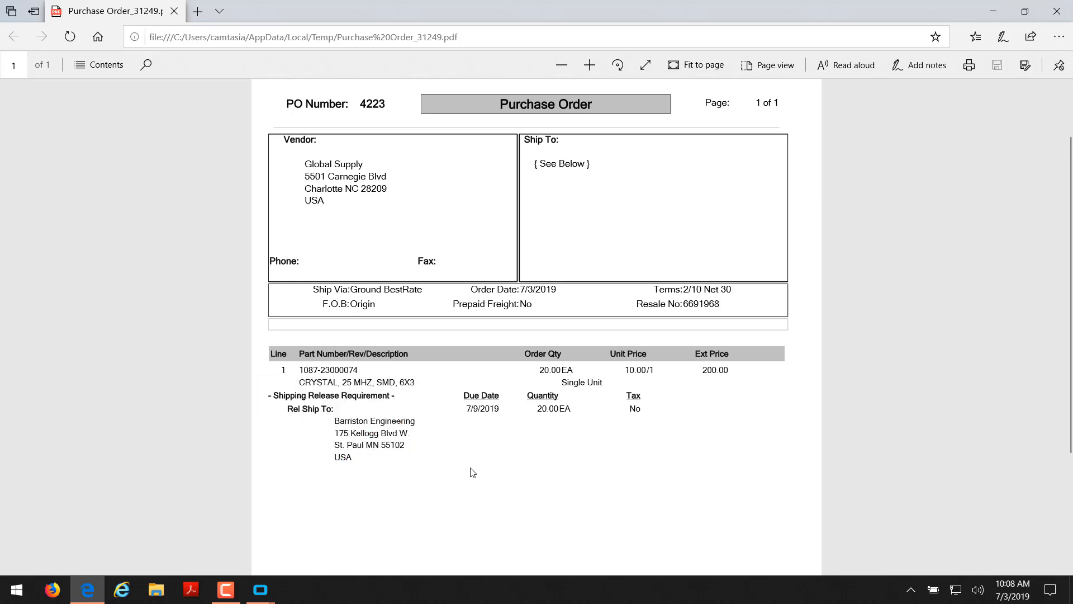
mouse_move(768, 530)
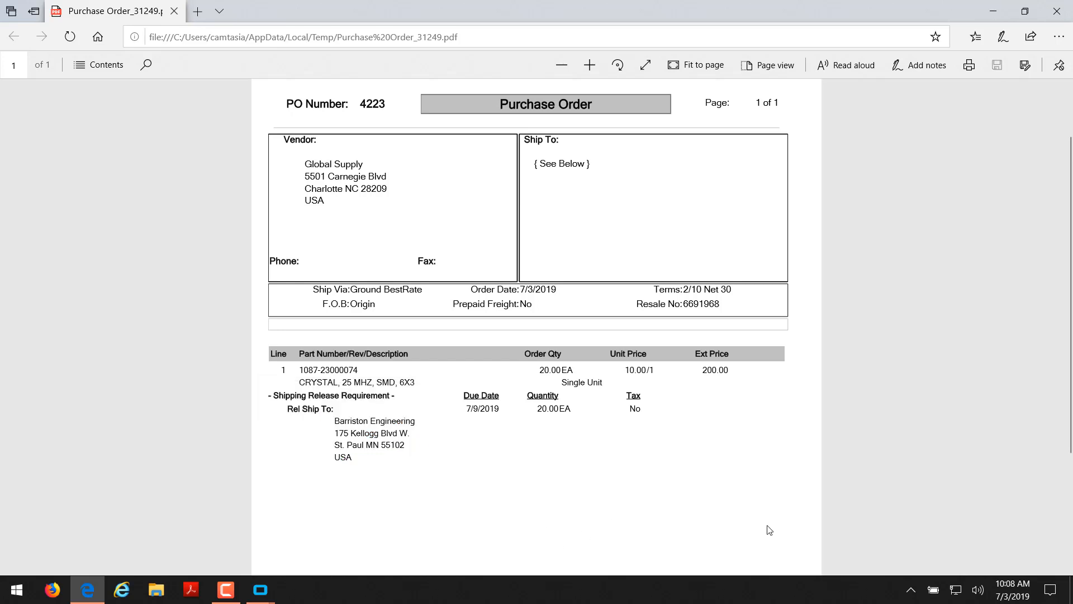
mouse_move(743, 509)
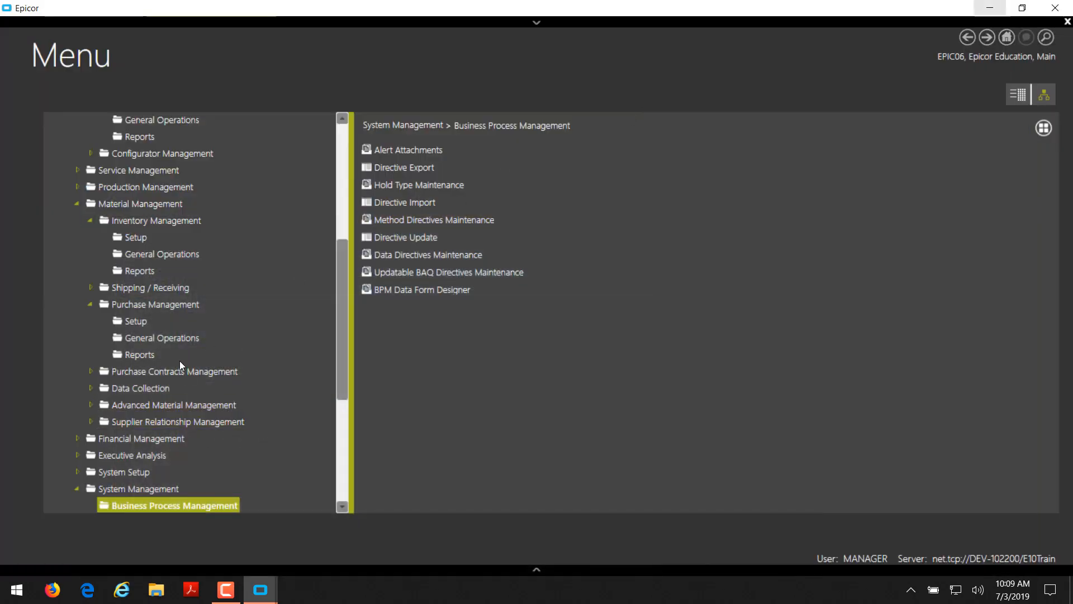
Launch Drop Shipment Entry from Shipping / Receiving > General Operations.
click(152, 287)
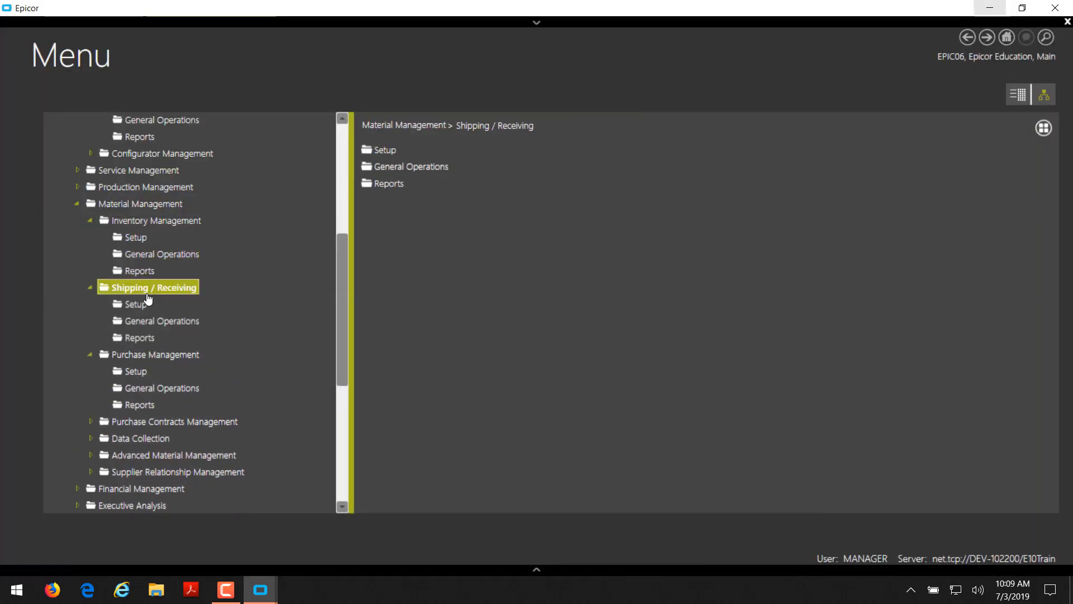
click(163, 321)
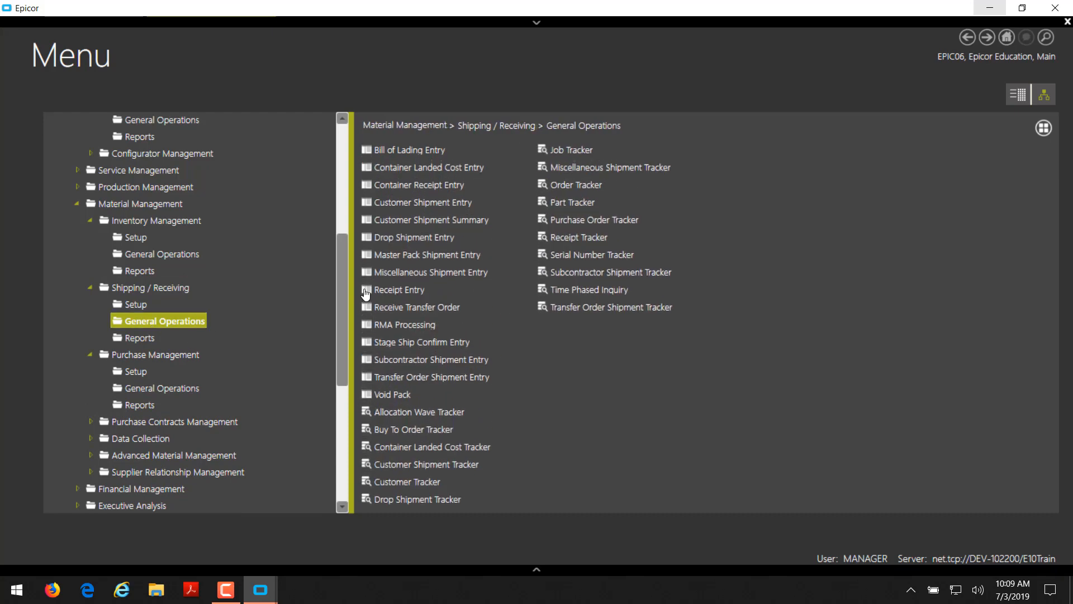
mouse_move(435, 279)
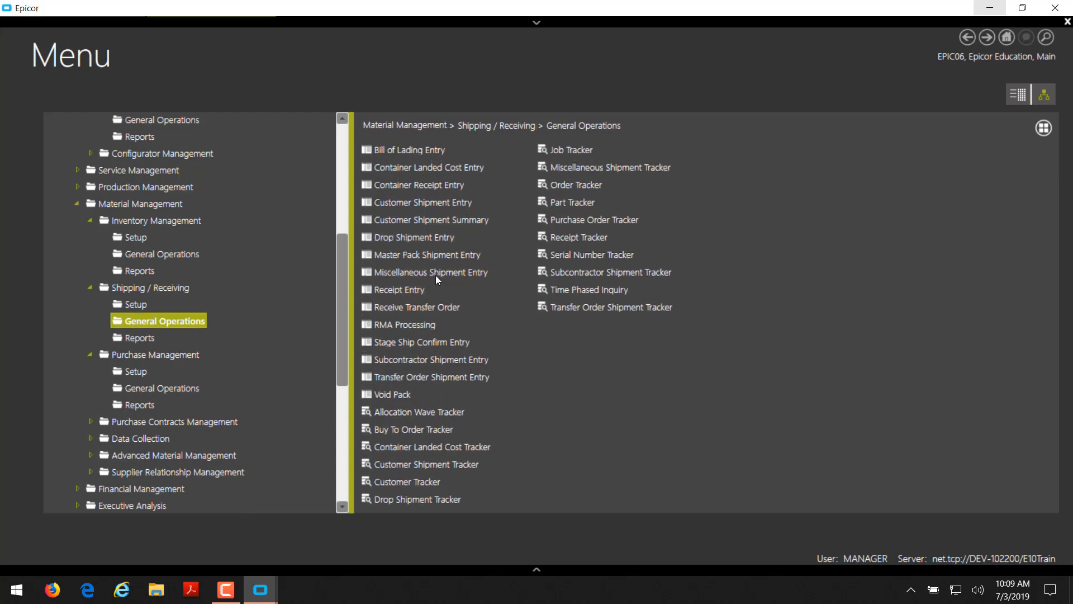
double_click(414, 237)
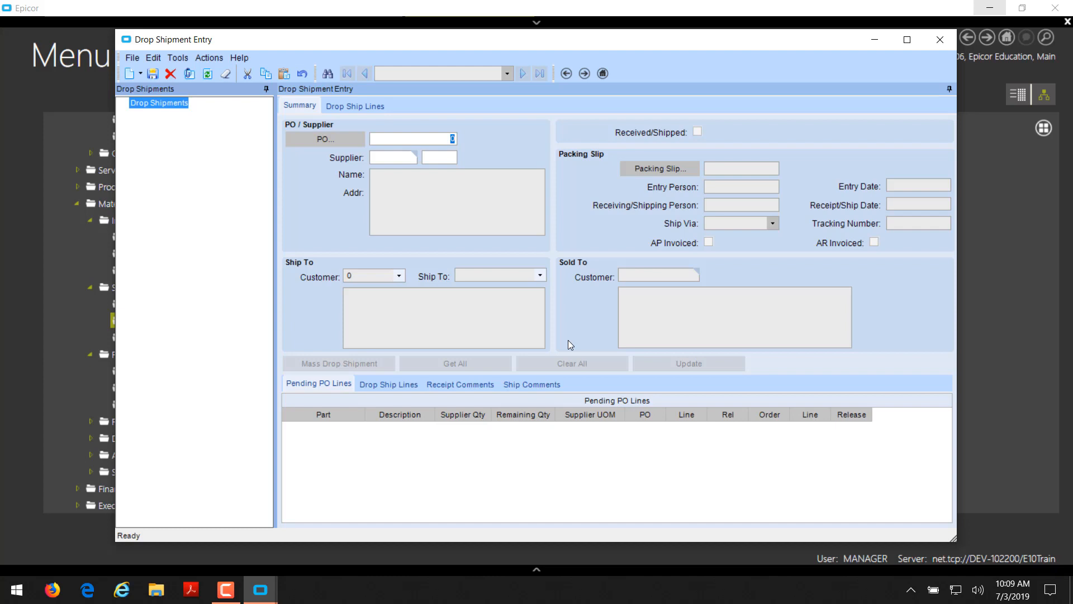
mouse_move(960, 49)
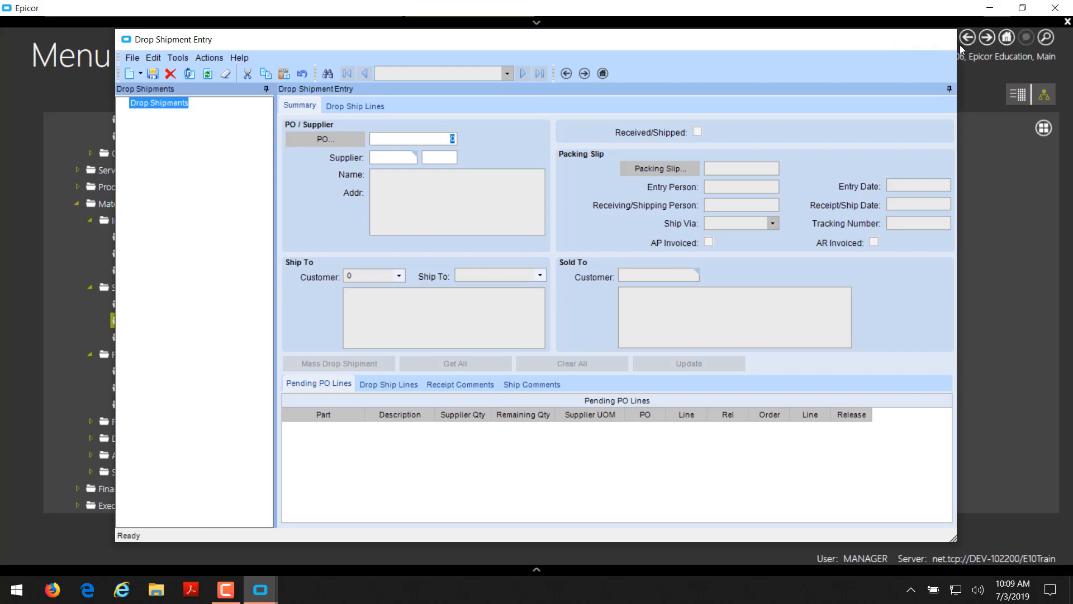